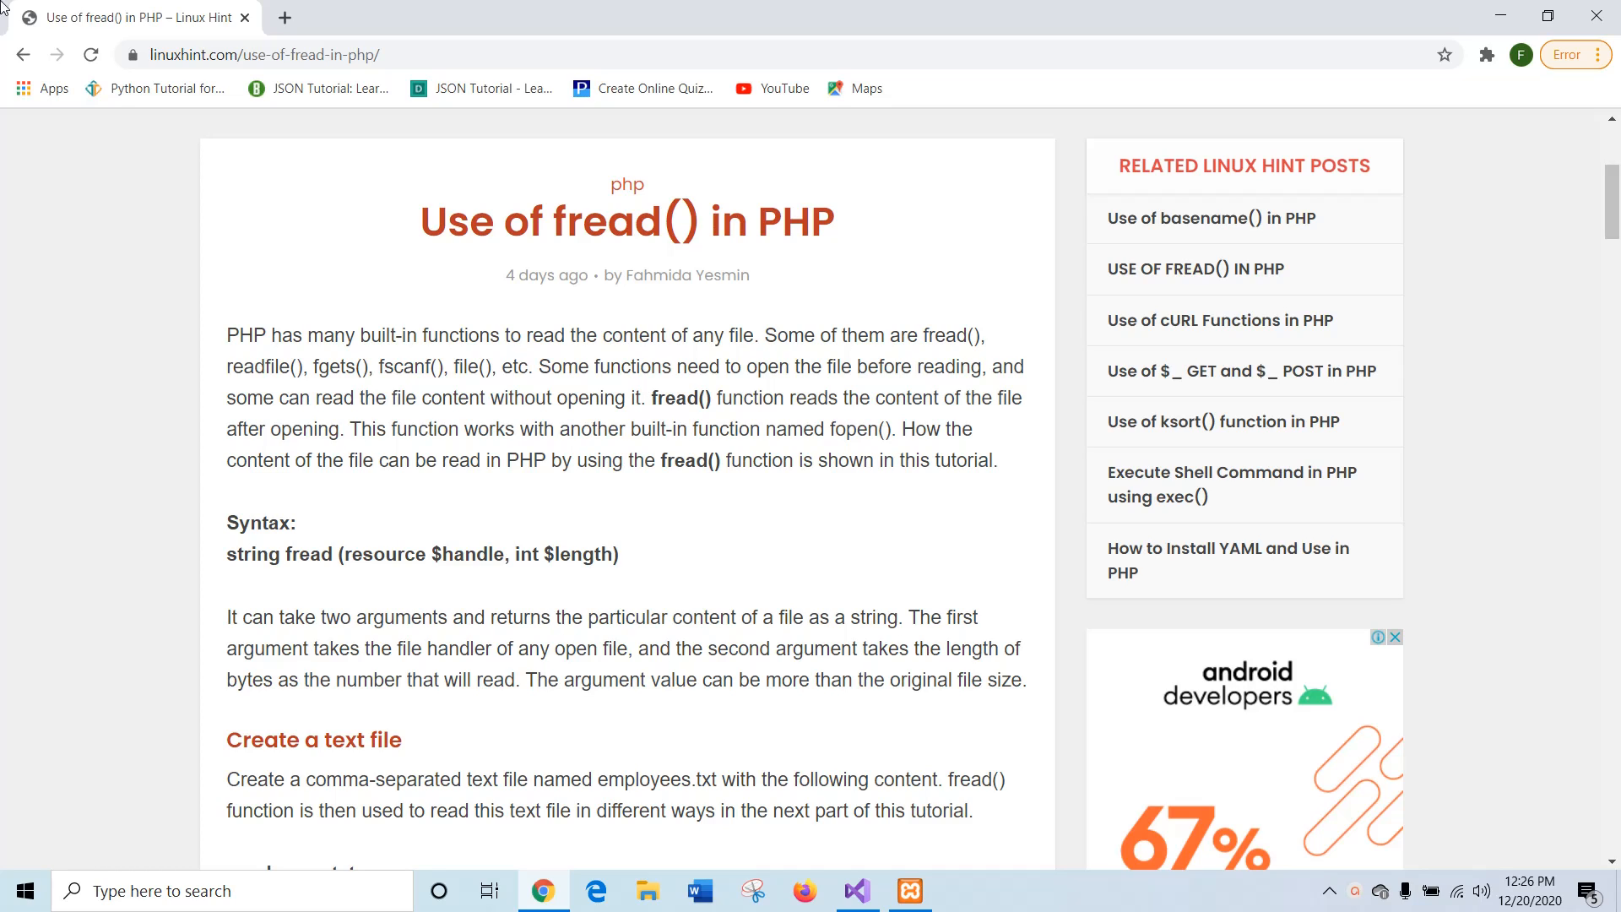
Step: Highlight the fread syntax line, then select and copy the five employees.txt record lines
drag(335, 554, 618, 554)
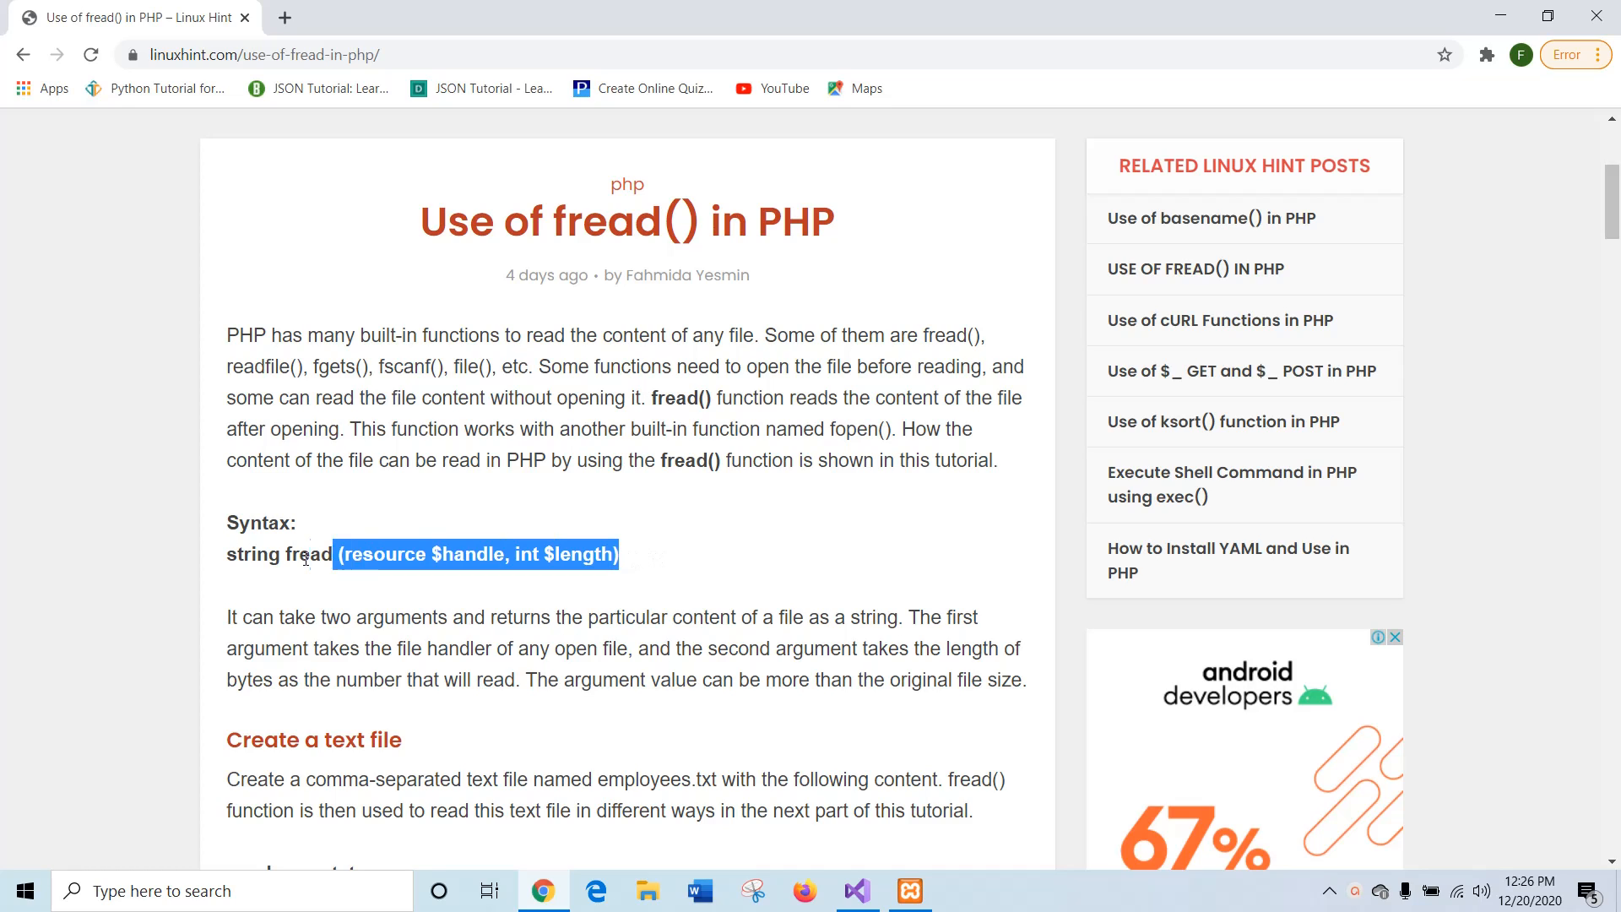
drag(300, 554, 225, 554)
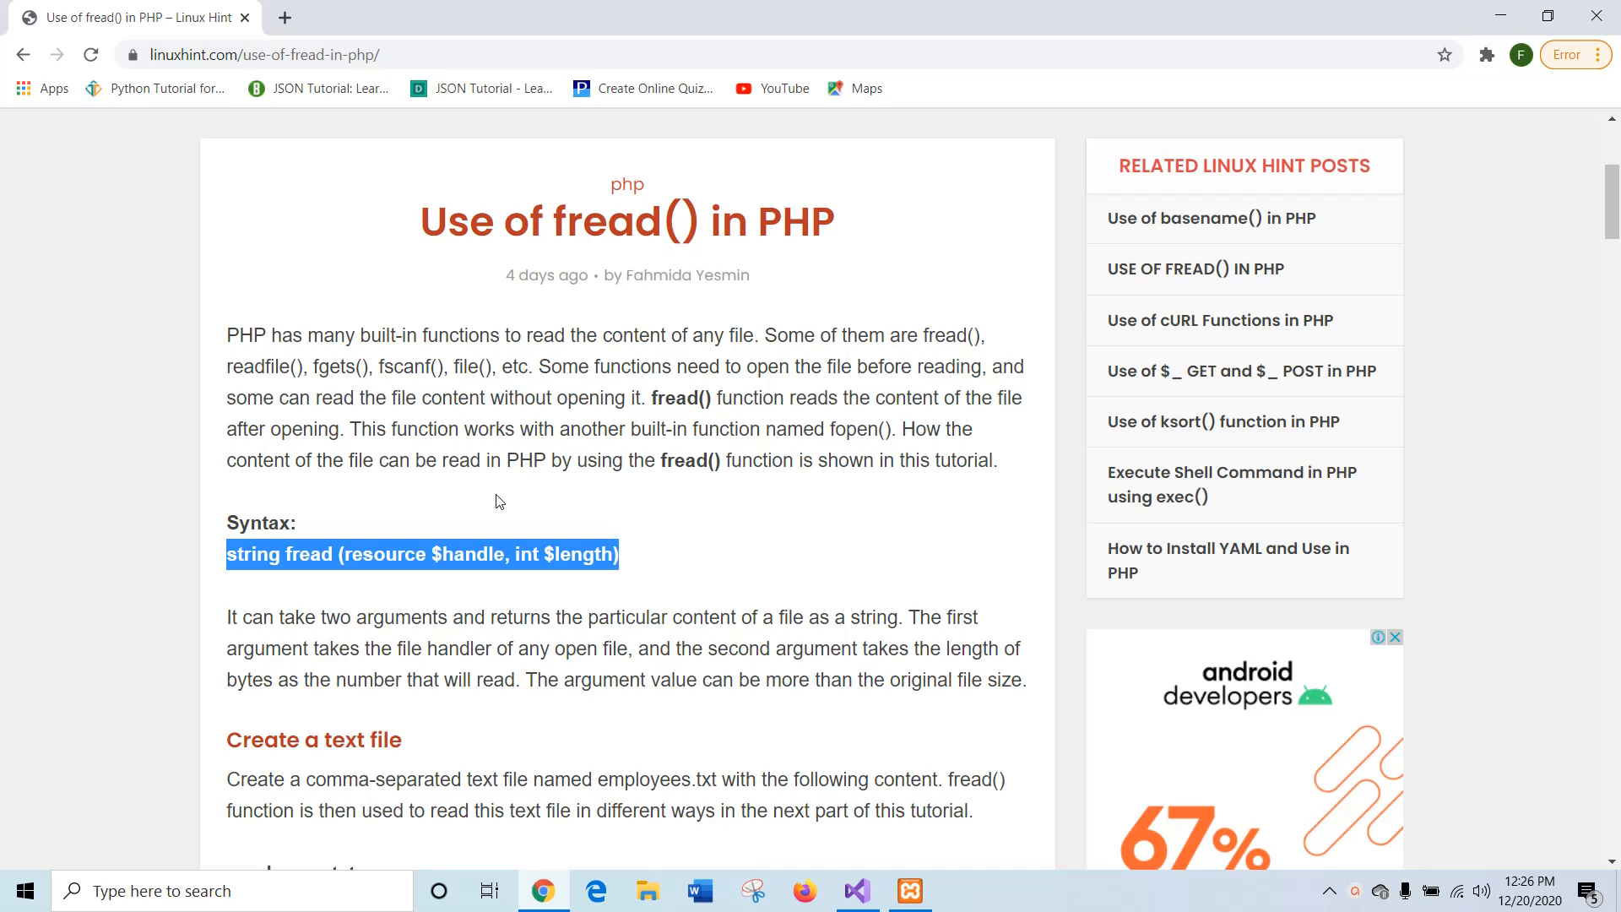
mouse_move(596, 578)
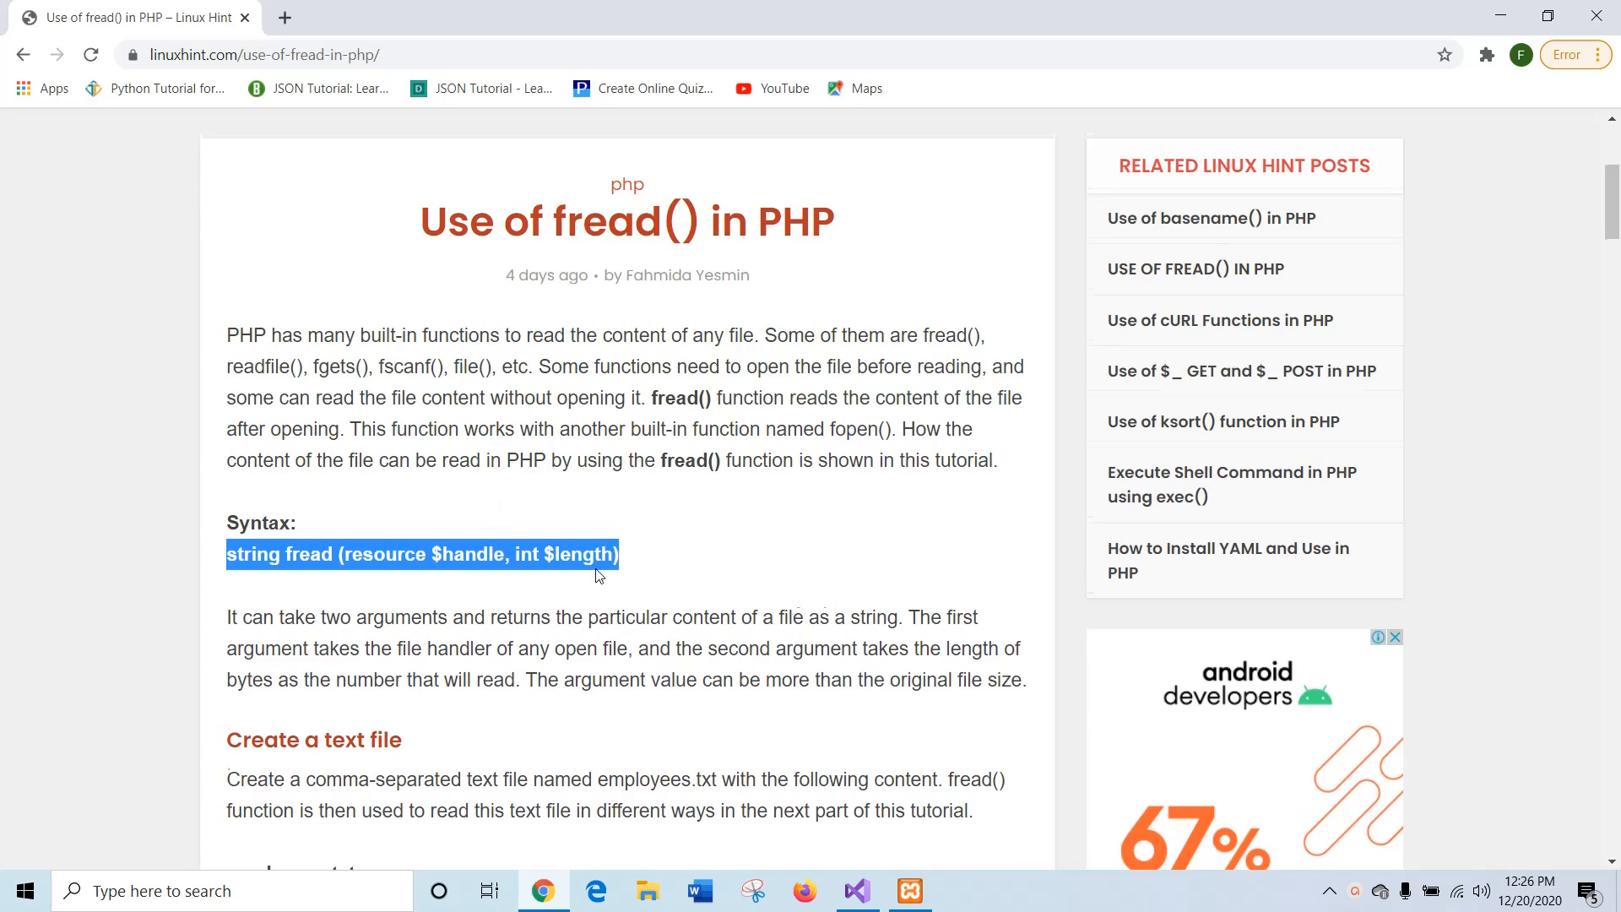
scroll(down, 3)
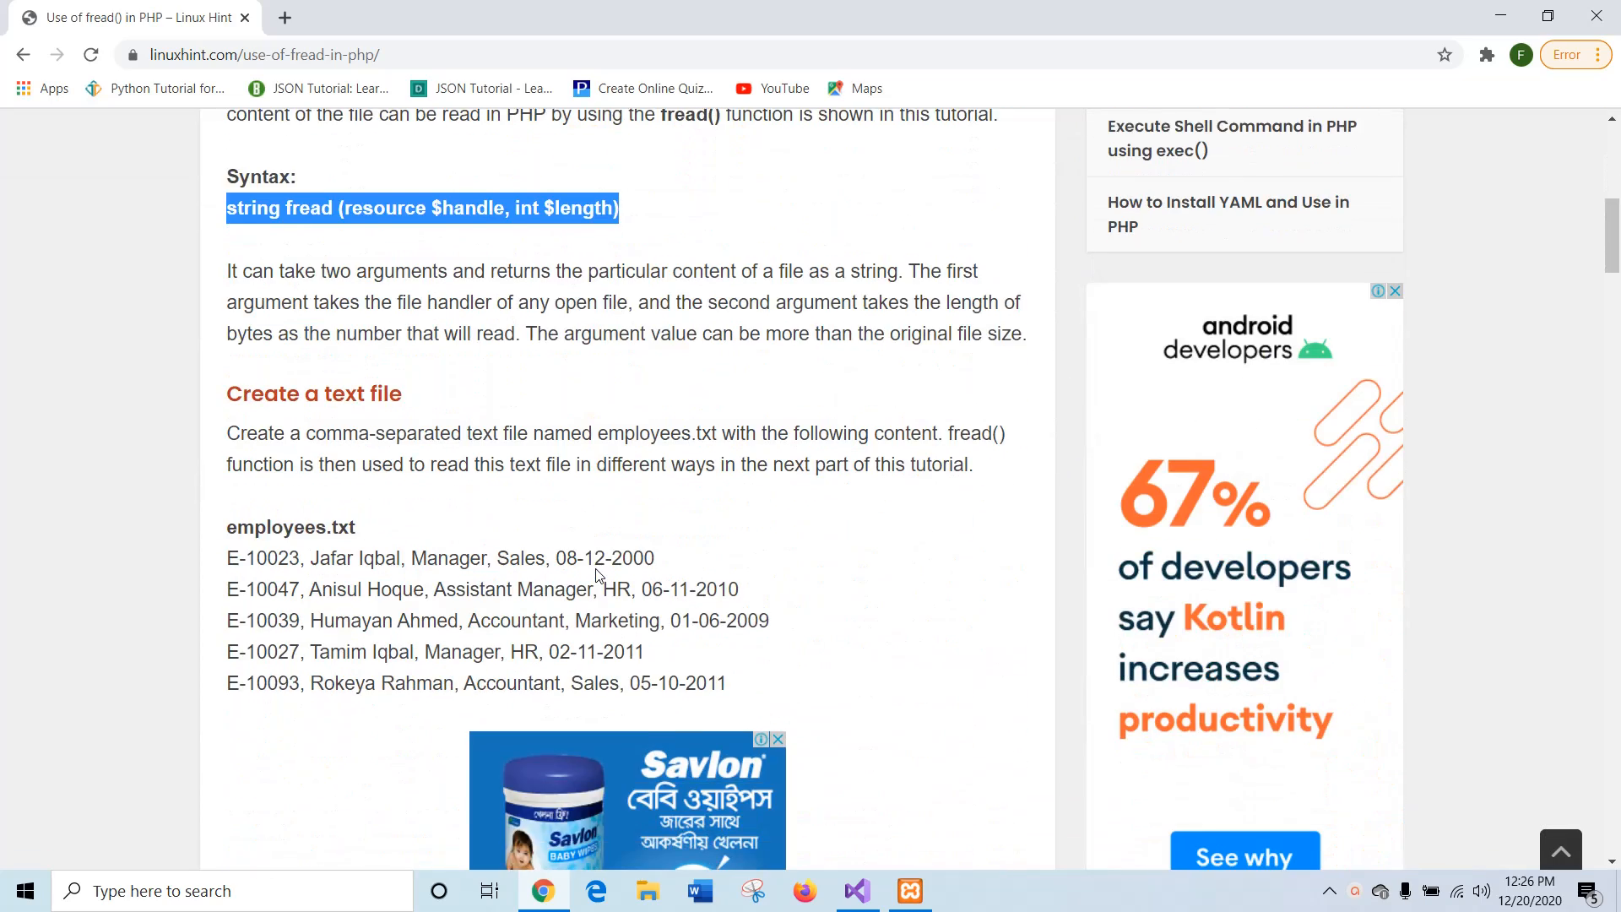
scroll(down, 3)
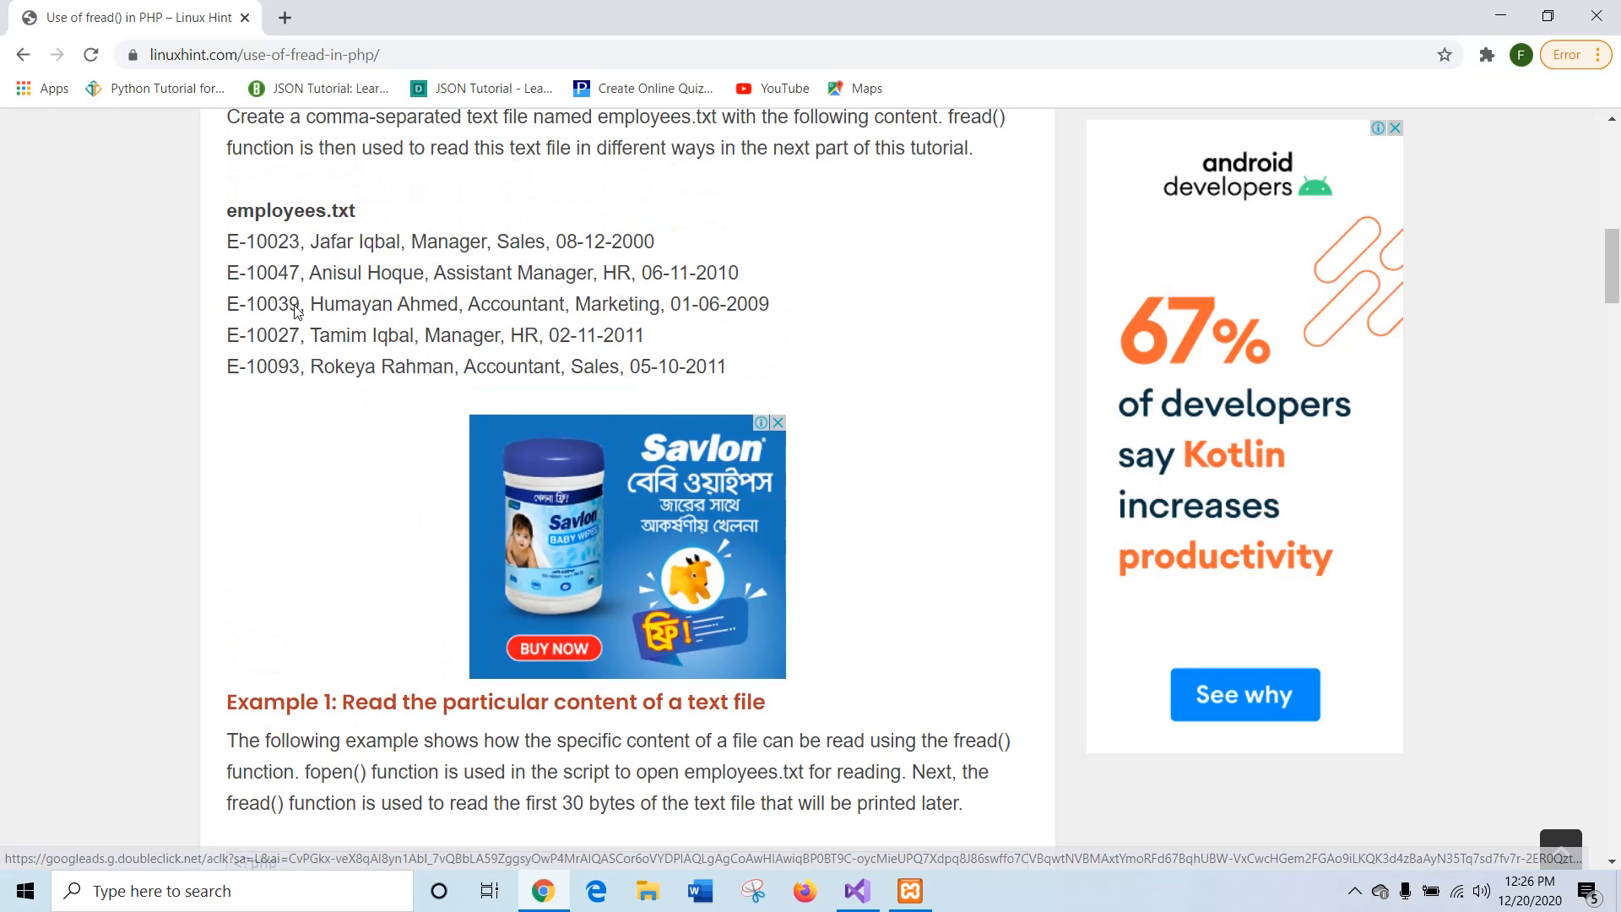
drag(227, 242, 530, 274)
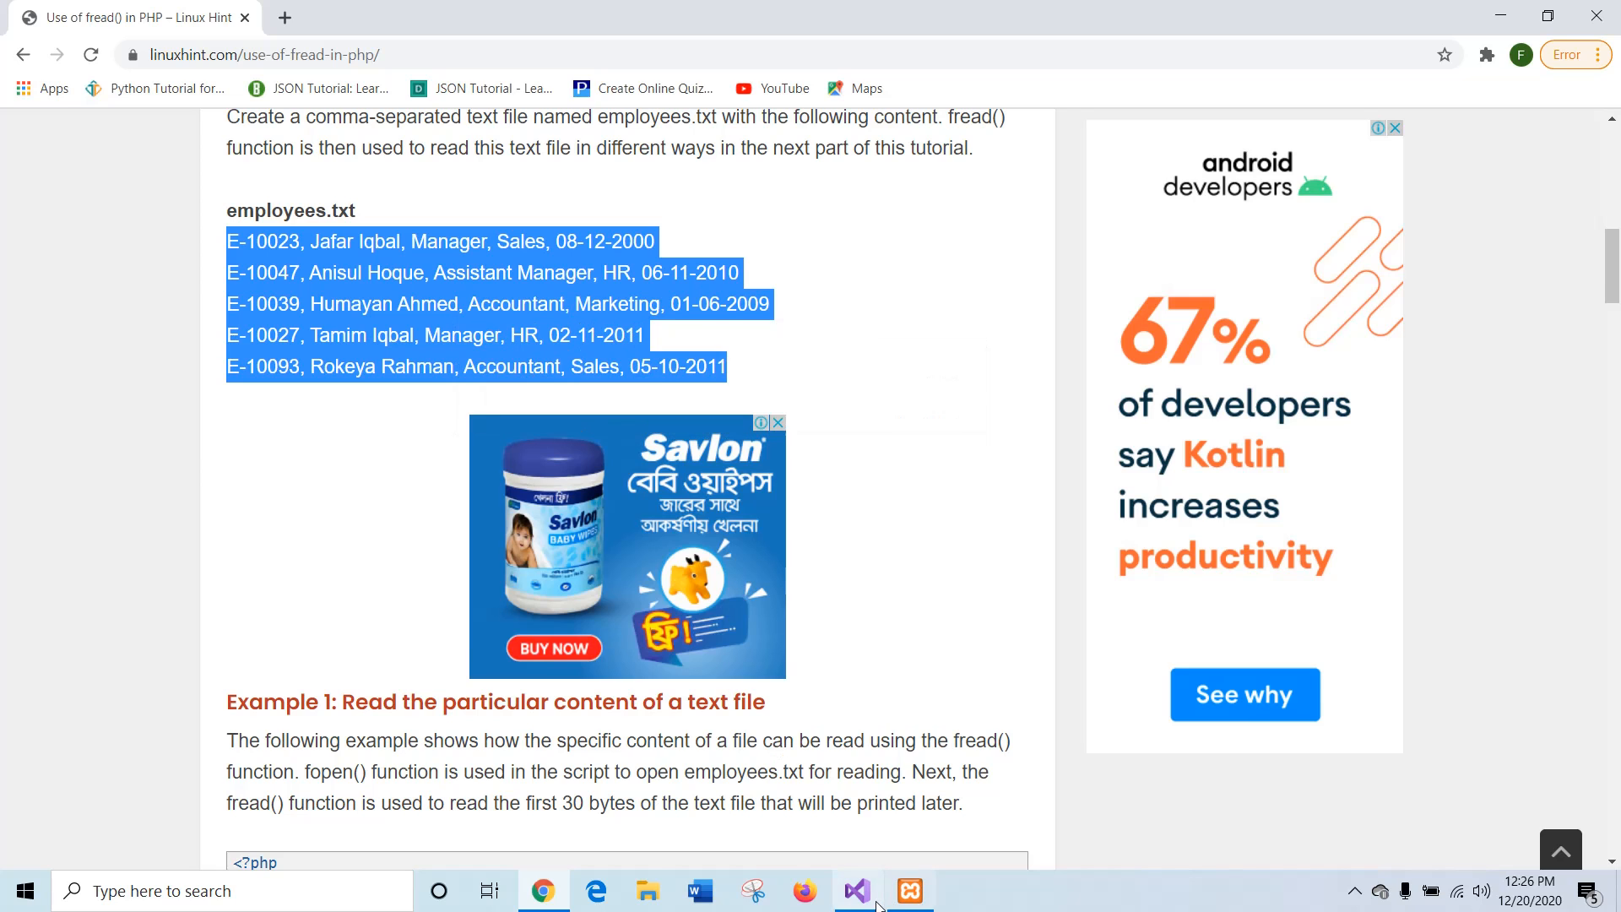
Step: Paste the five employee records into a new text file and start Save As
click(856, 890)
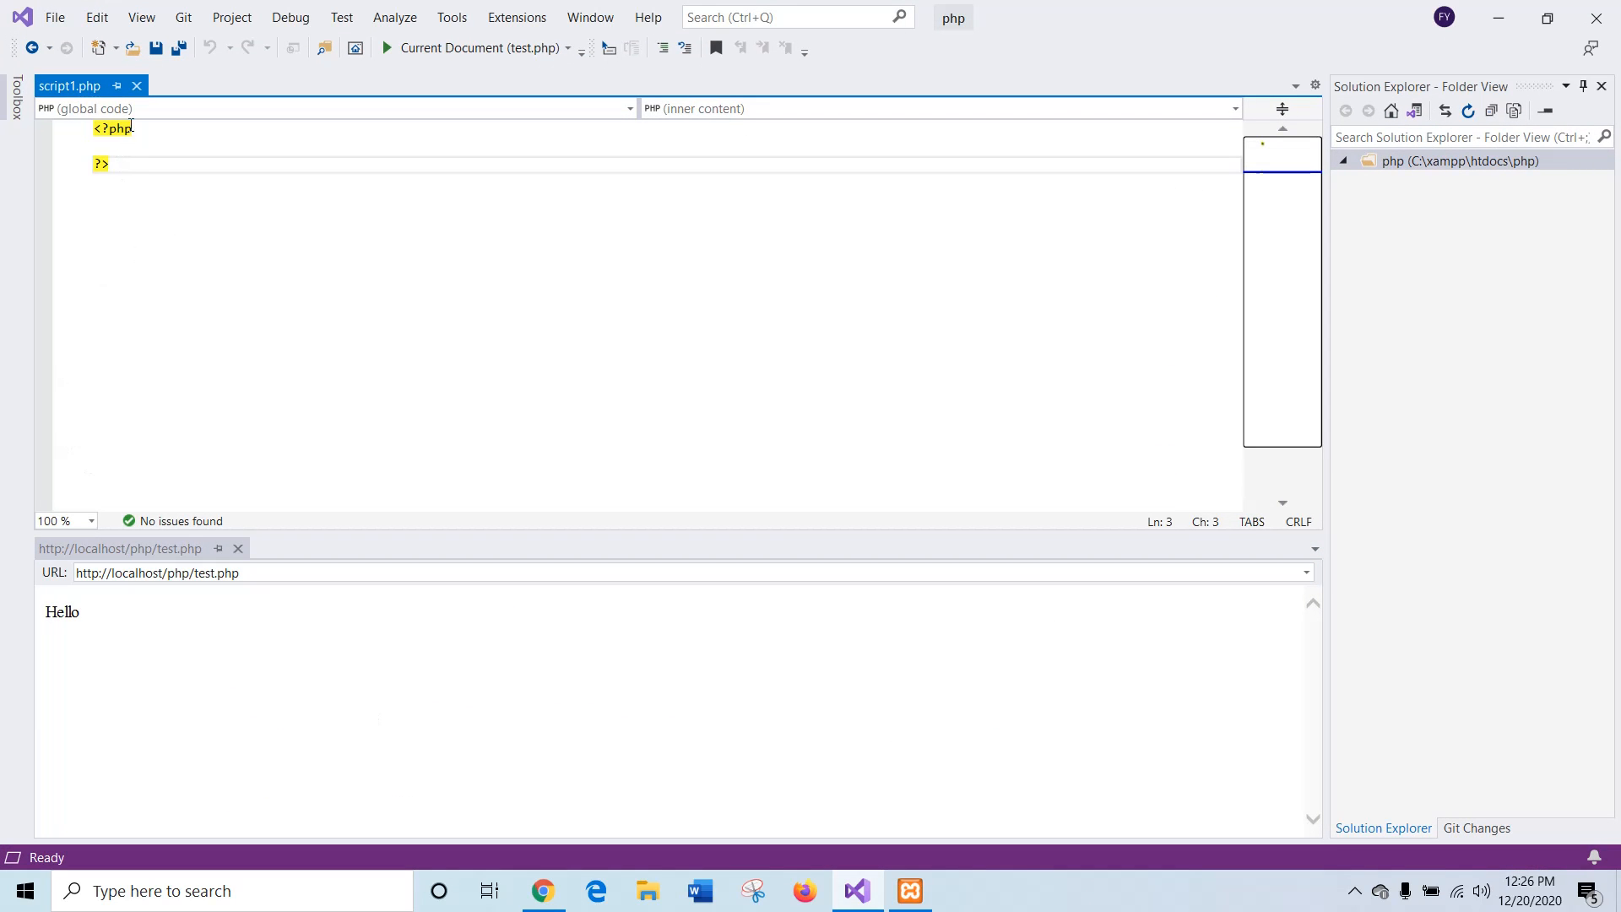
click(54, 17)
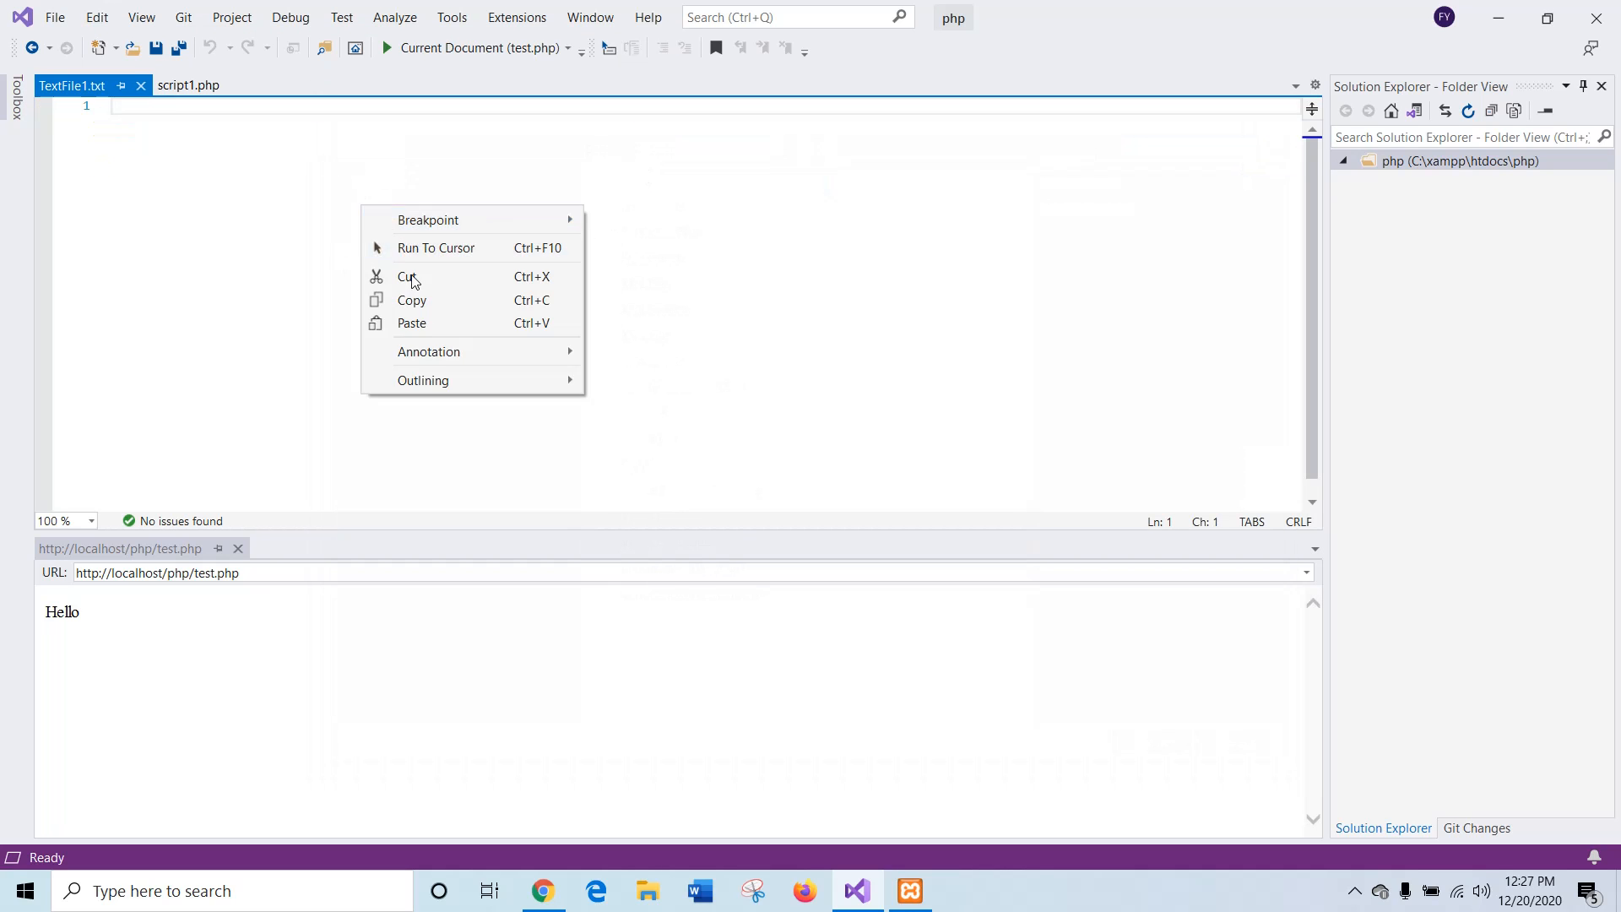
click(412, 323)
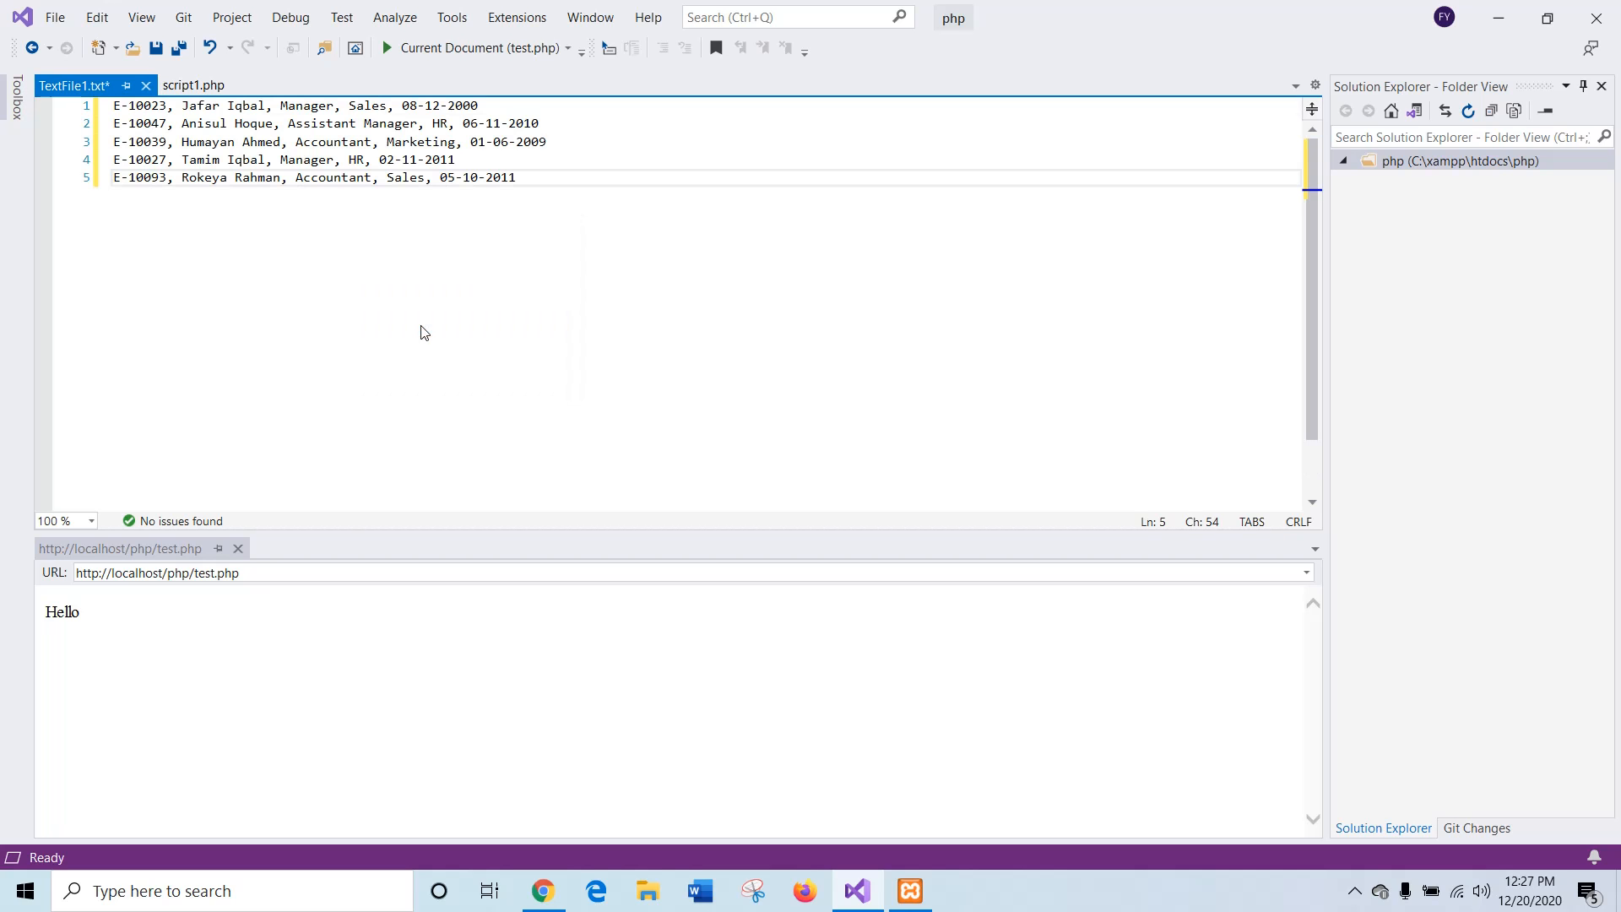
click(155, 47)
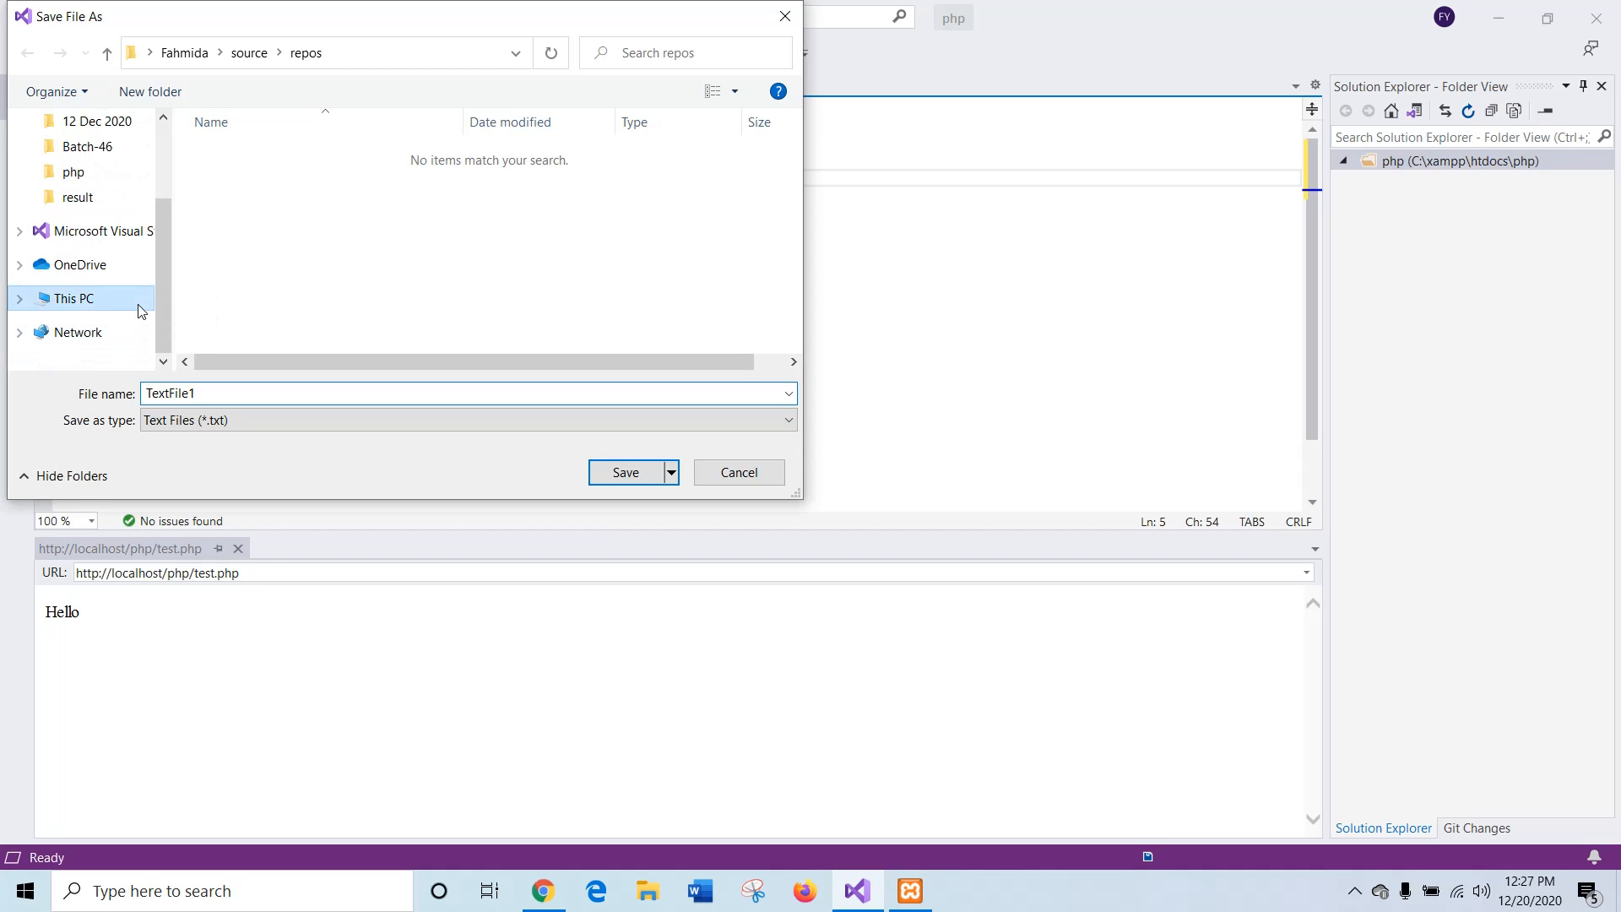
Step: Save the file as employees.txt in C:\xampp\htdocs\php
click(71, 298)
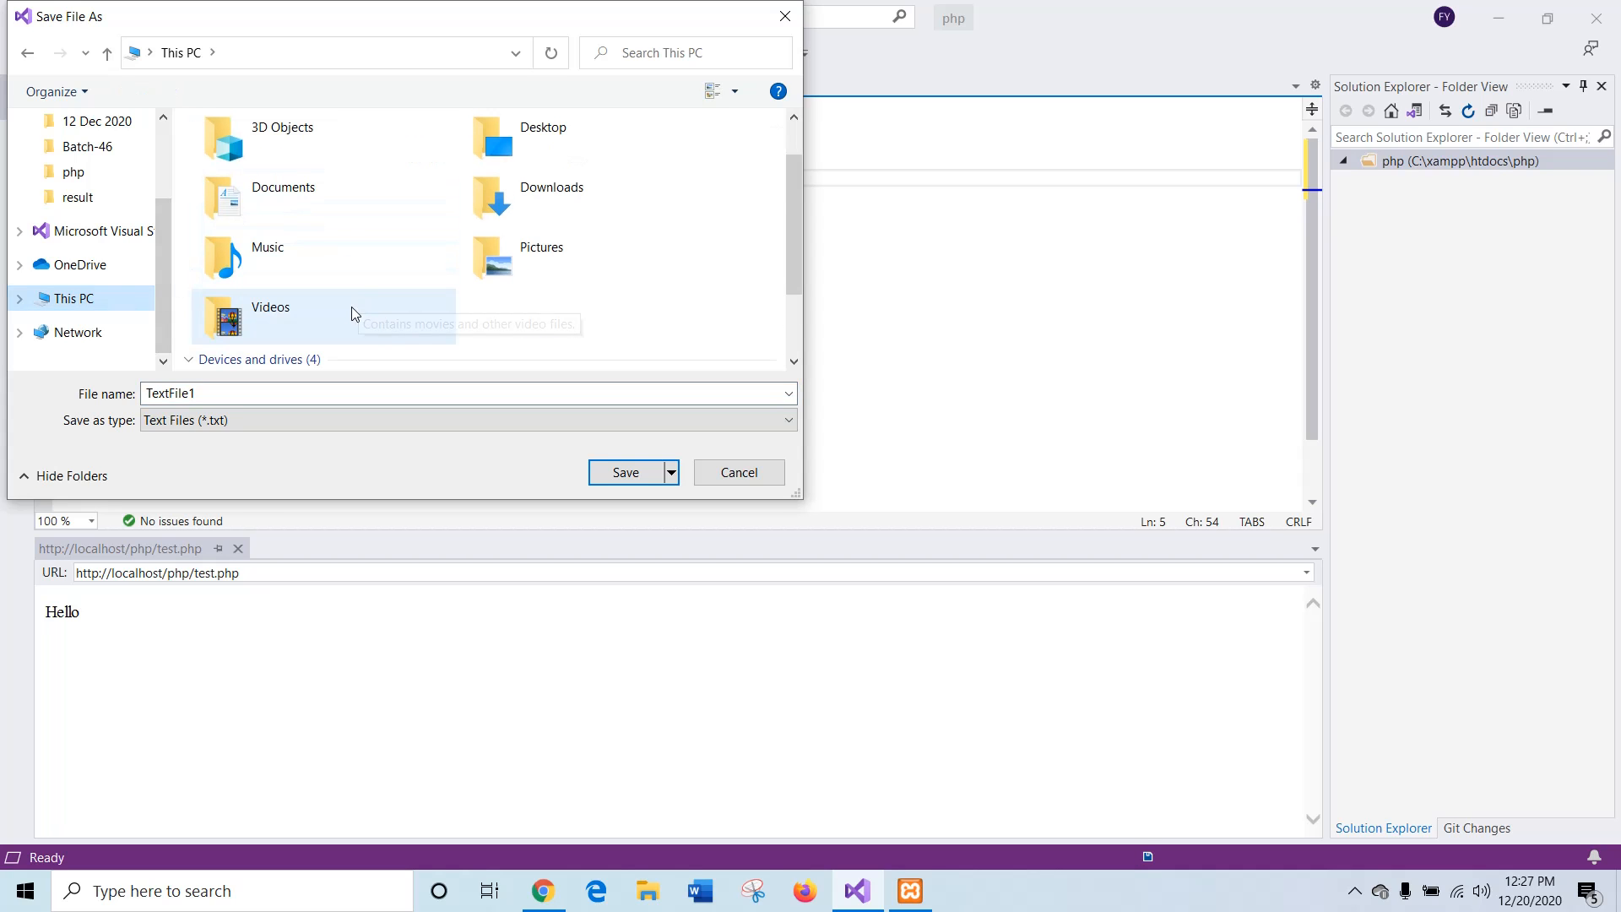
scroll(down, 3)
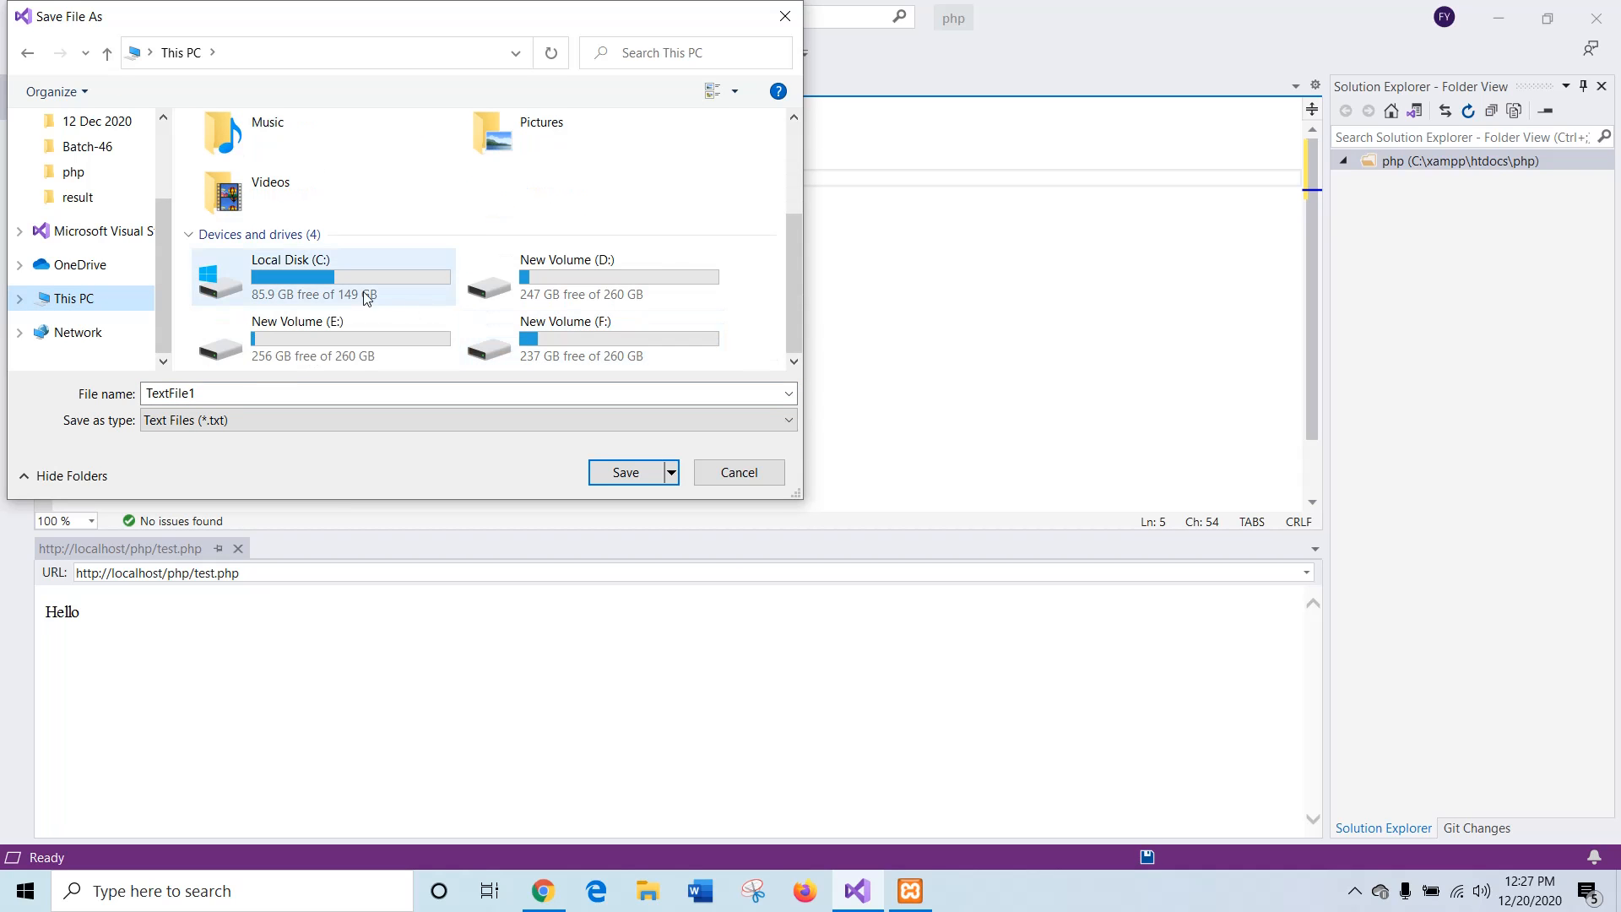
double_click(289, 275)
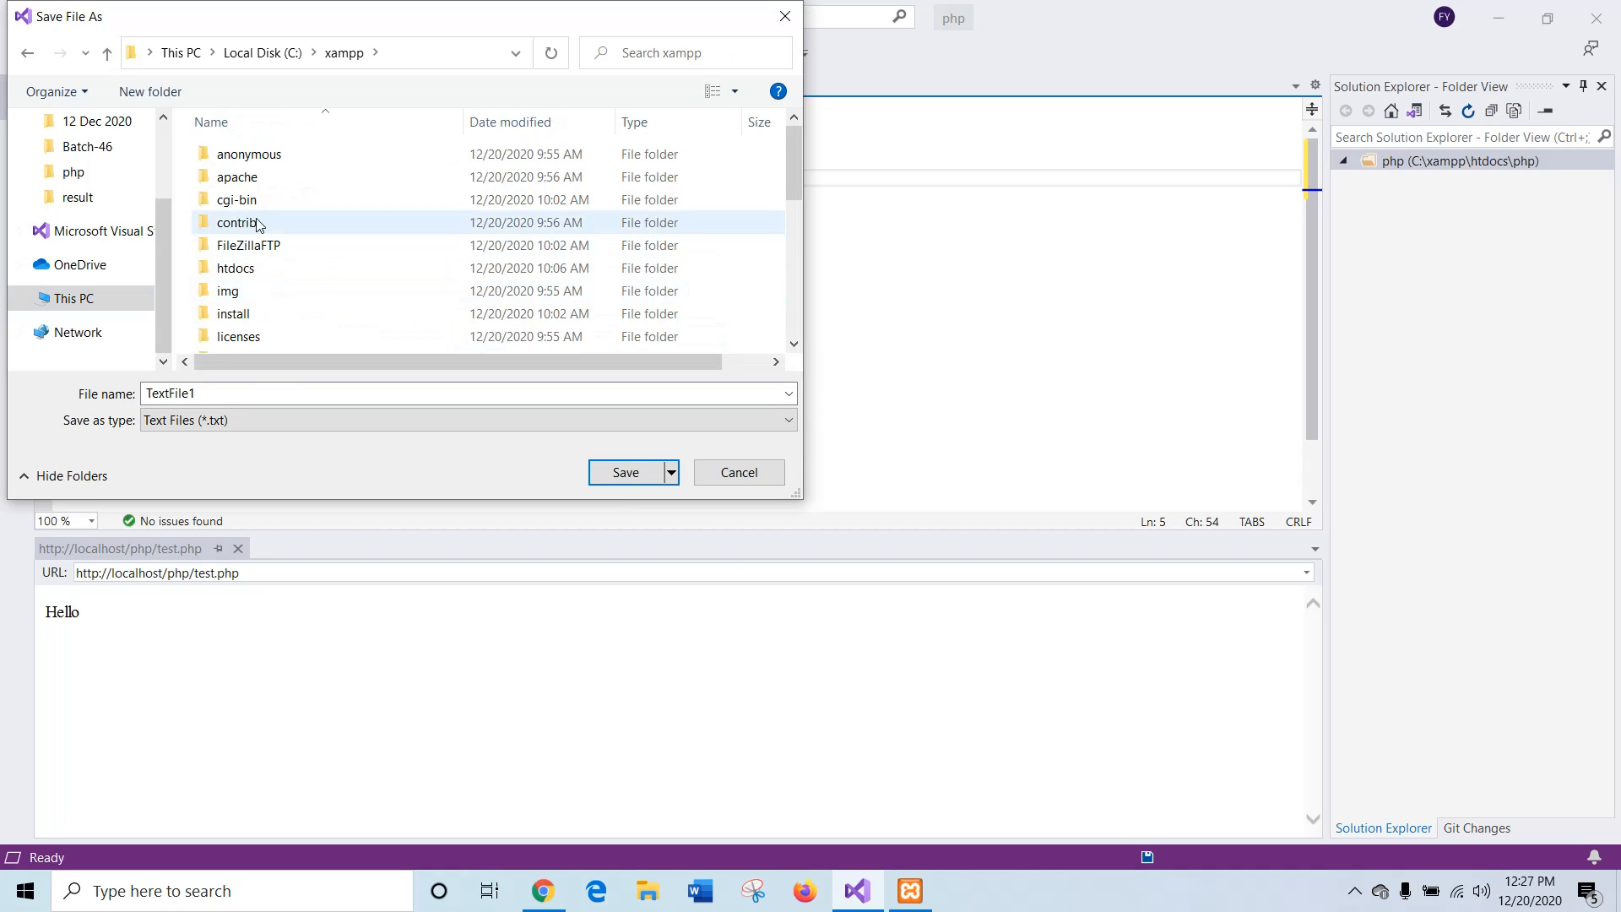
double_click(235, 269)
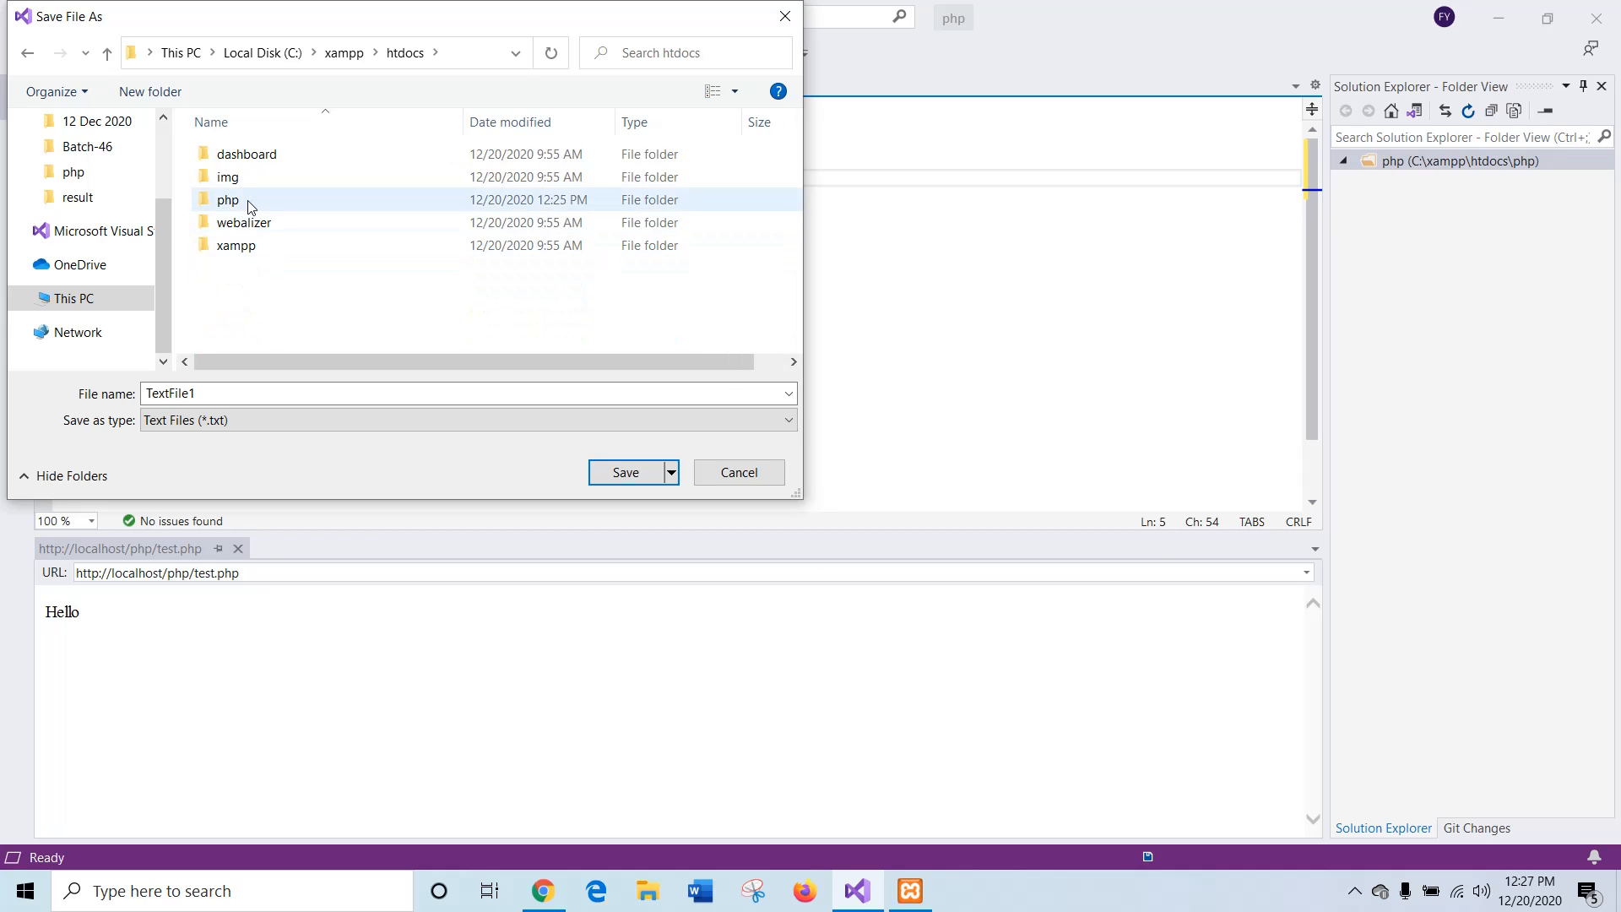
double_click(228, 199)
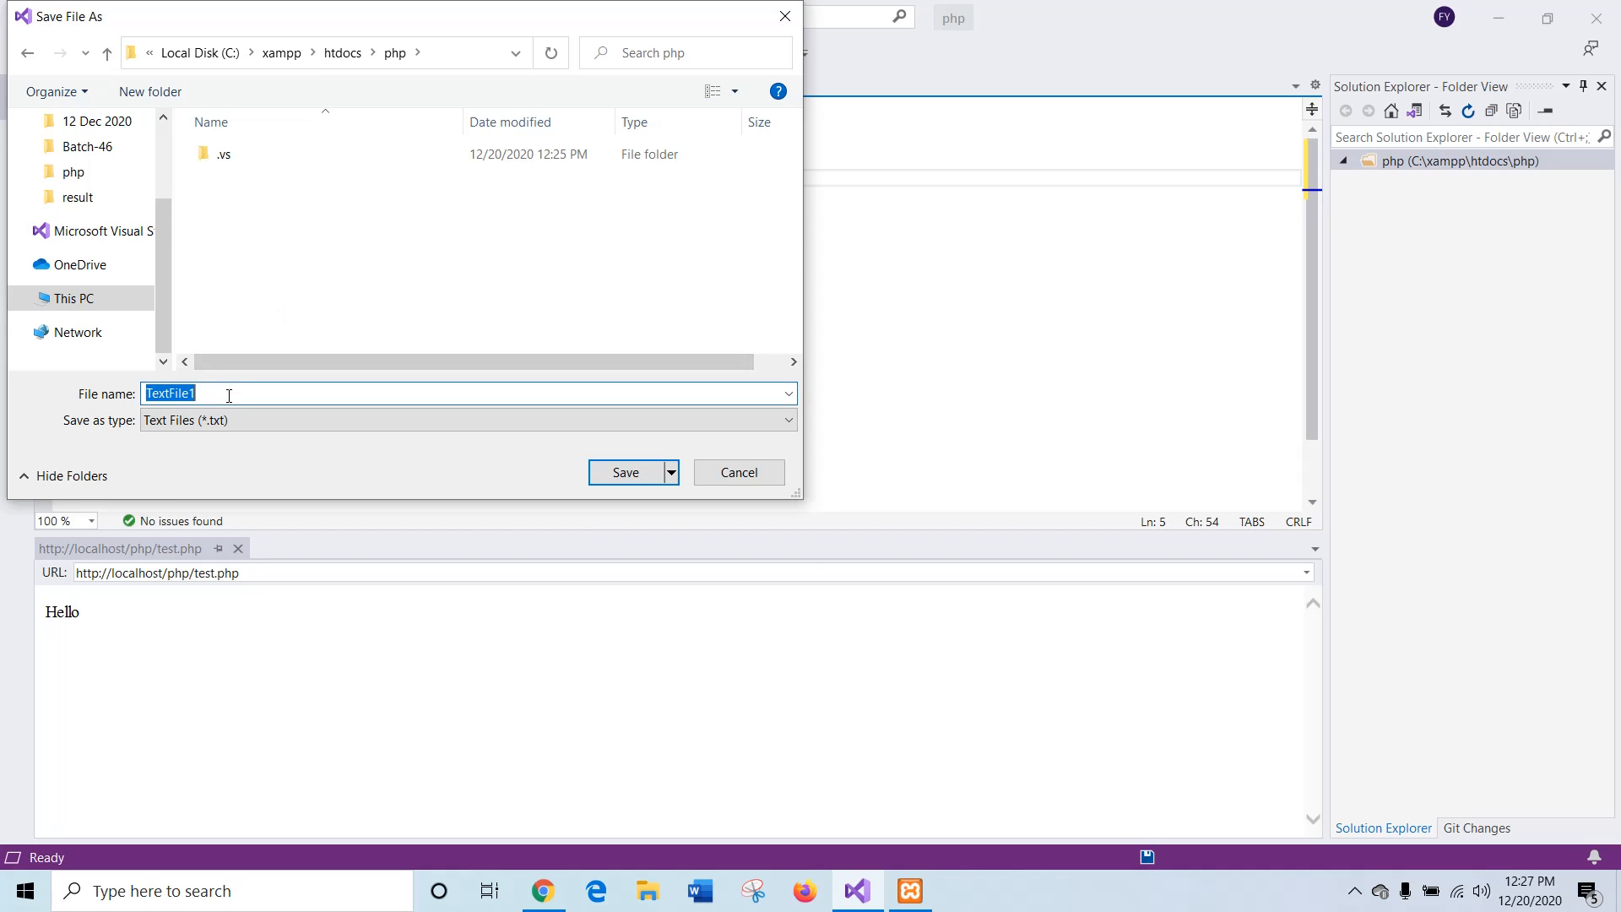
text(employees)
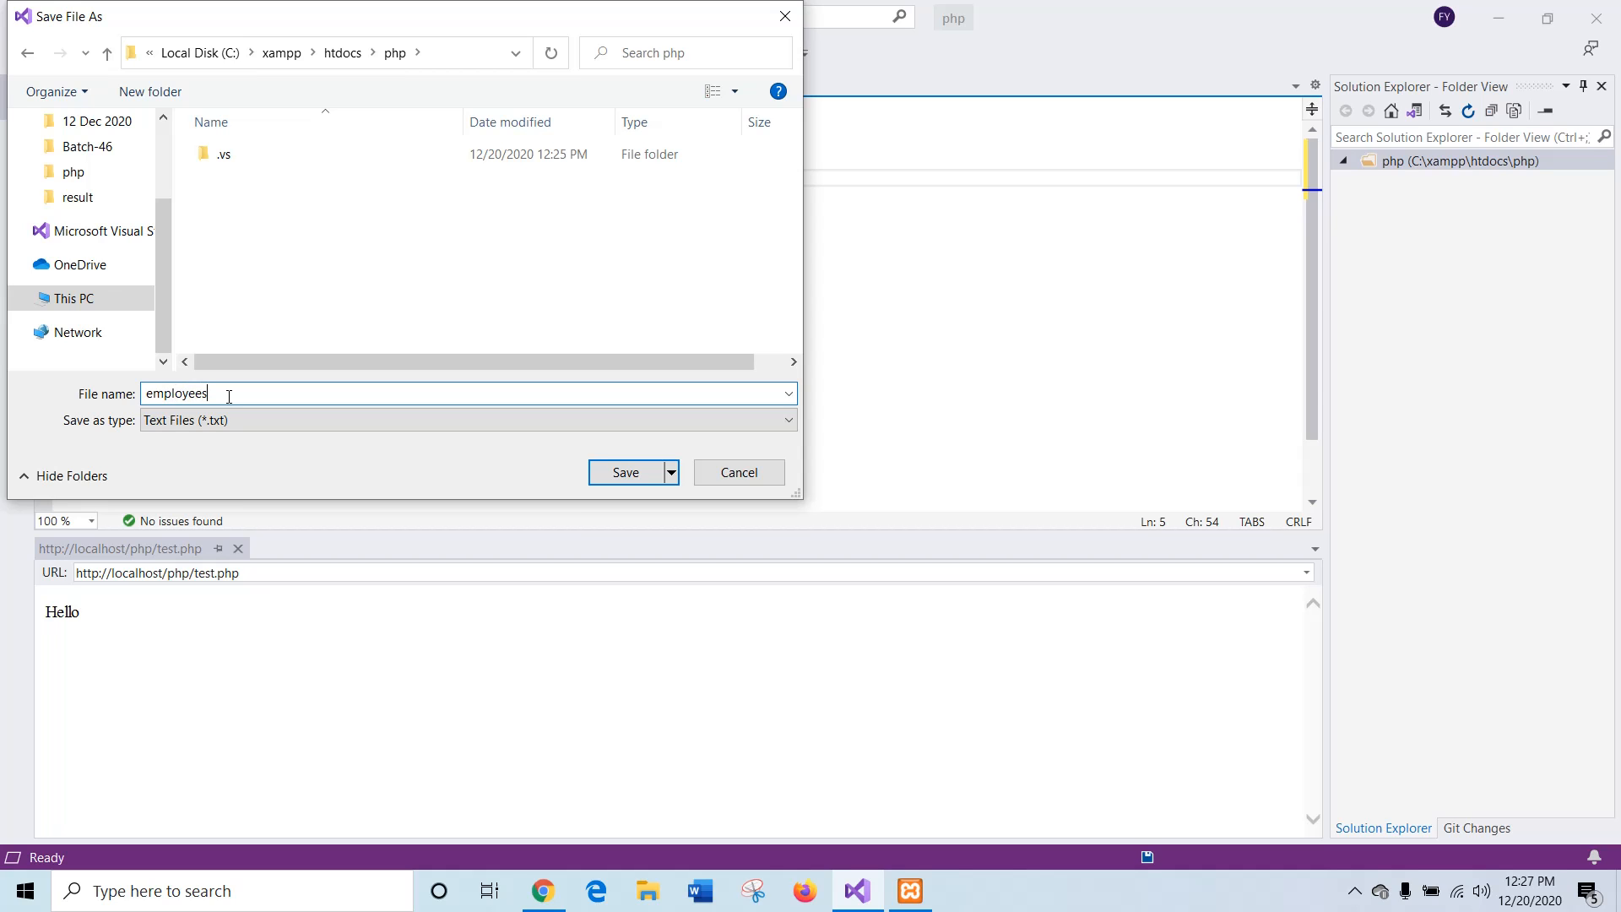
text(.)
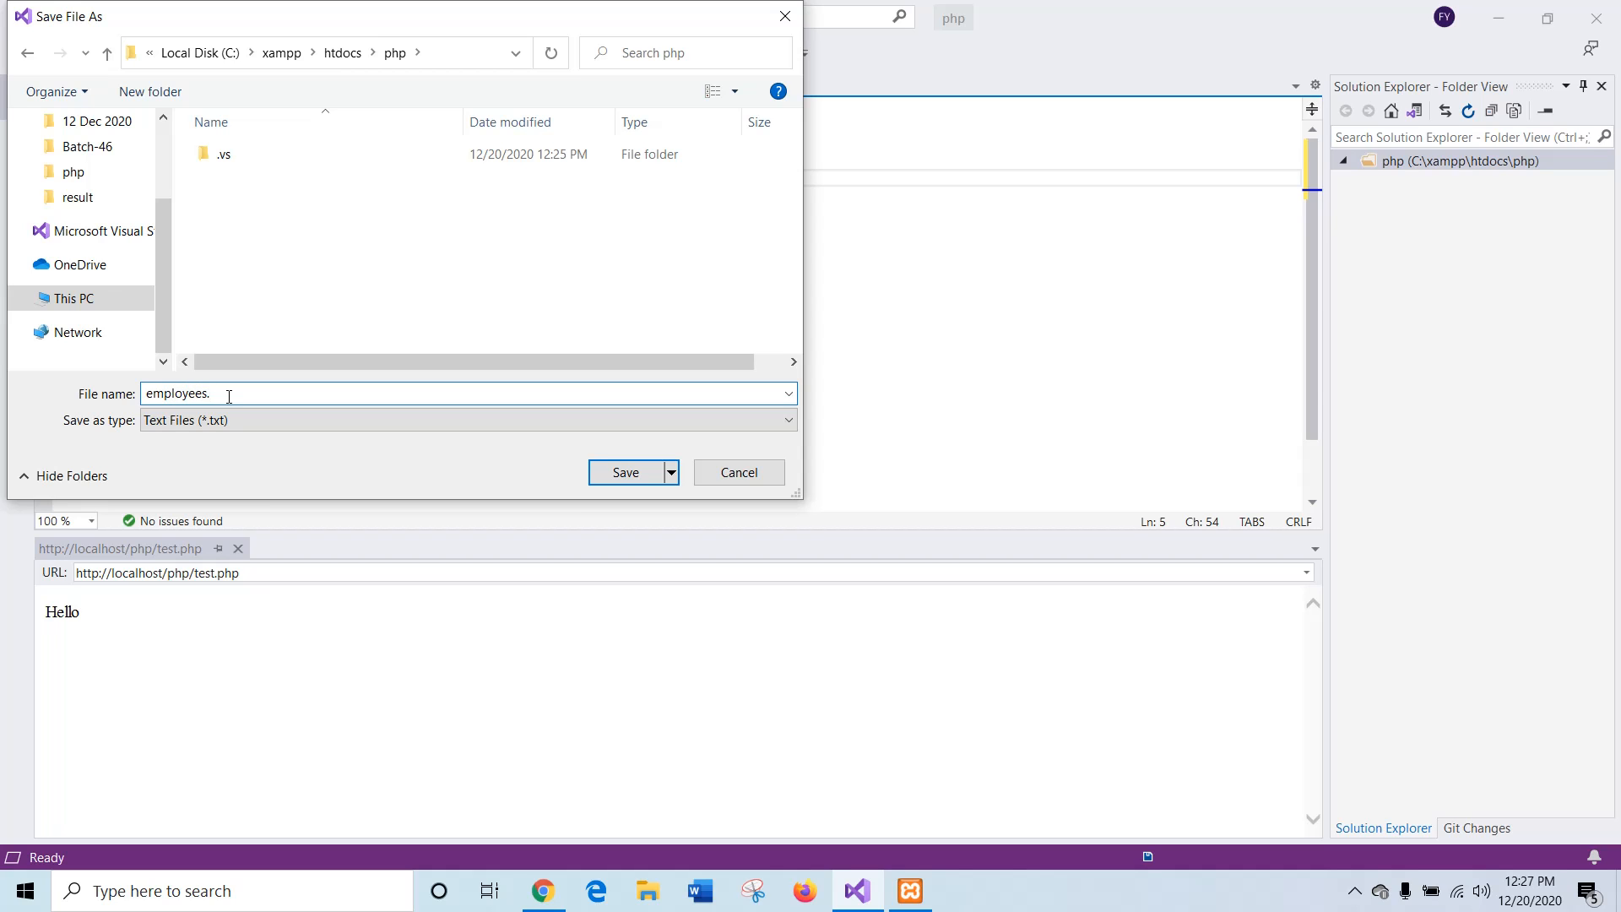
click(625, 473)
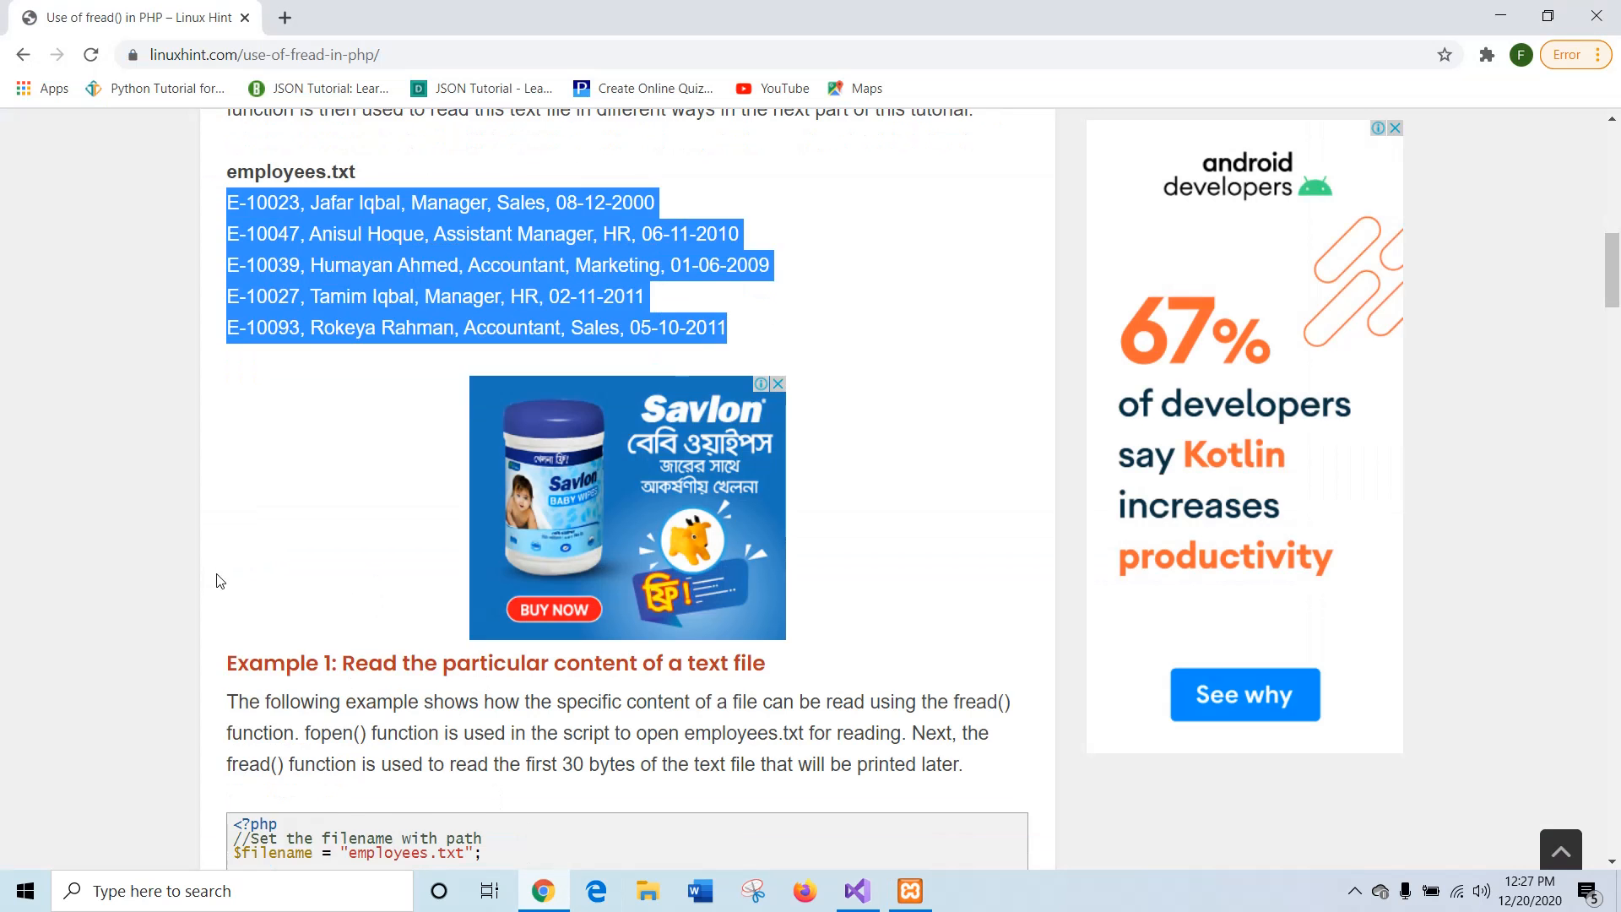
Step: Copy the Example 1 code block and return to Visual Studio
scroll(down, 3)
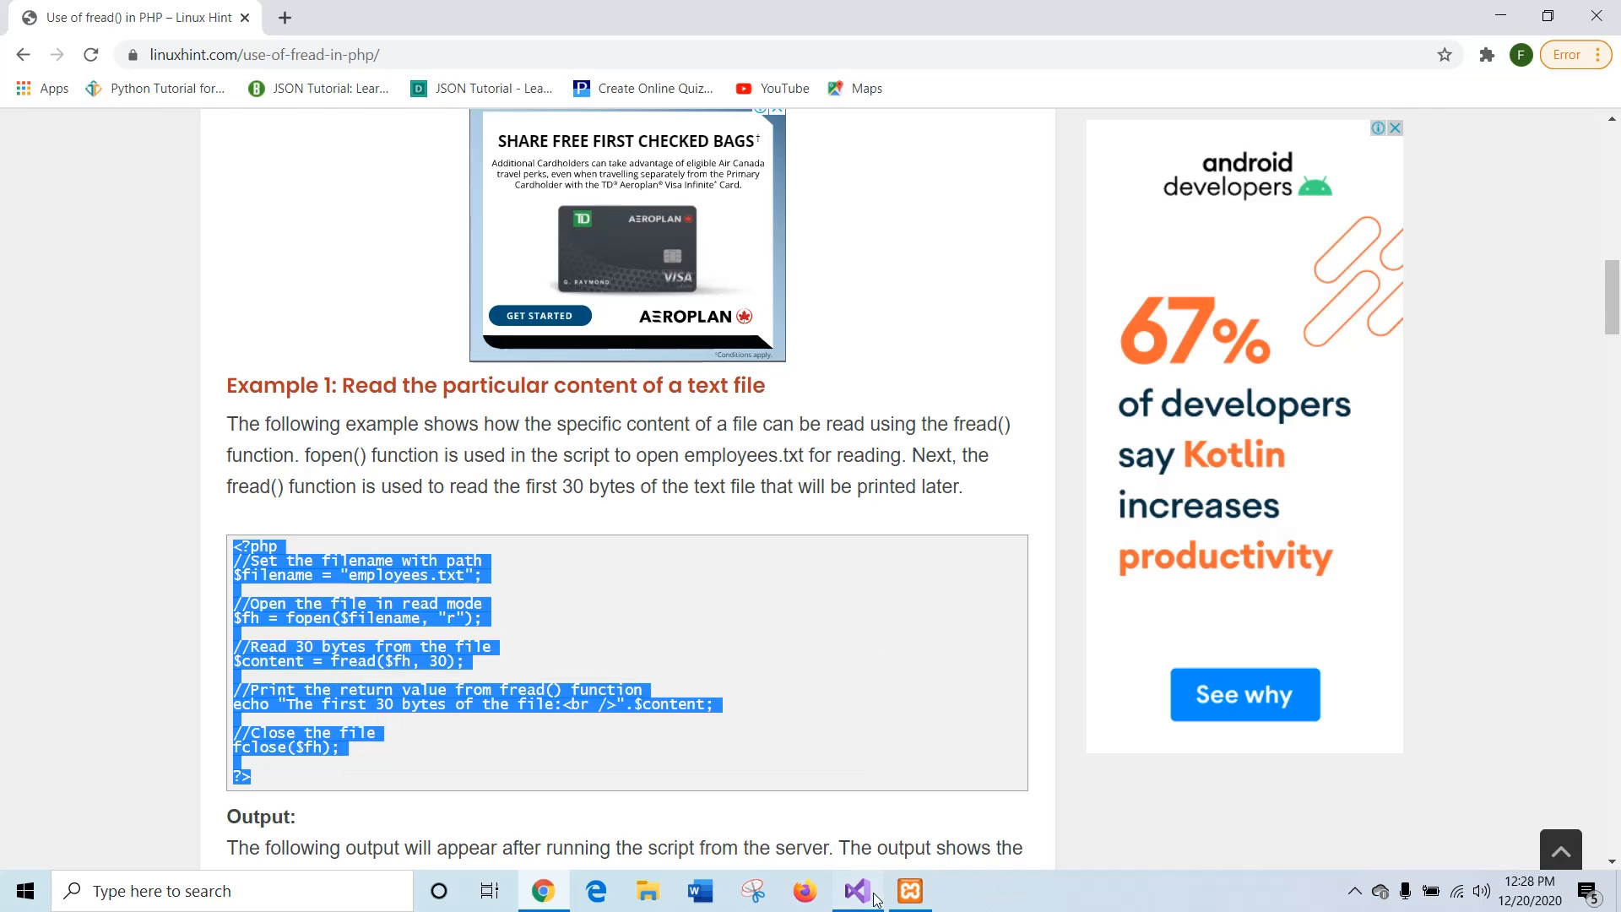
click(857, 890)
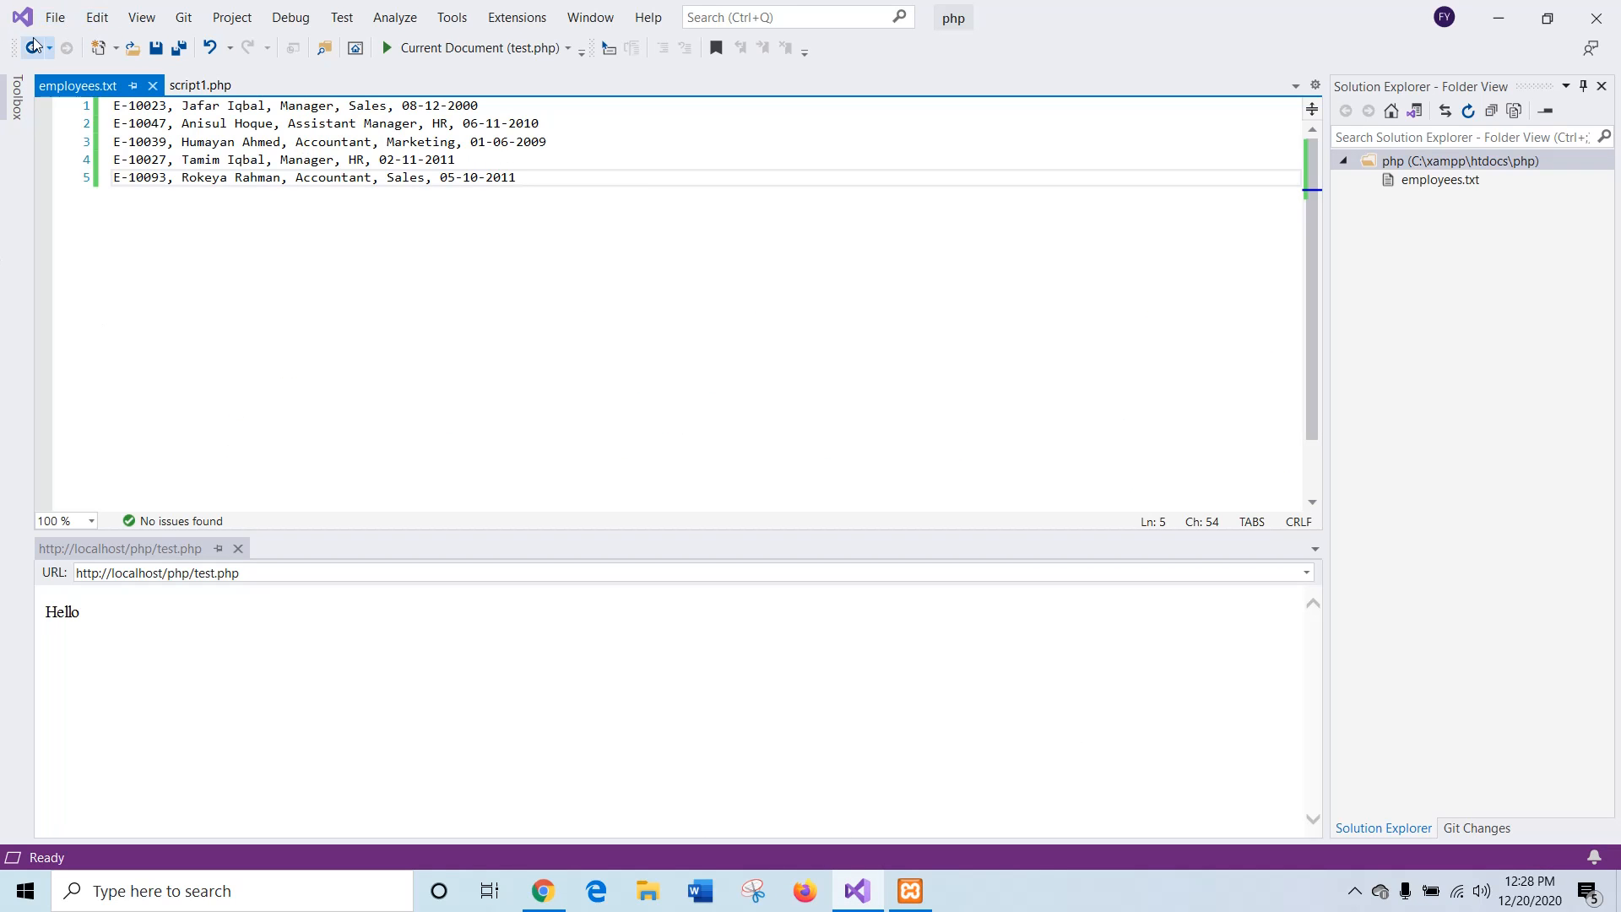
Step: Paste the Example 1 code into the empty script and save it as f1.php
click(201, 84)
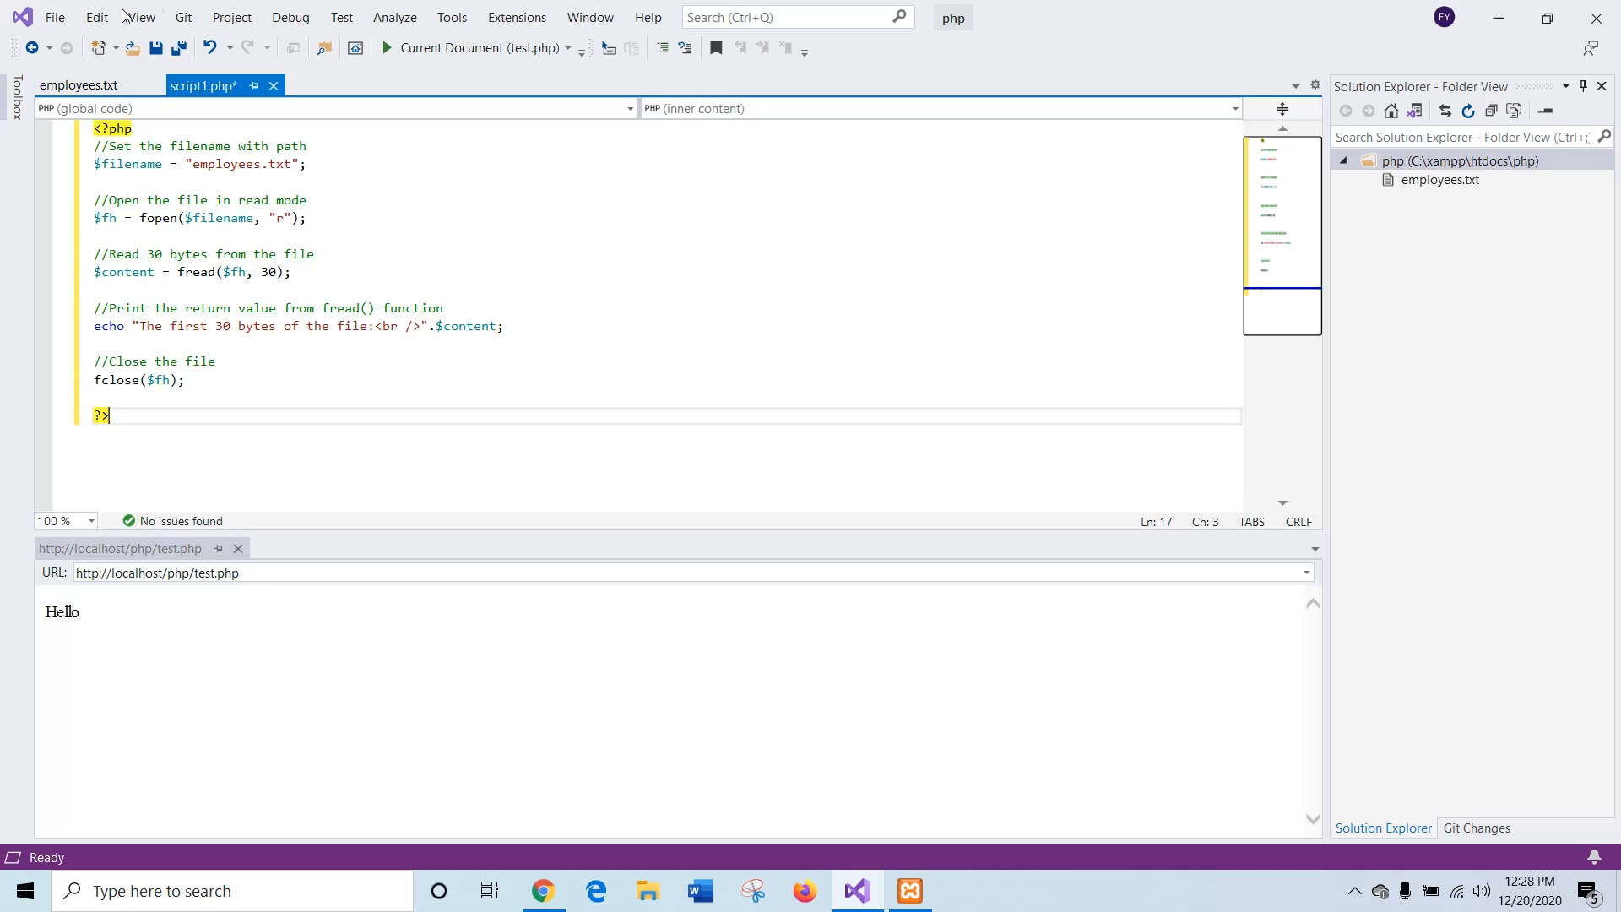
mouse_move(153, 47)
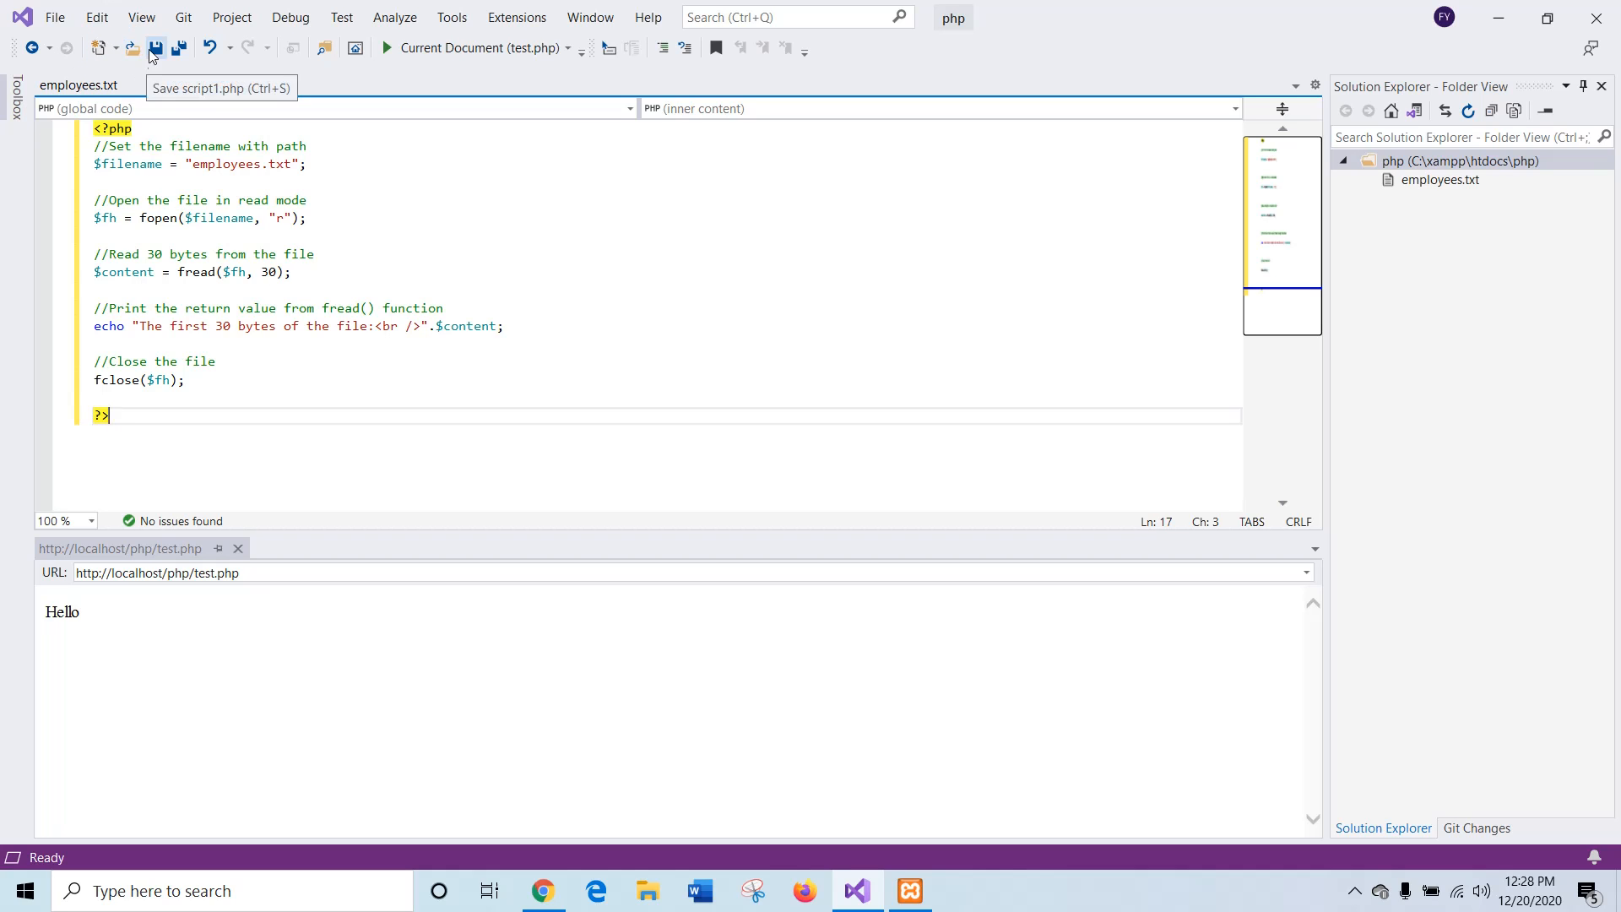
click(154, 47)
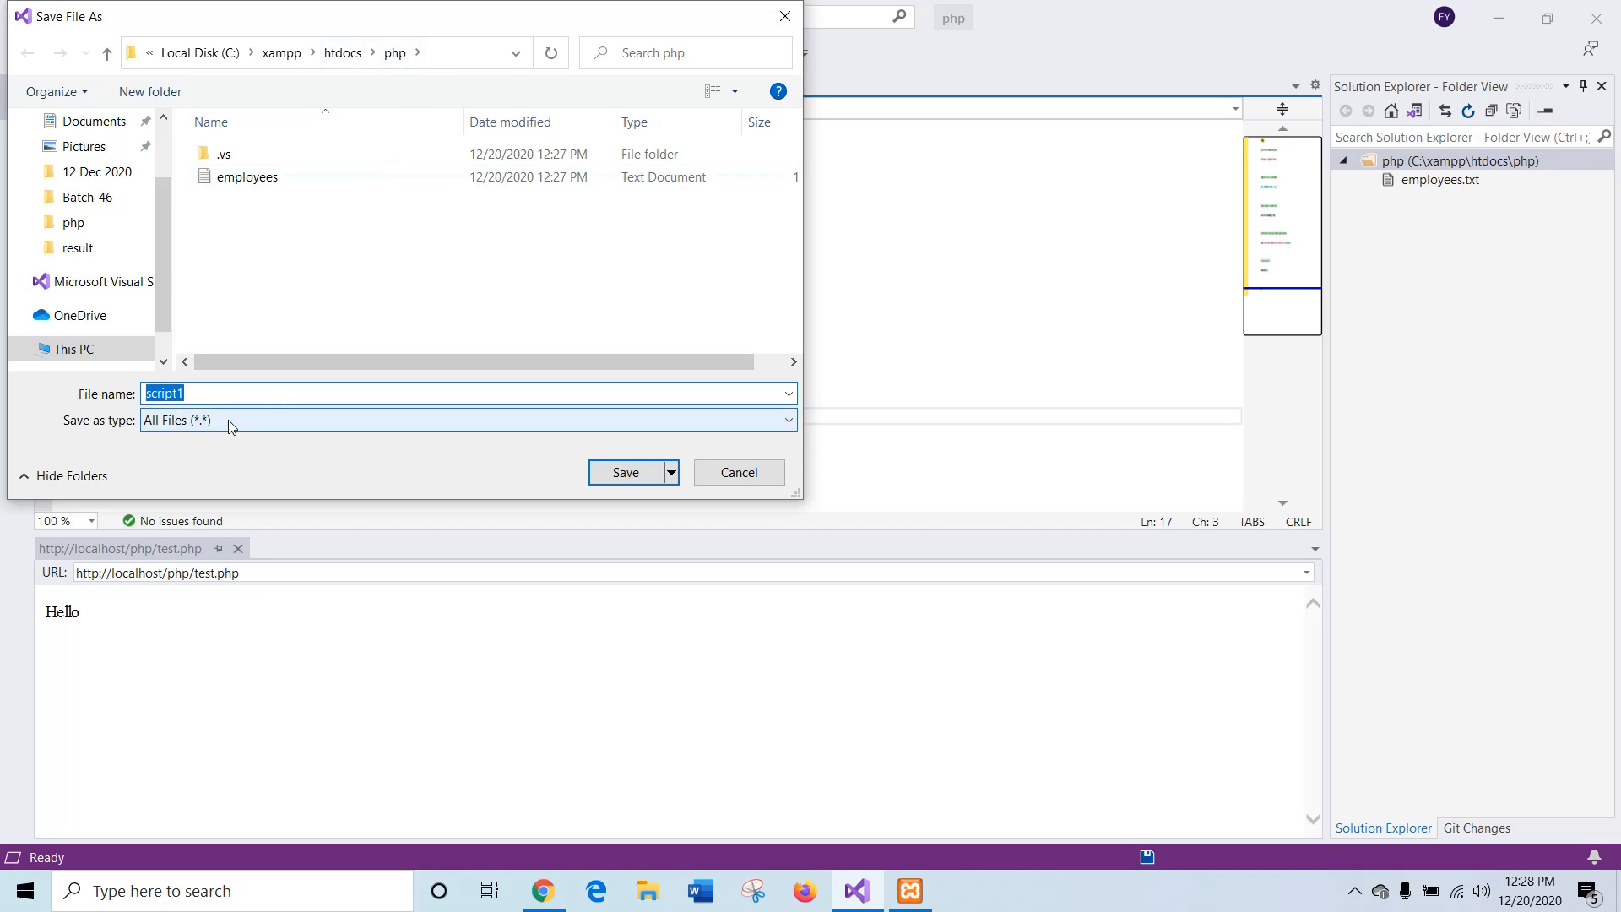
text(f1)
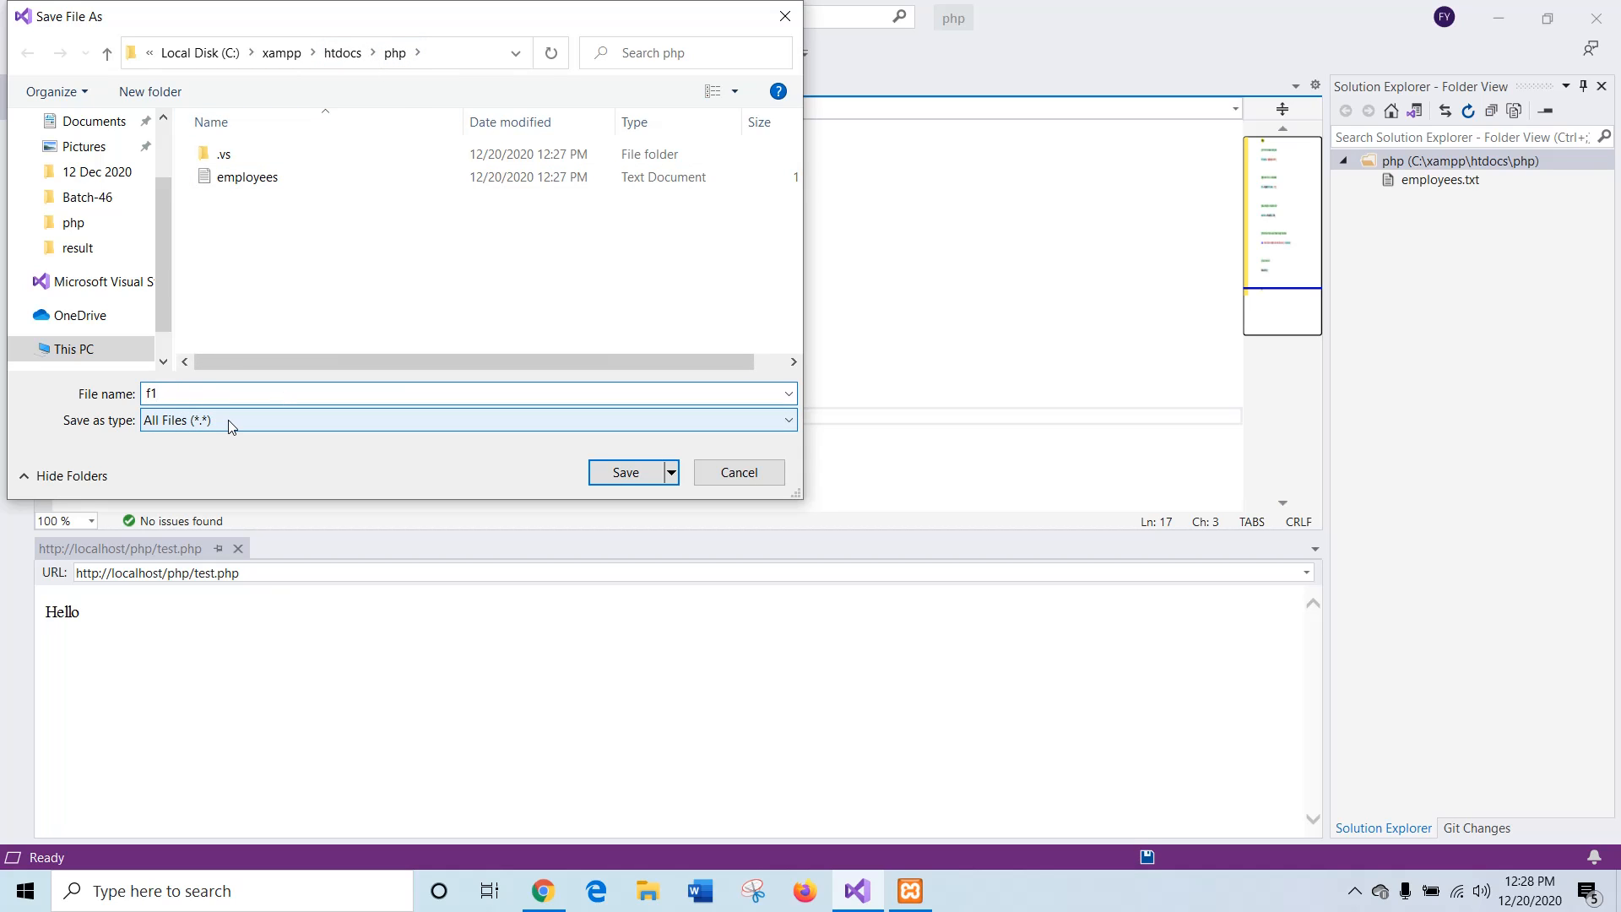
text(.php)
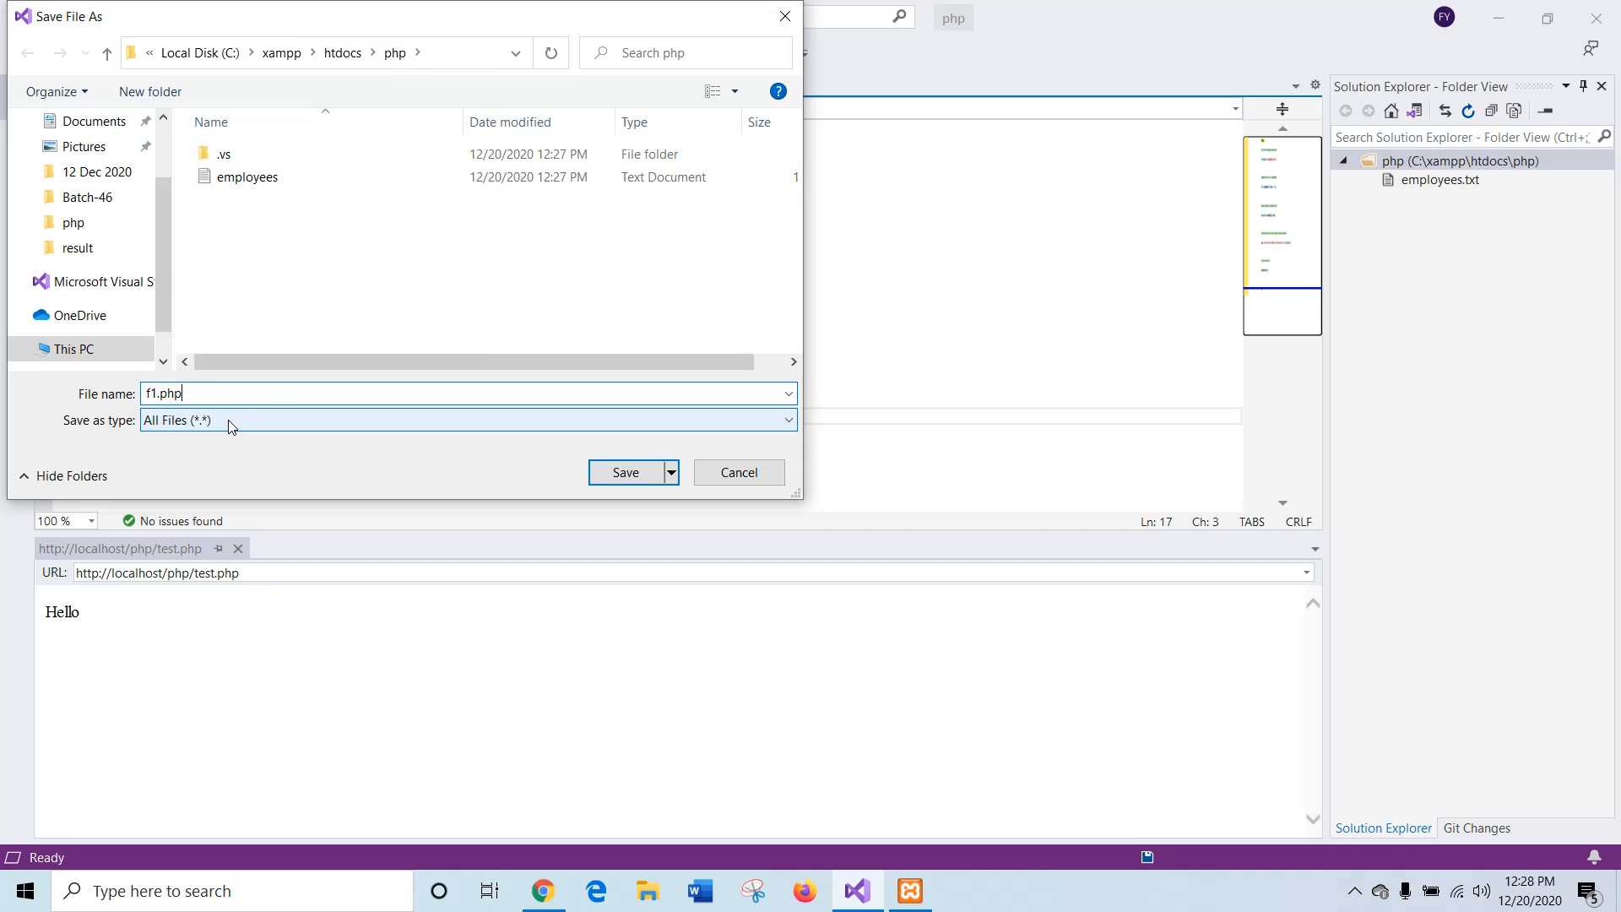
click(625, 471)
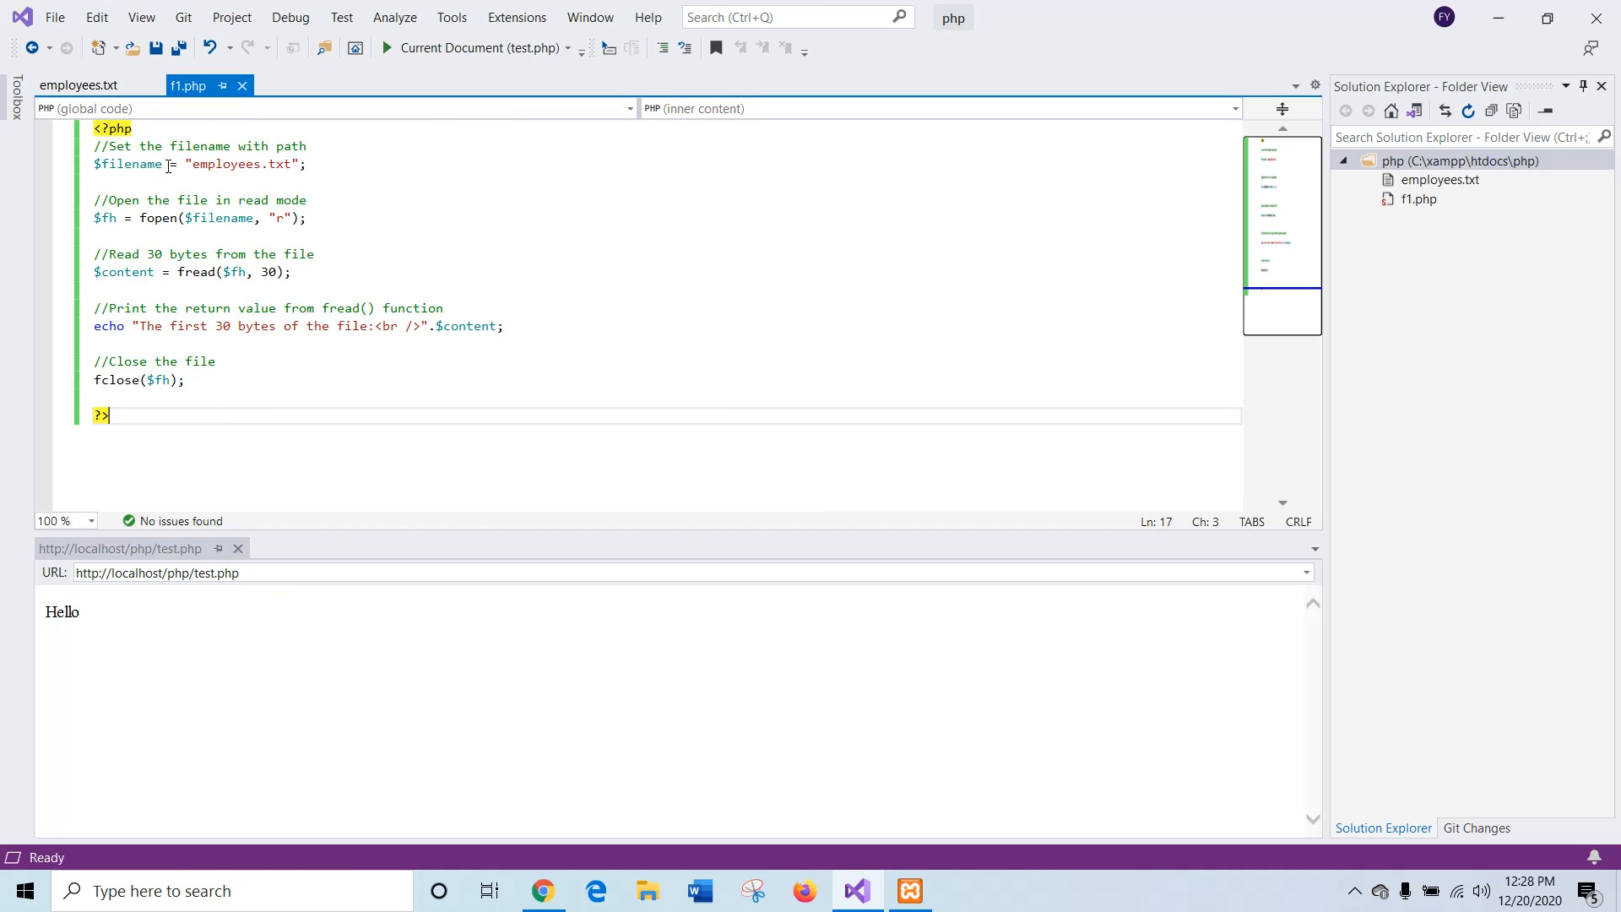
click(78, 85)
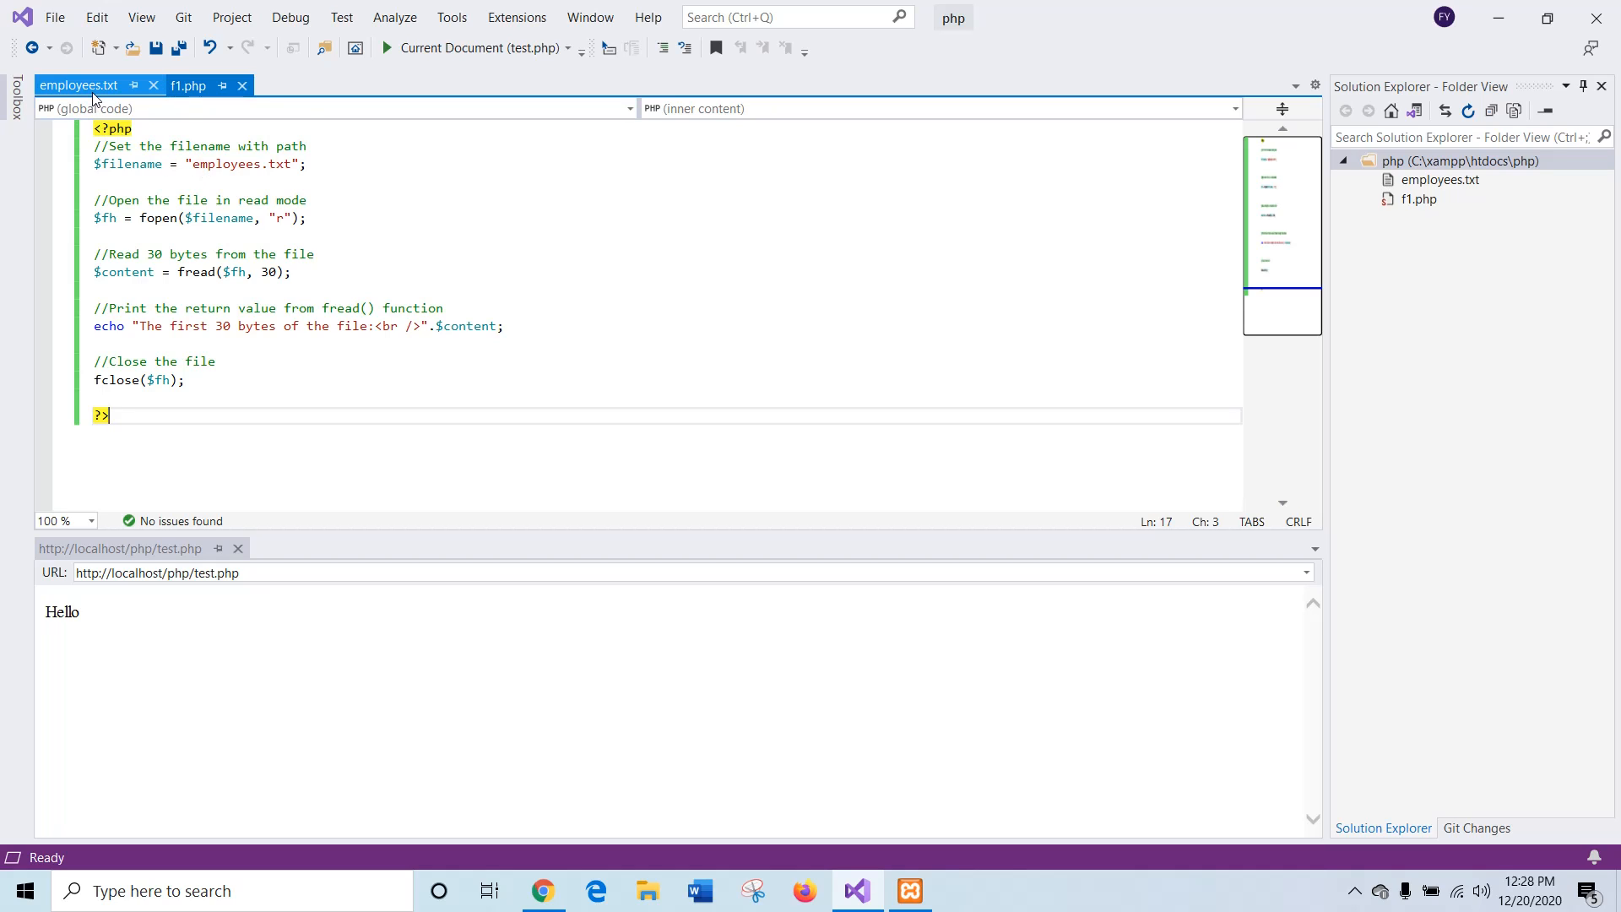
click(189, 85)
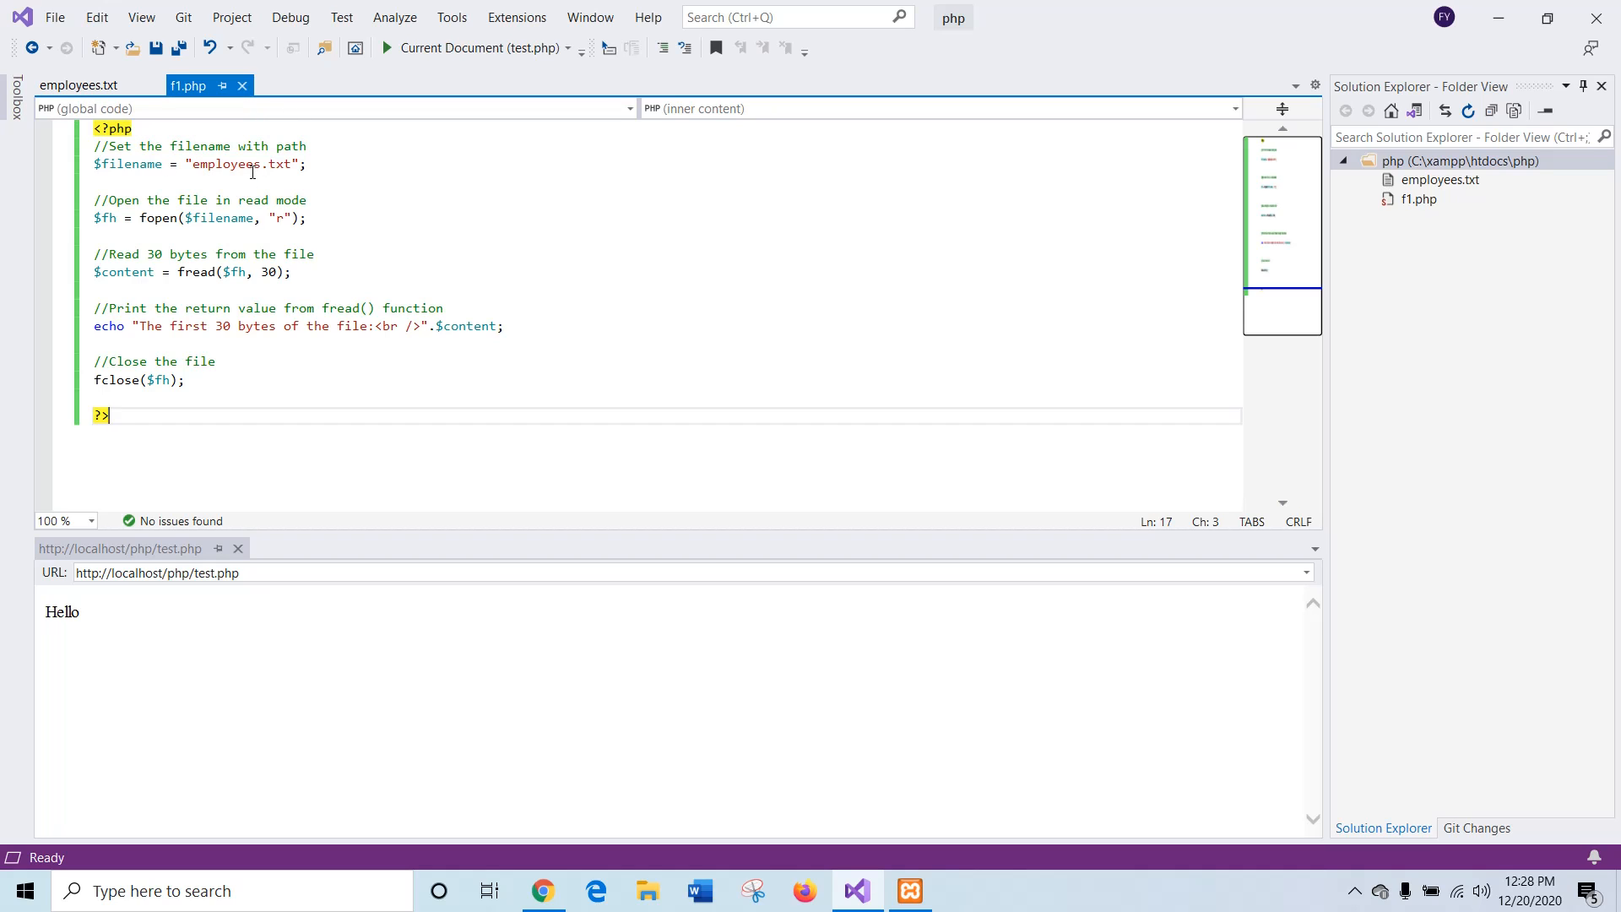
mouse_move(238, 223)
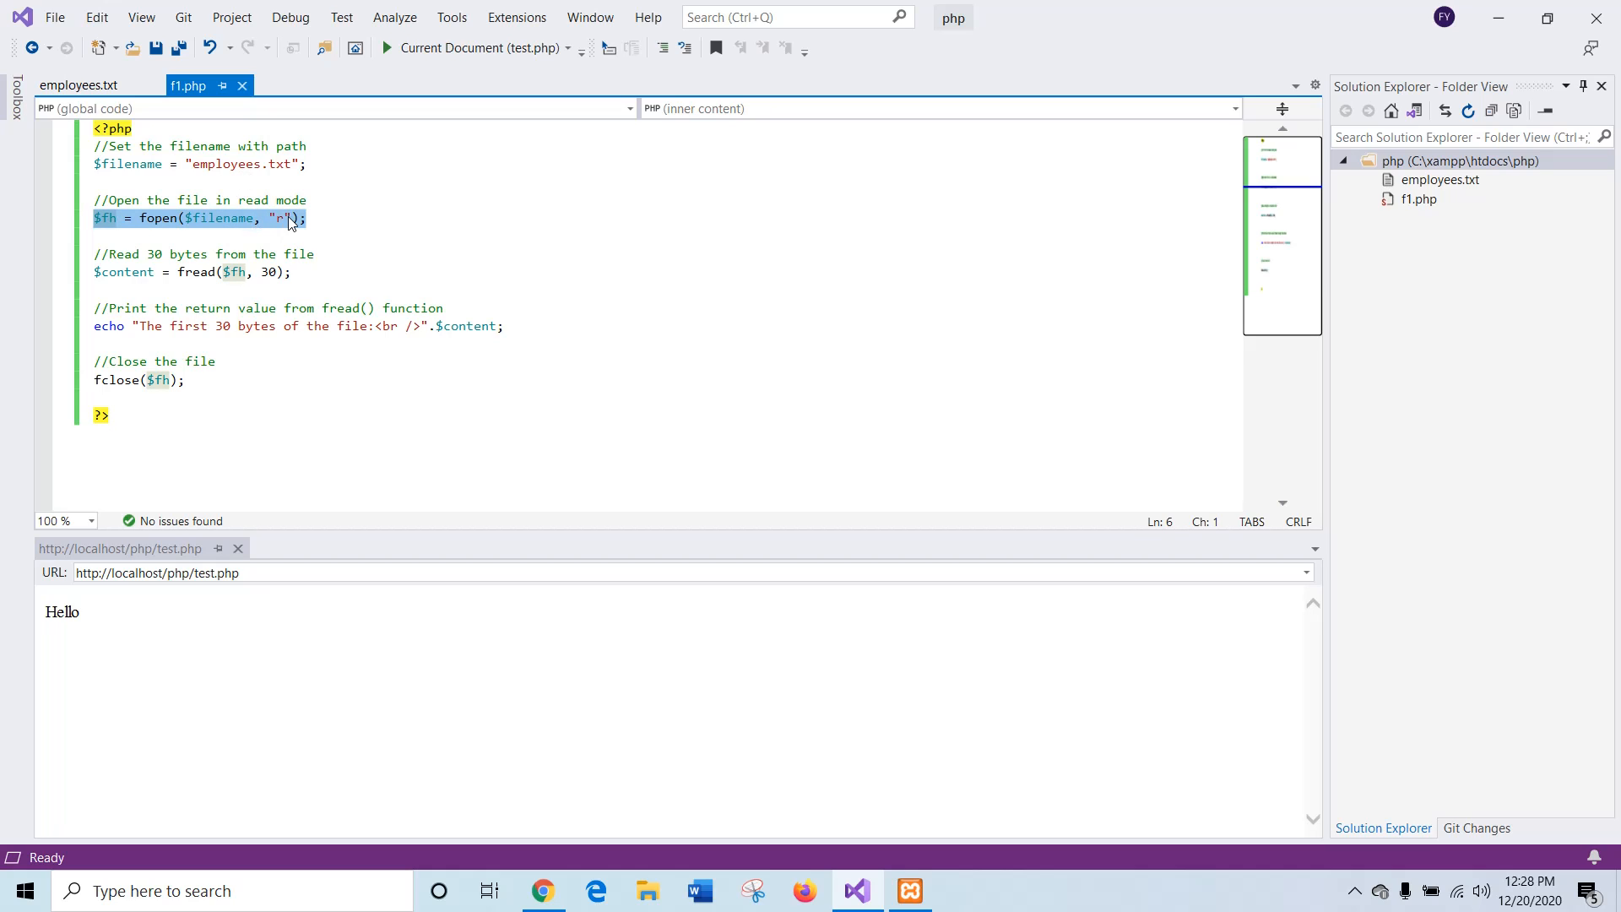
click(301, 218)
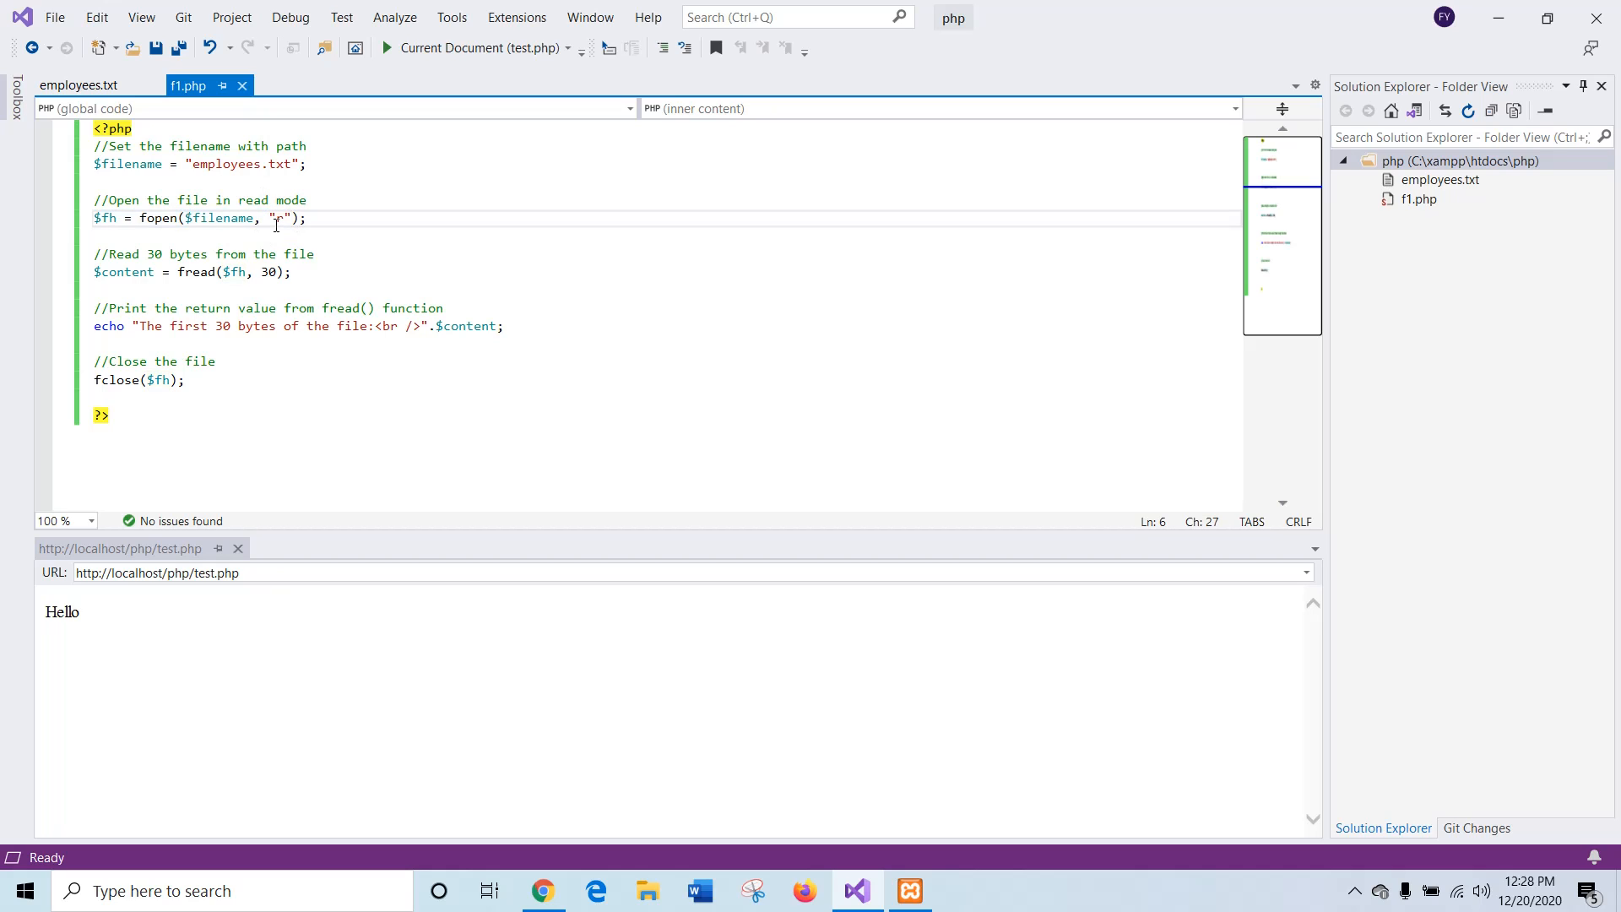
mouse_move(260, 272)
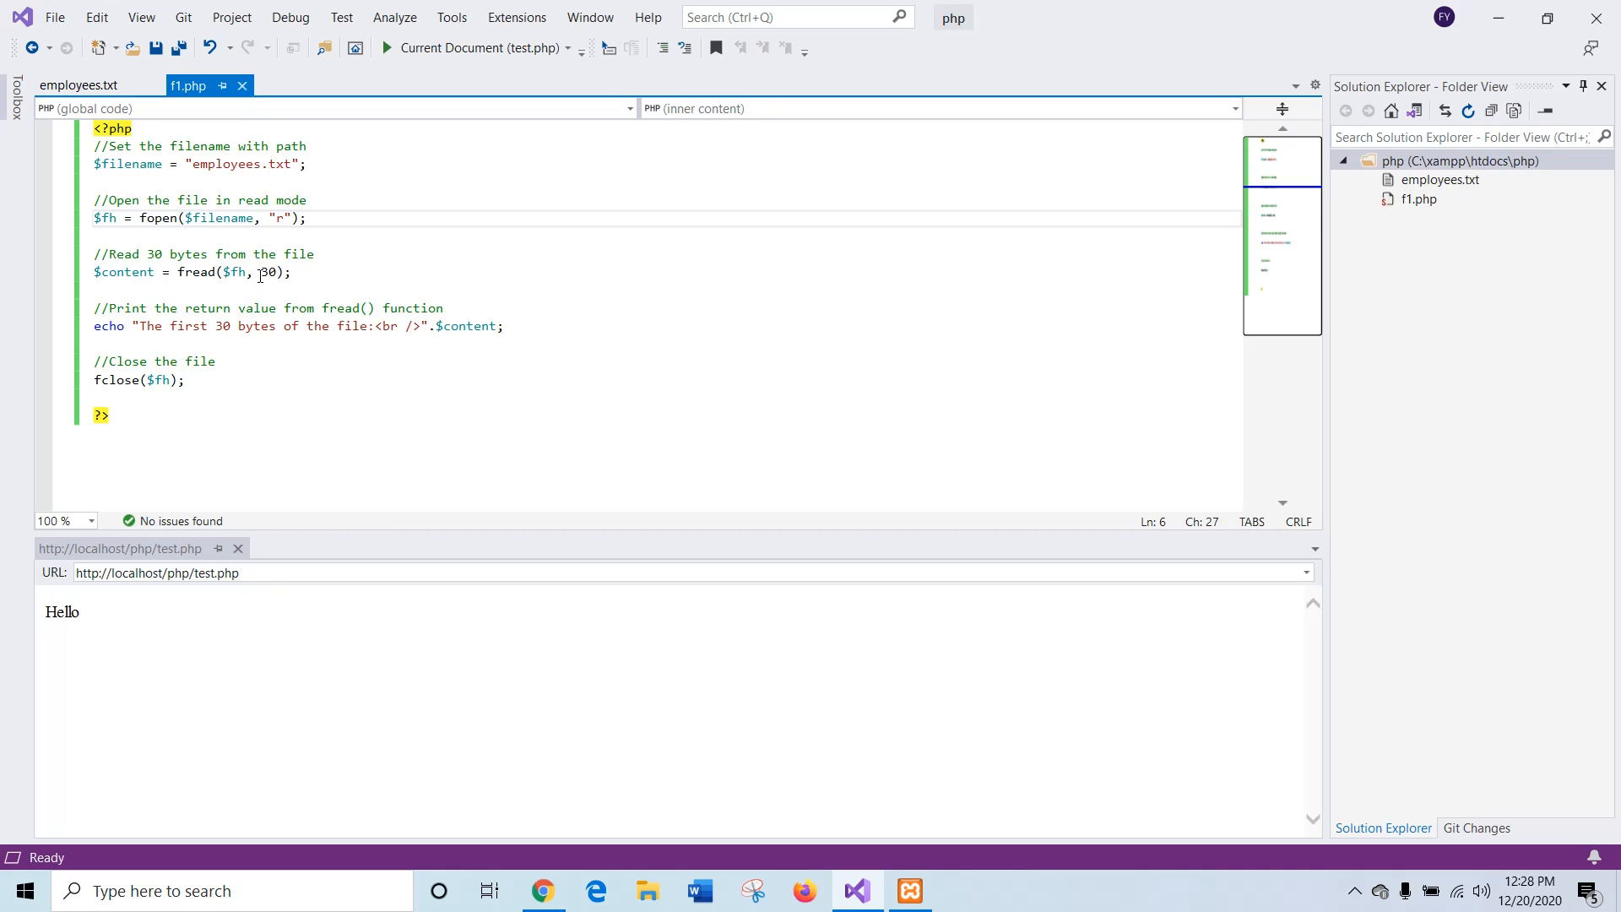
double_click(267, 272)
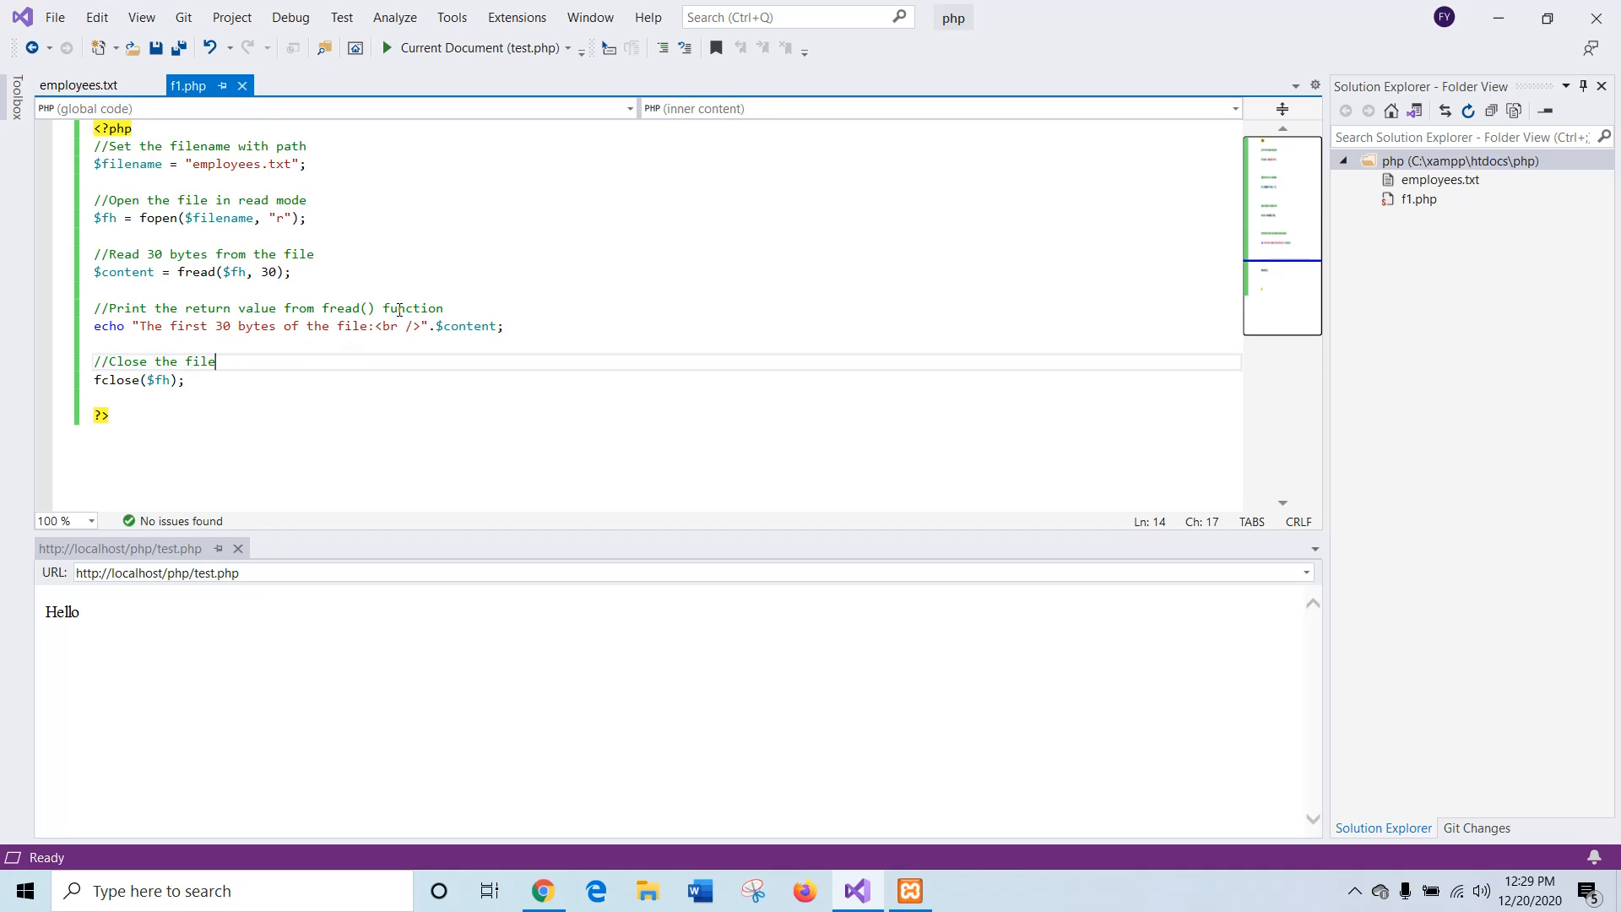
mouse_move(417, 326)
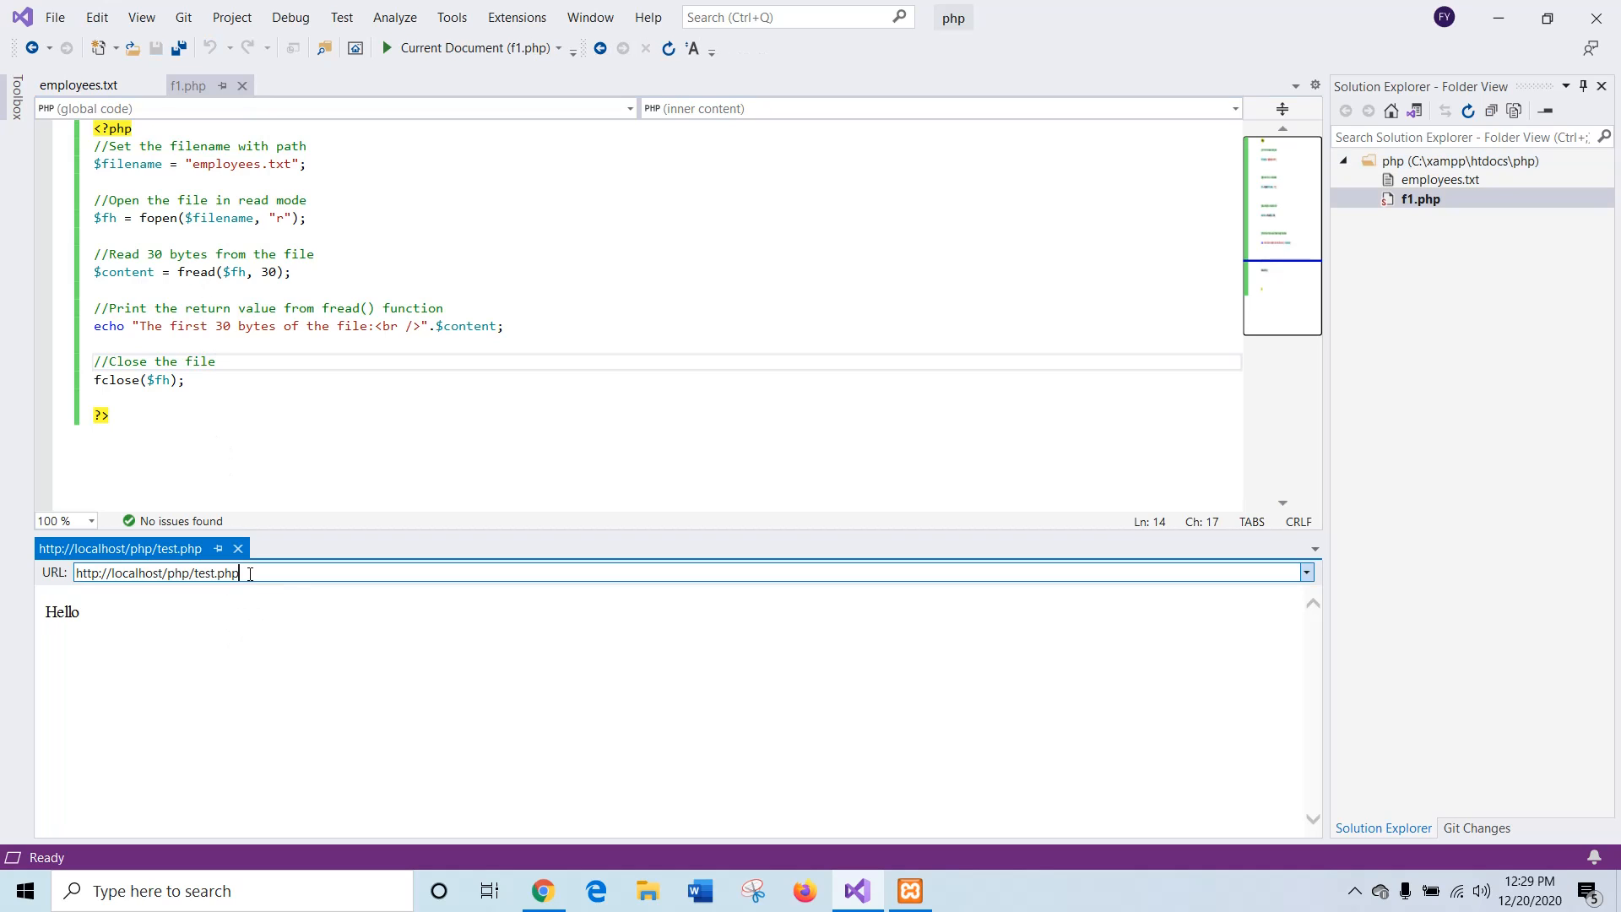
Step: Load localhost/php/f1.php and highlight its printed 30-byte output line
key(Backspace)
text(f1)
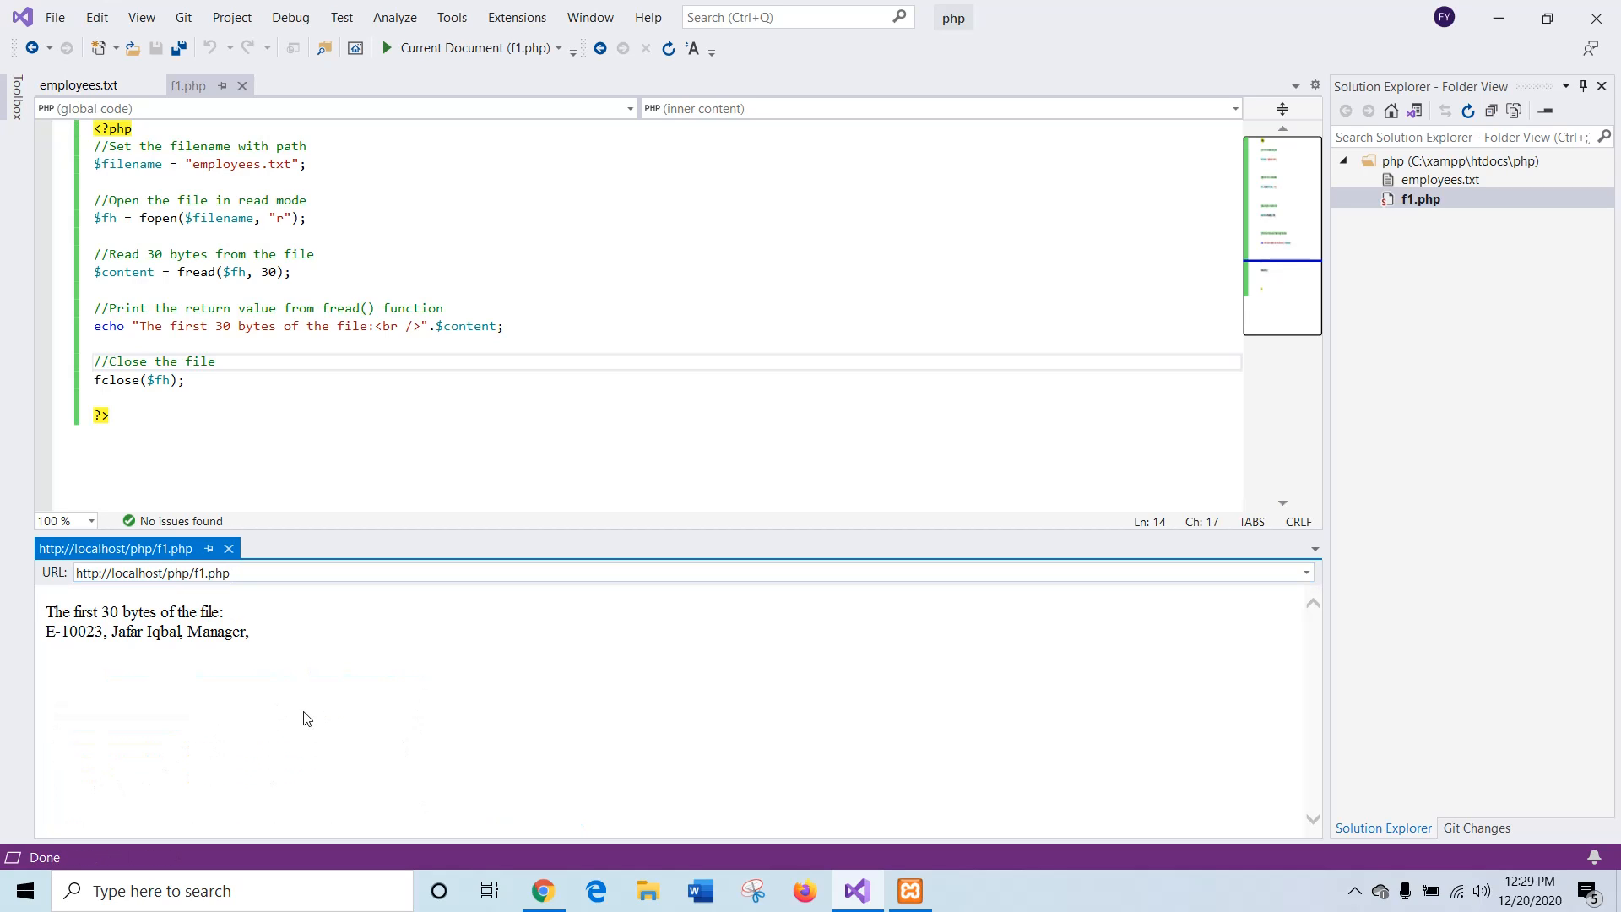
mouse_move(69, 647)
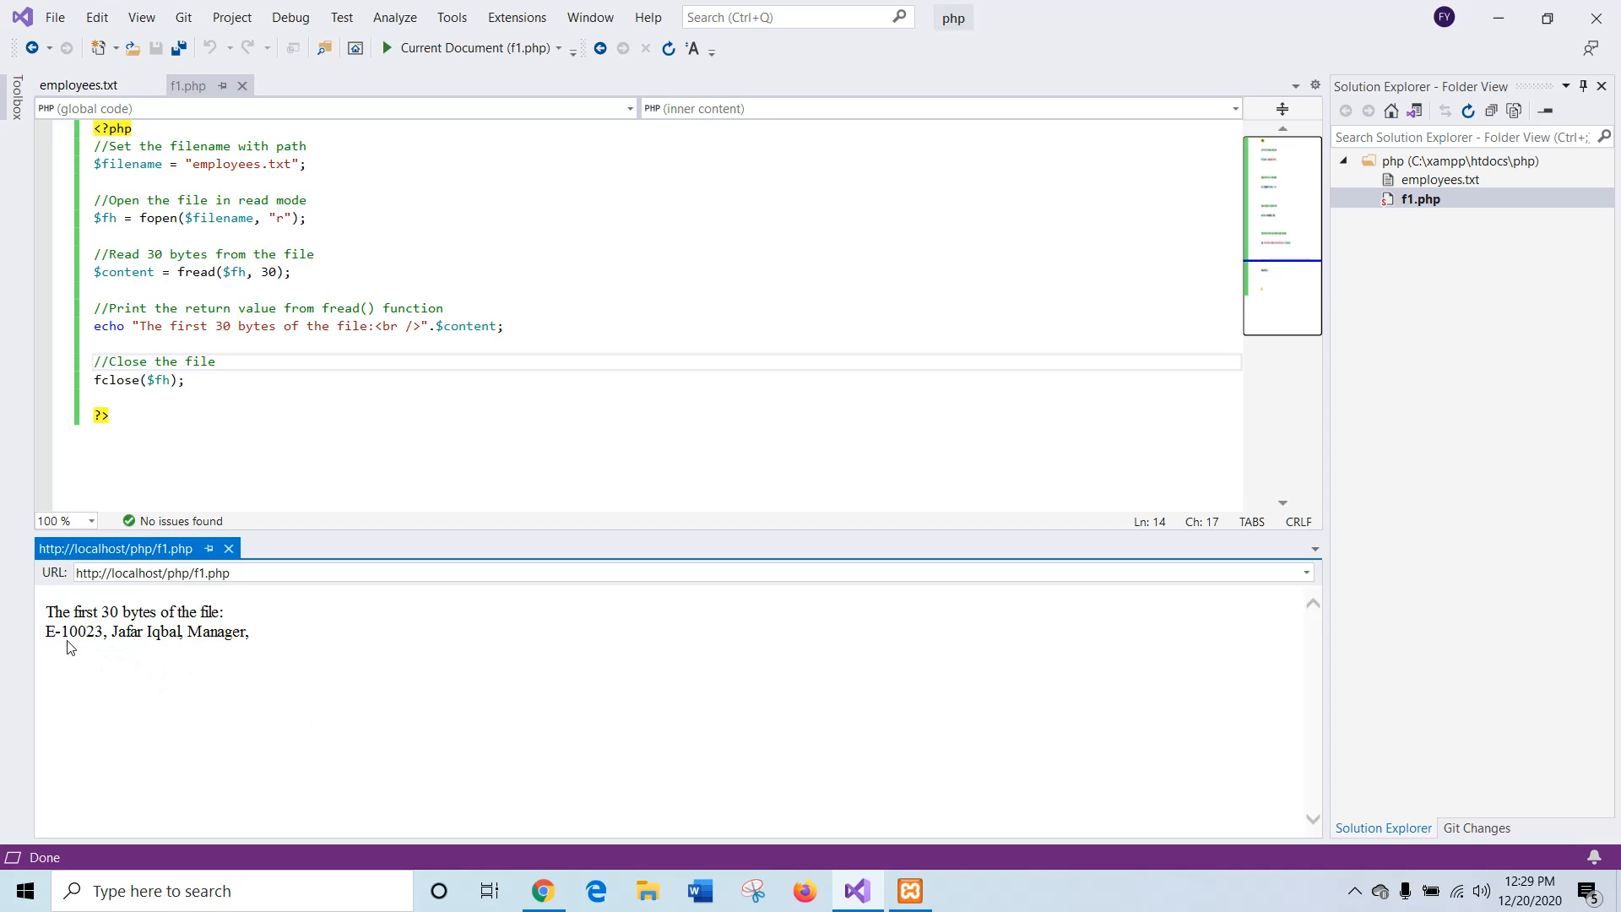
drag(112, 632, 249, 631)
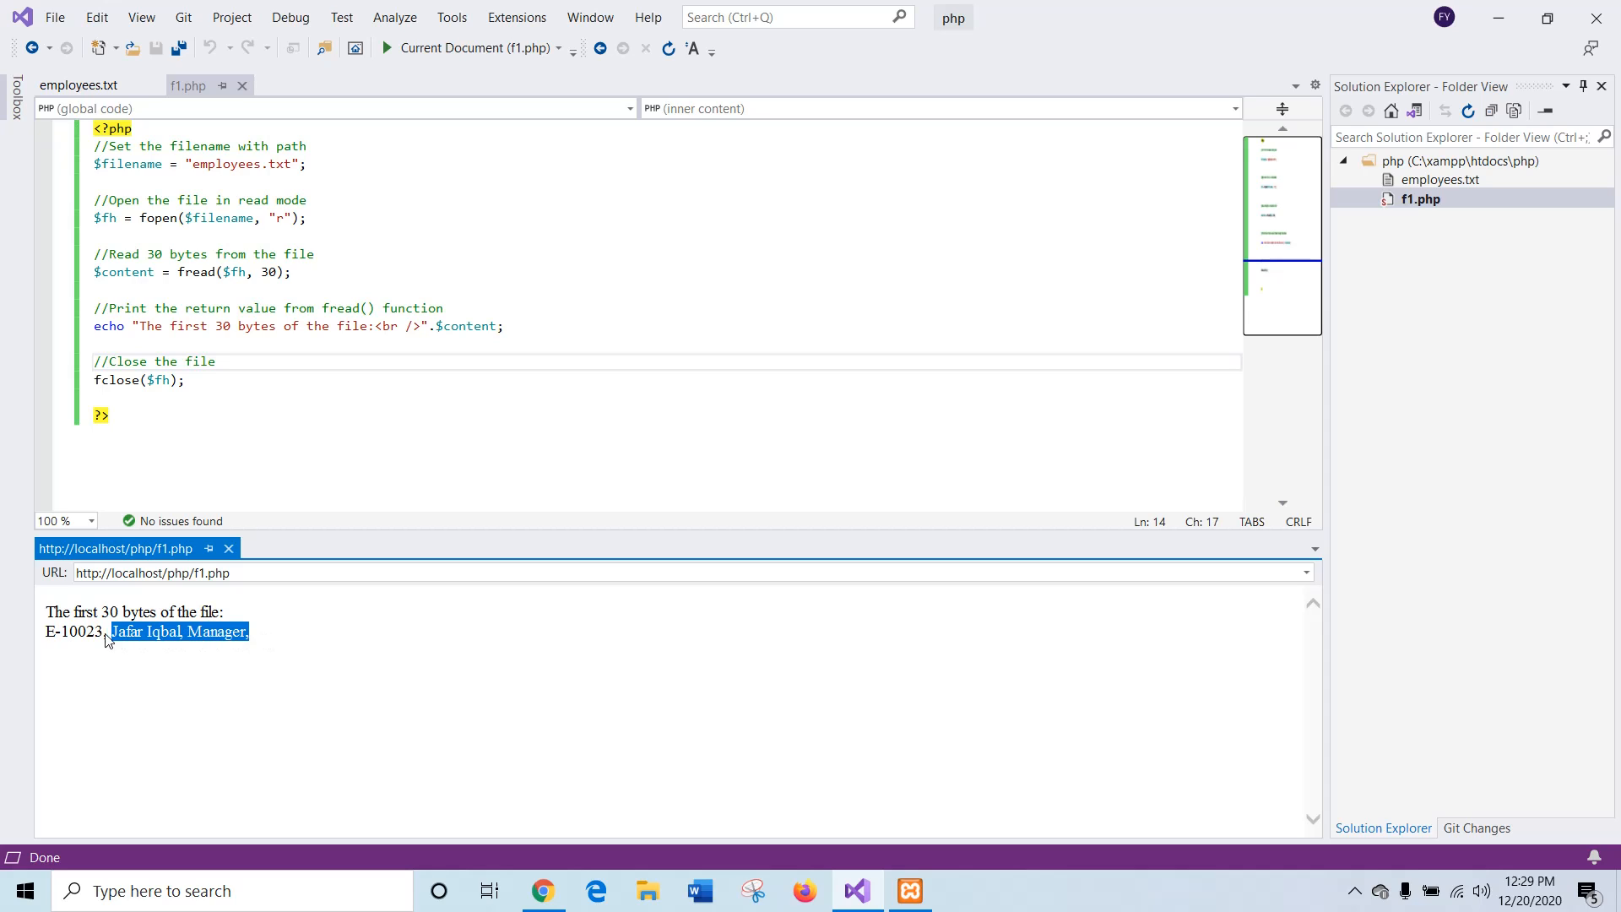
drag(112, 632, 46, 631)
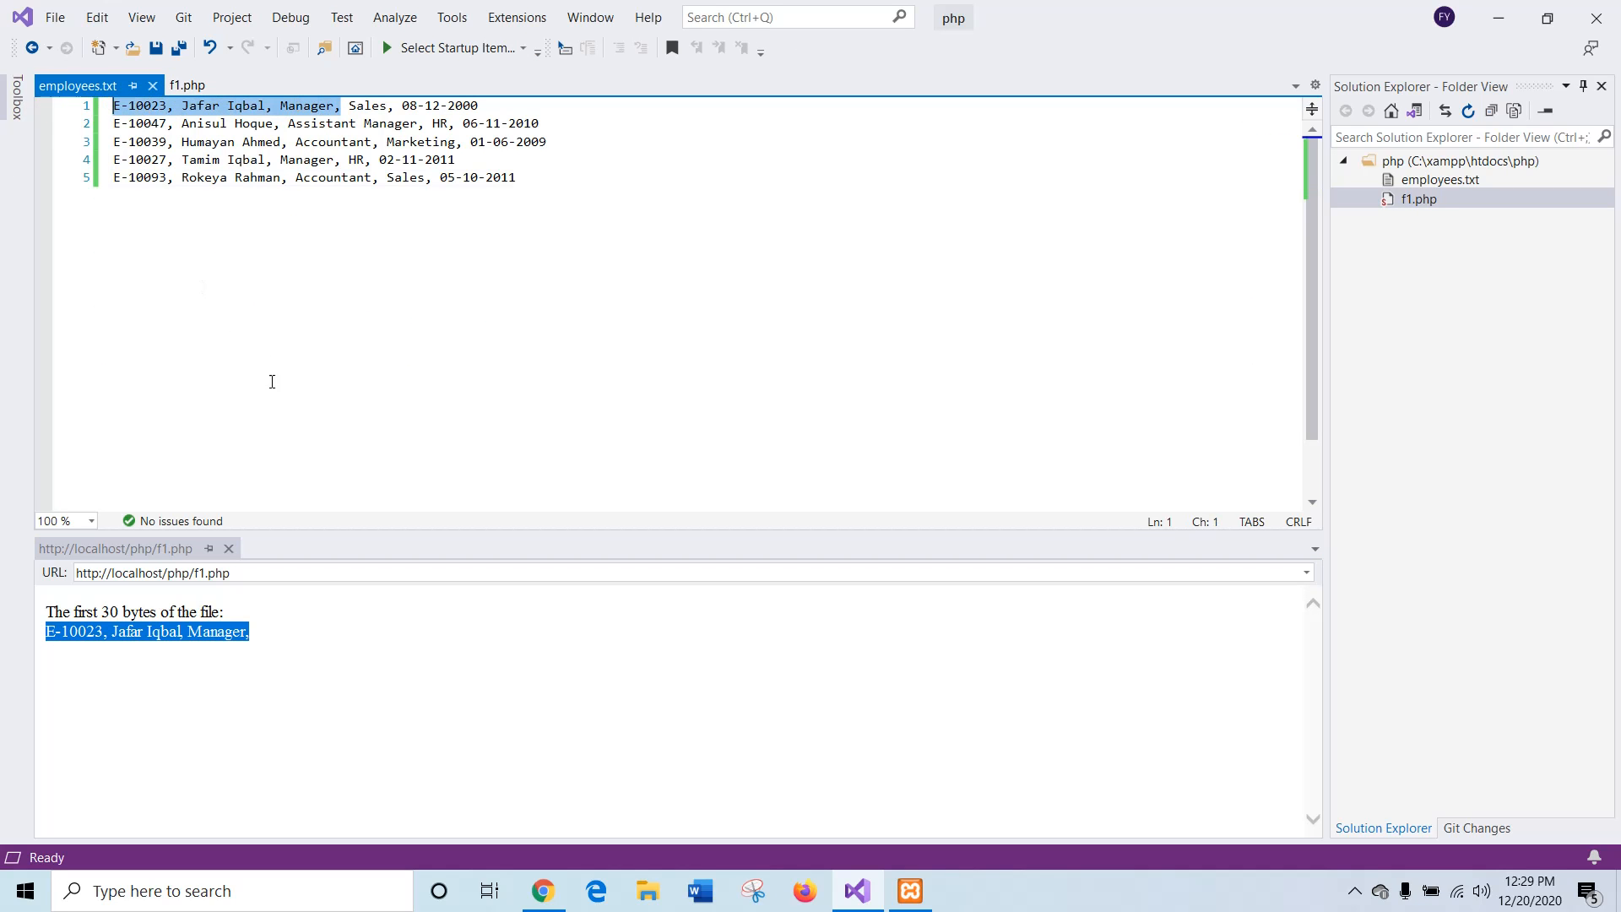
Step: Scroll the tutorial to Example 2's full-content script and return to Visual Studio
click(542, 890)
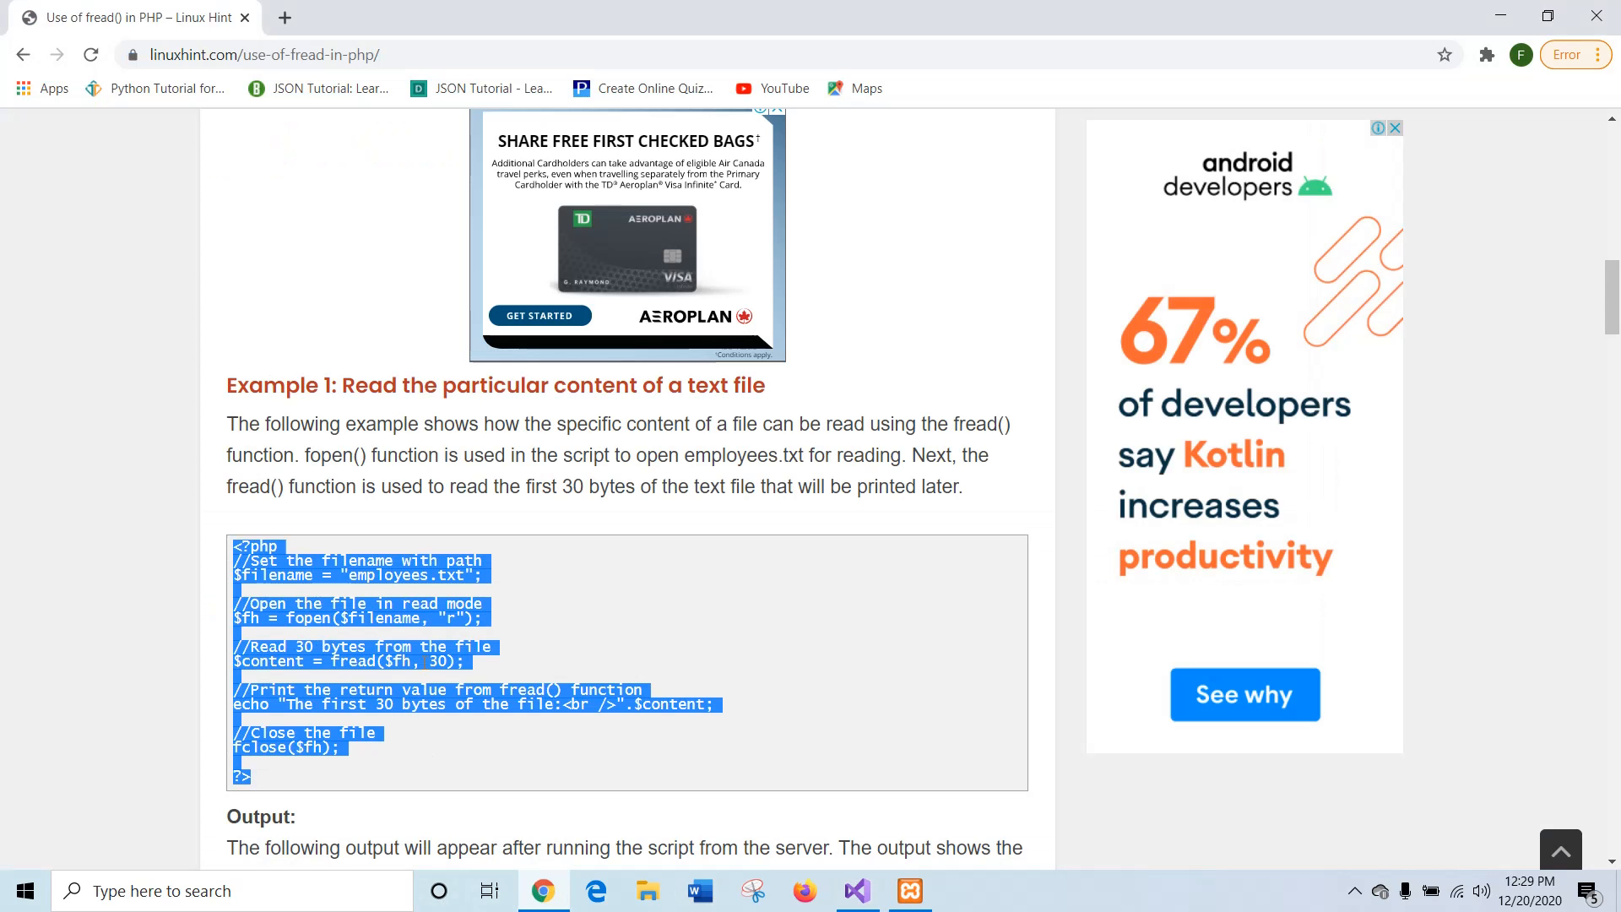
scroll(down, 3)
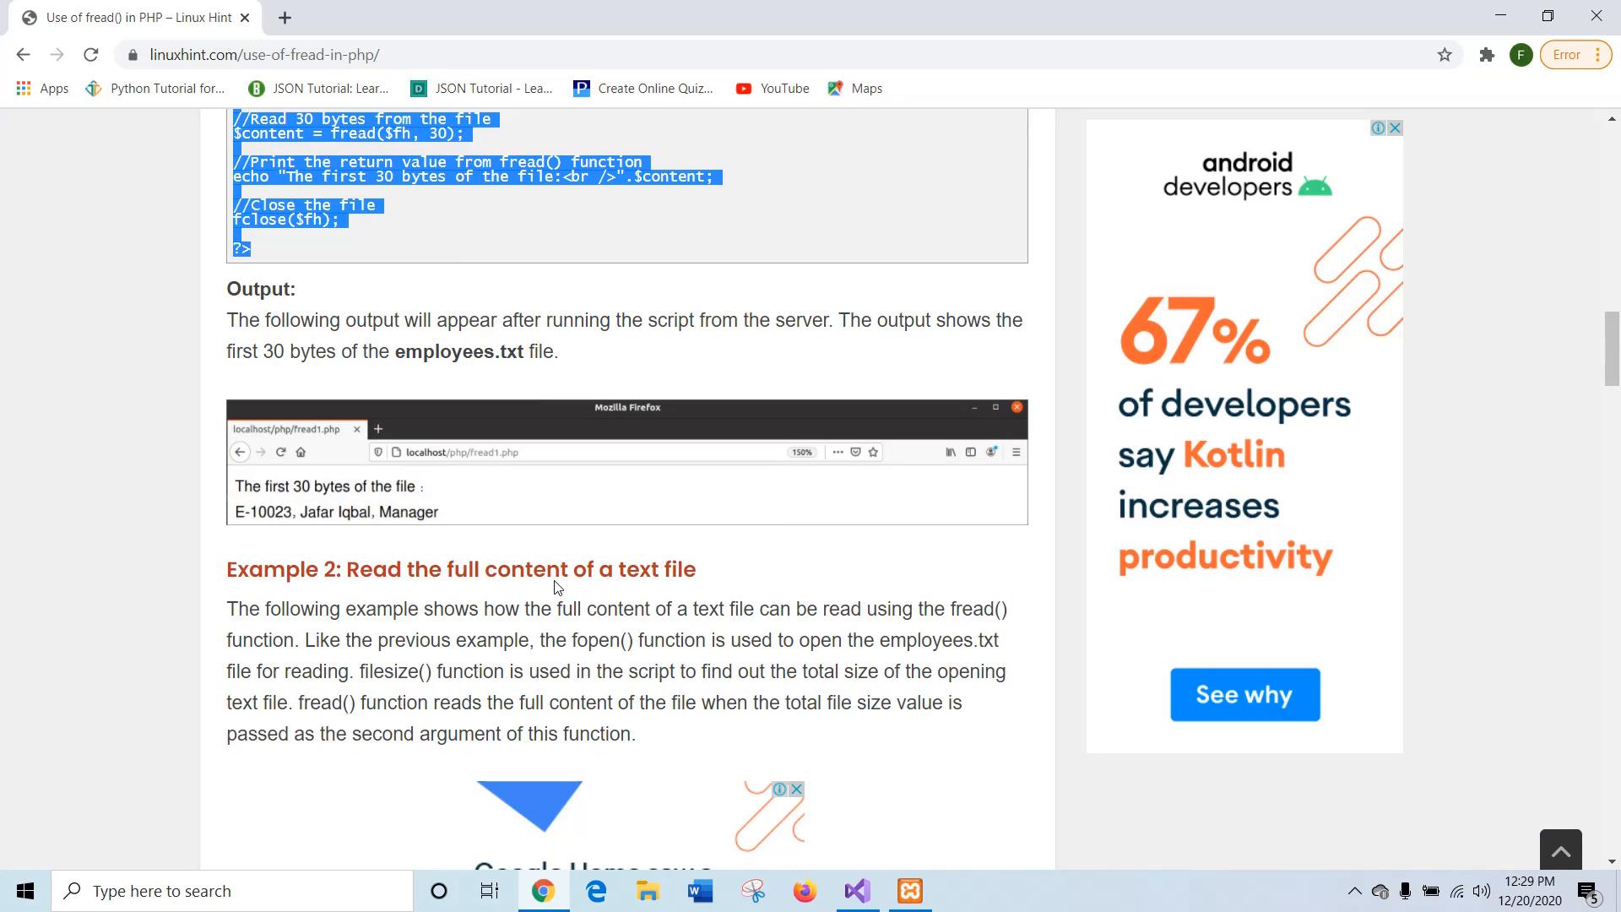
scroll(up, 3)
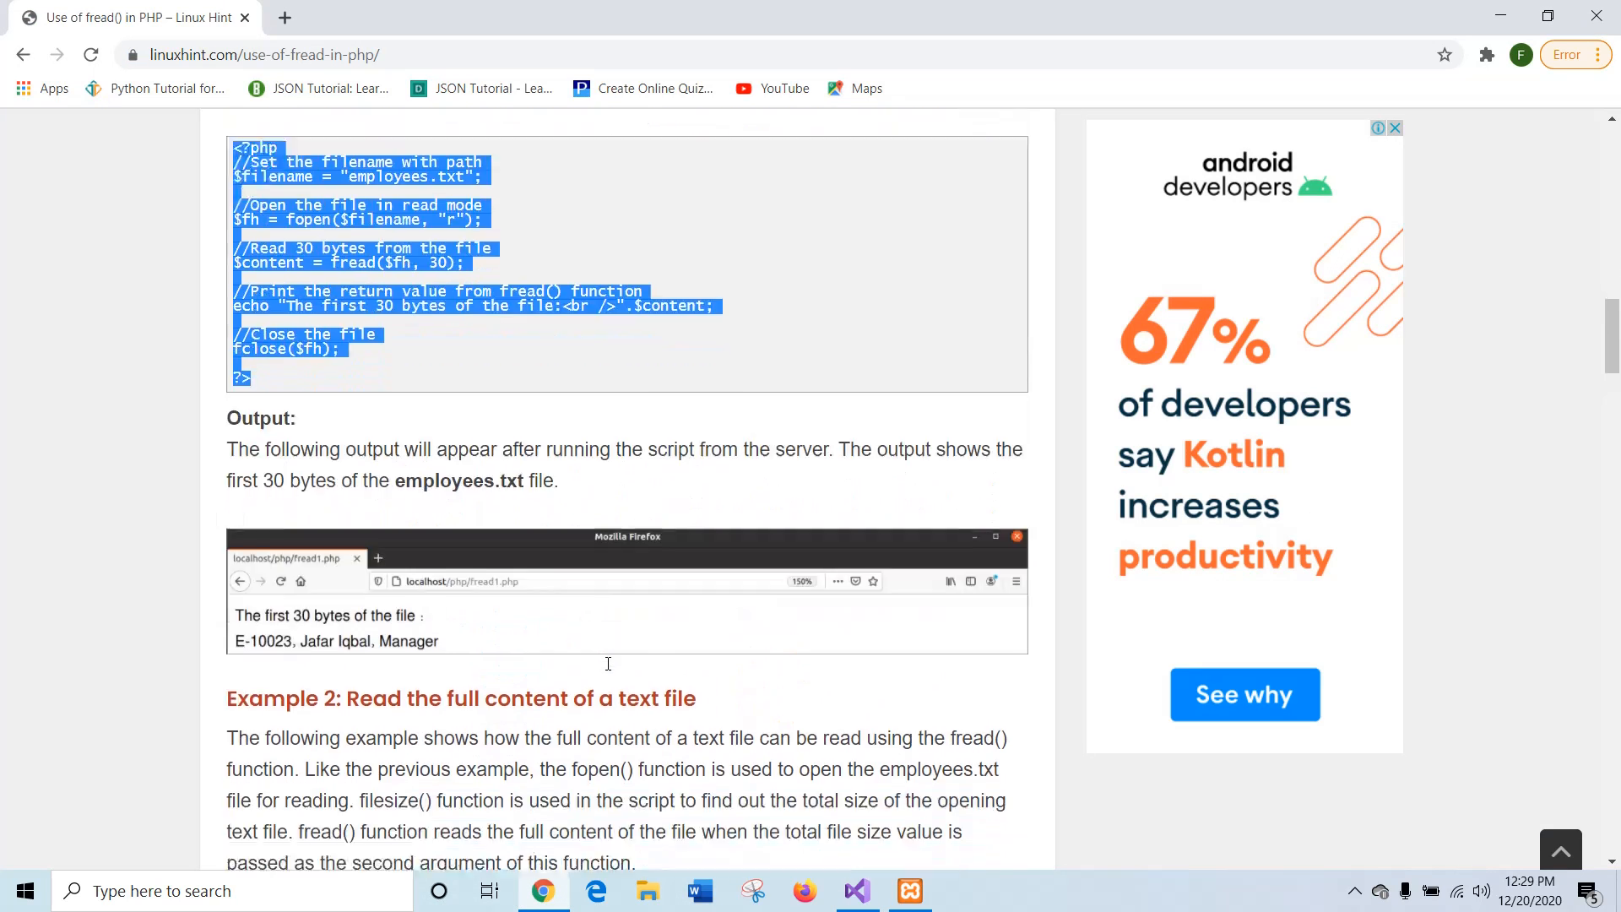
scroll(down, 3)
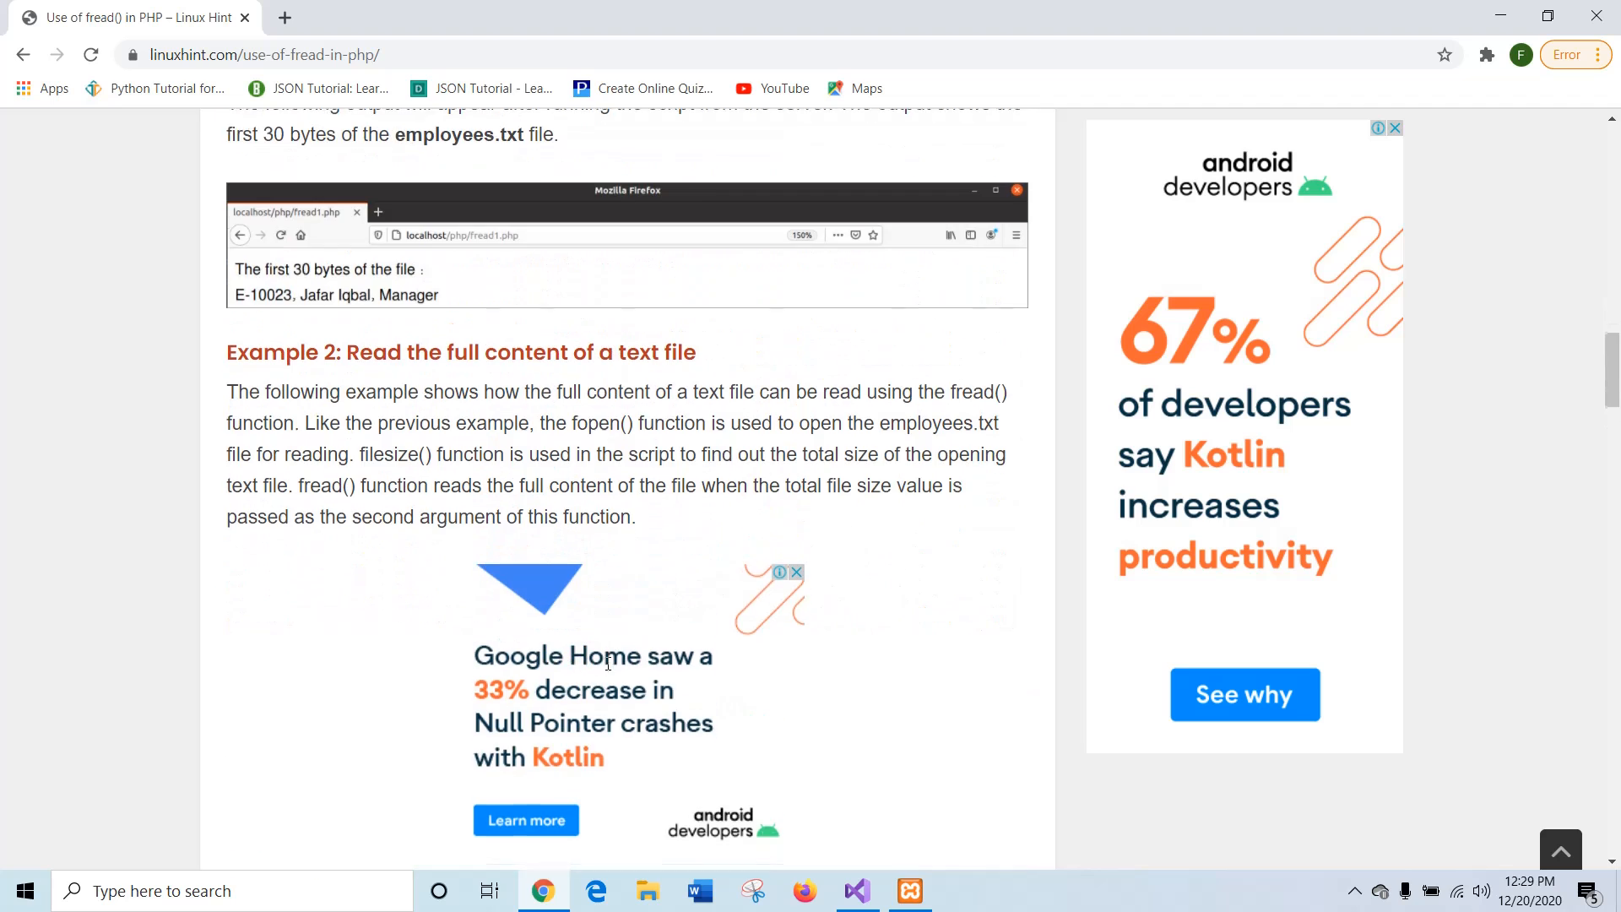
scroll(down, 3)
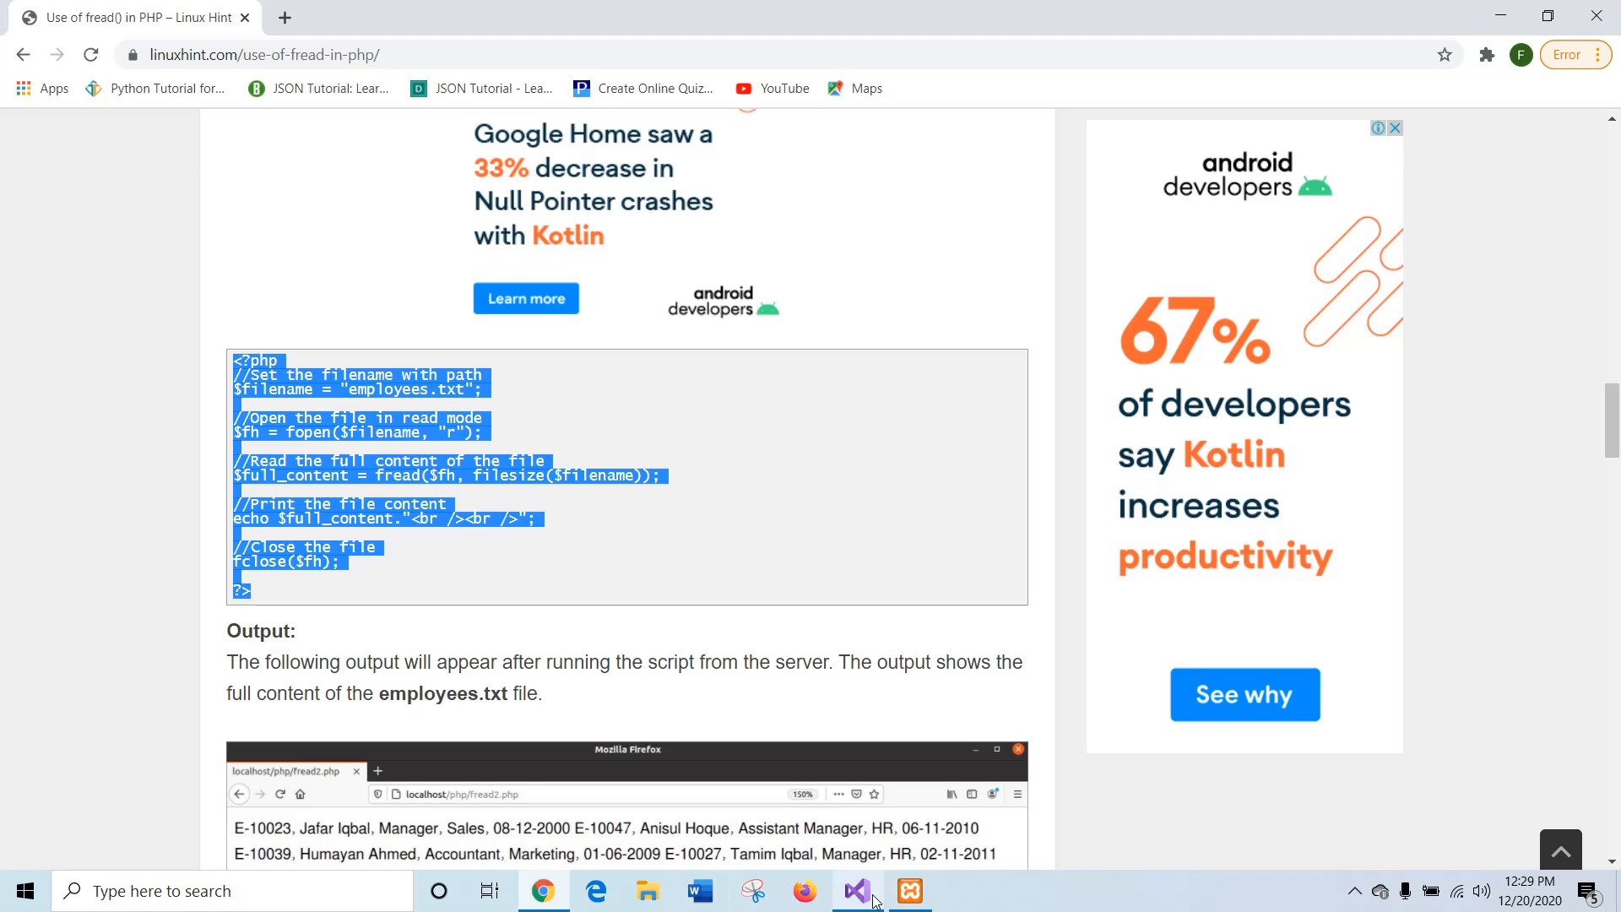
click(52, 17)
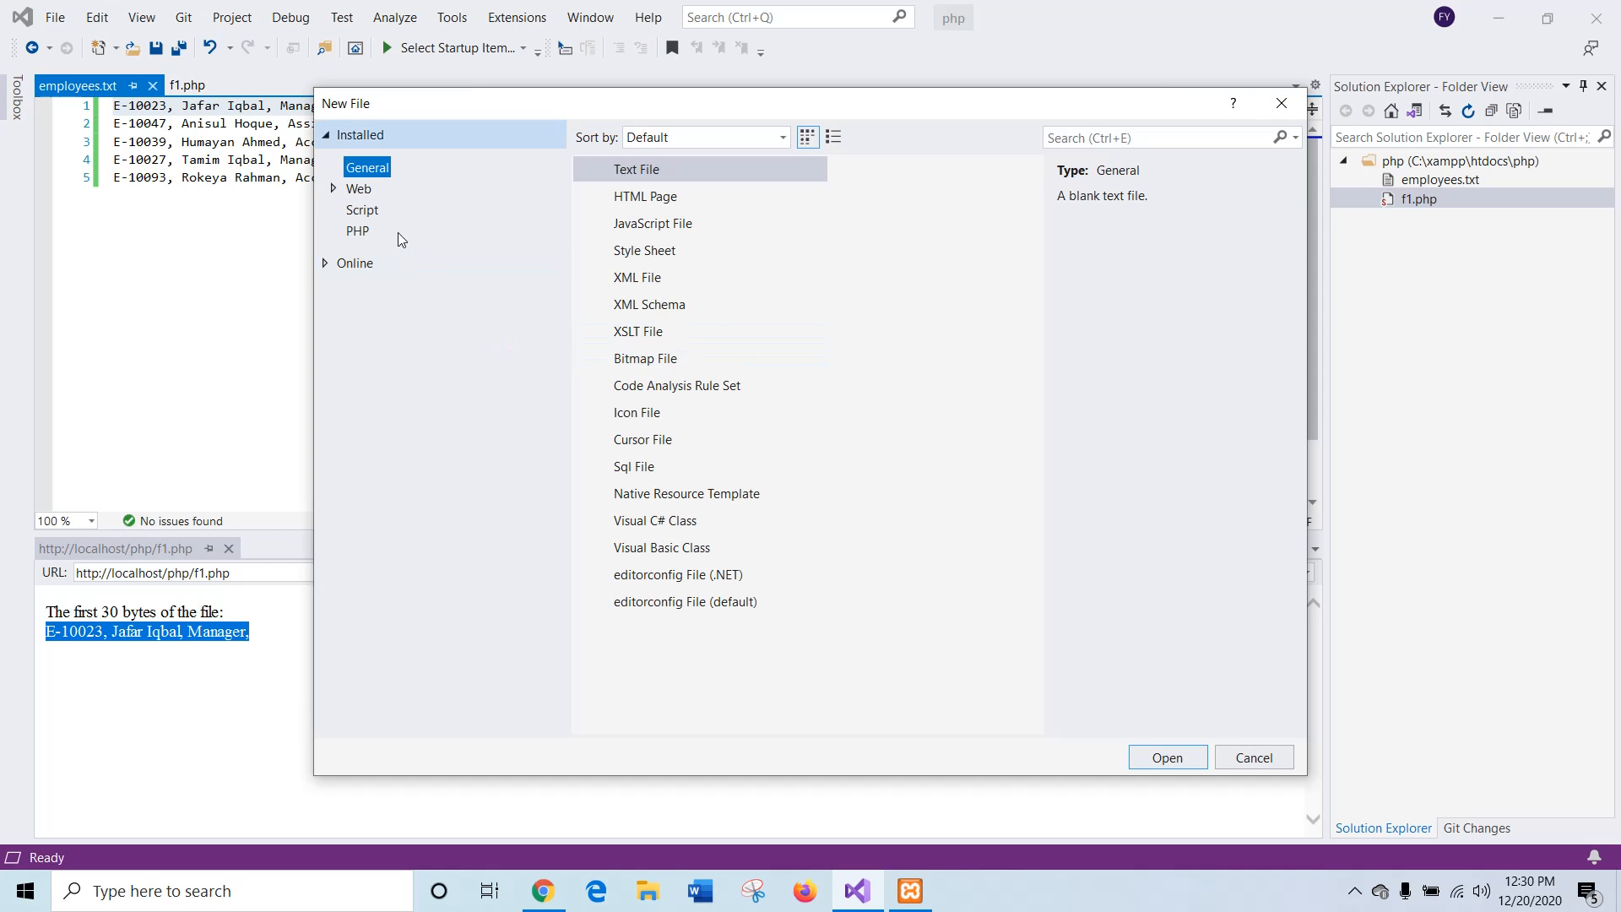
Step: Create a new PHP file with the Example 2 code and save it as f2.php
click(1167, 757)
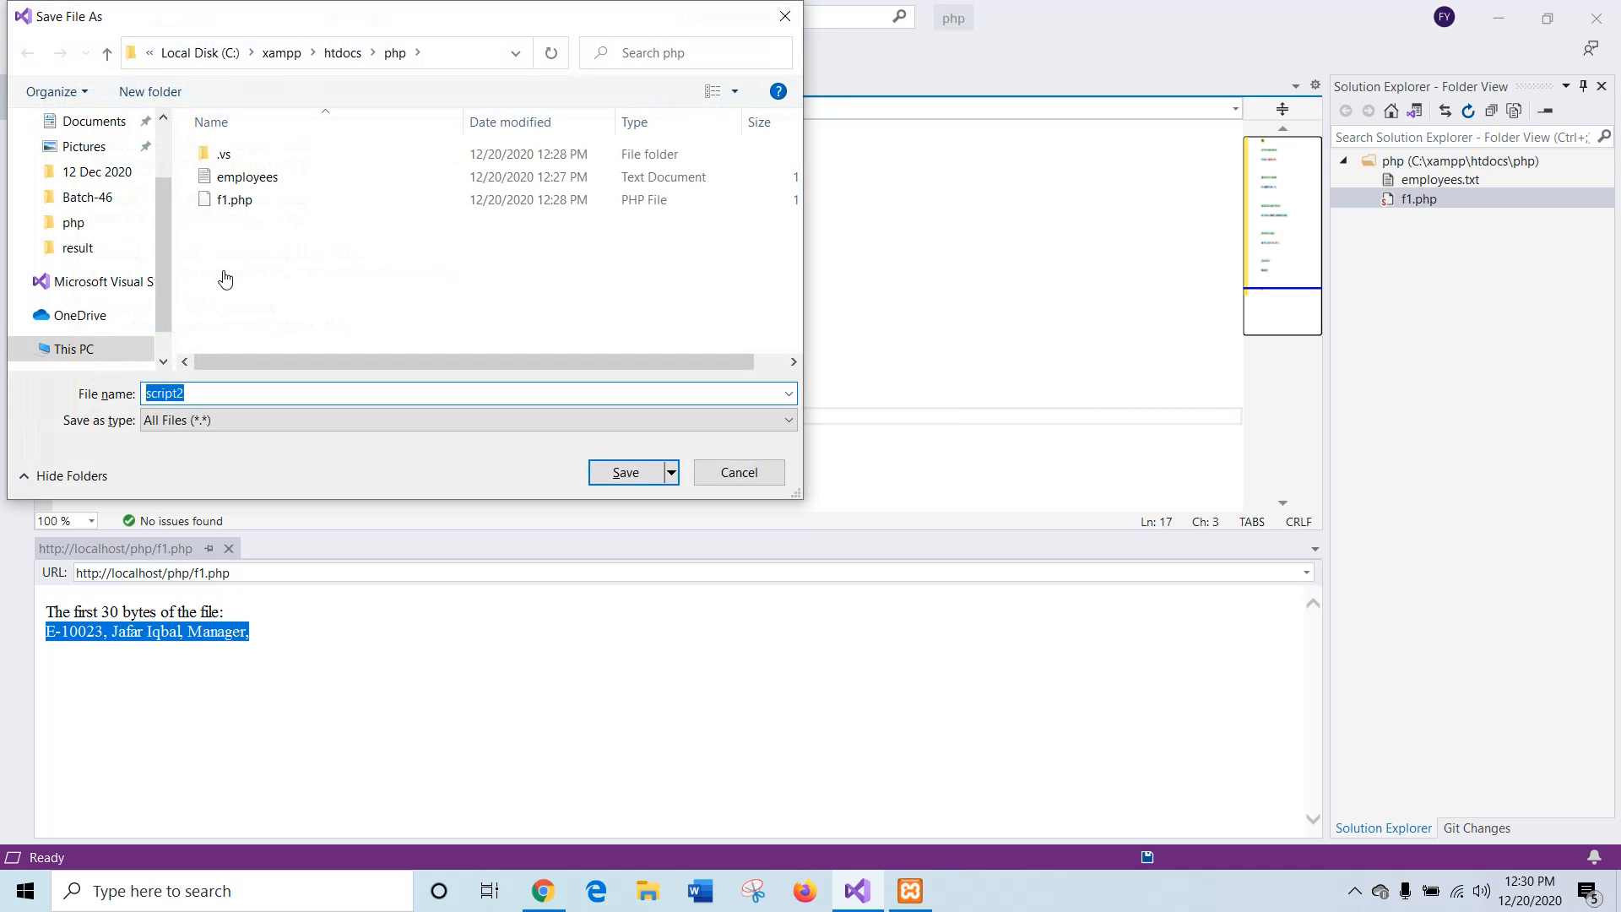
text(f2)
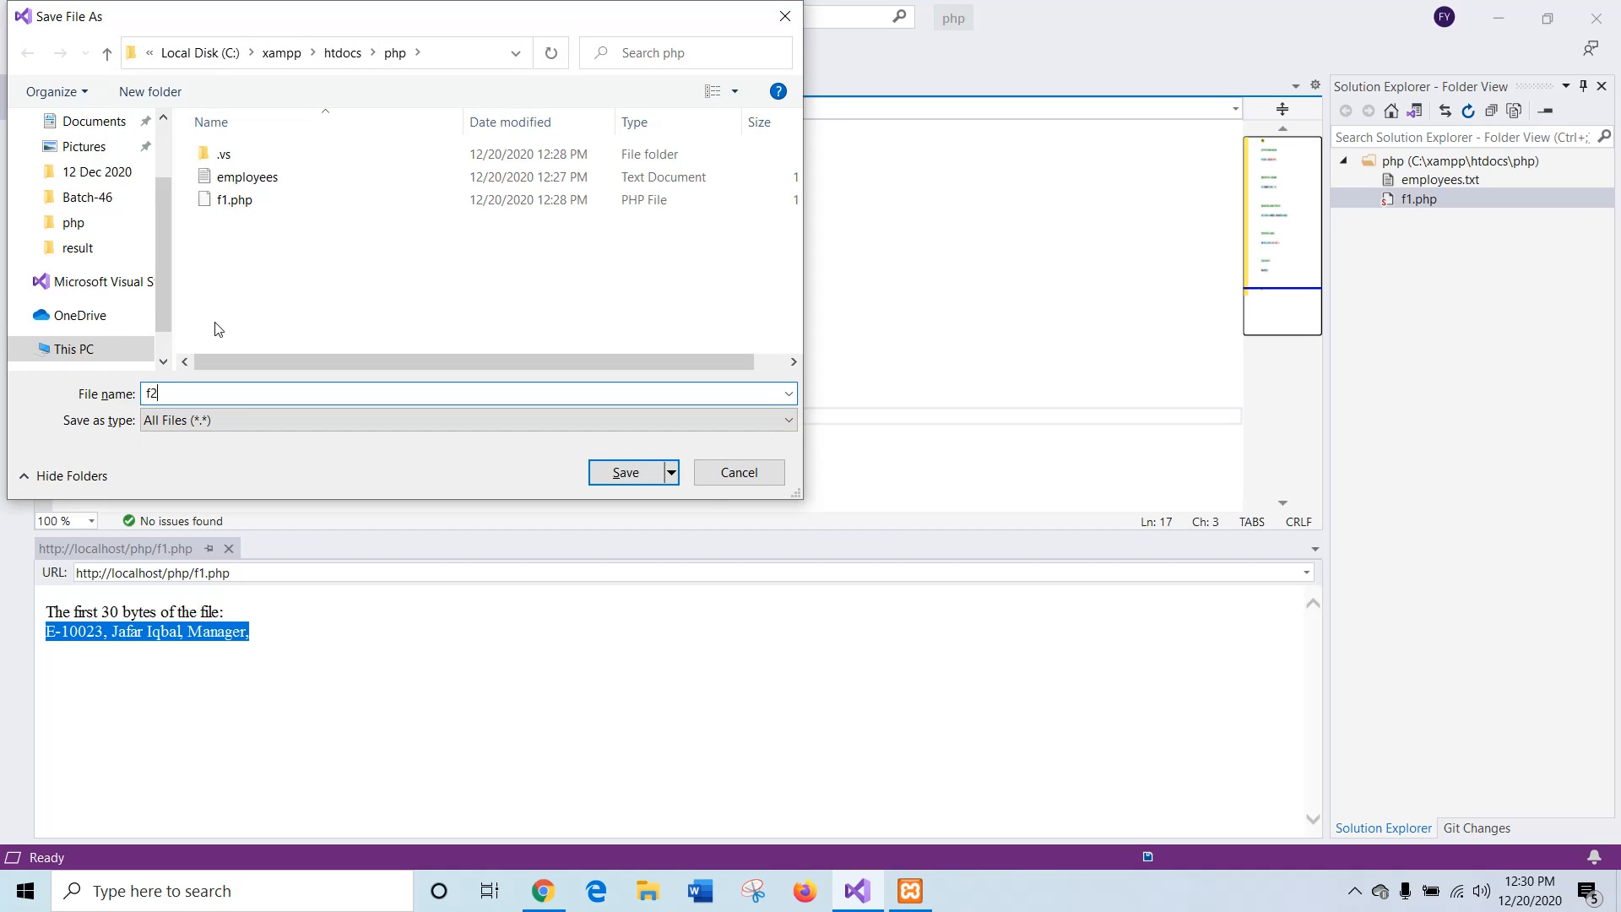
text(.php)
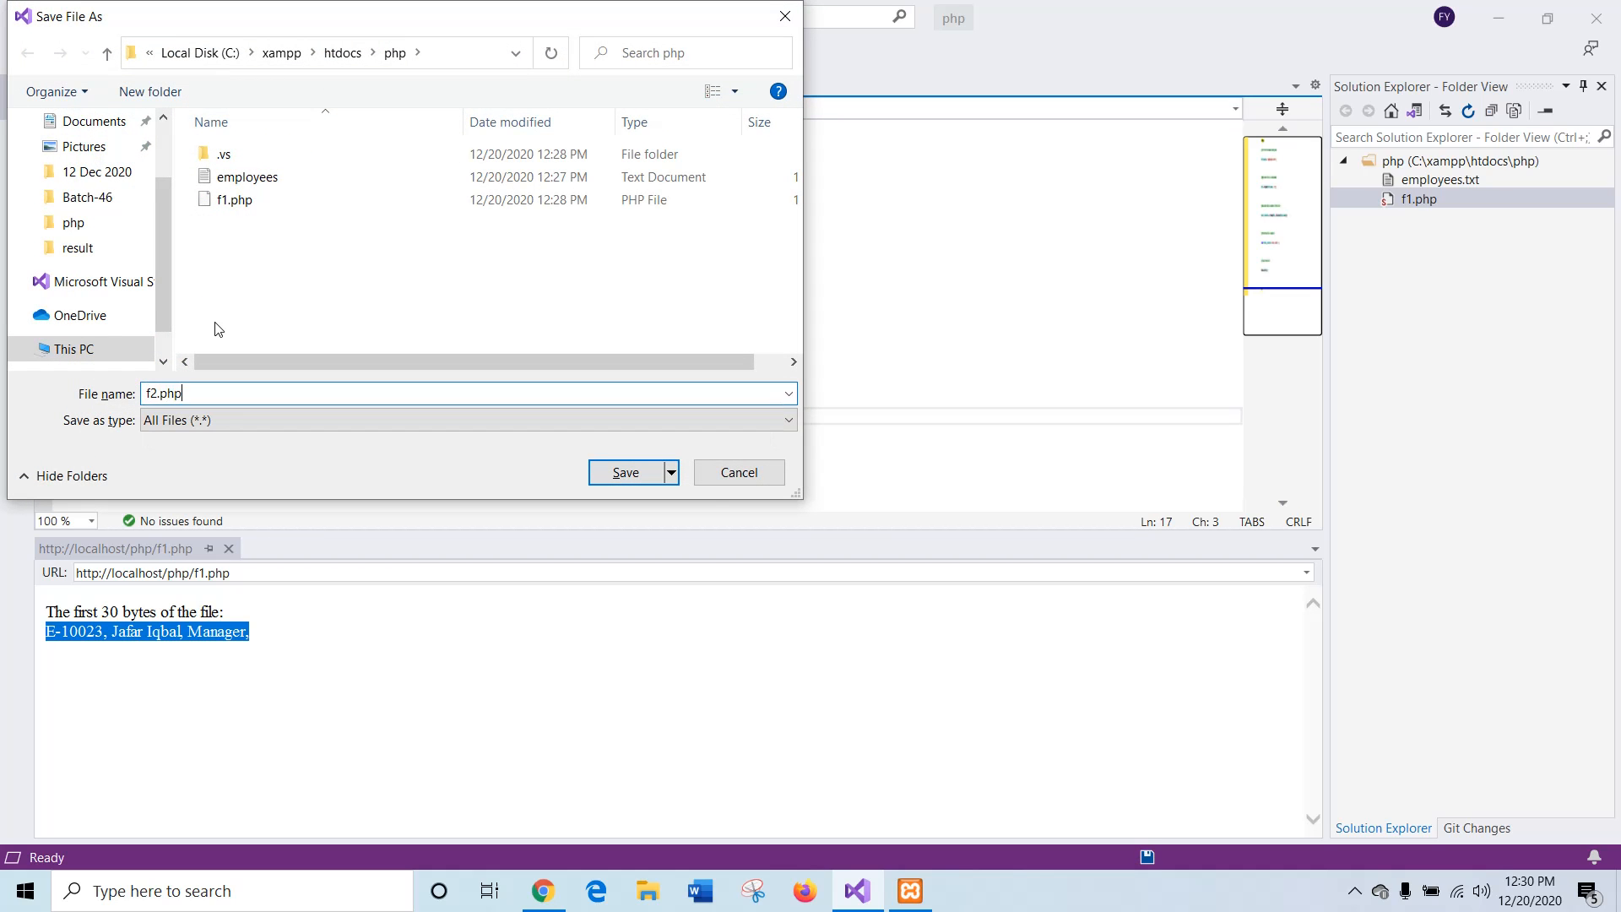
click(625, 471)
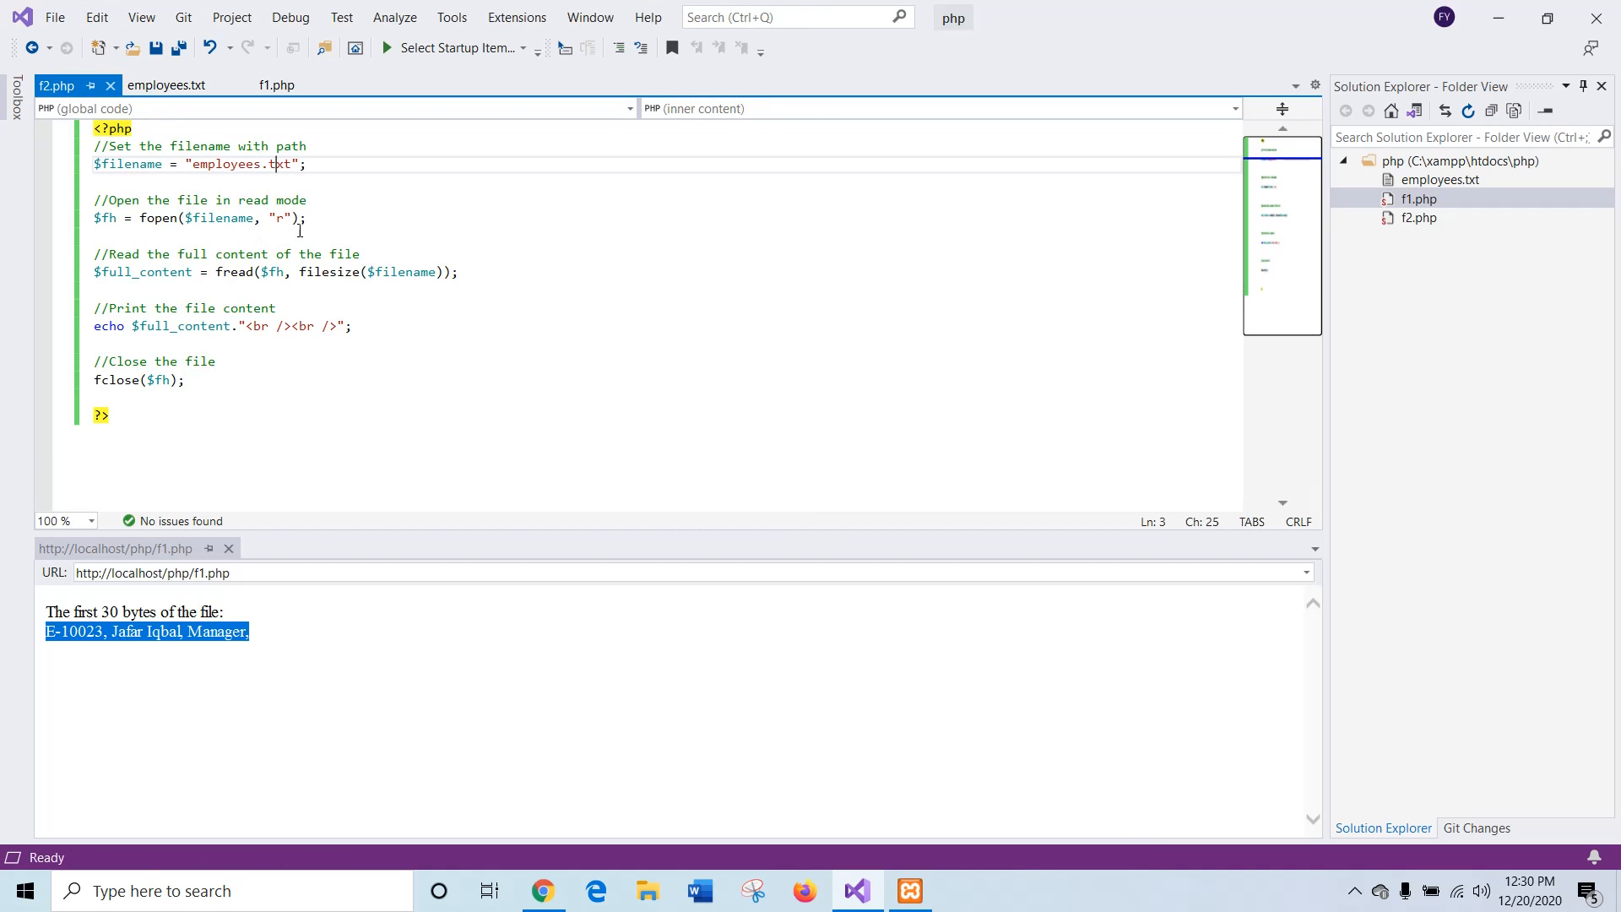
mouse_move(297, 265)
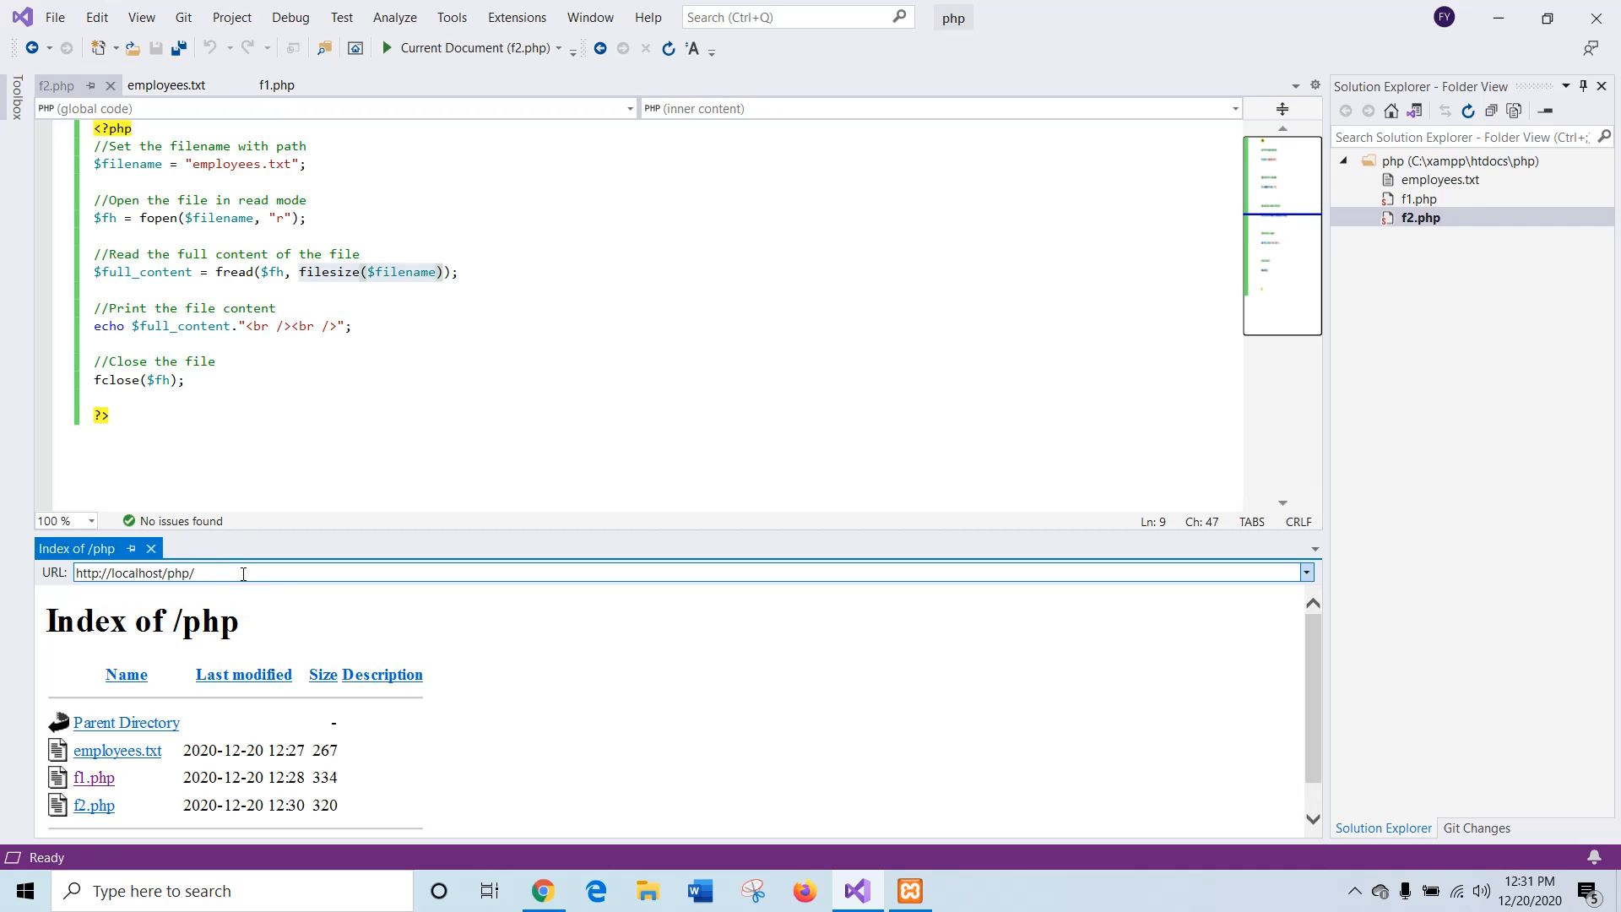
Step: Run f2.php from the folder index, then return to the f1.php script
click(93, 805)
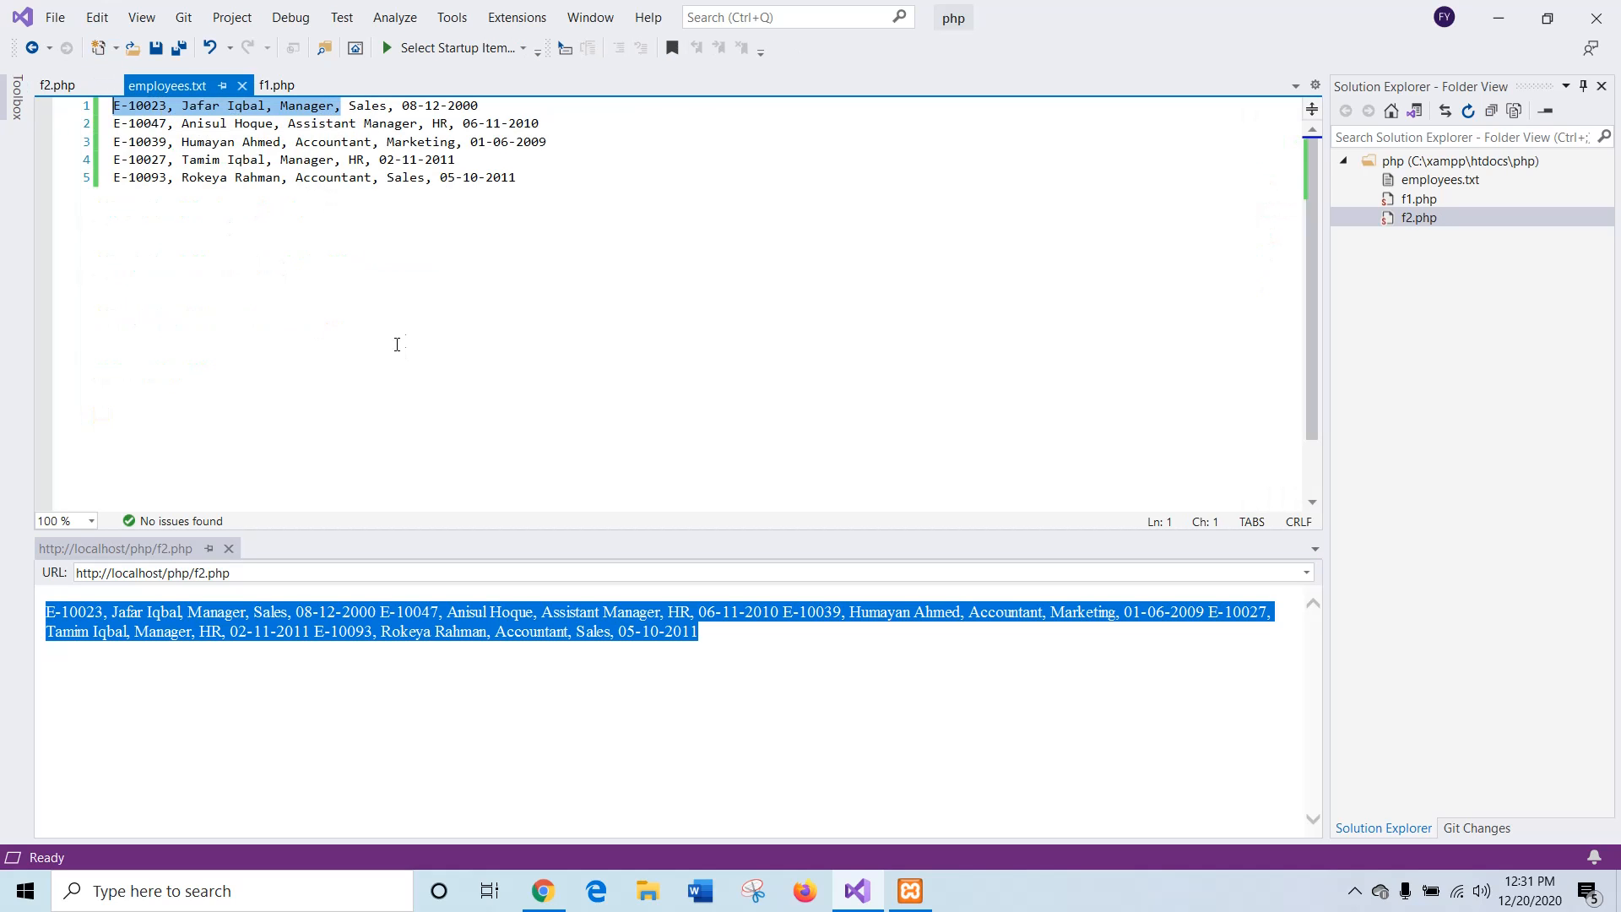
click(277, 85)
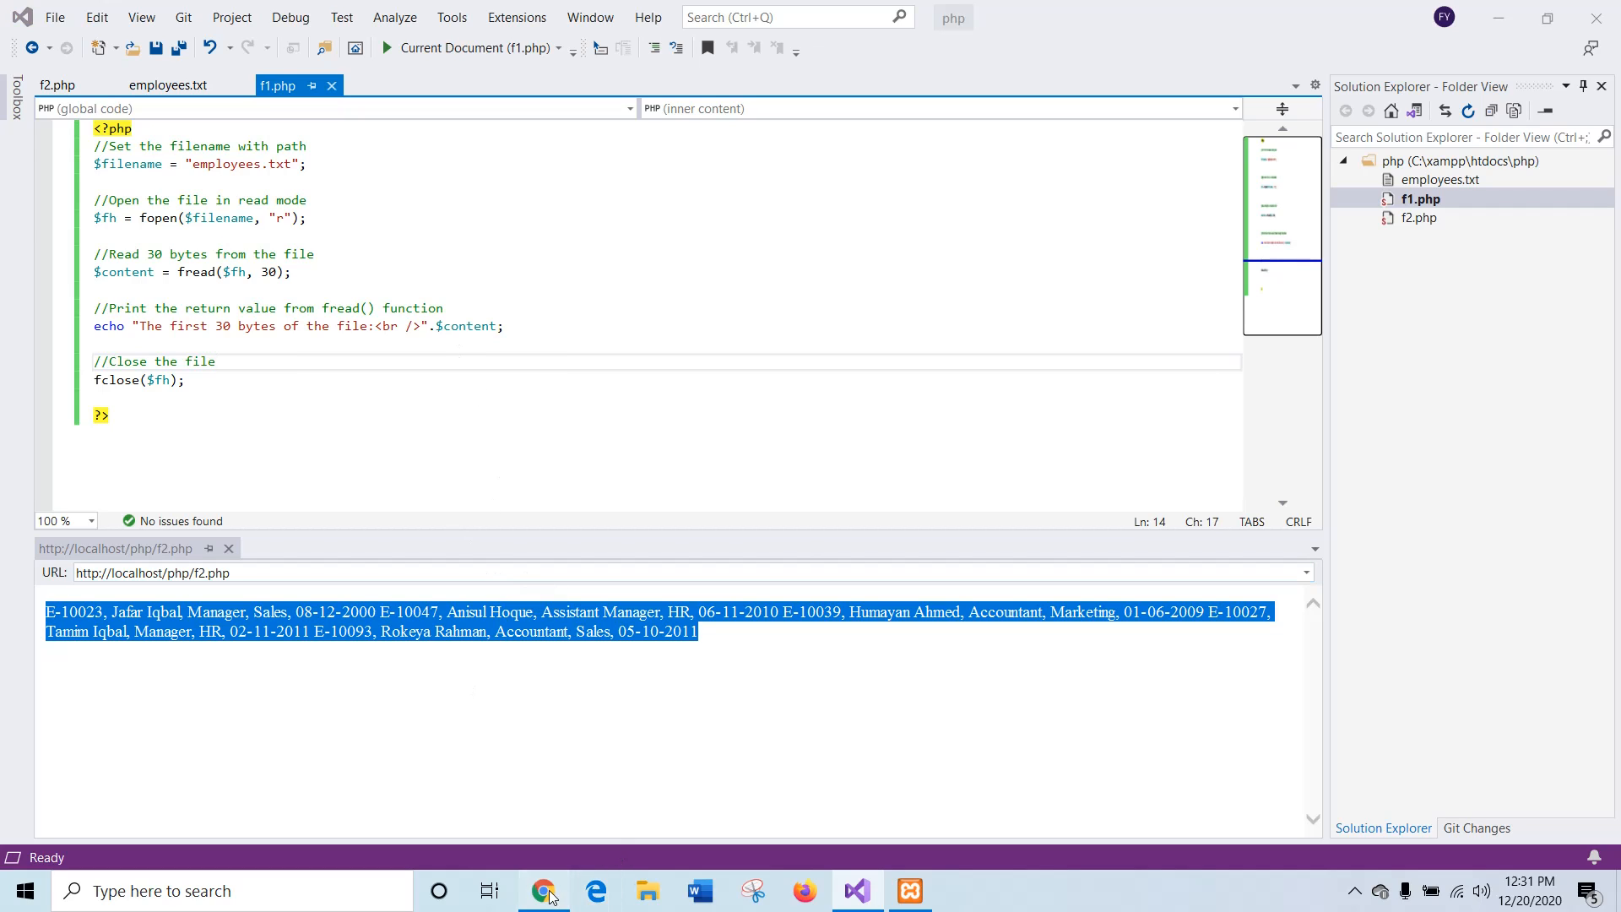
Step: Scroll to Example 3's flower.jpeg script, copy it and return to Visual Studio
click(546, 890)
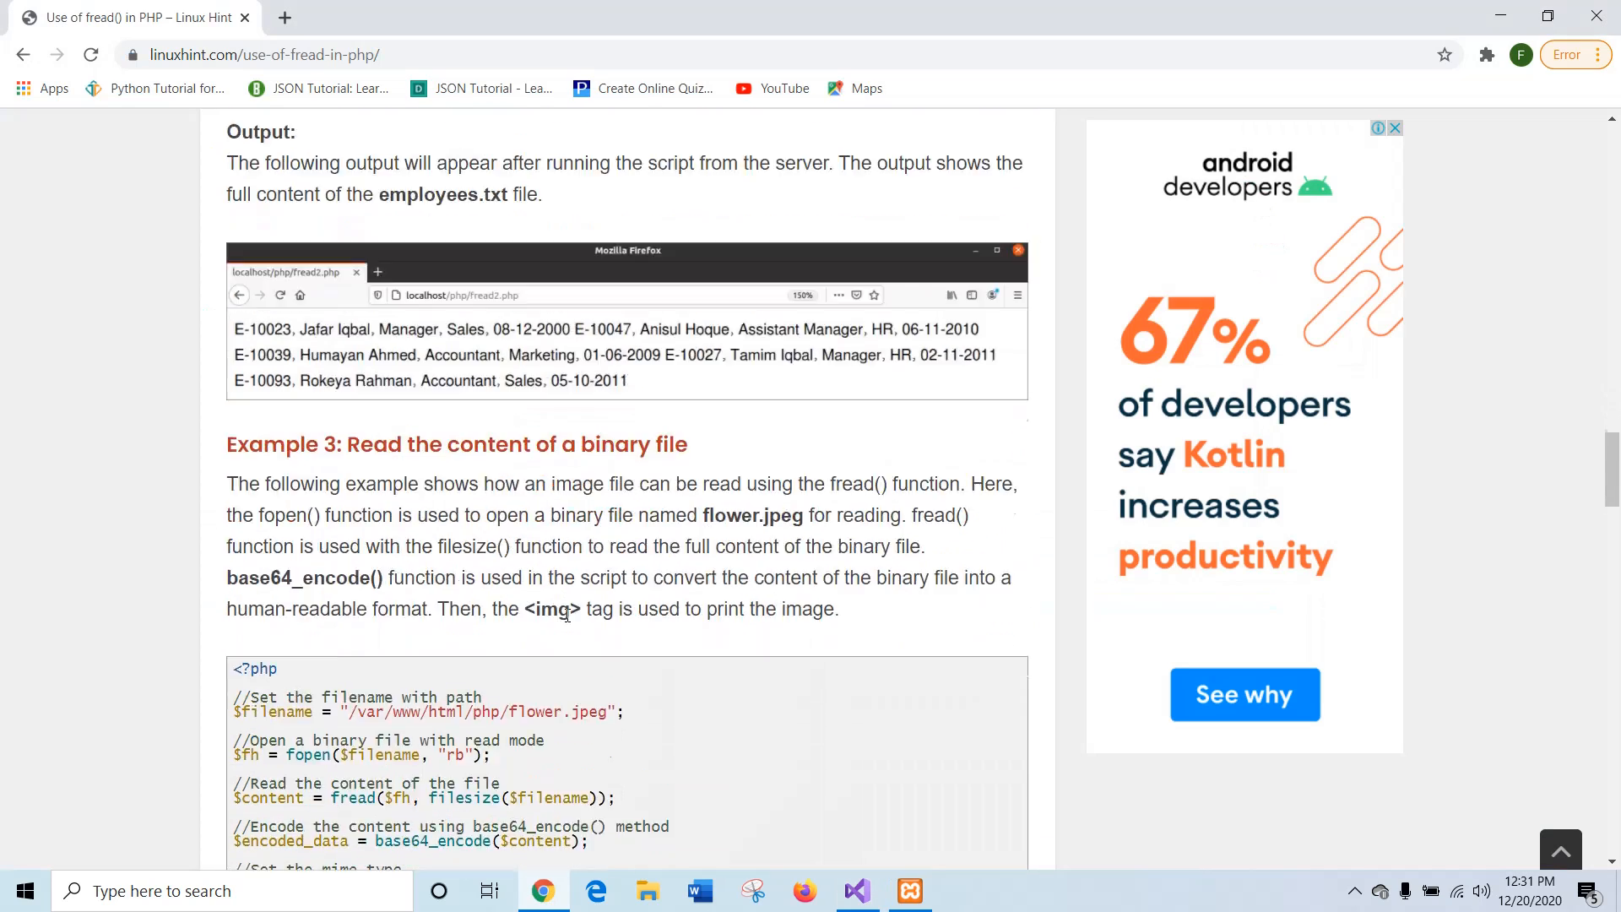
scroll(down, 3)
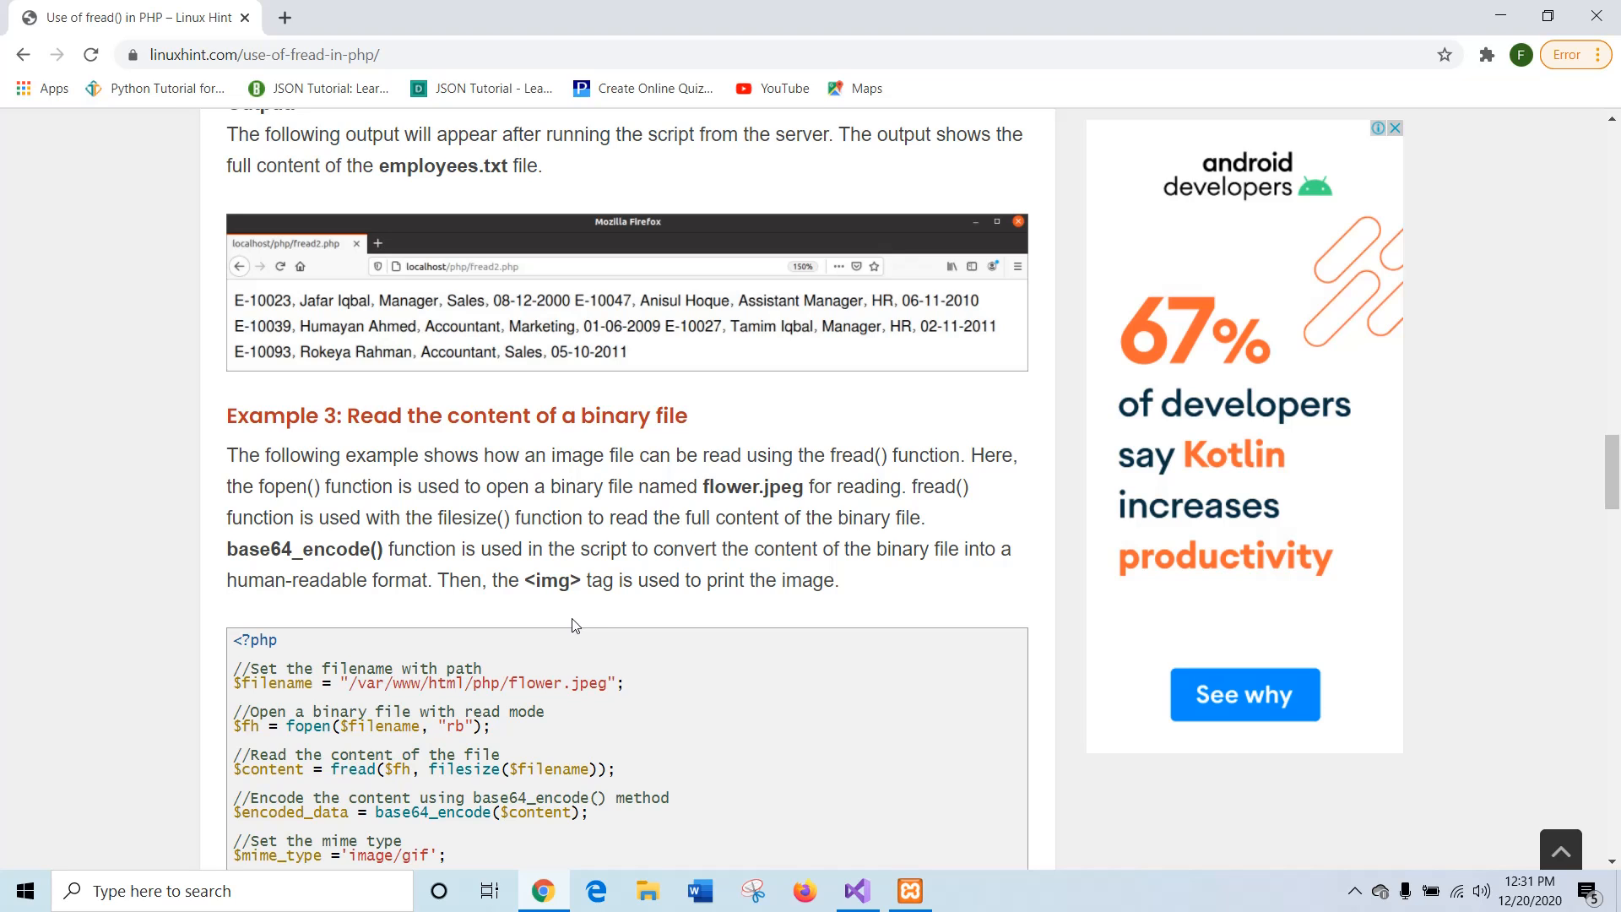
scroll(down, 3)
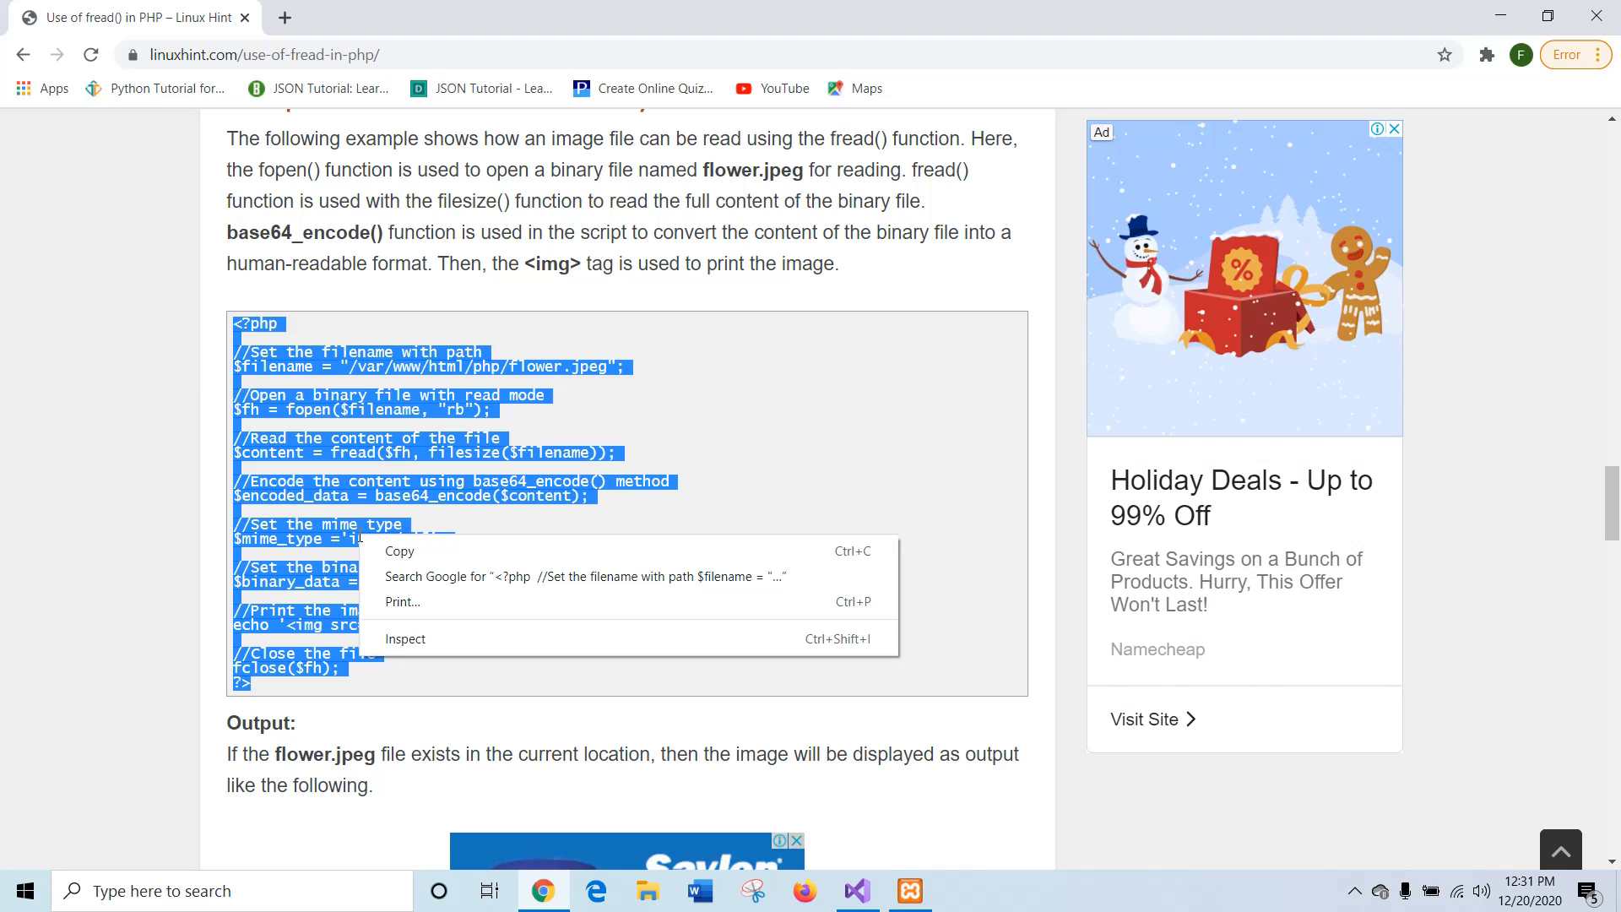
click(855, 890)
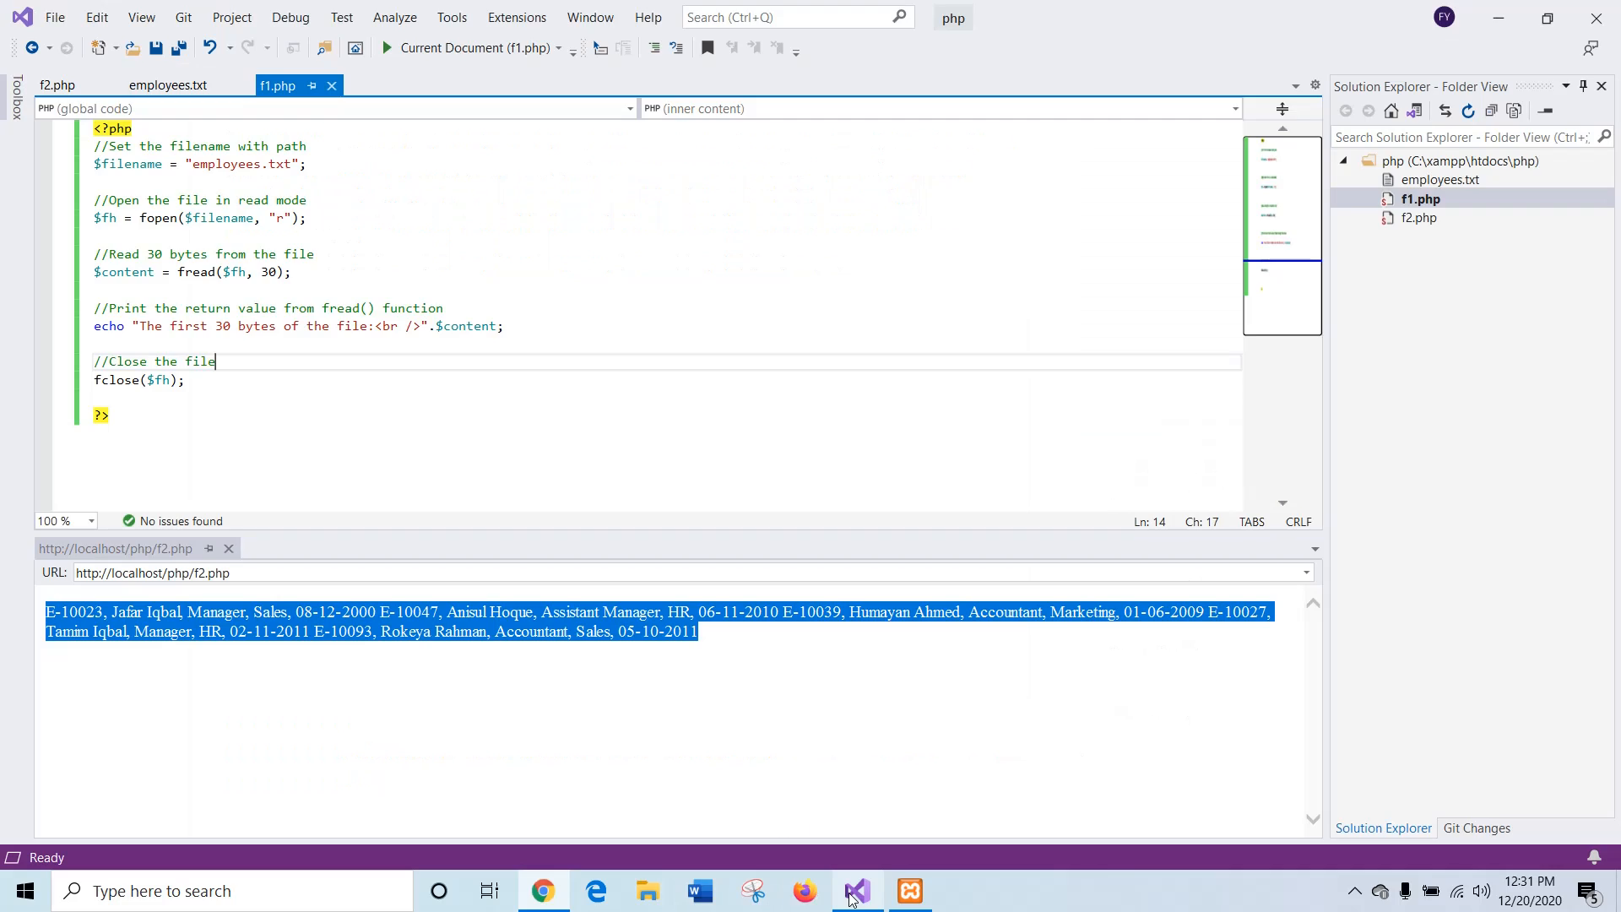
Step: Create a new empty PHP Script file and paste Example 3's binary image-reading fread() code into it
click(54, 17)
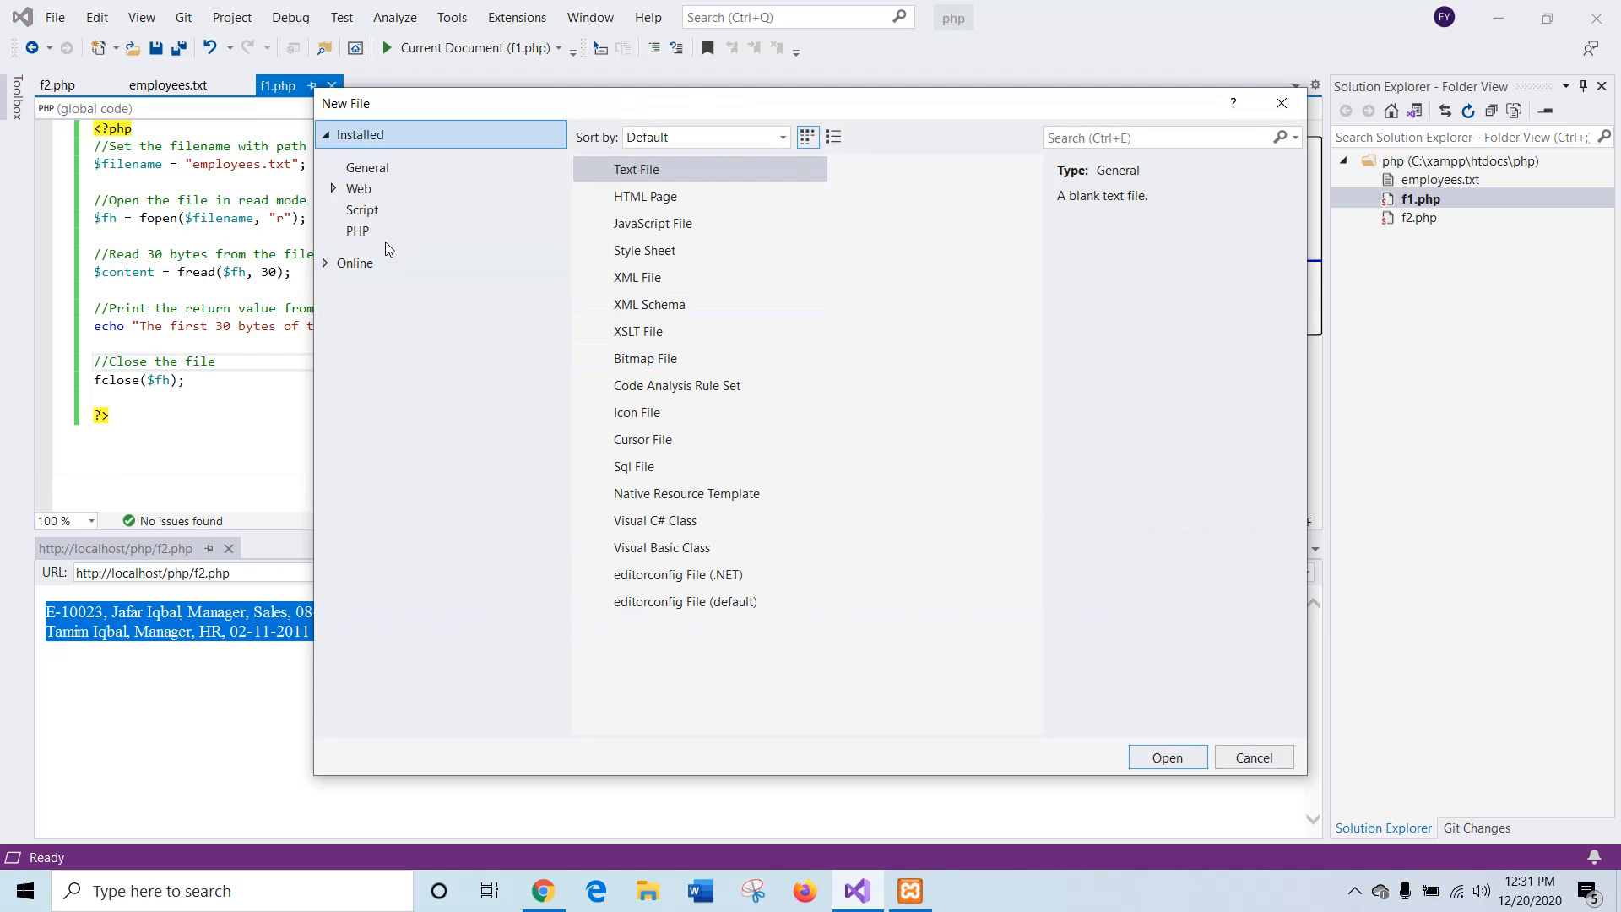
click(359, 230)
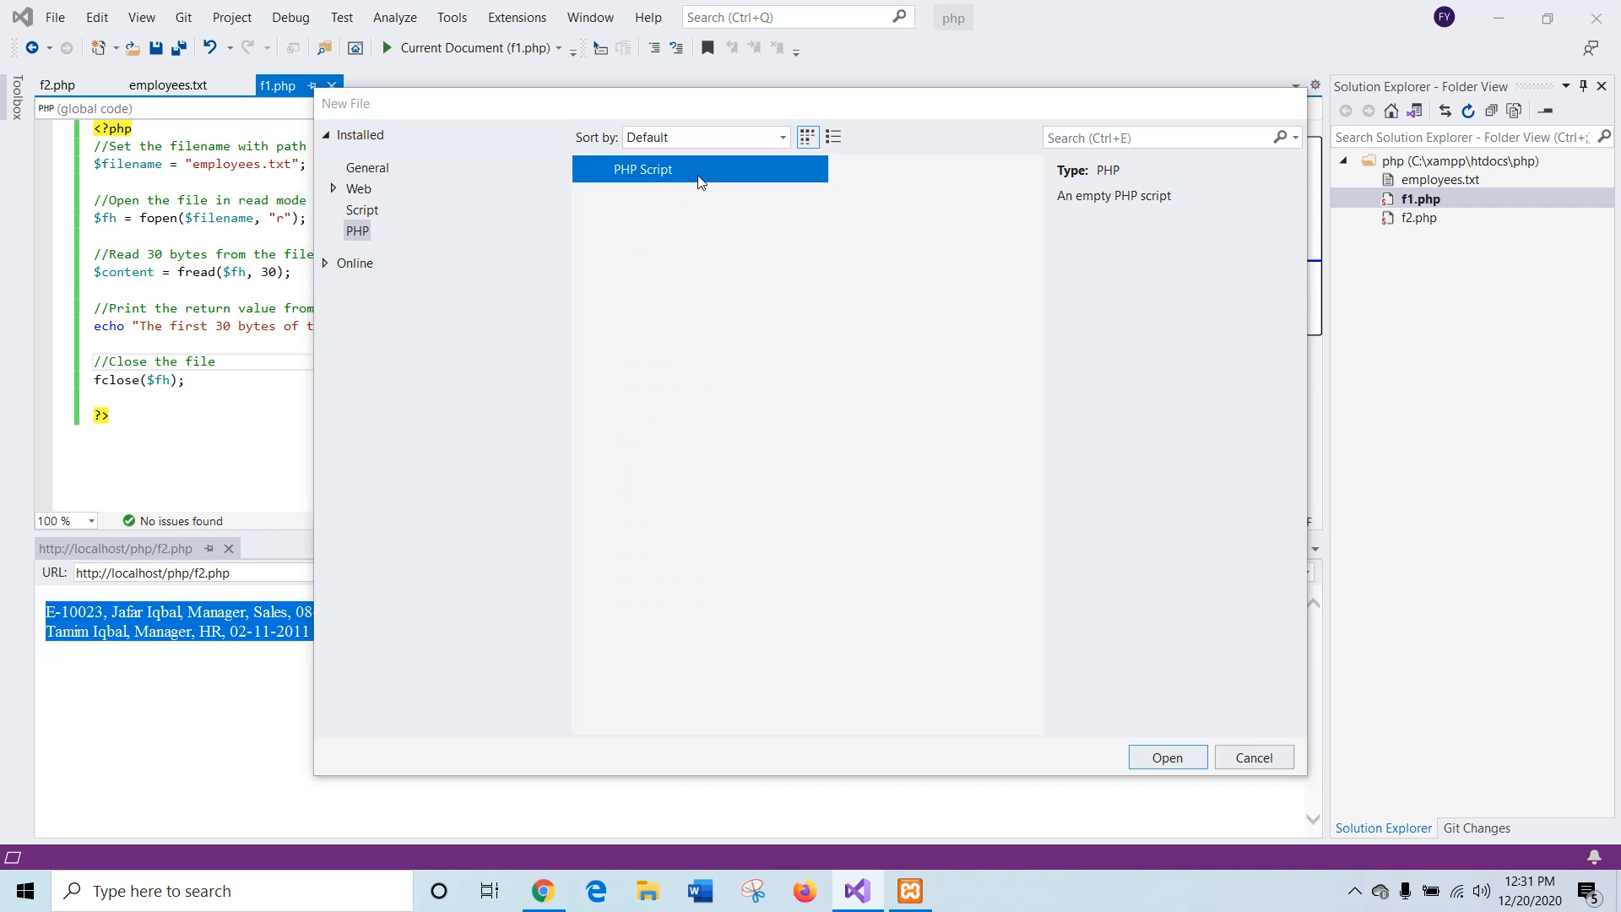
click(1167, 757)
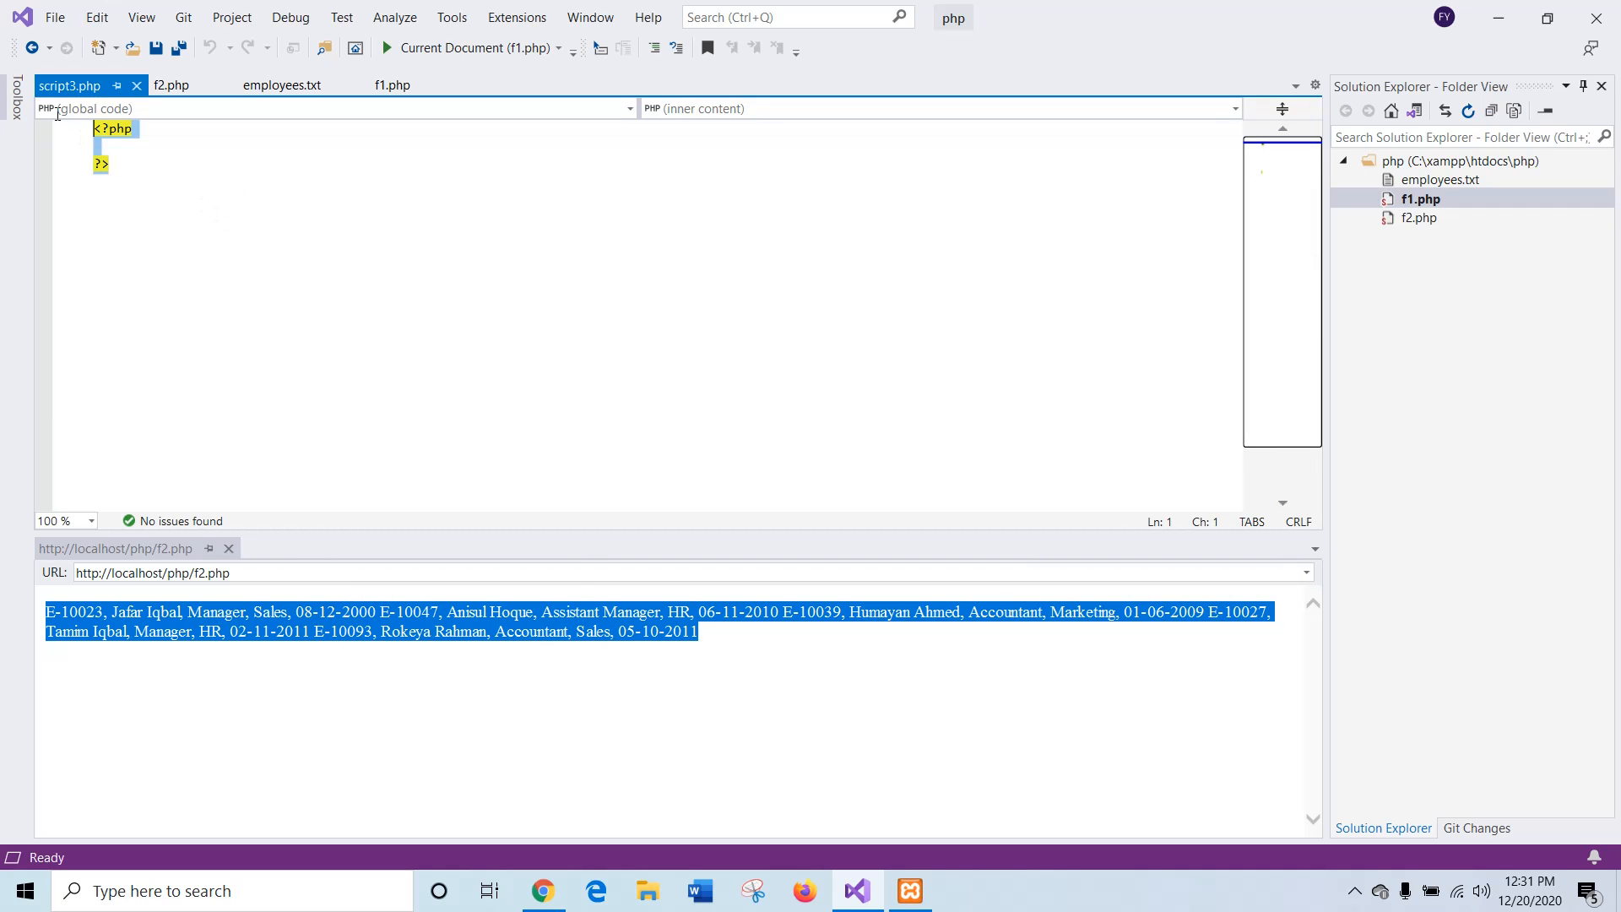
right_click(113, 135)
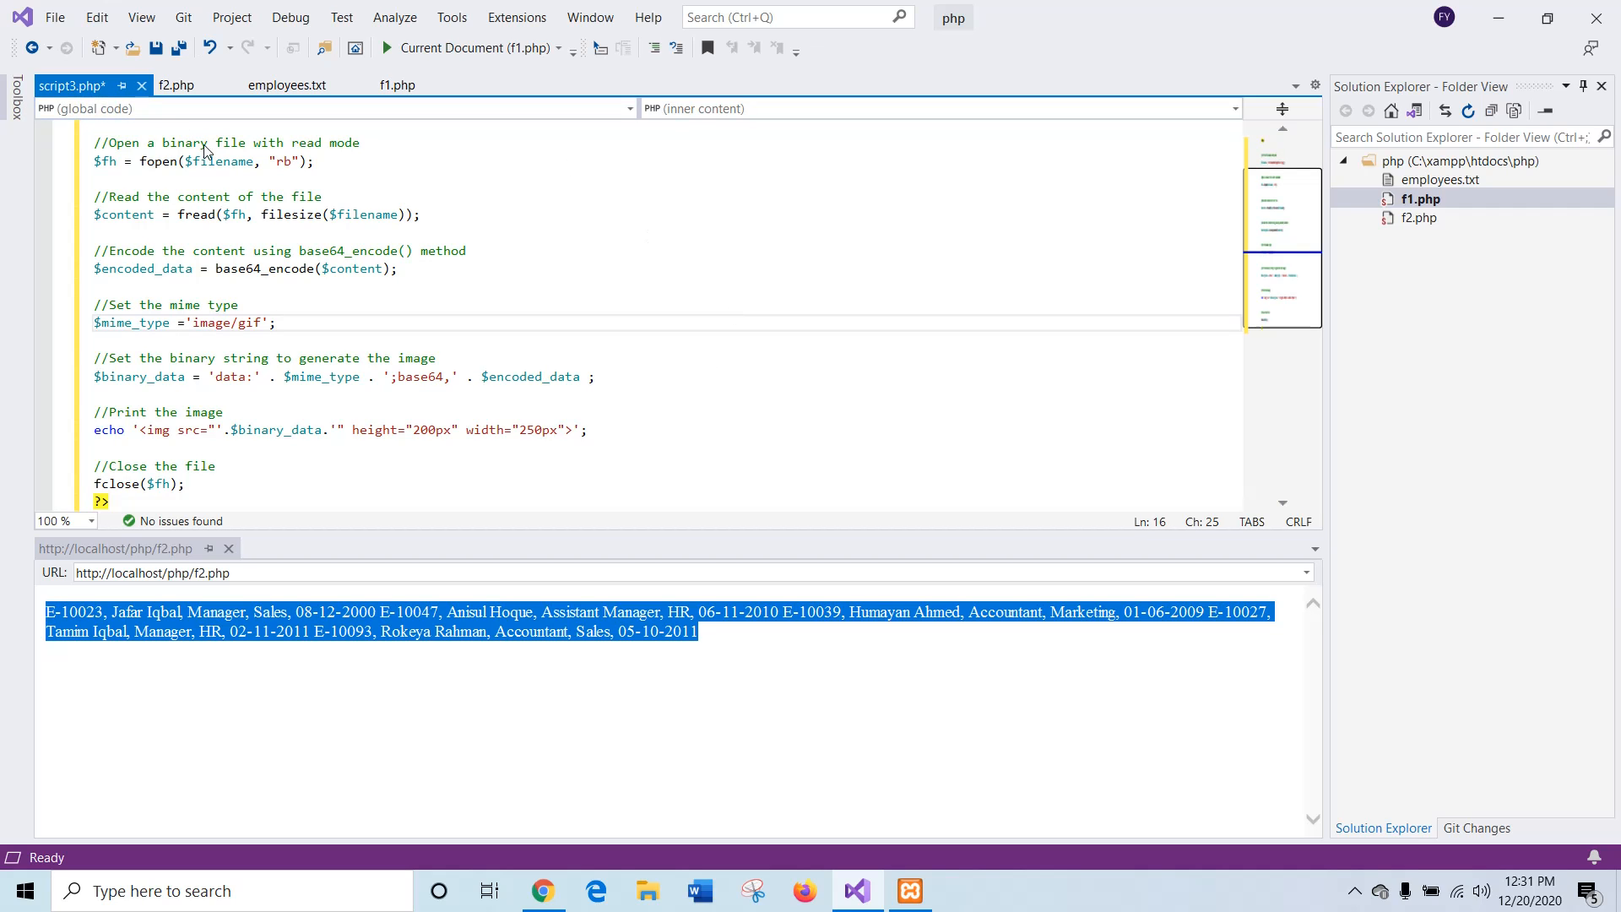
mouse_move(292, 169)
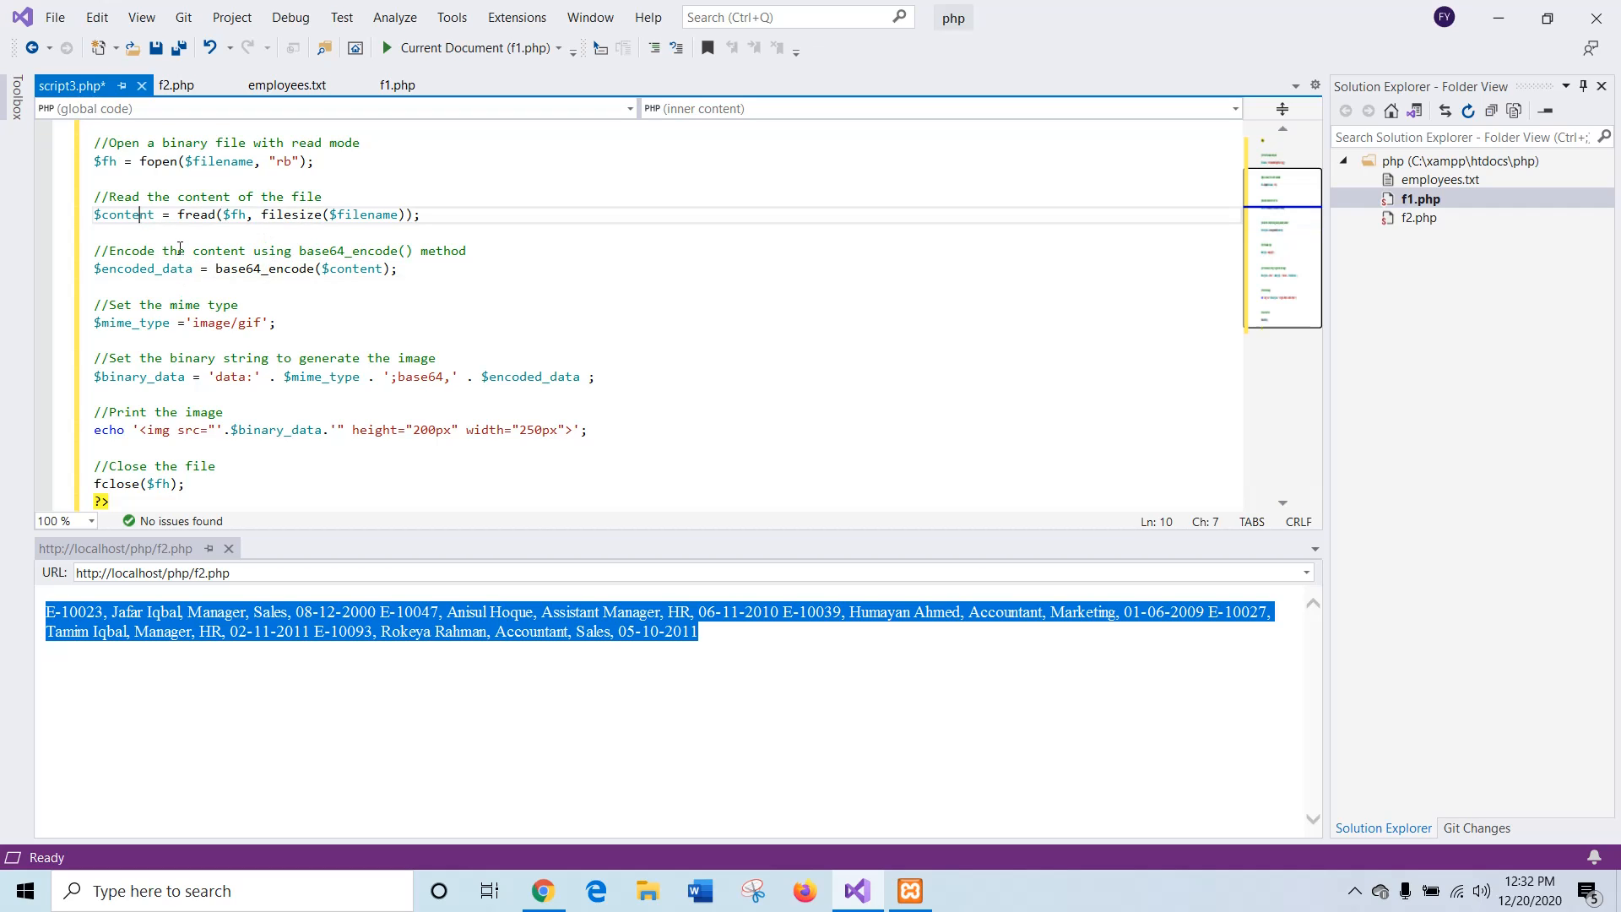
click(122, 215)
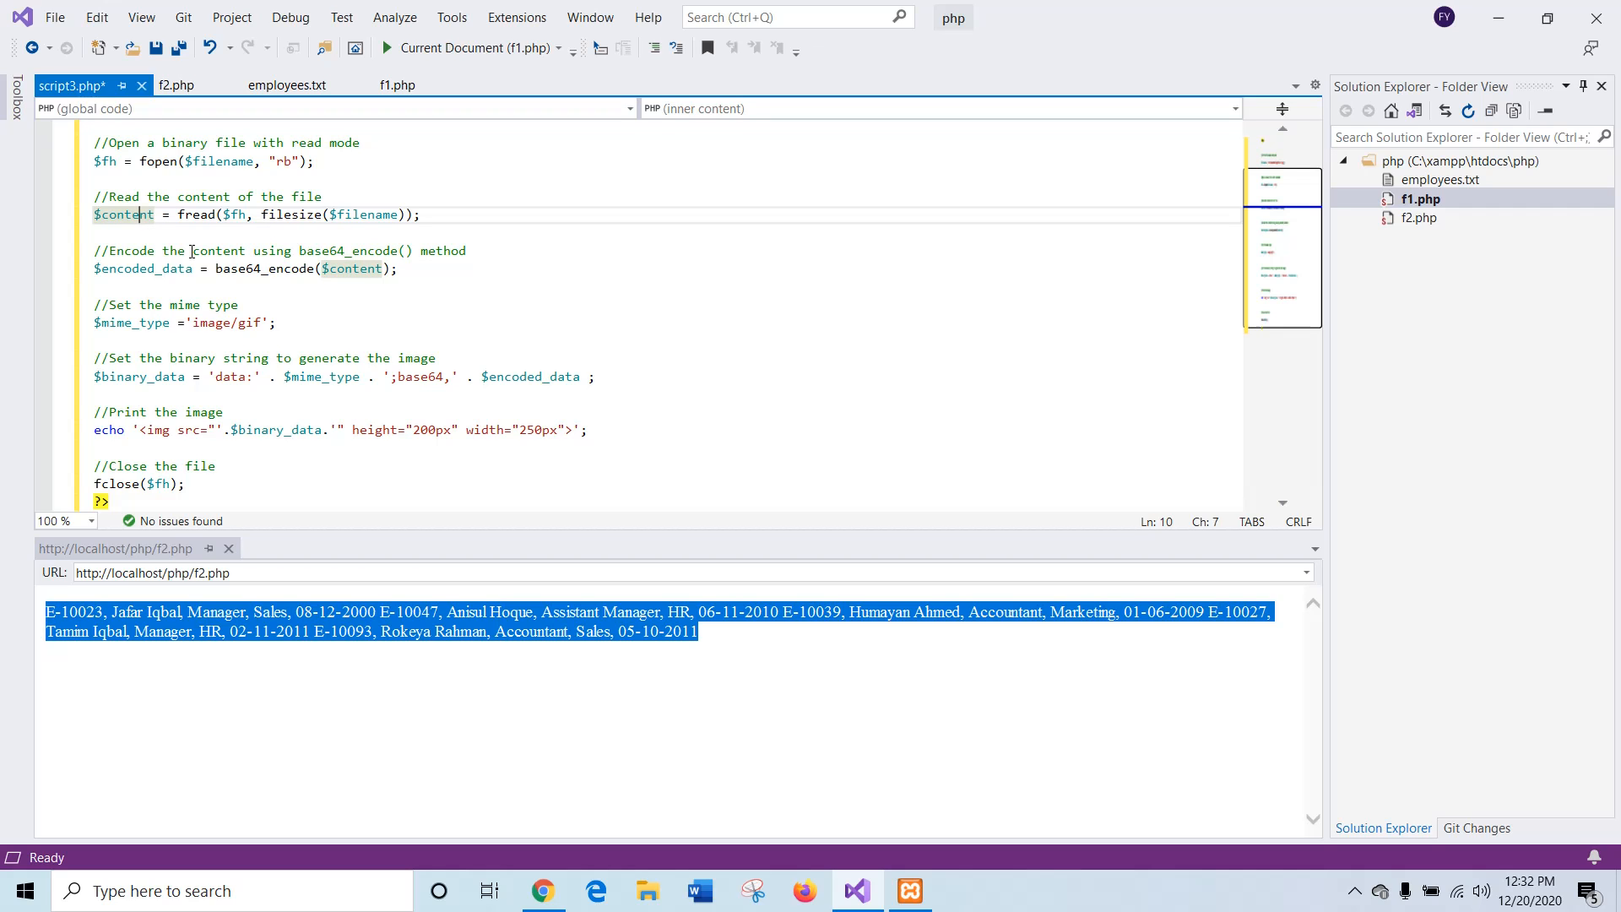
scroll(down, 3)
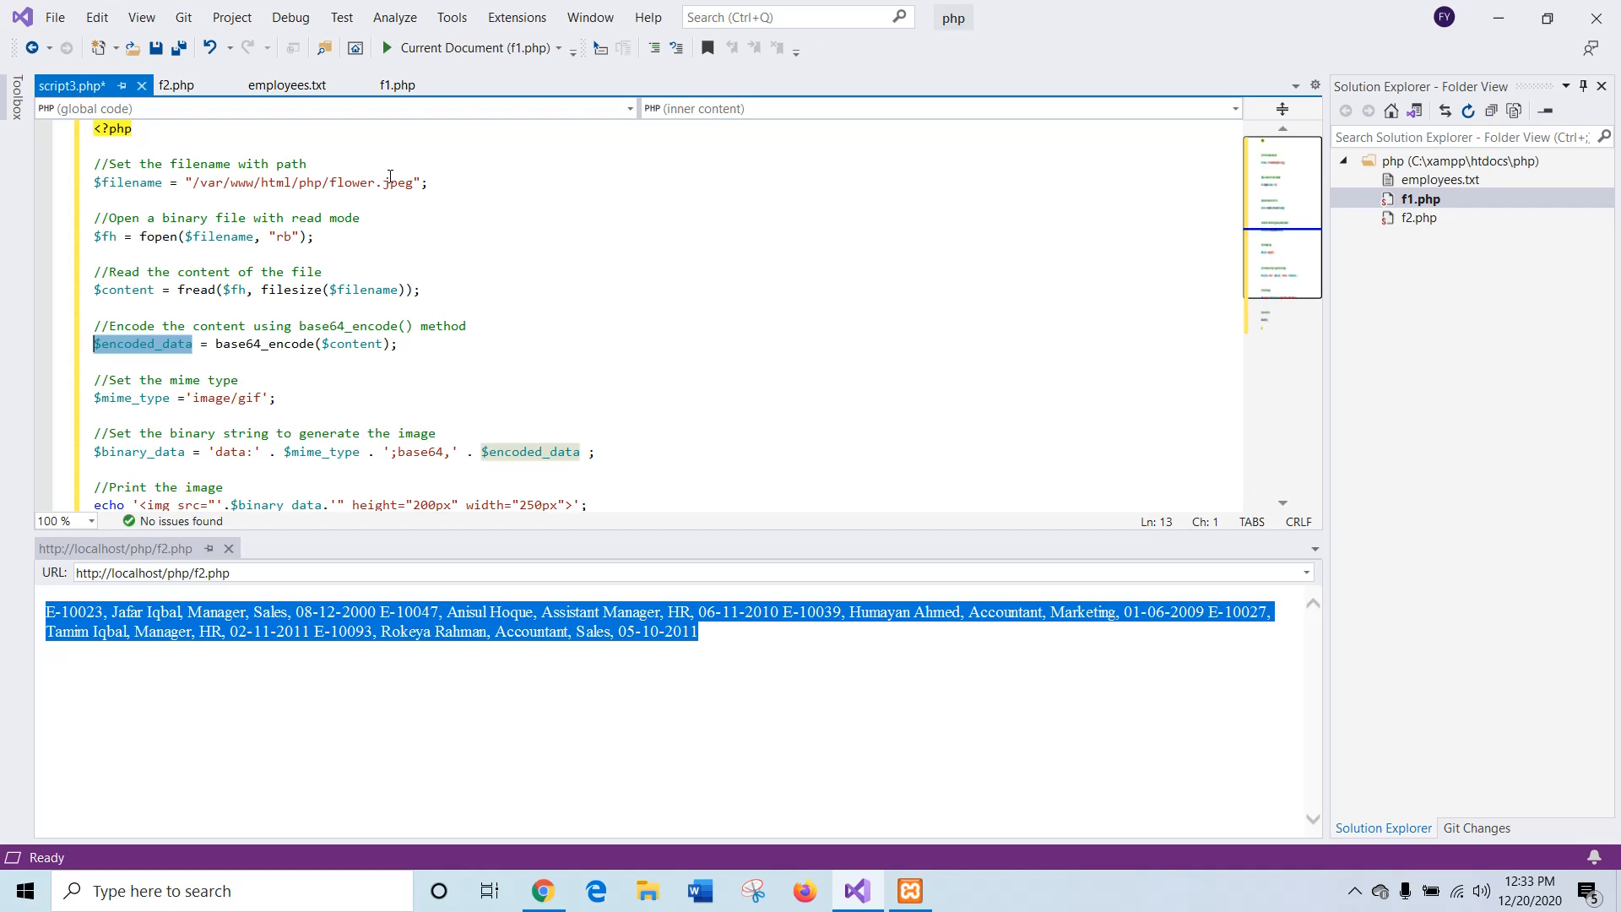
mouse_move(363, 211)
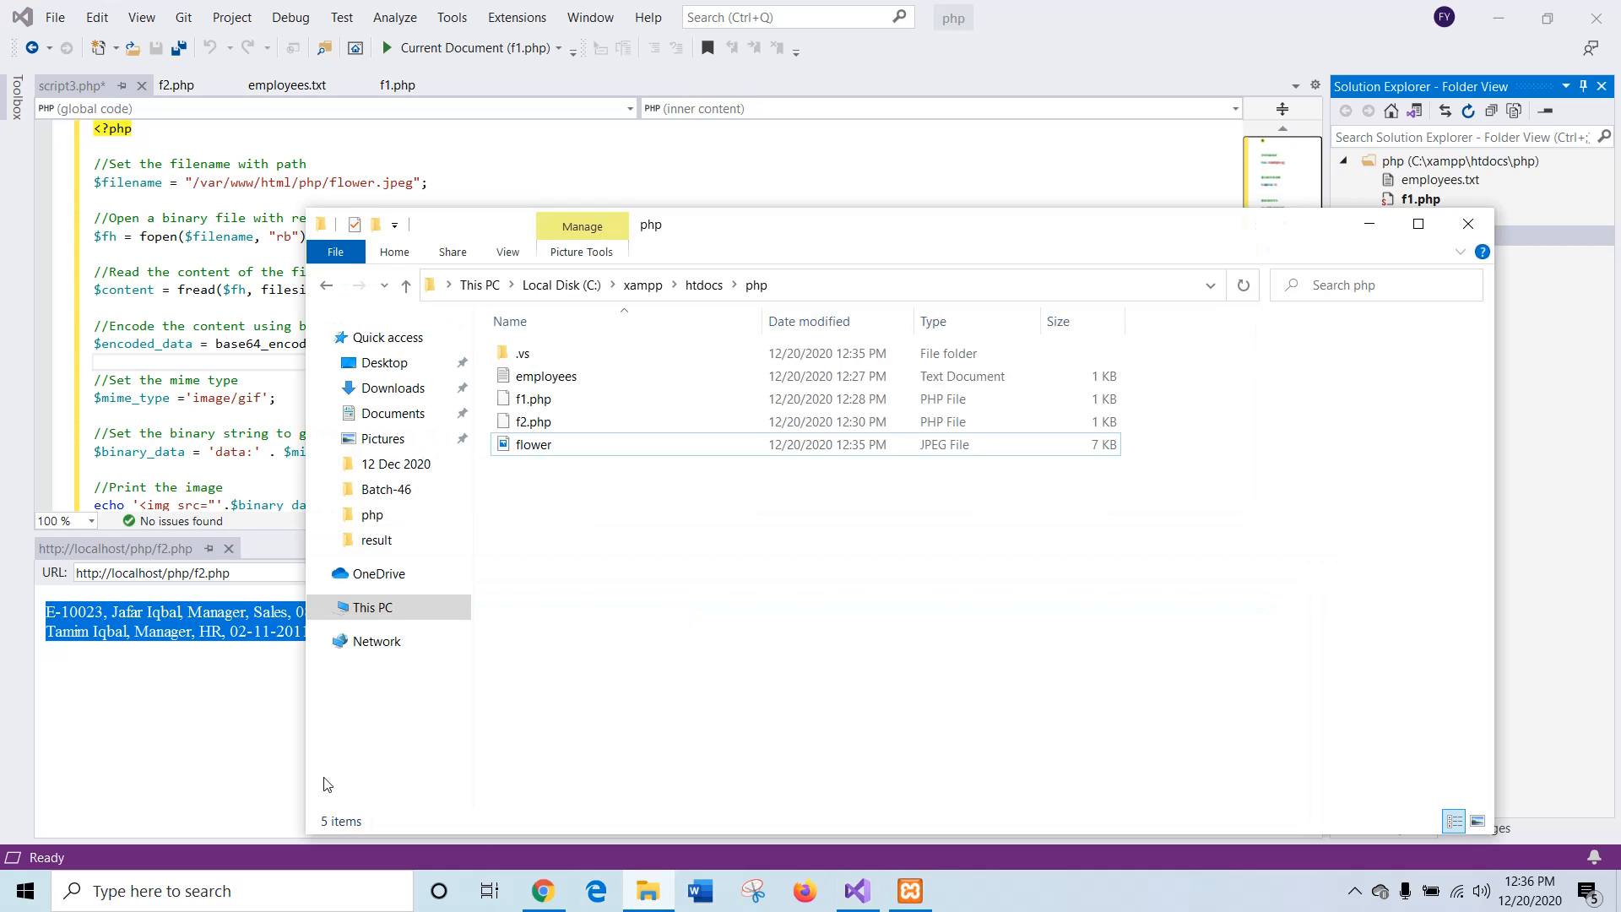
Step: Select and open the flower JPEG in C:\xampp\htdocs\php to view it
click(534, 444)
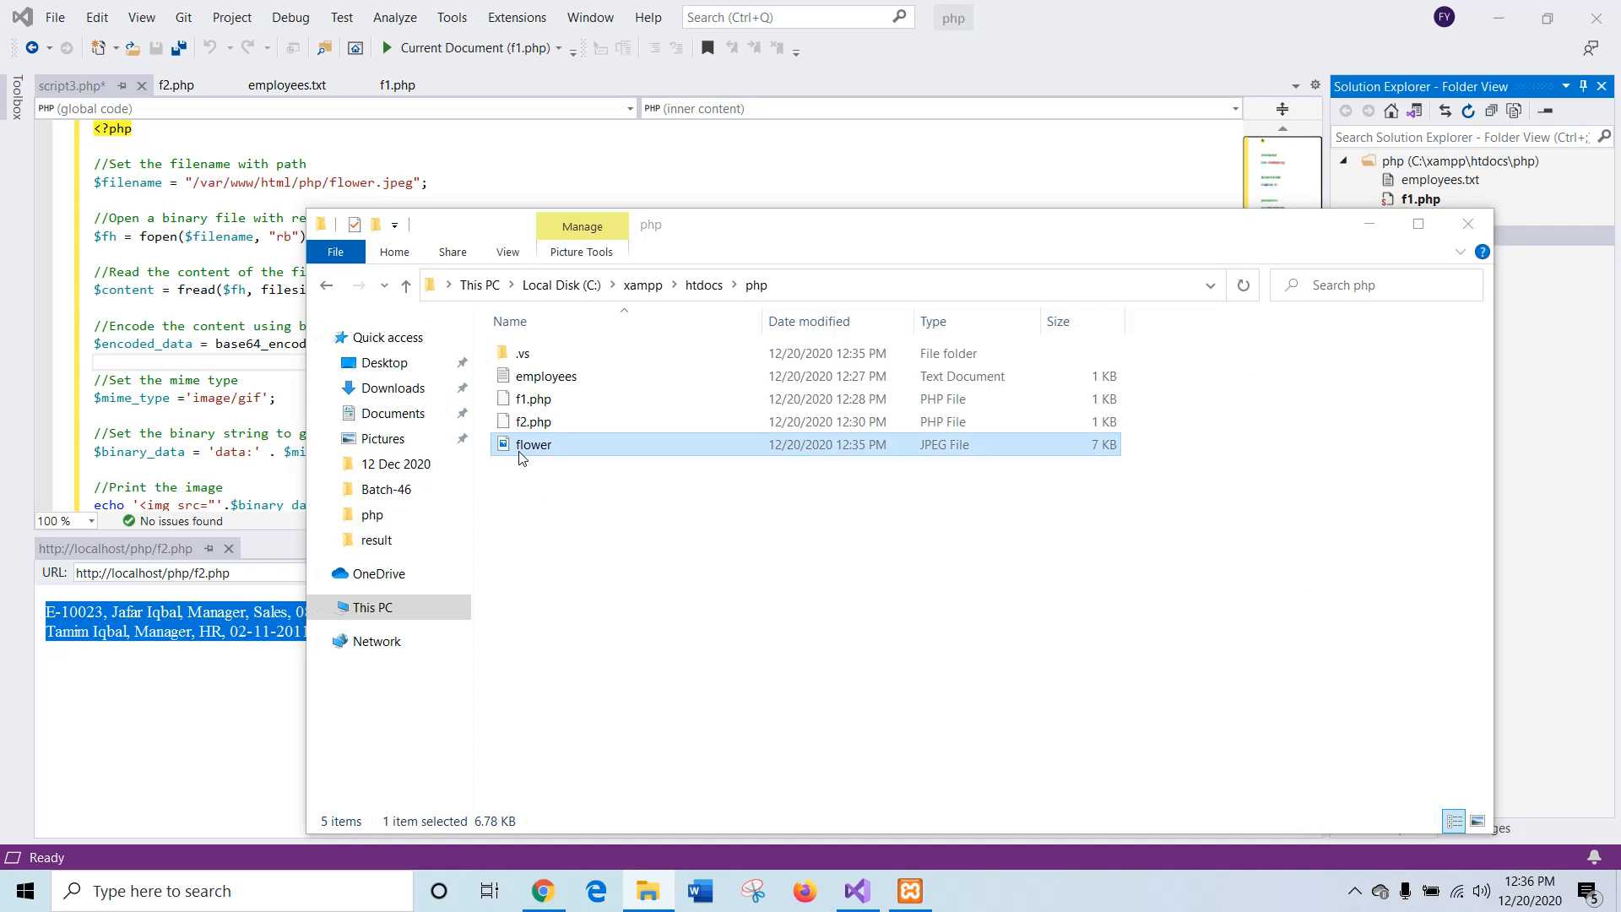
double_click(534, 445)
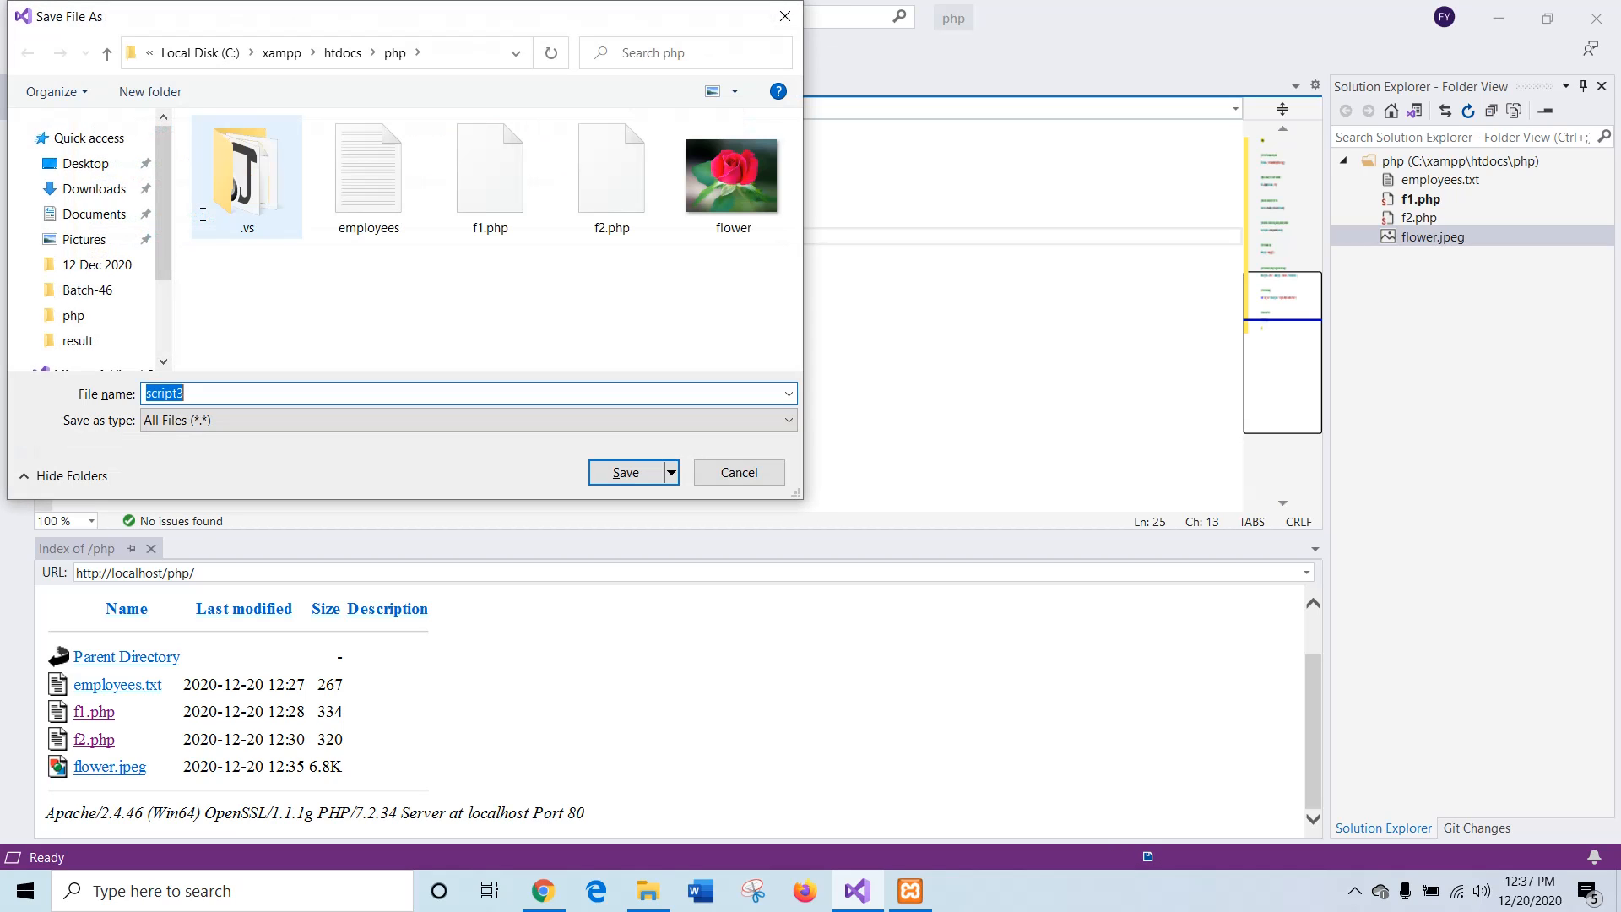
Step: Name the script f3 in the Save File As dialog and save it to the php folder
text(f)
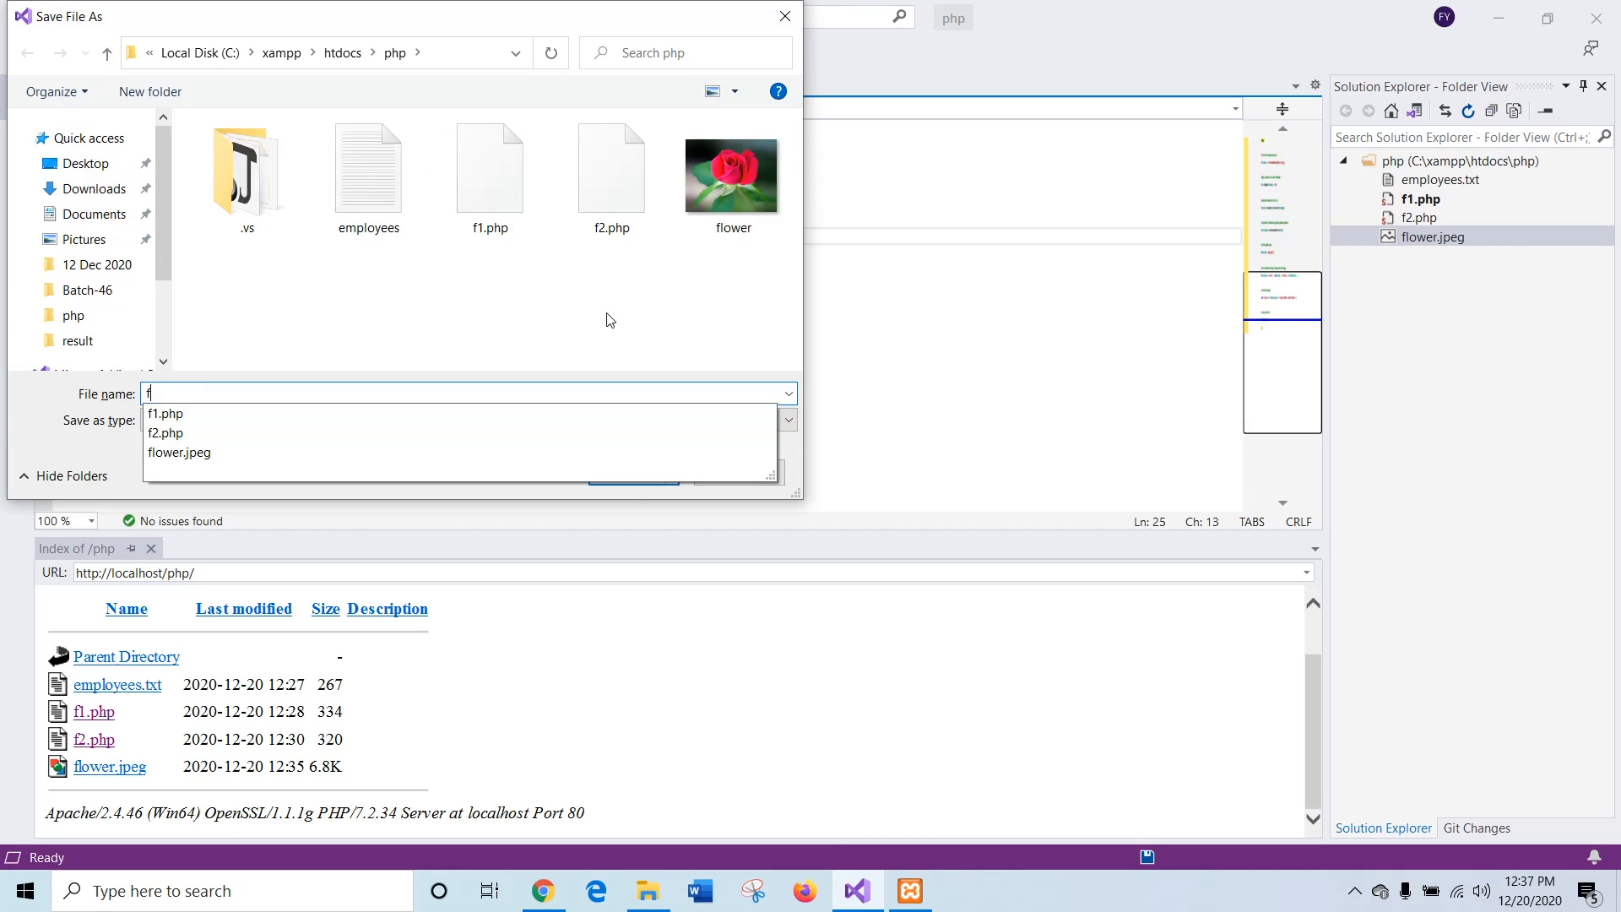
text(3)
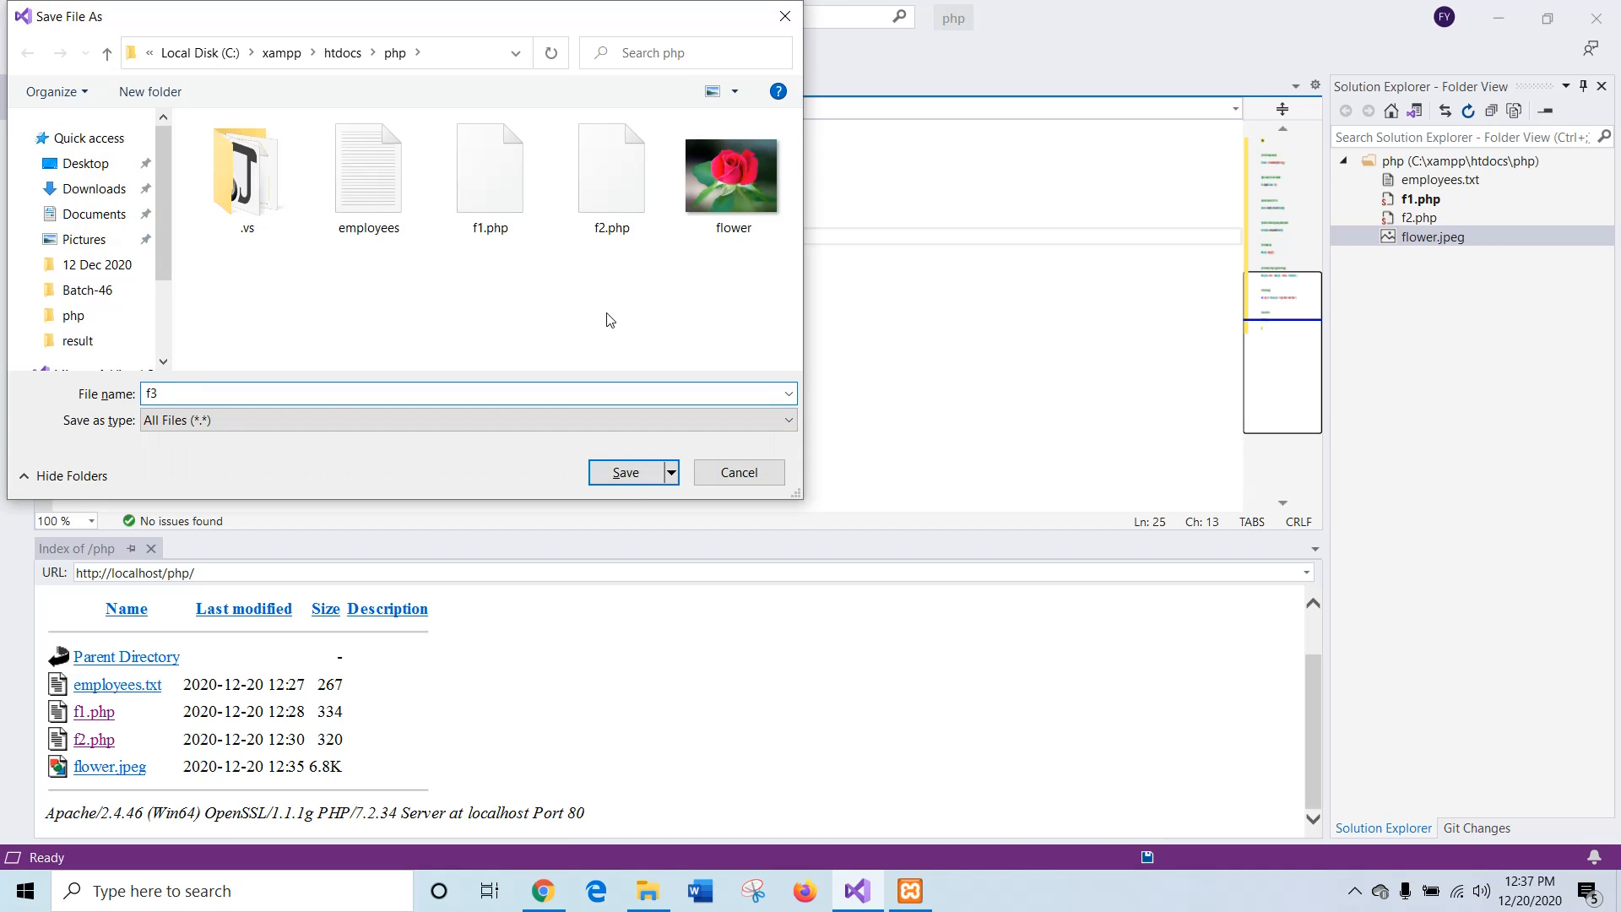
click(625, 471)
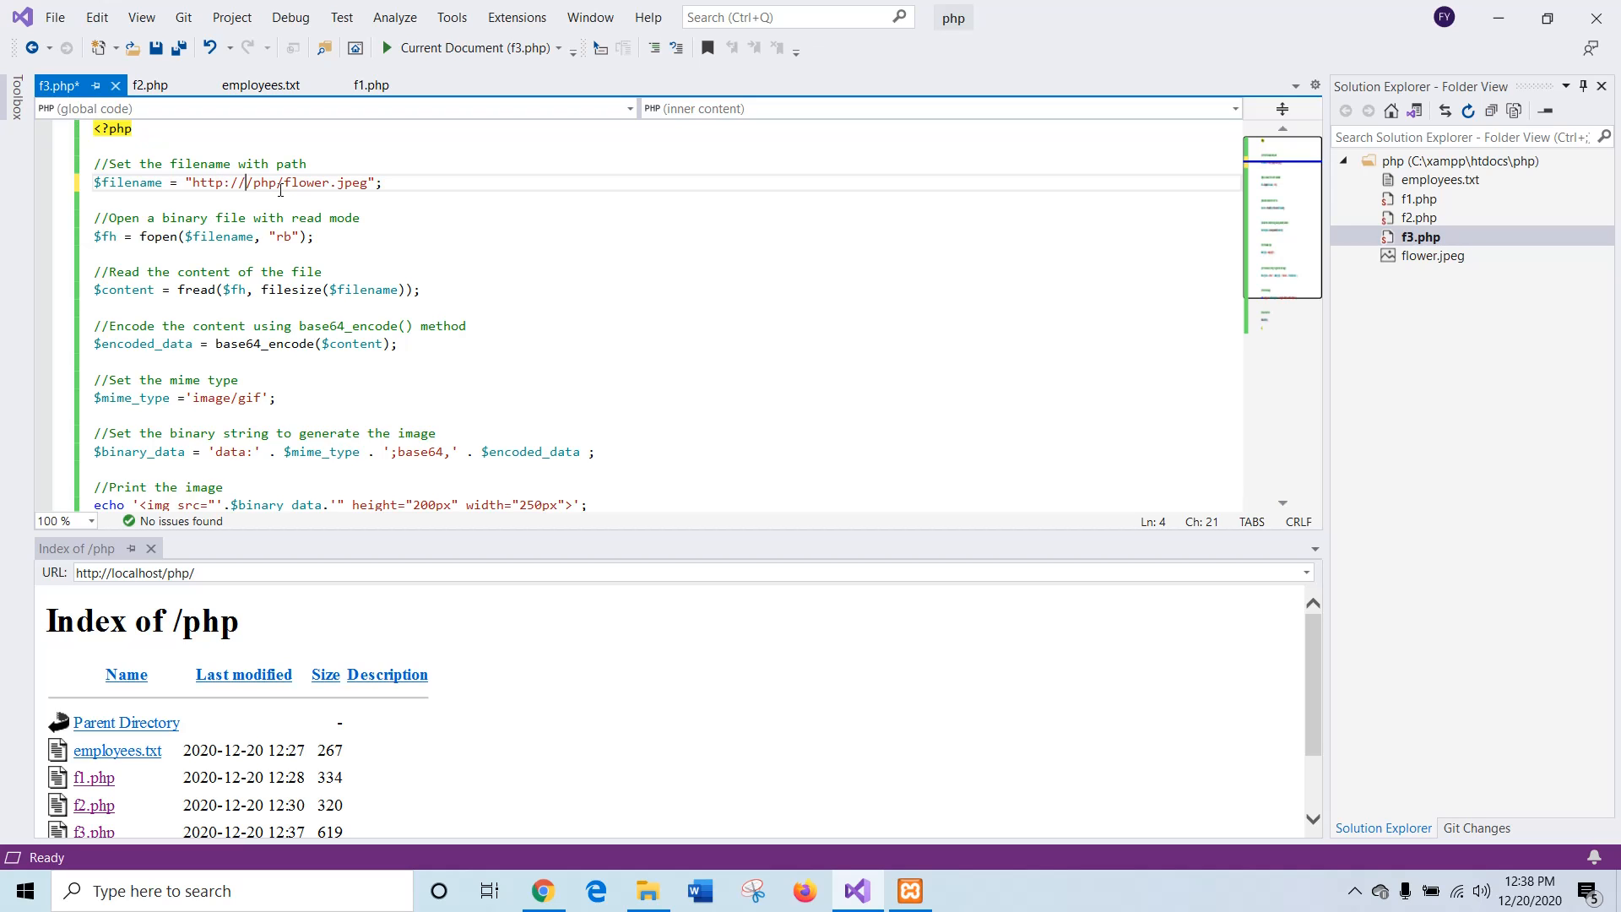
text(localhost)
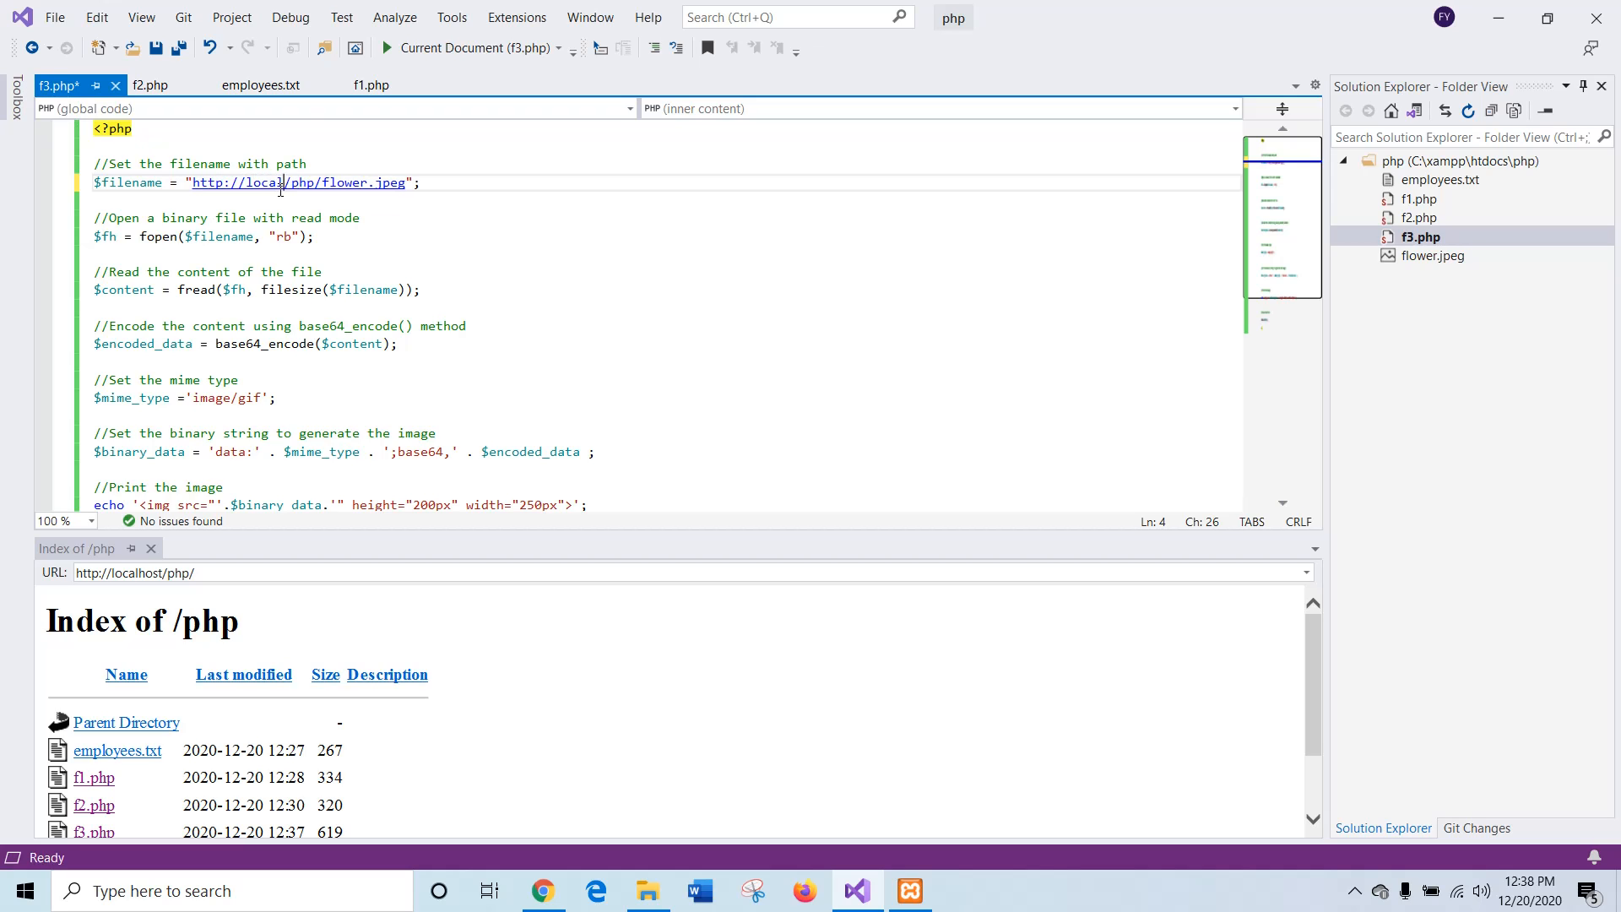
text(host)
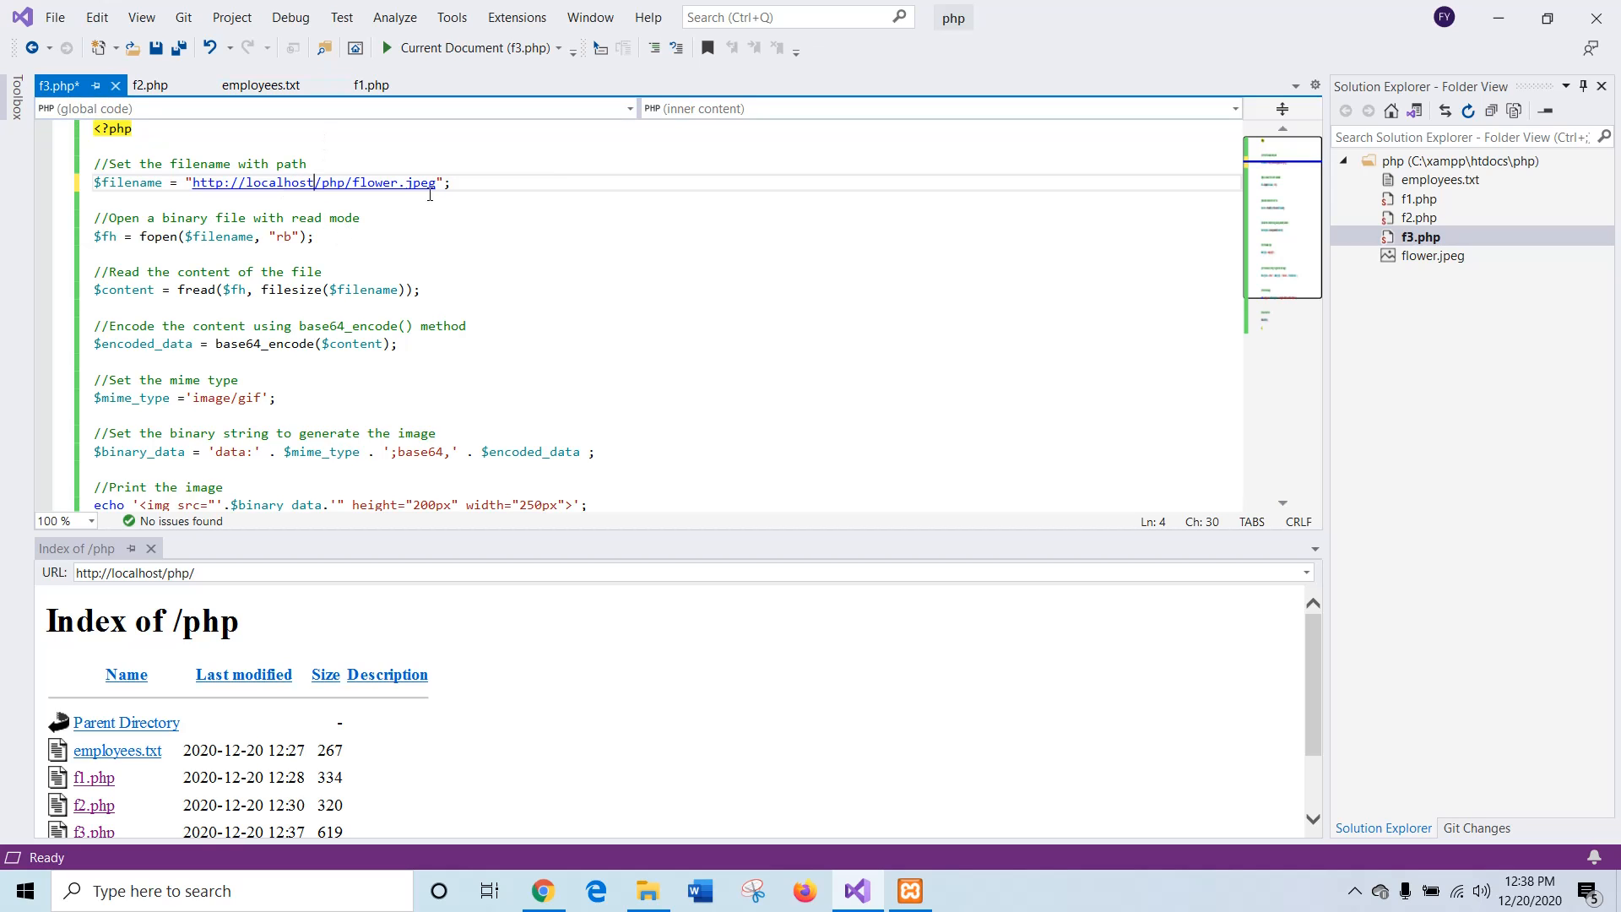
mouse_move(249, 637)
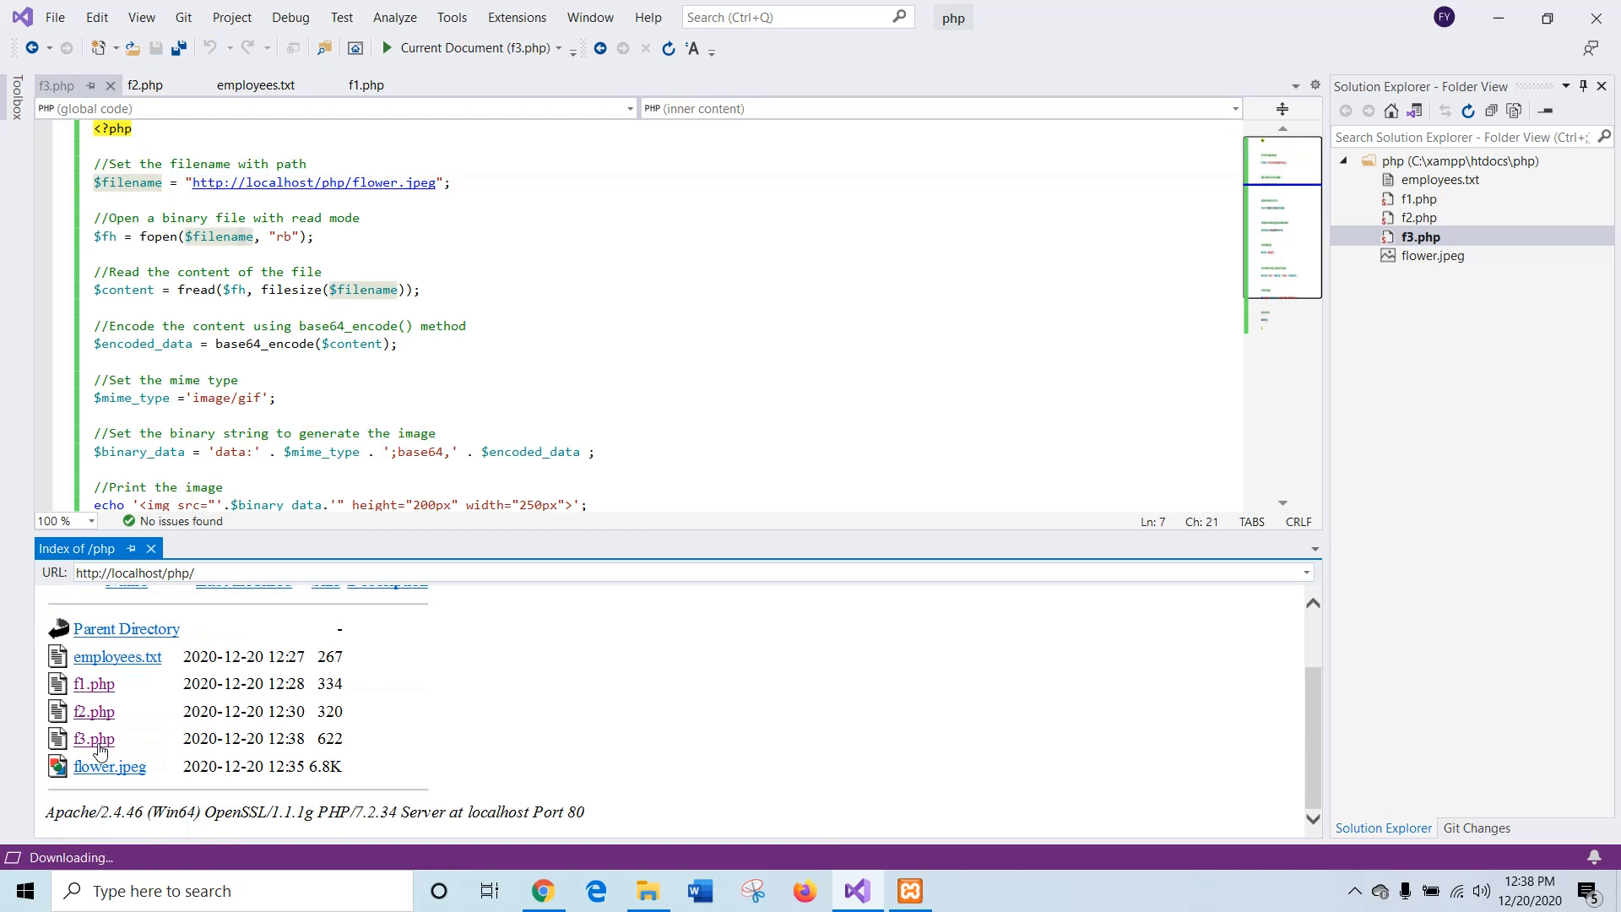
Step: Run f3.php, see the filesize() and fread() warnings, and begin editing the $filename path
click(93, 738)
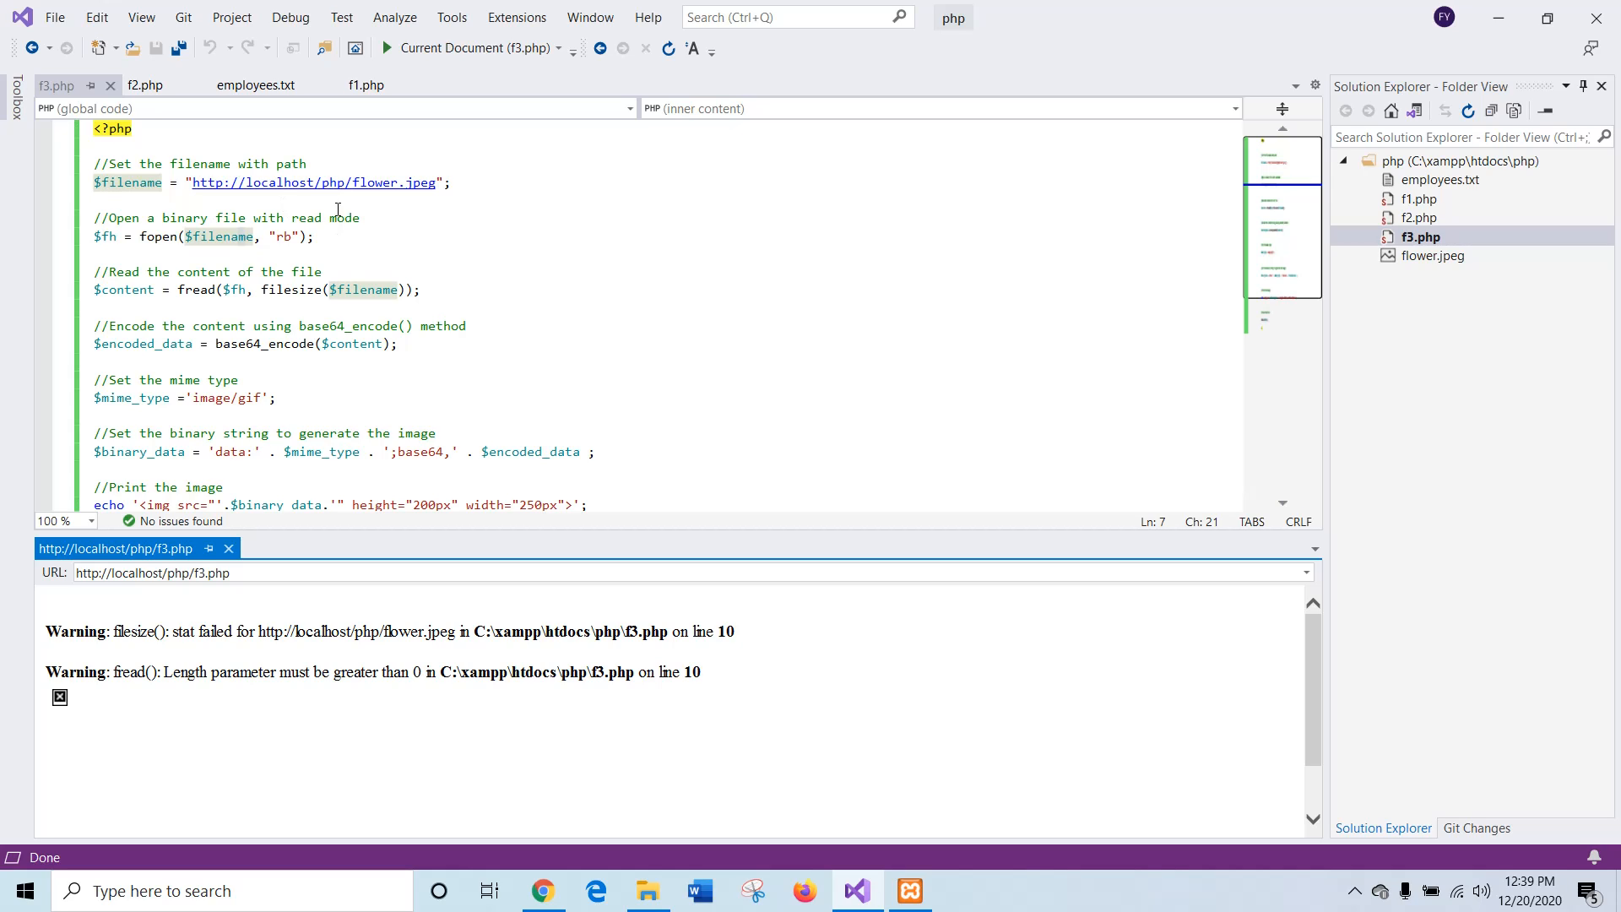
mouse_move(334, 210)
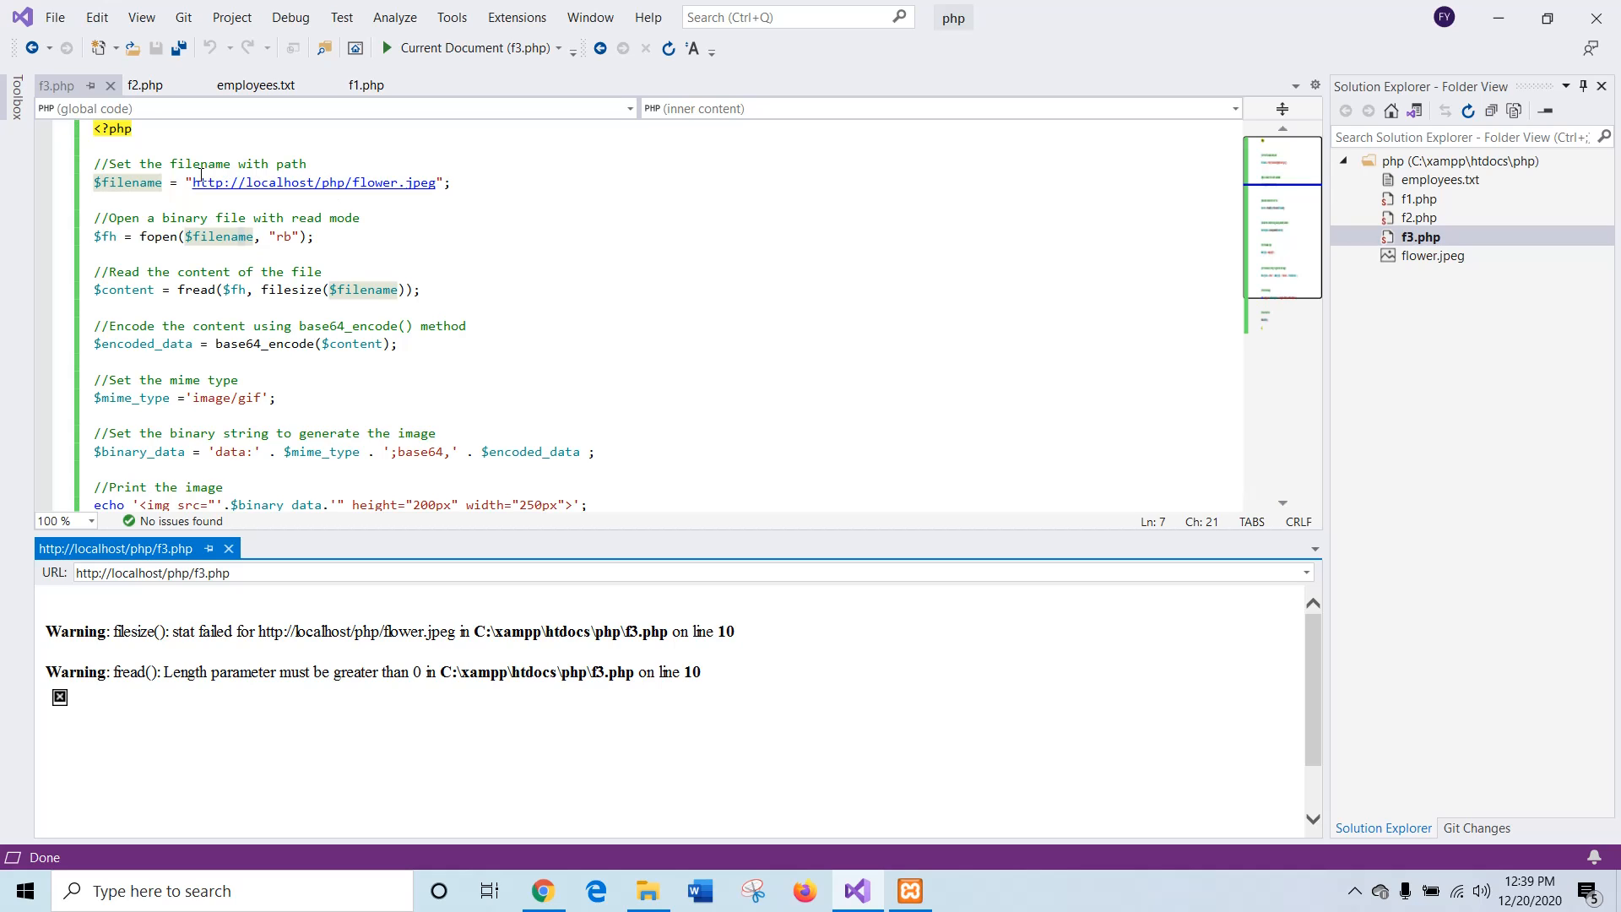
click(193, 182)
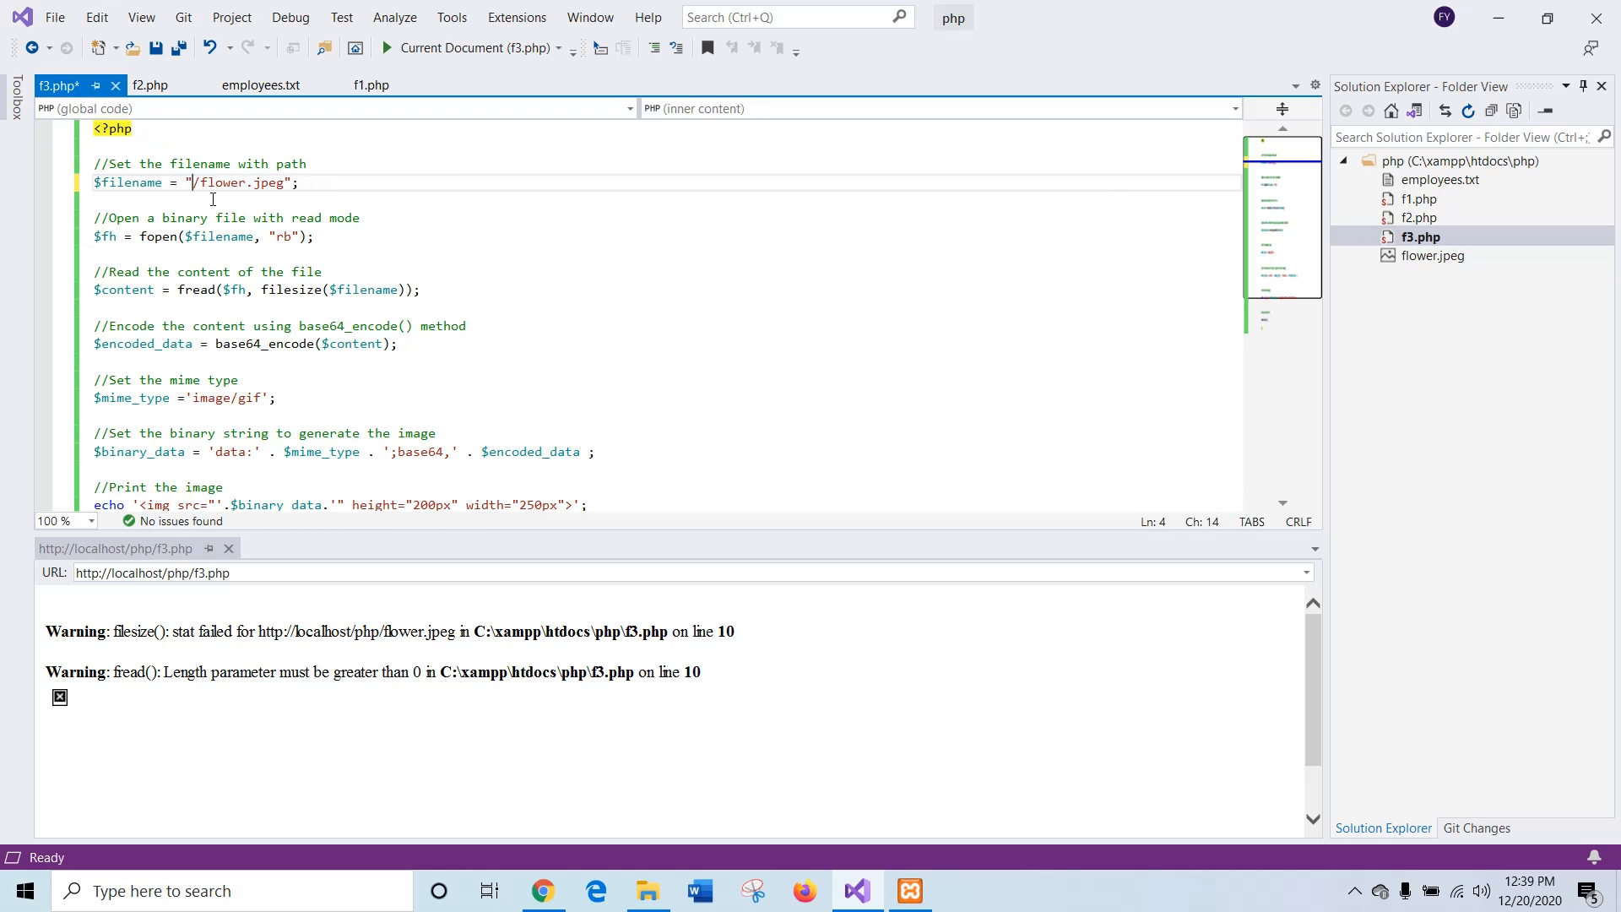
Step: Prefix the filename with c:/xampp/htdocs/php so it reads c:/xampp/htdocs/php/flower.jpeg
text(c)
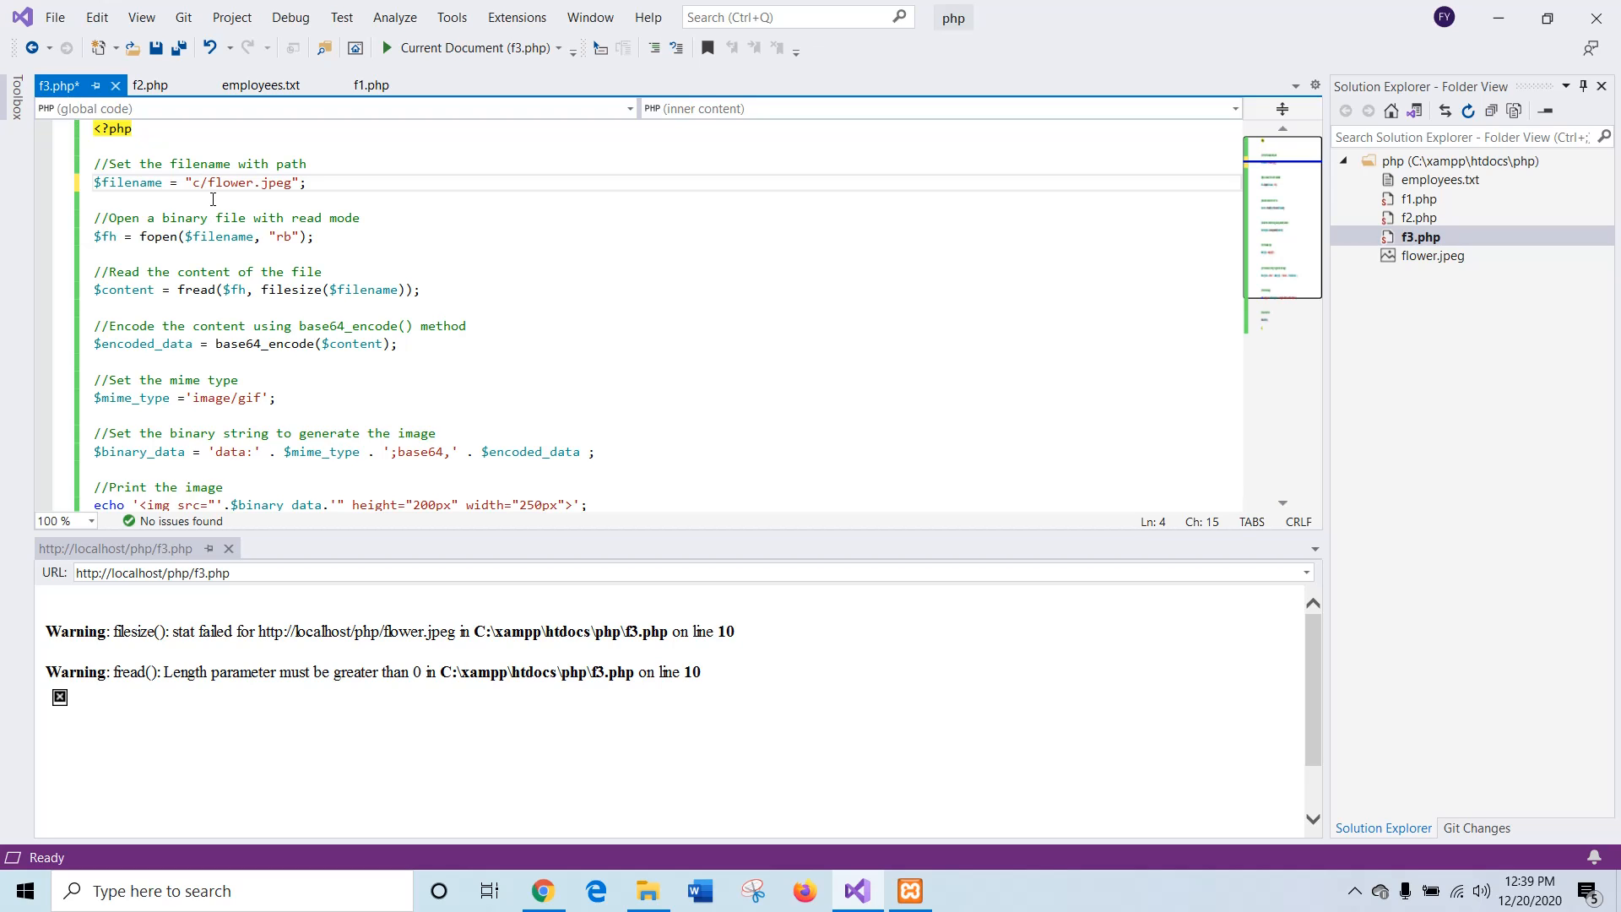
text(/)
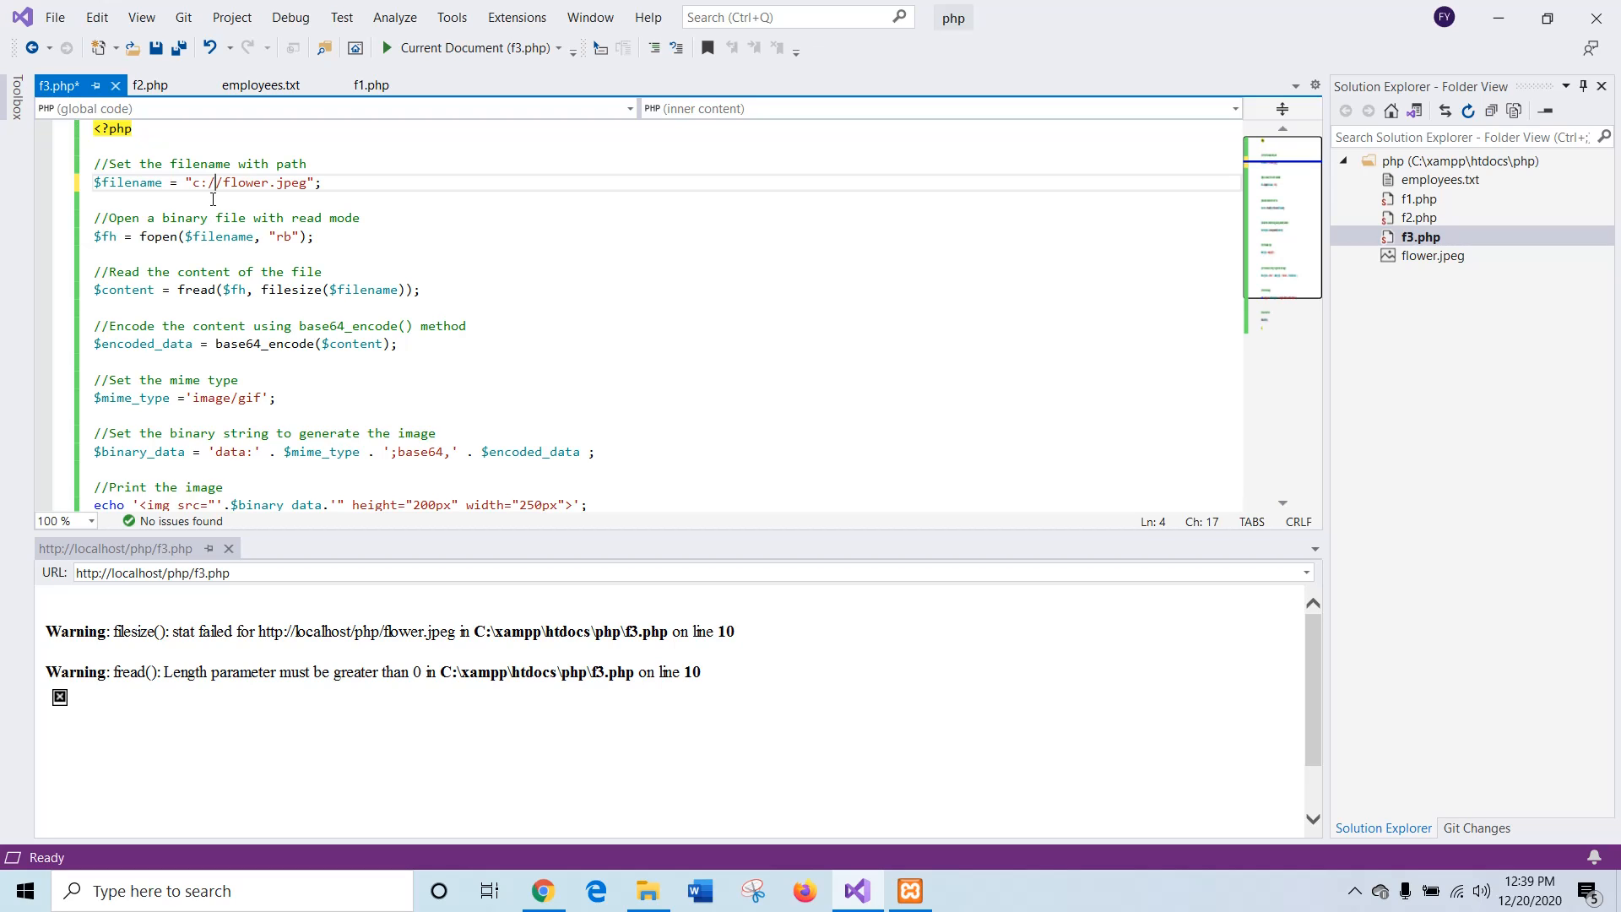
text(xampp)
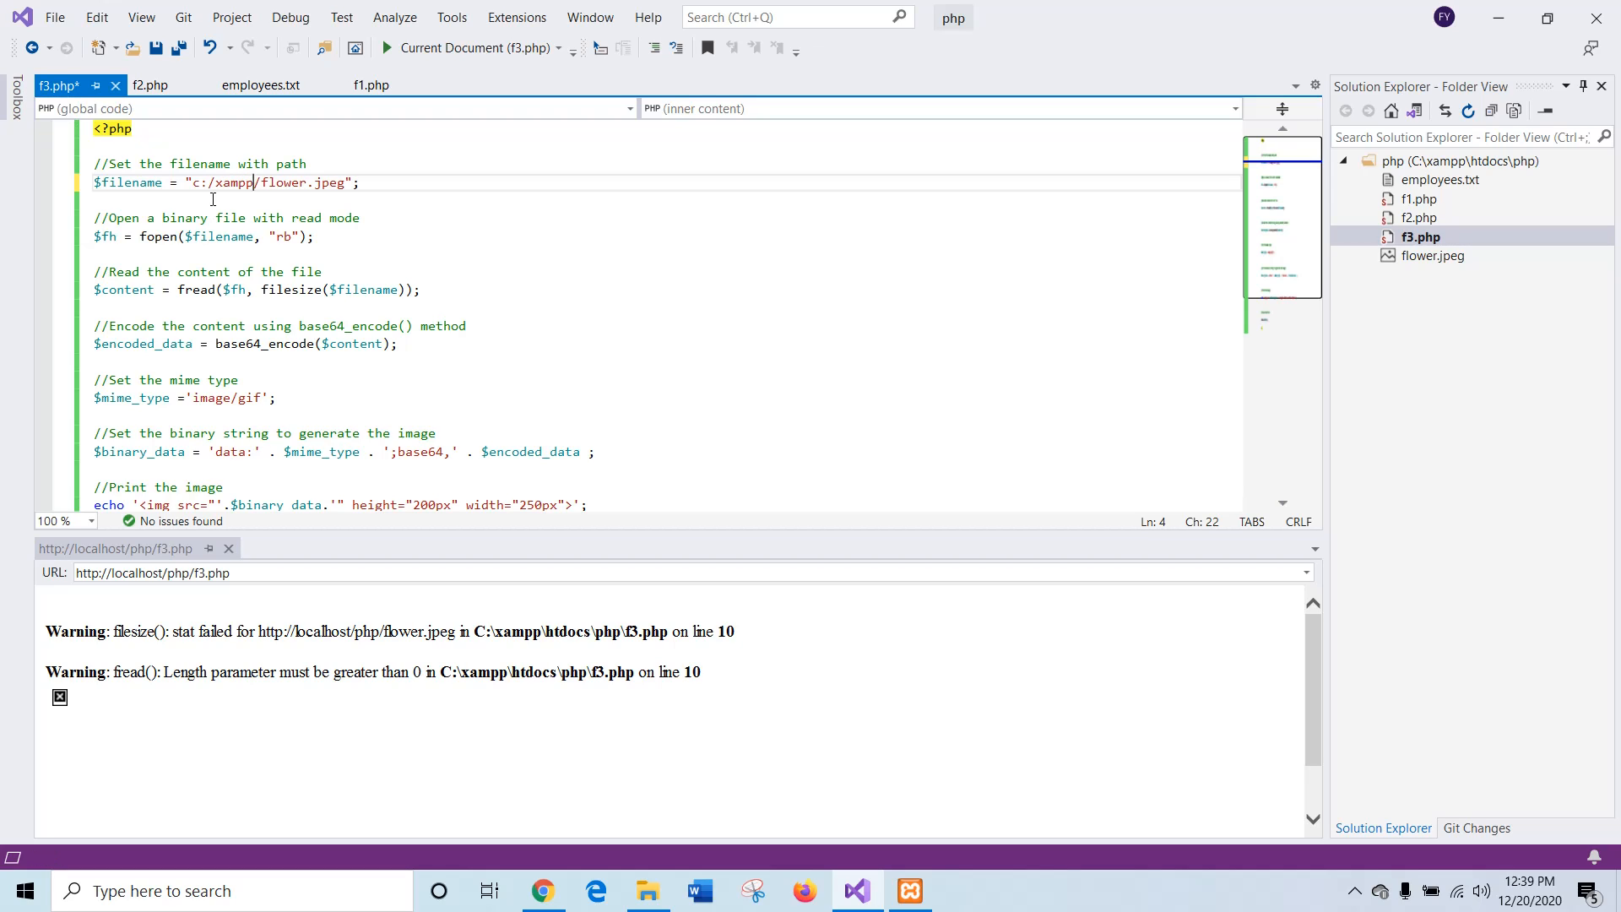
text(/)
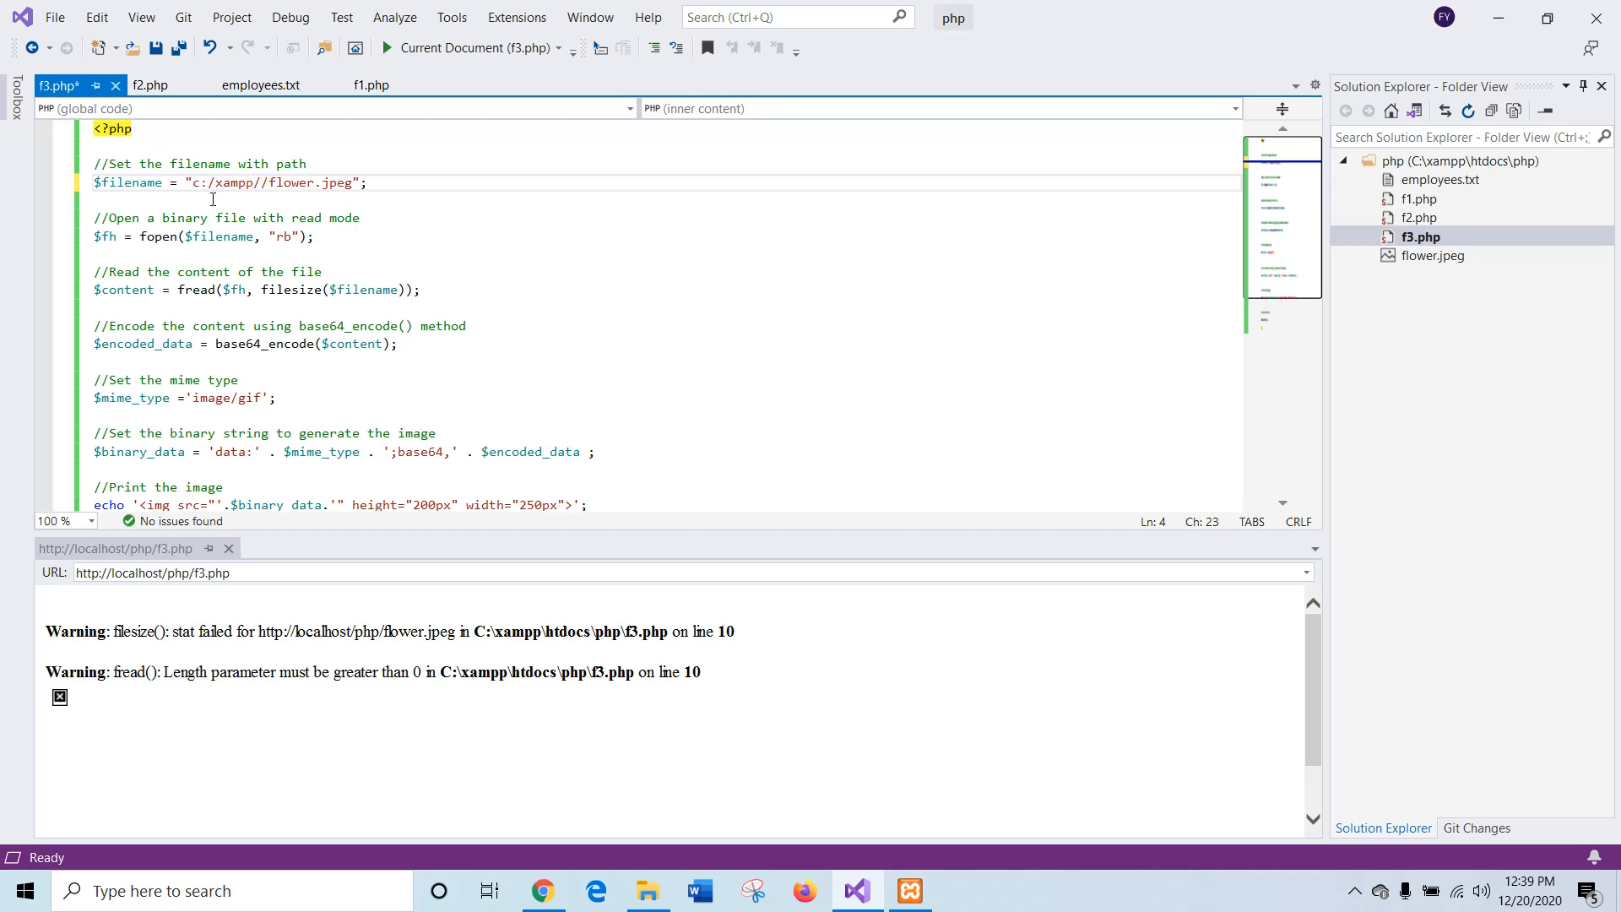
text(htdocs)
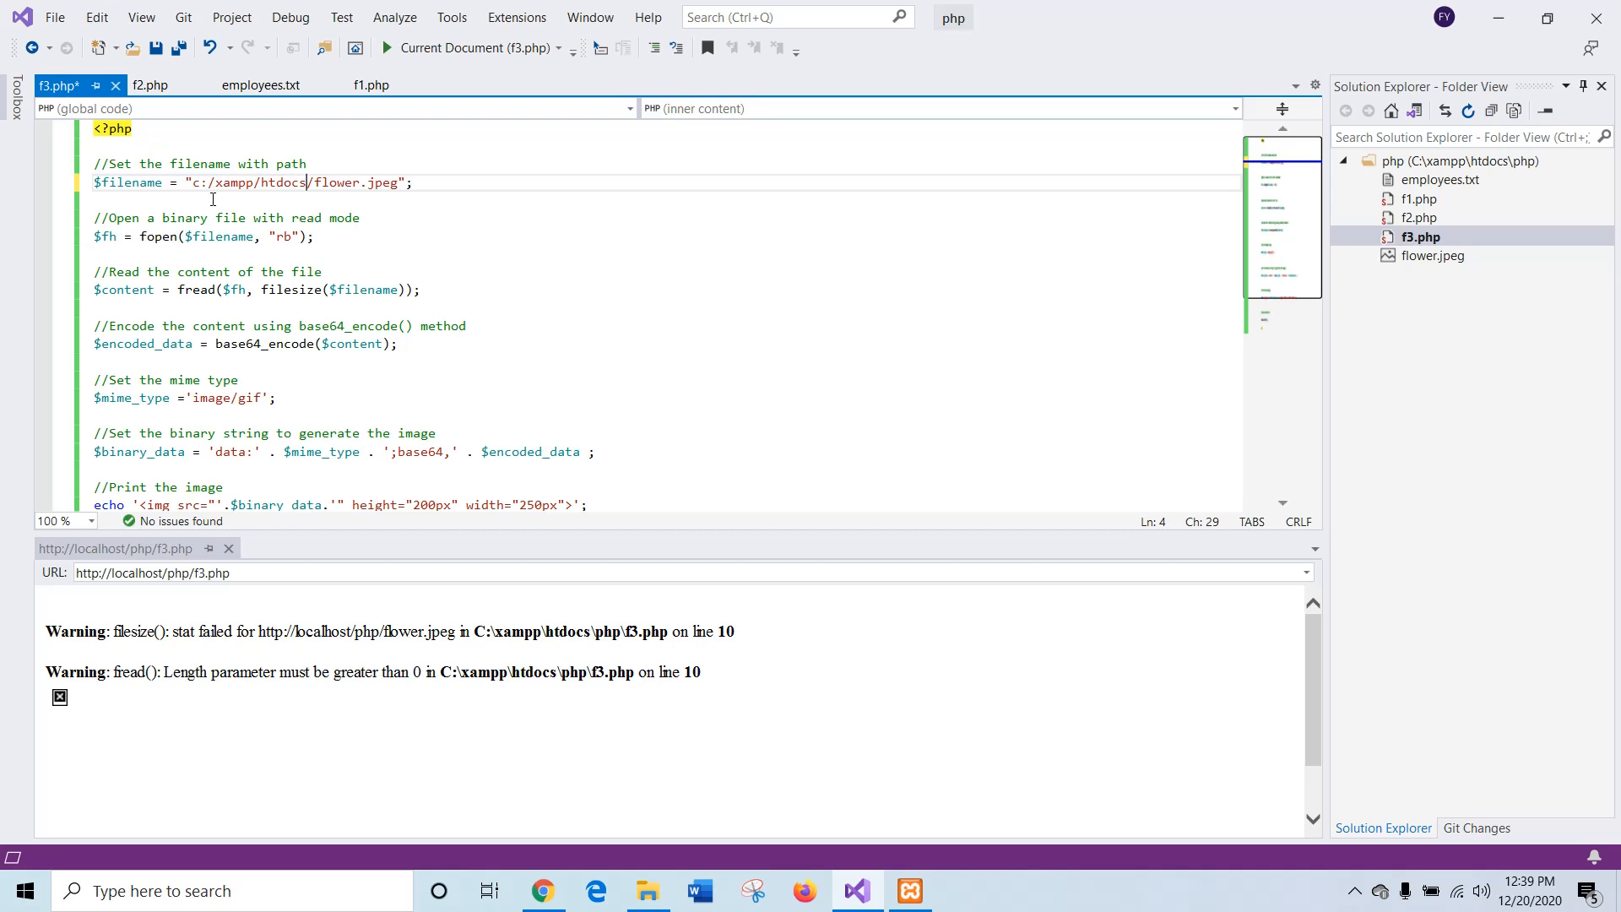
text(p/)
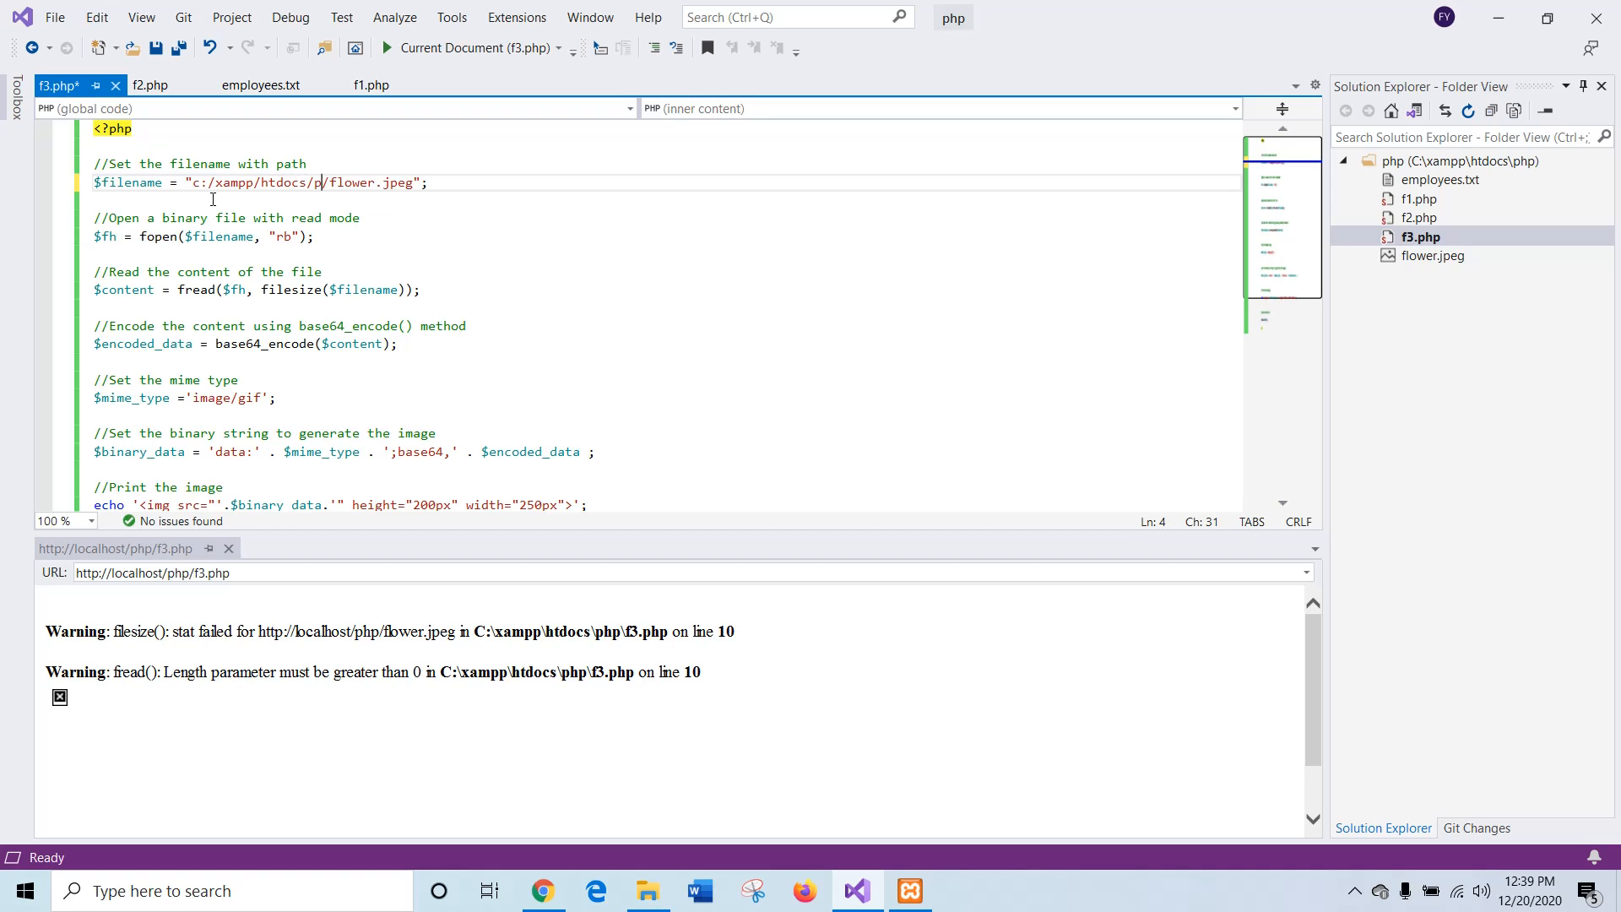
text(hp)
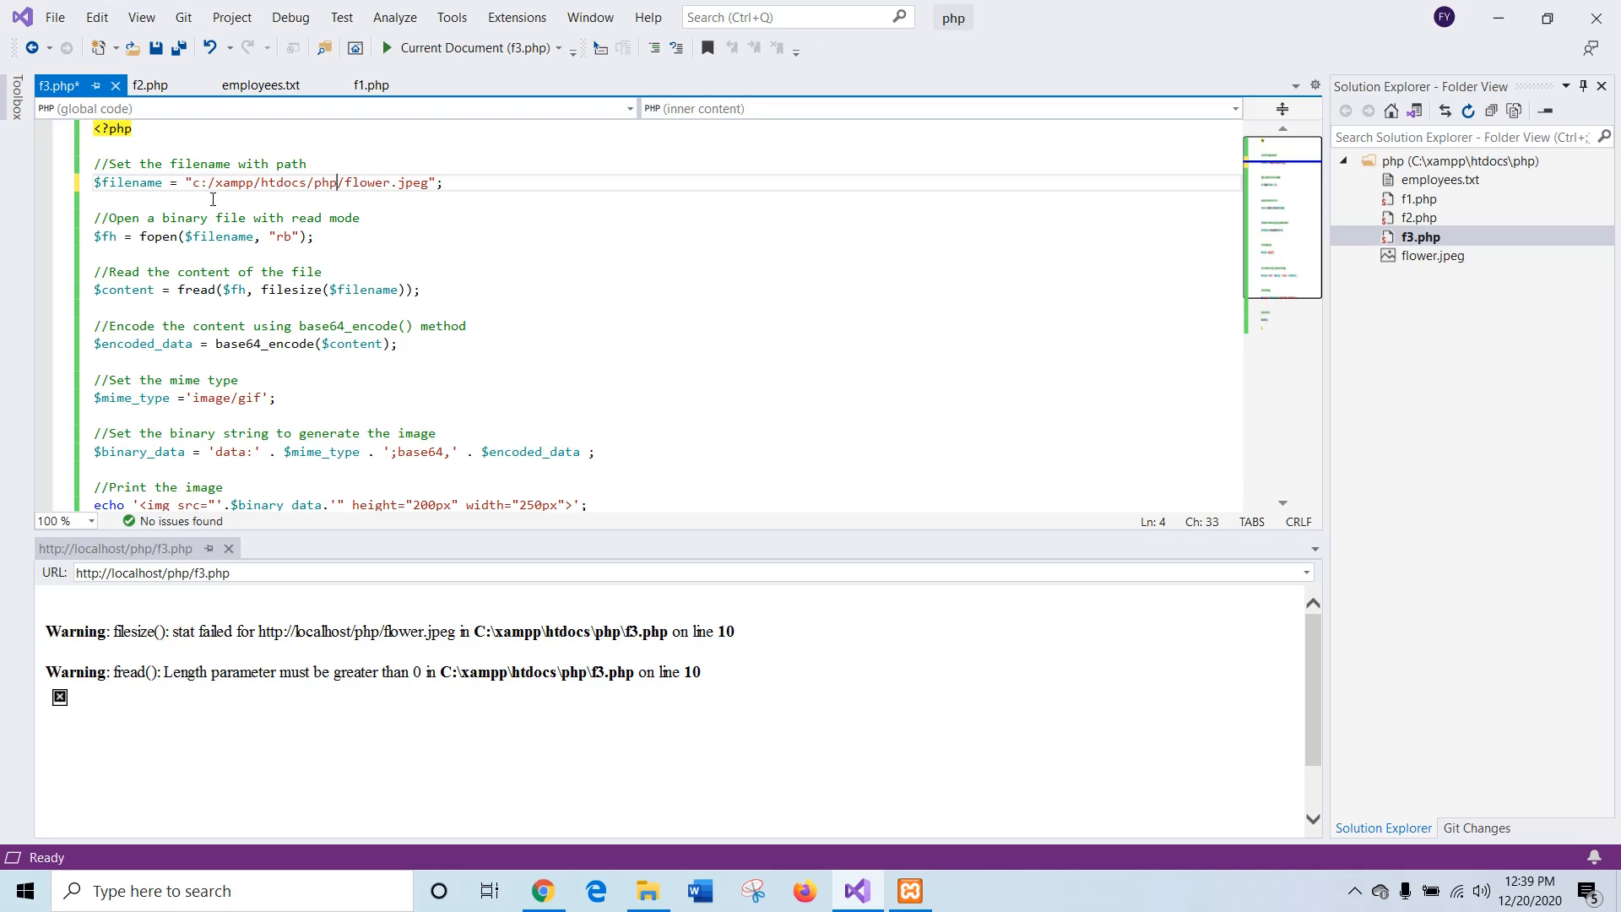
mouse_move(154, 47)
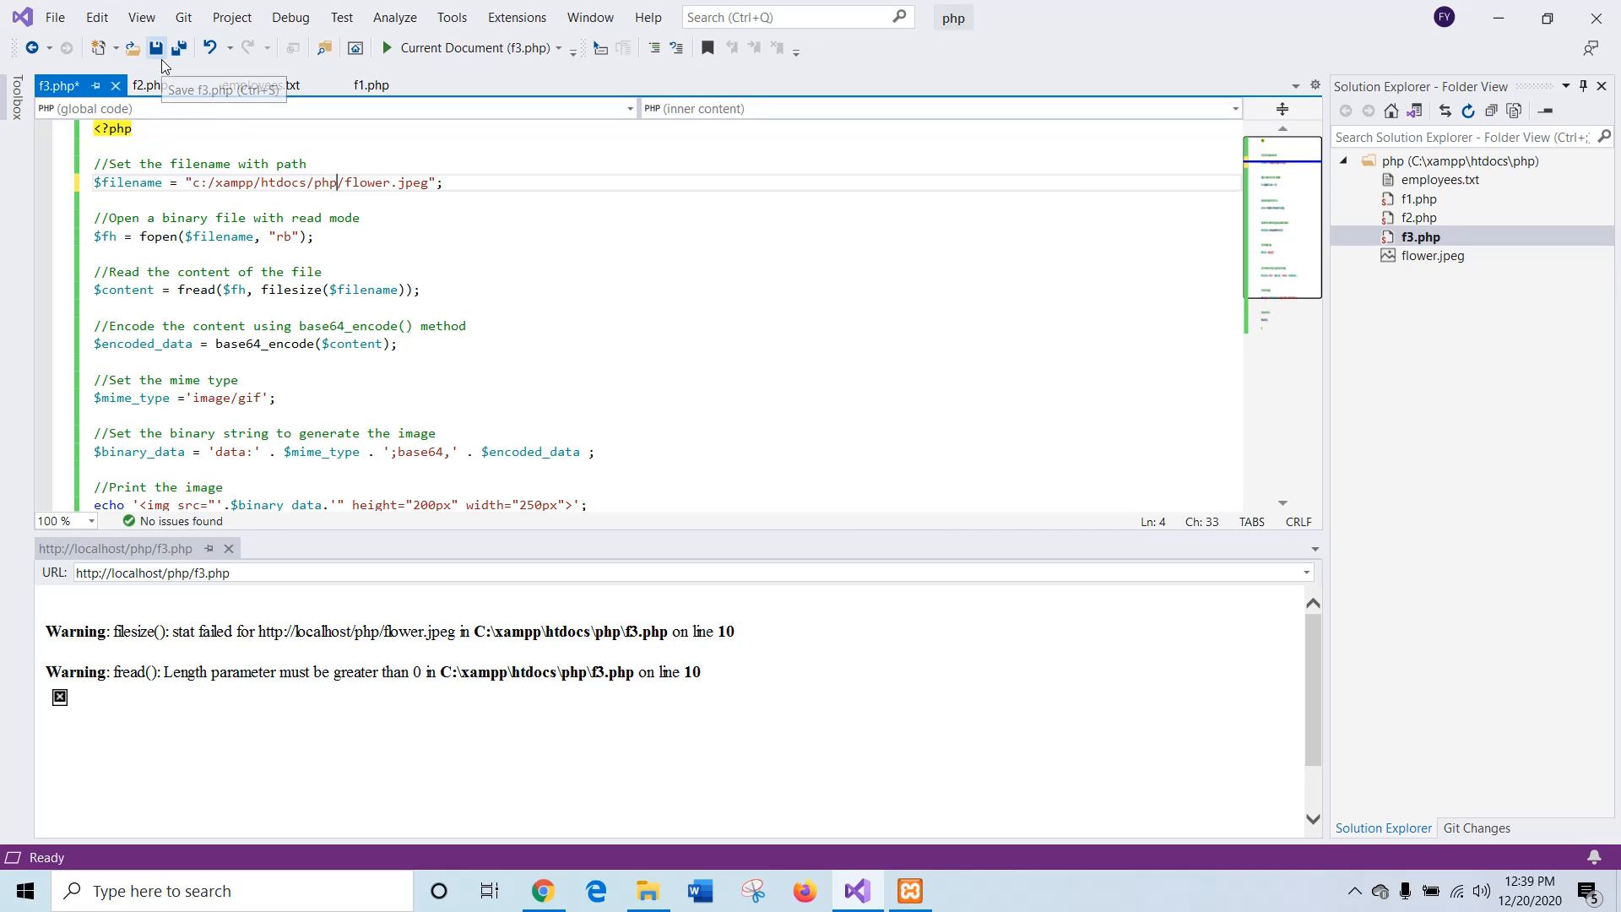
Step: Save f3.php and run it to display the red rose from flower.jpeg
click(154, 48)
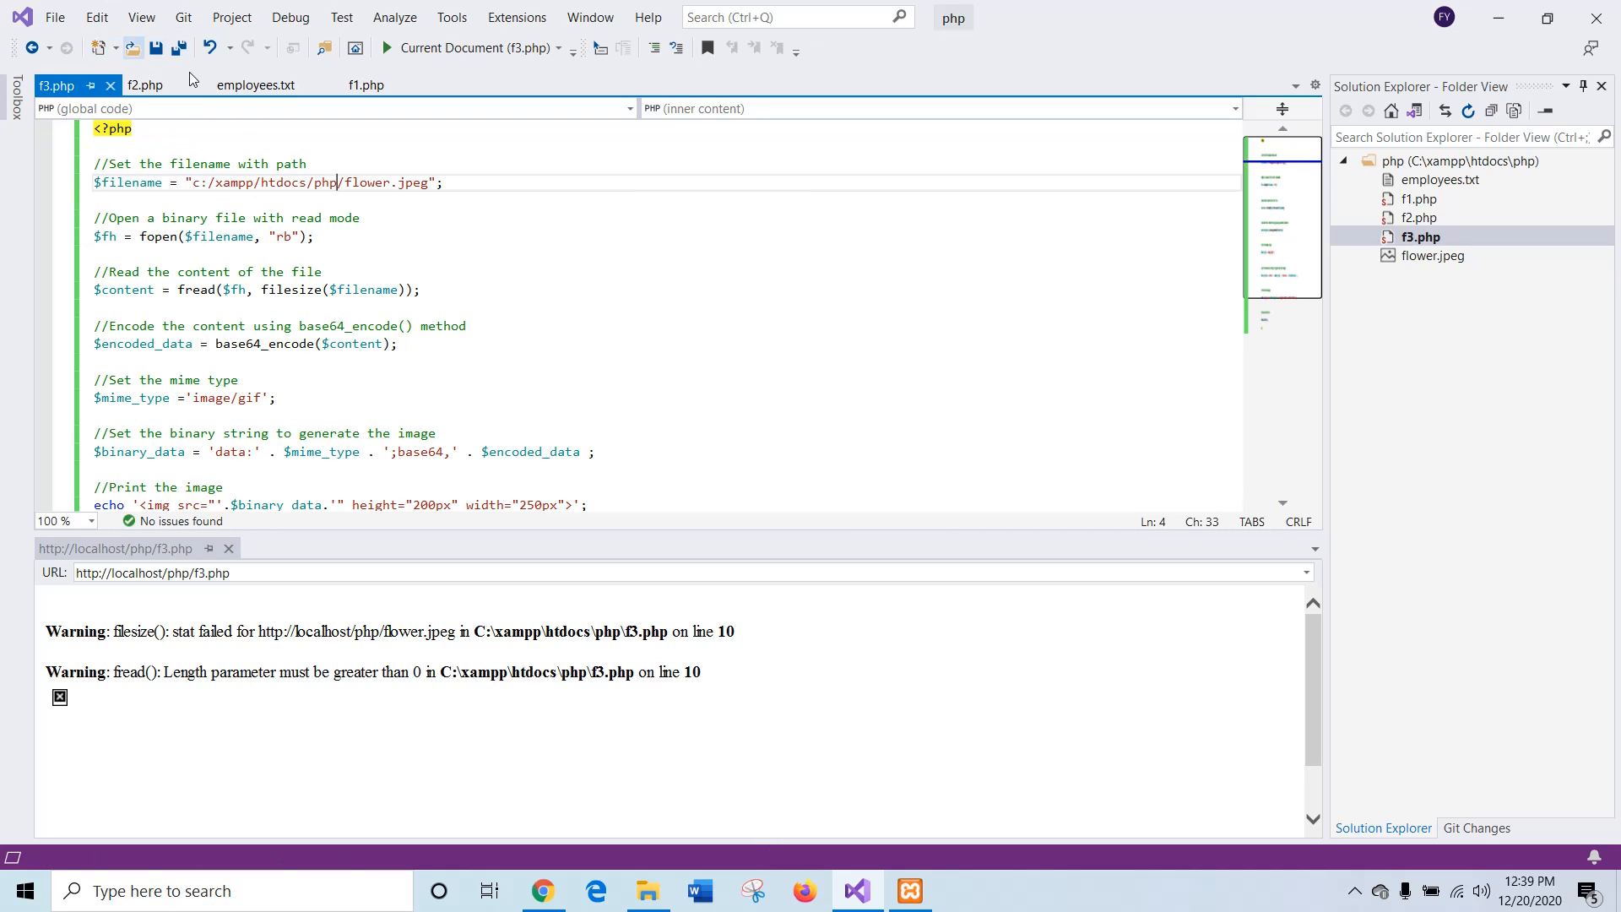
click(150, 573)
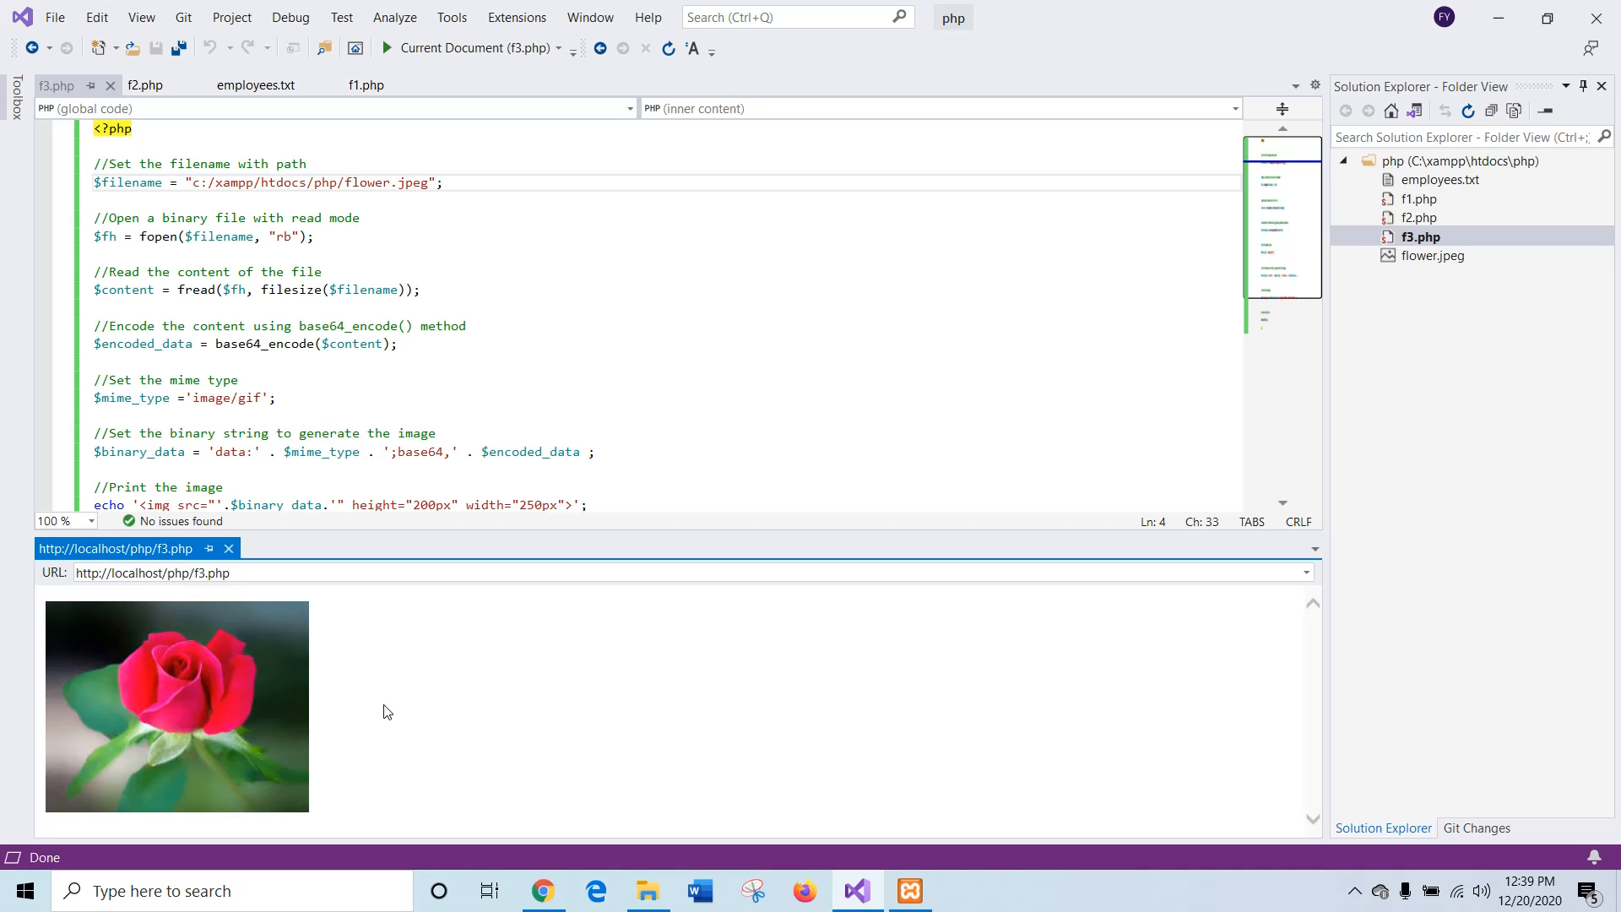
mouse_move(380, 656)
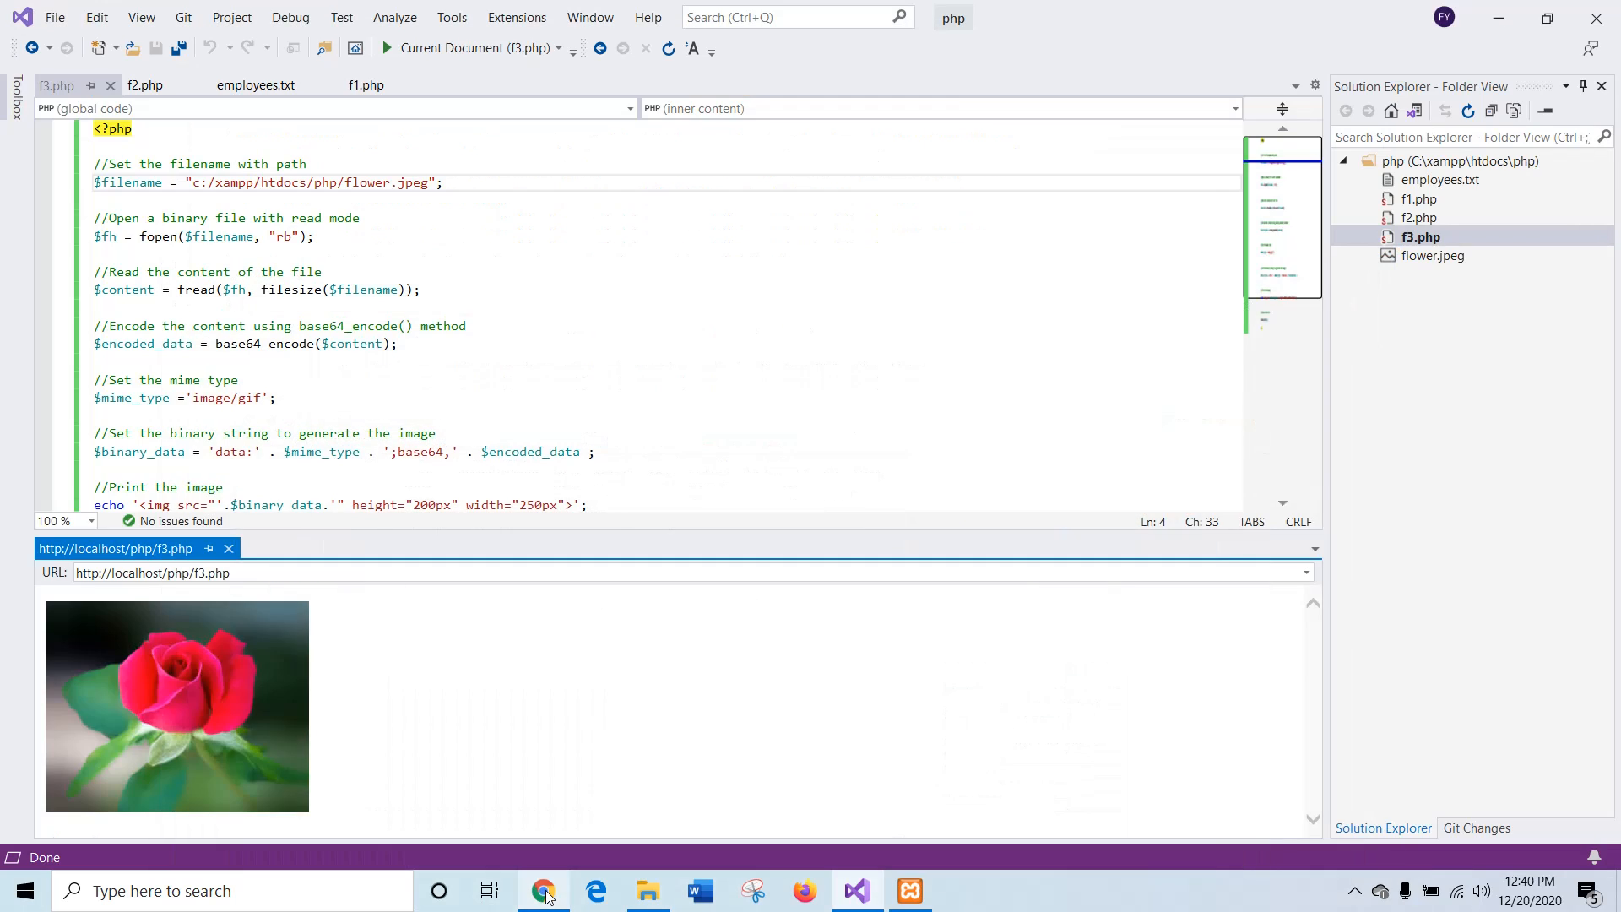
Step: Scroll the linuxhint fread() tutorial to Example 4 and select its external-link code to copy
click(542, 890)
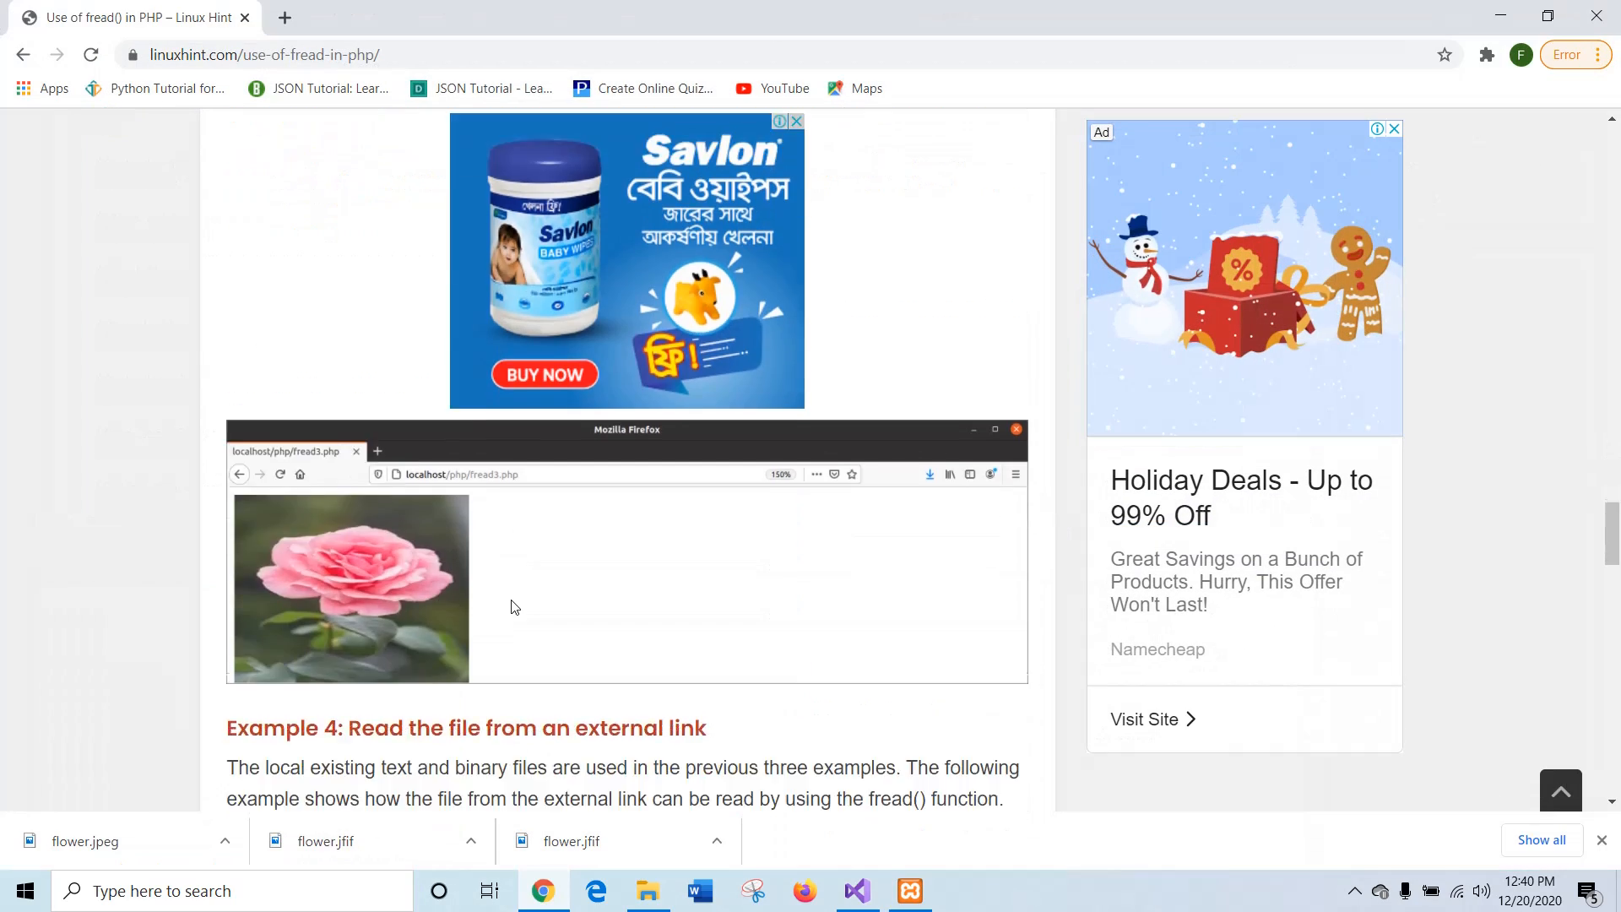
scroll(down, 3)
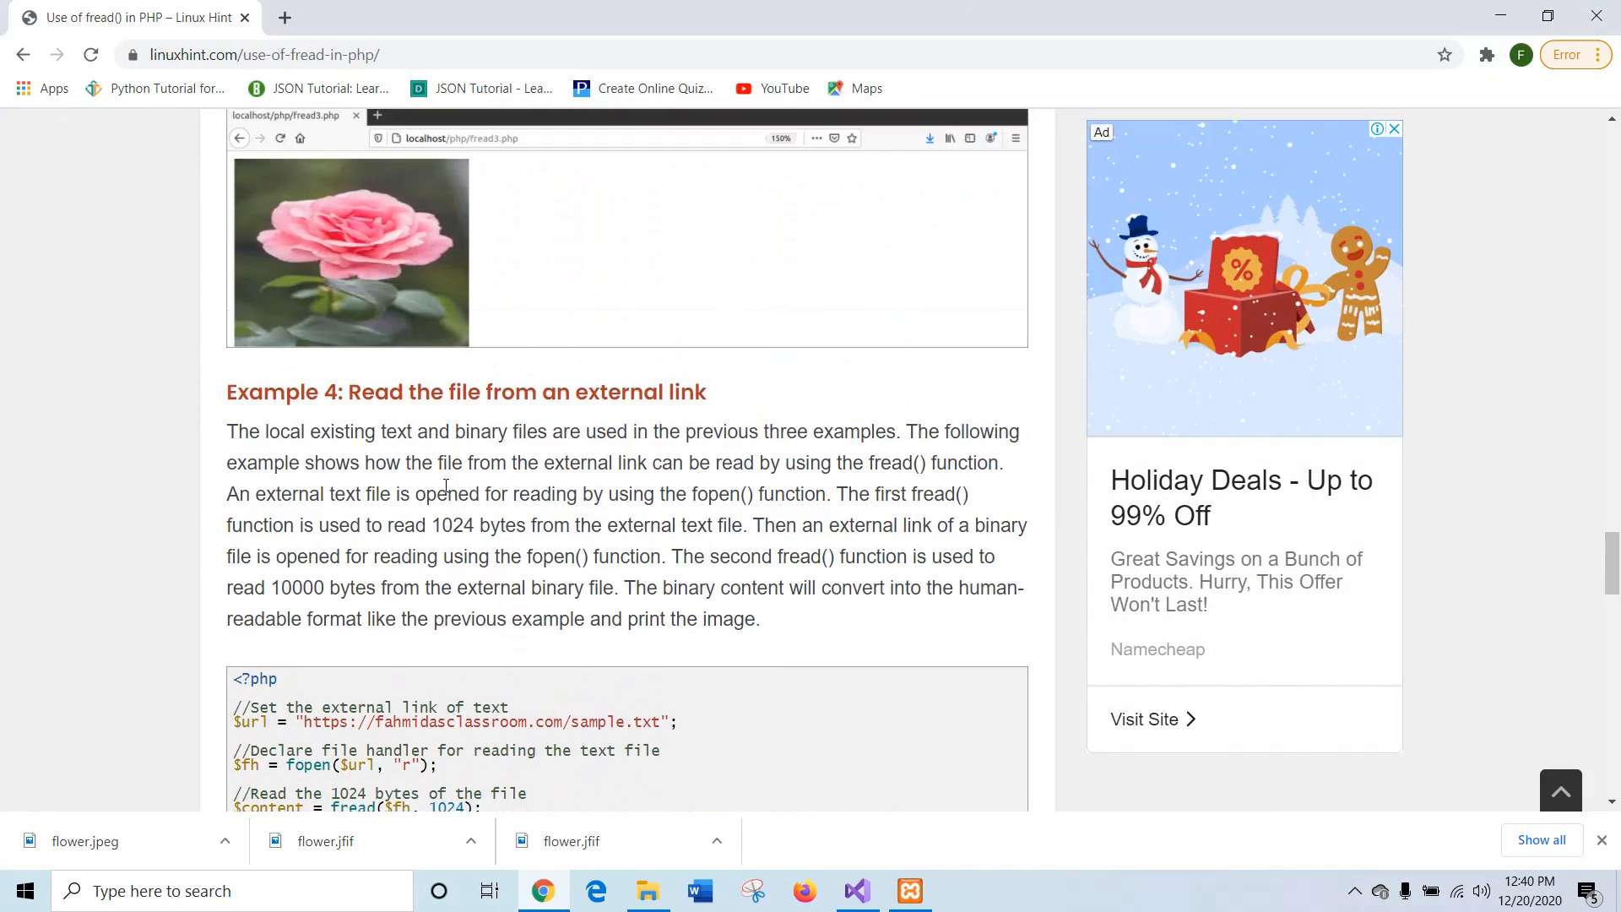
scroll(down, 3)
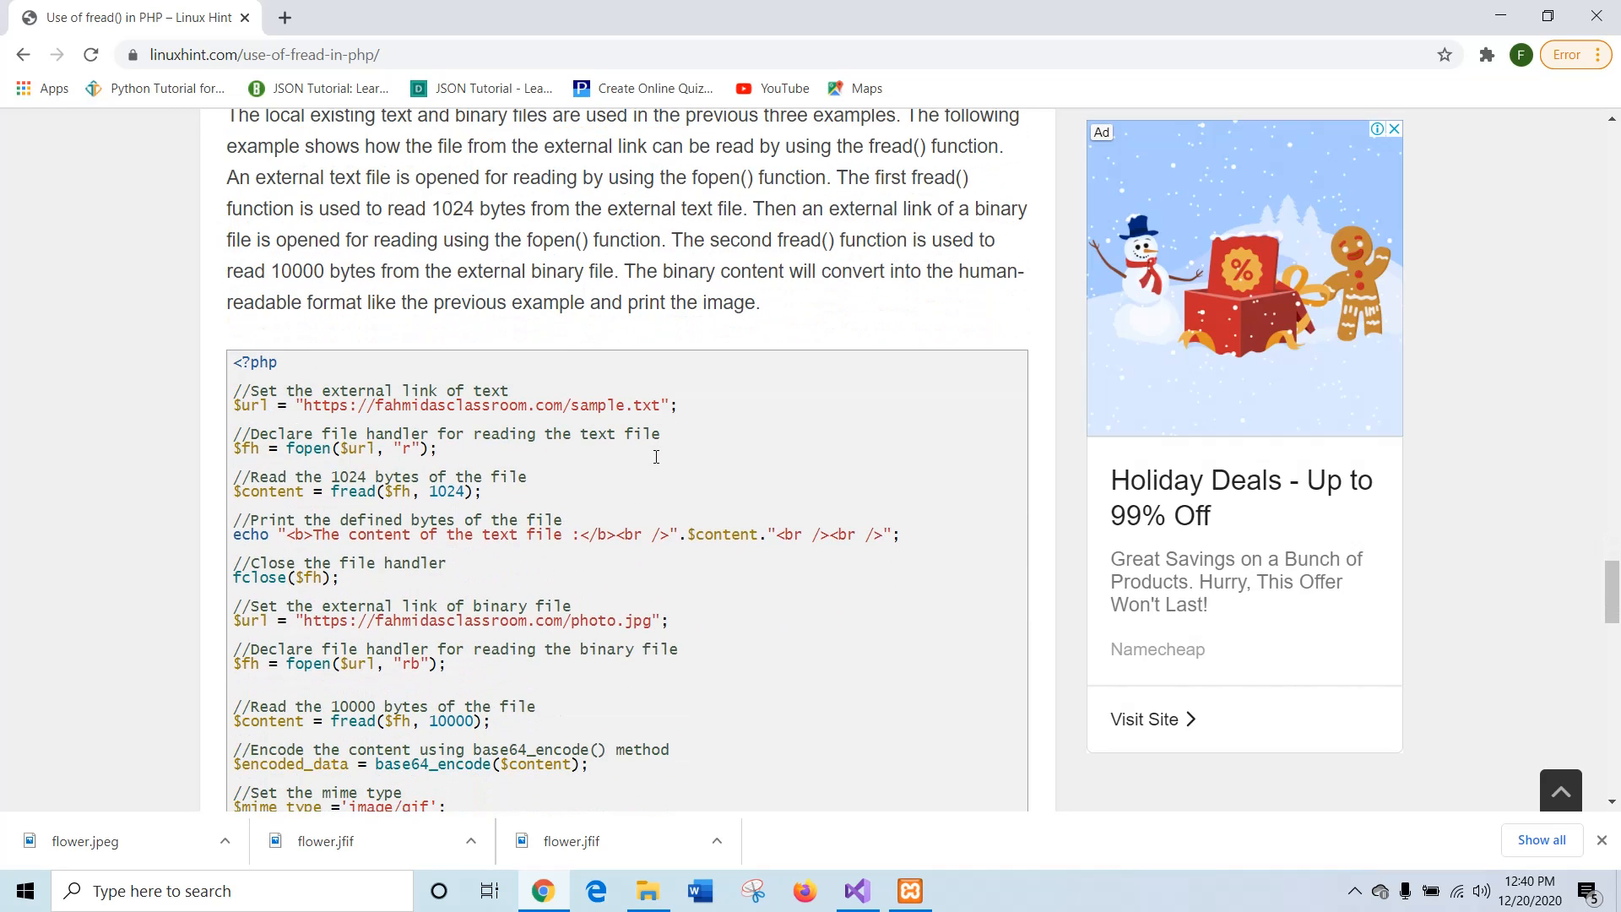
scroll(up, 3)
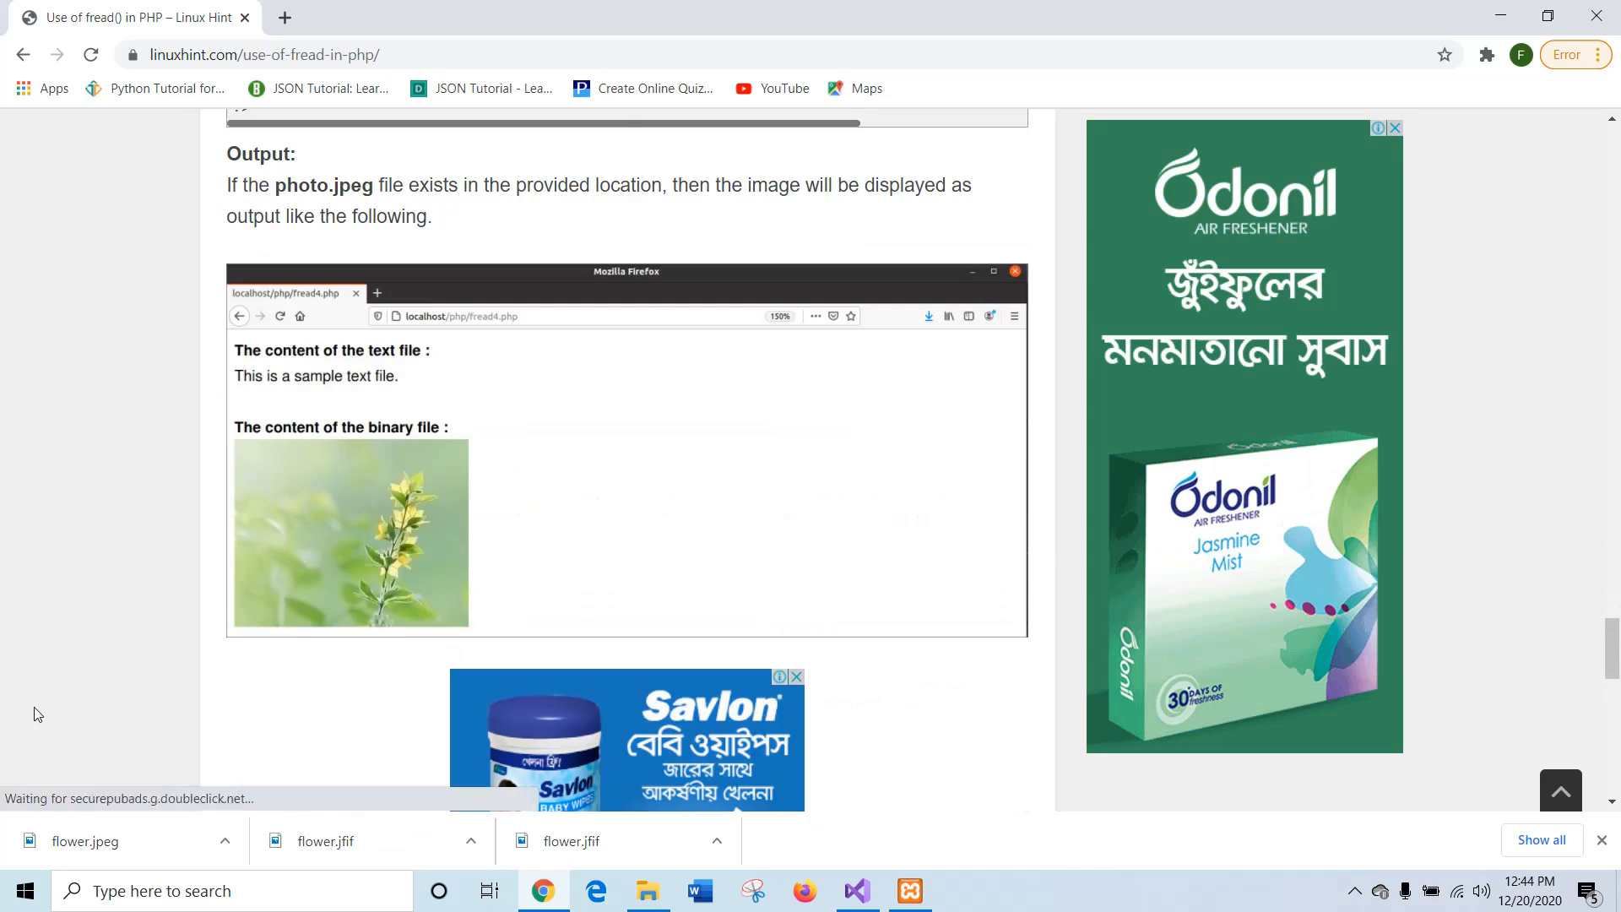
scroll(down, 3)
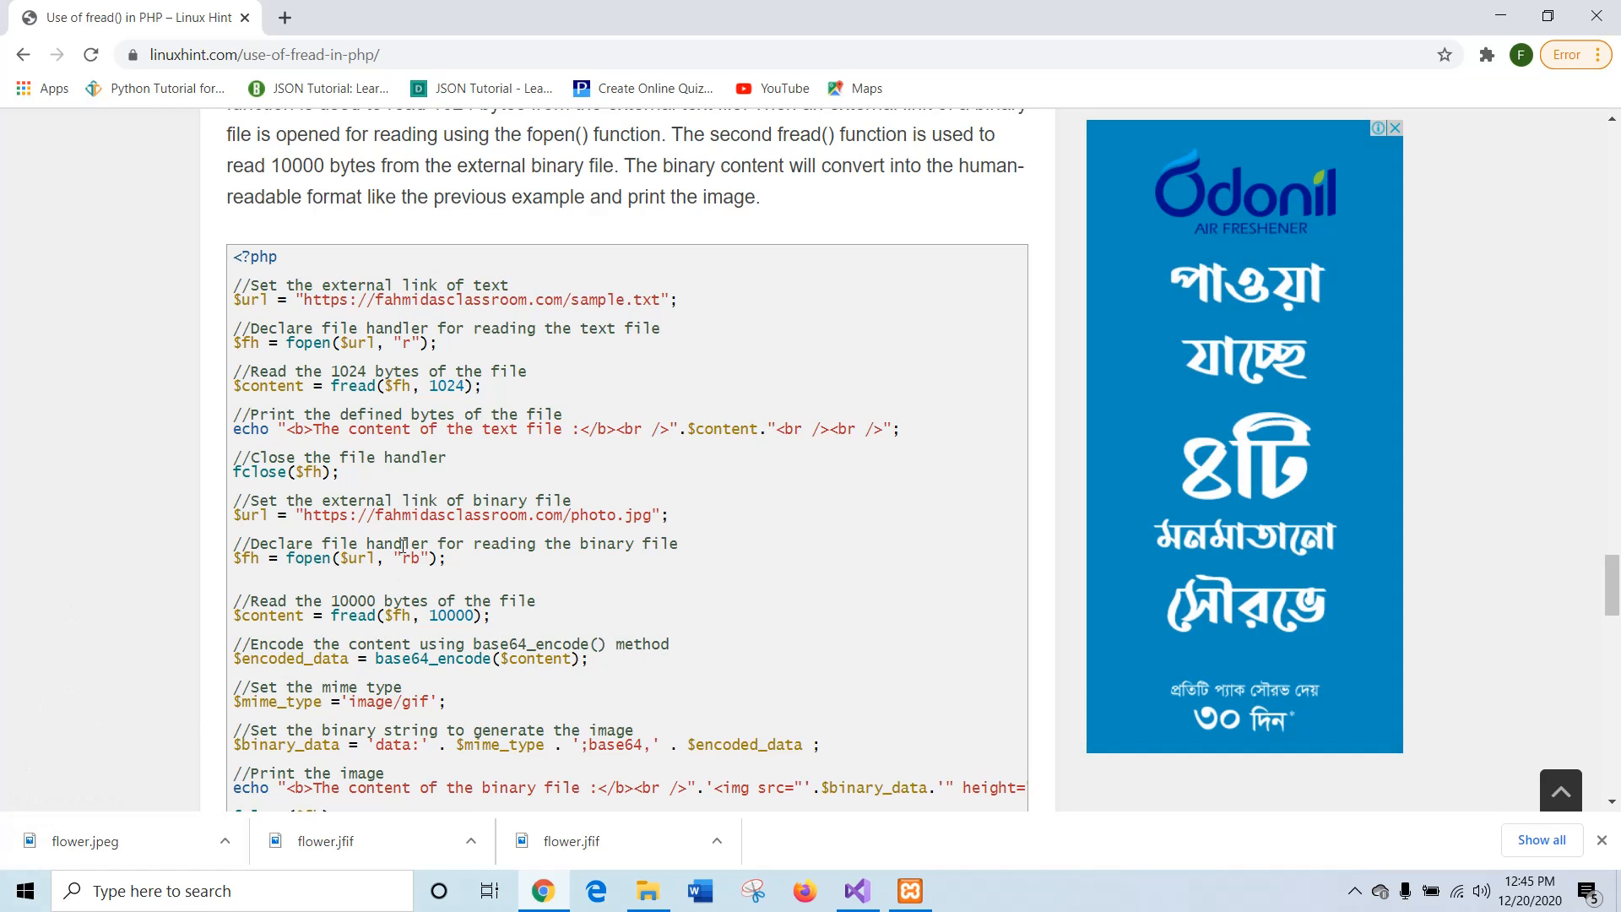
mouse_move(606, 307)
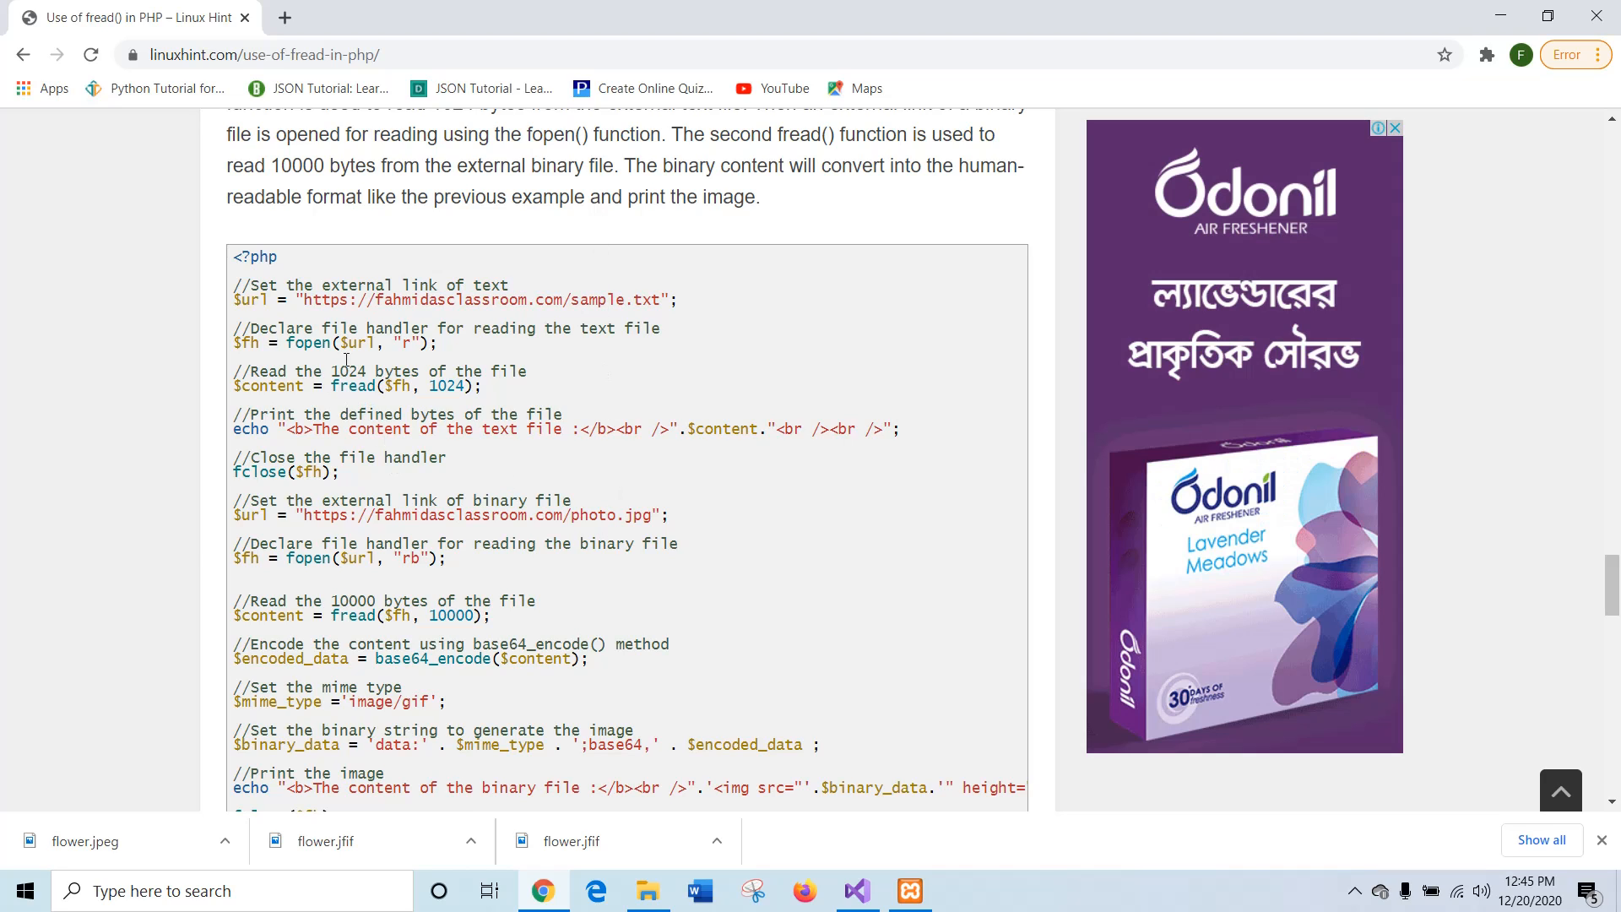
drag(236, 257, 323, 388)
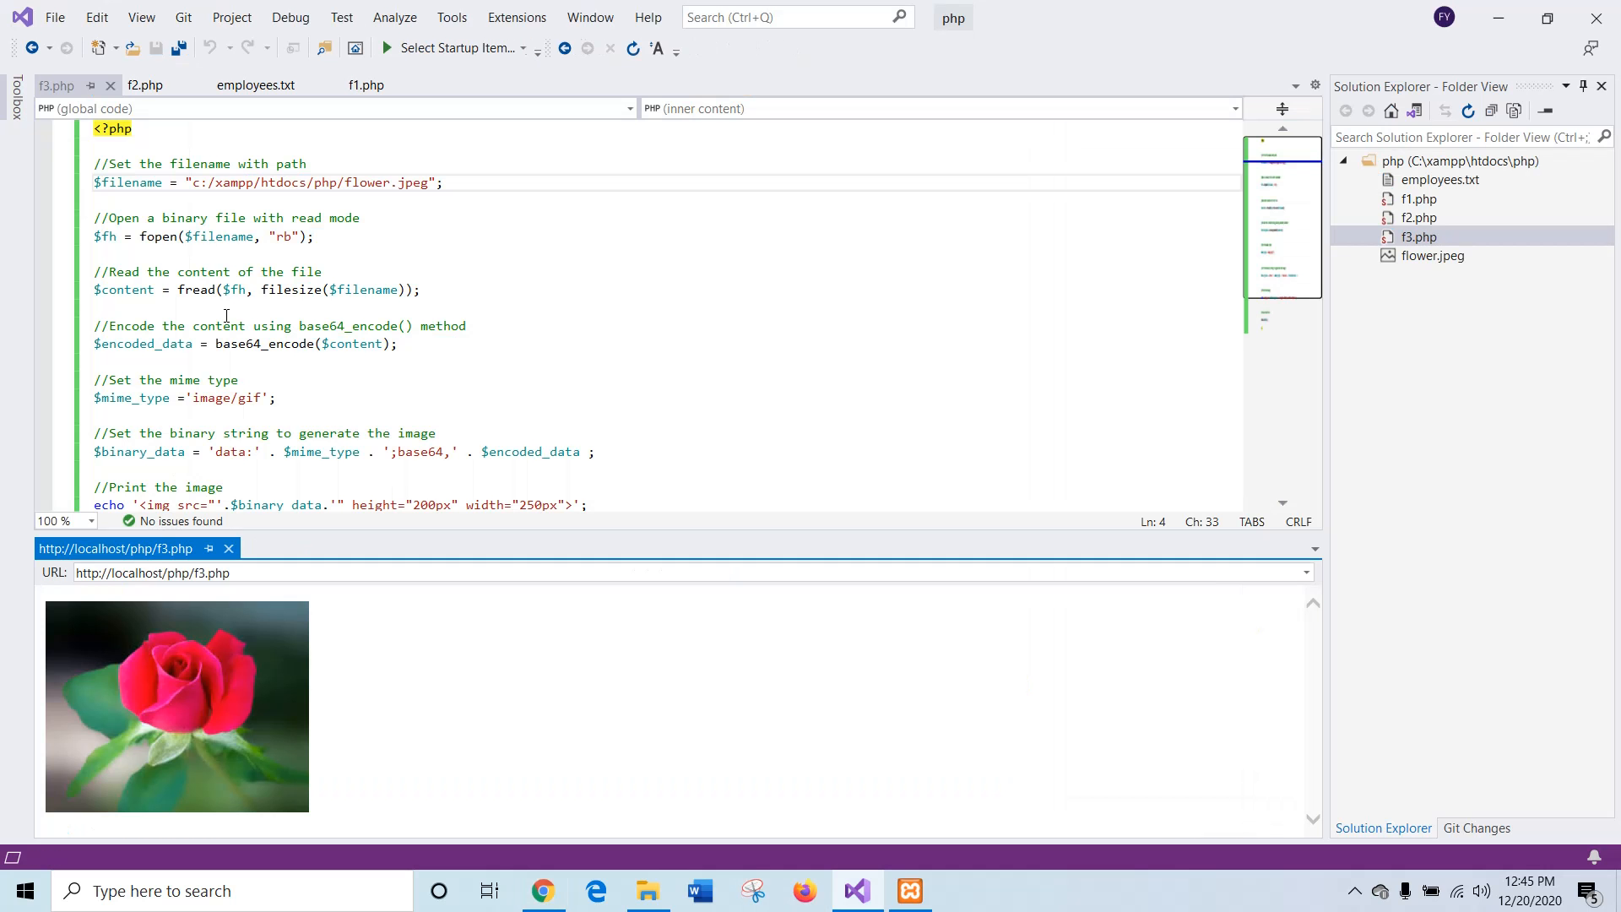
Step: Start a new script with the Example 4 code and save it as f4 in the php folder
click(54, 17)
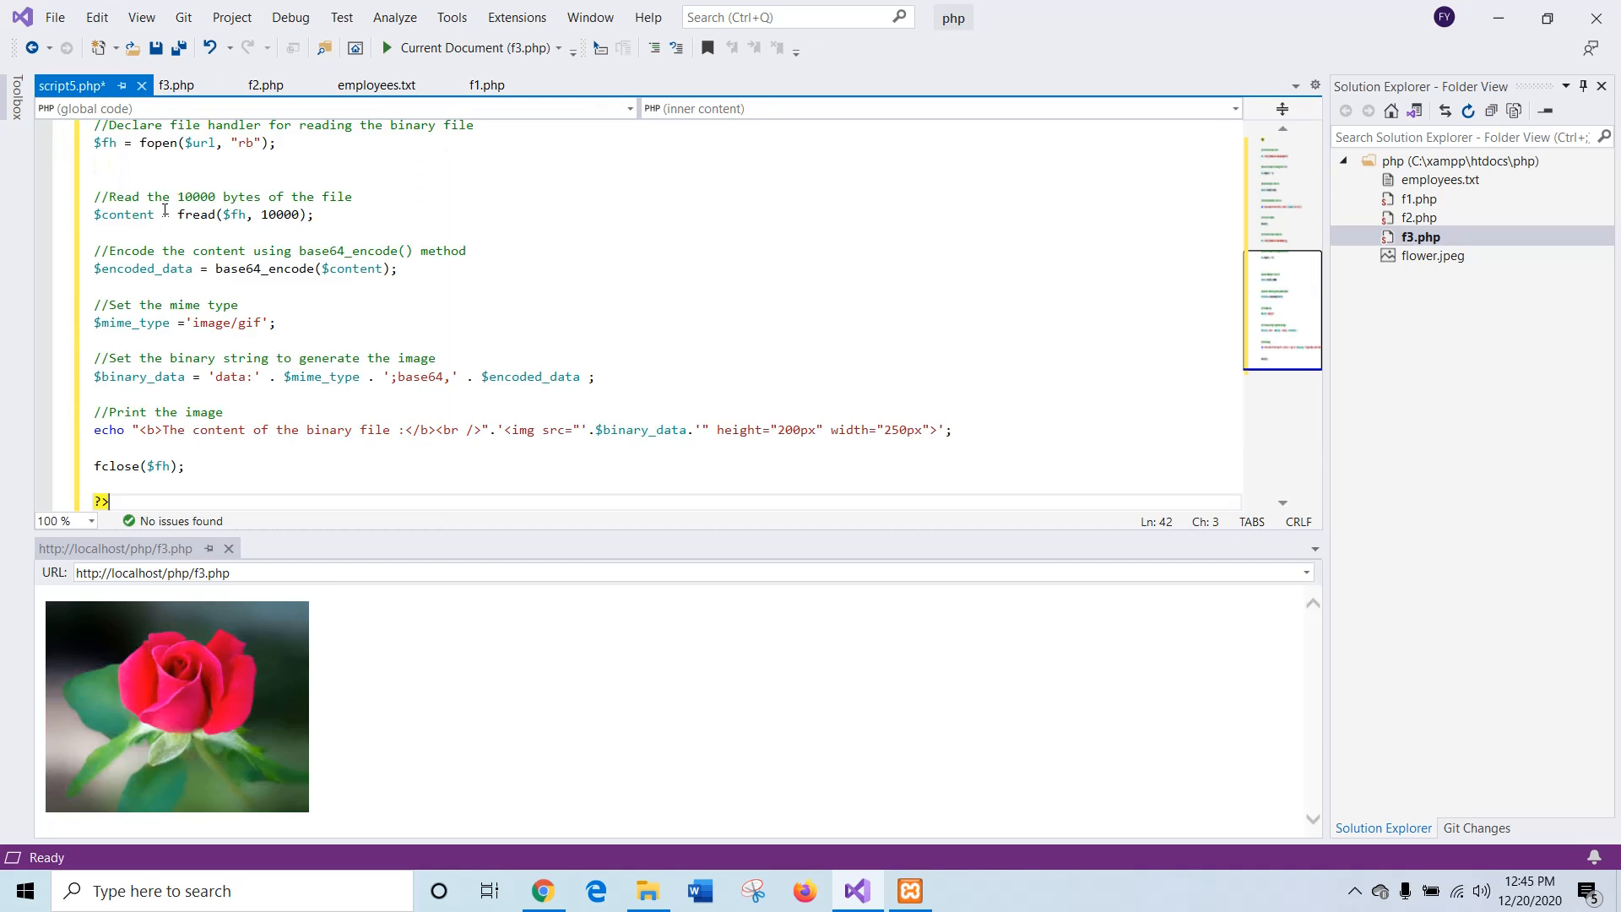
mouse_move(527, 317)
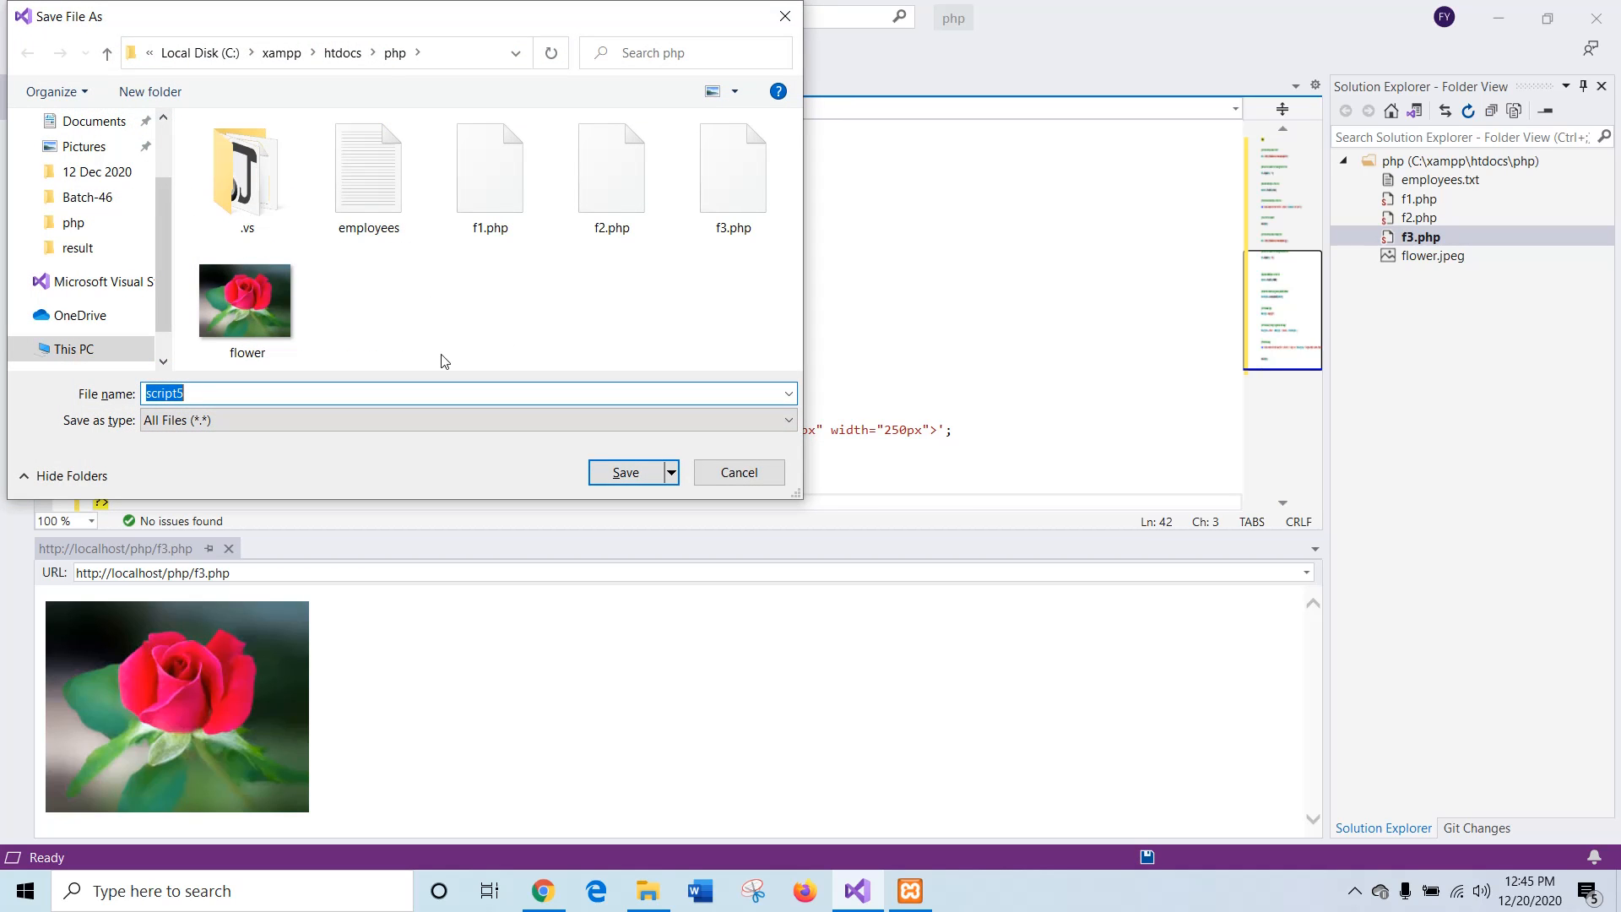
text(f4.)
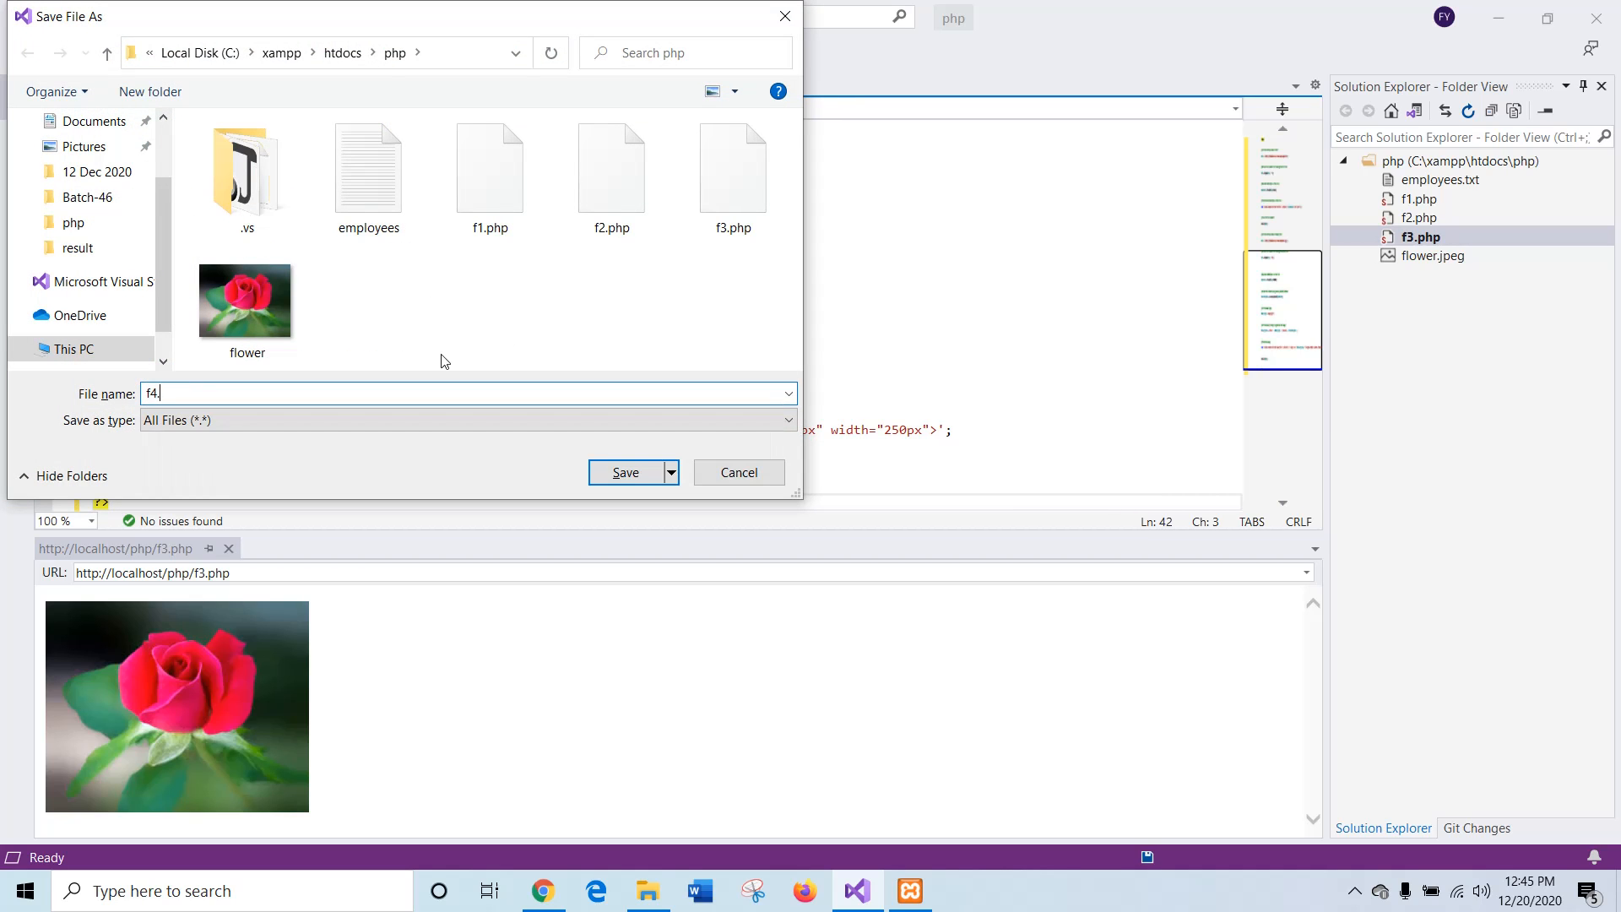
click(625, 473)
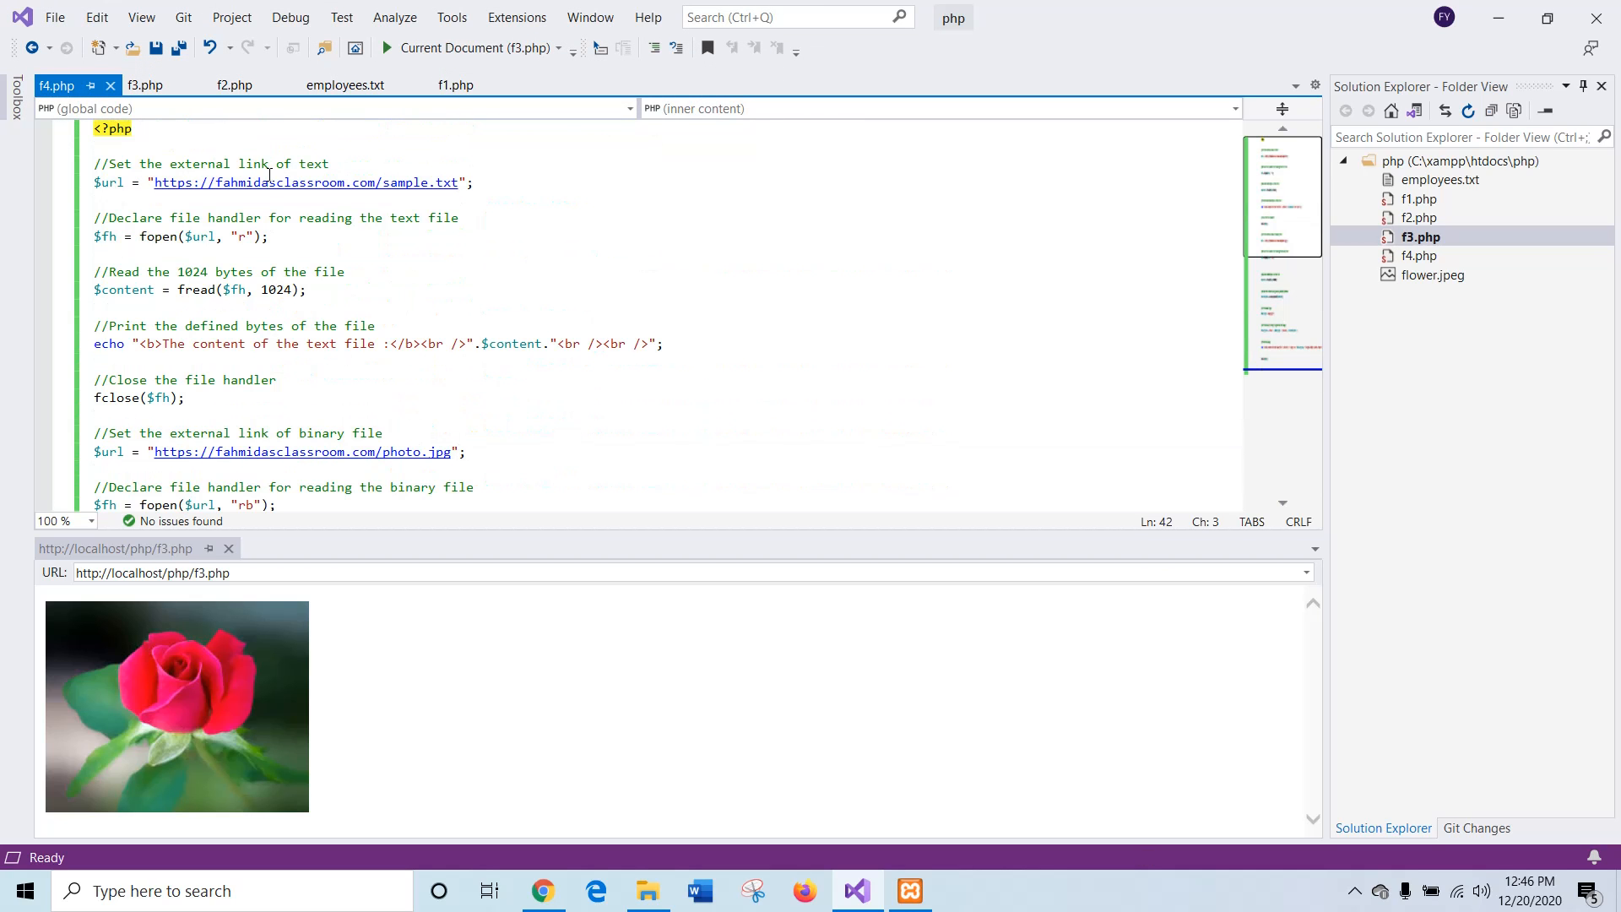
mouse_move(419, 182)
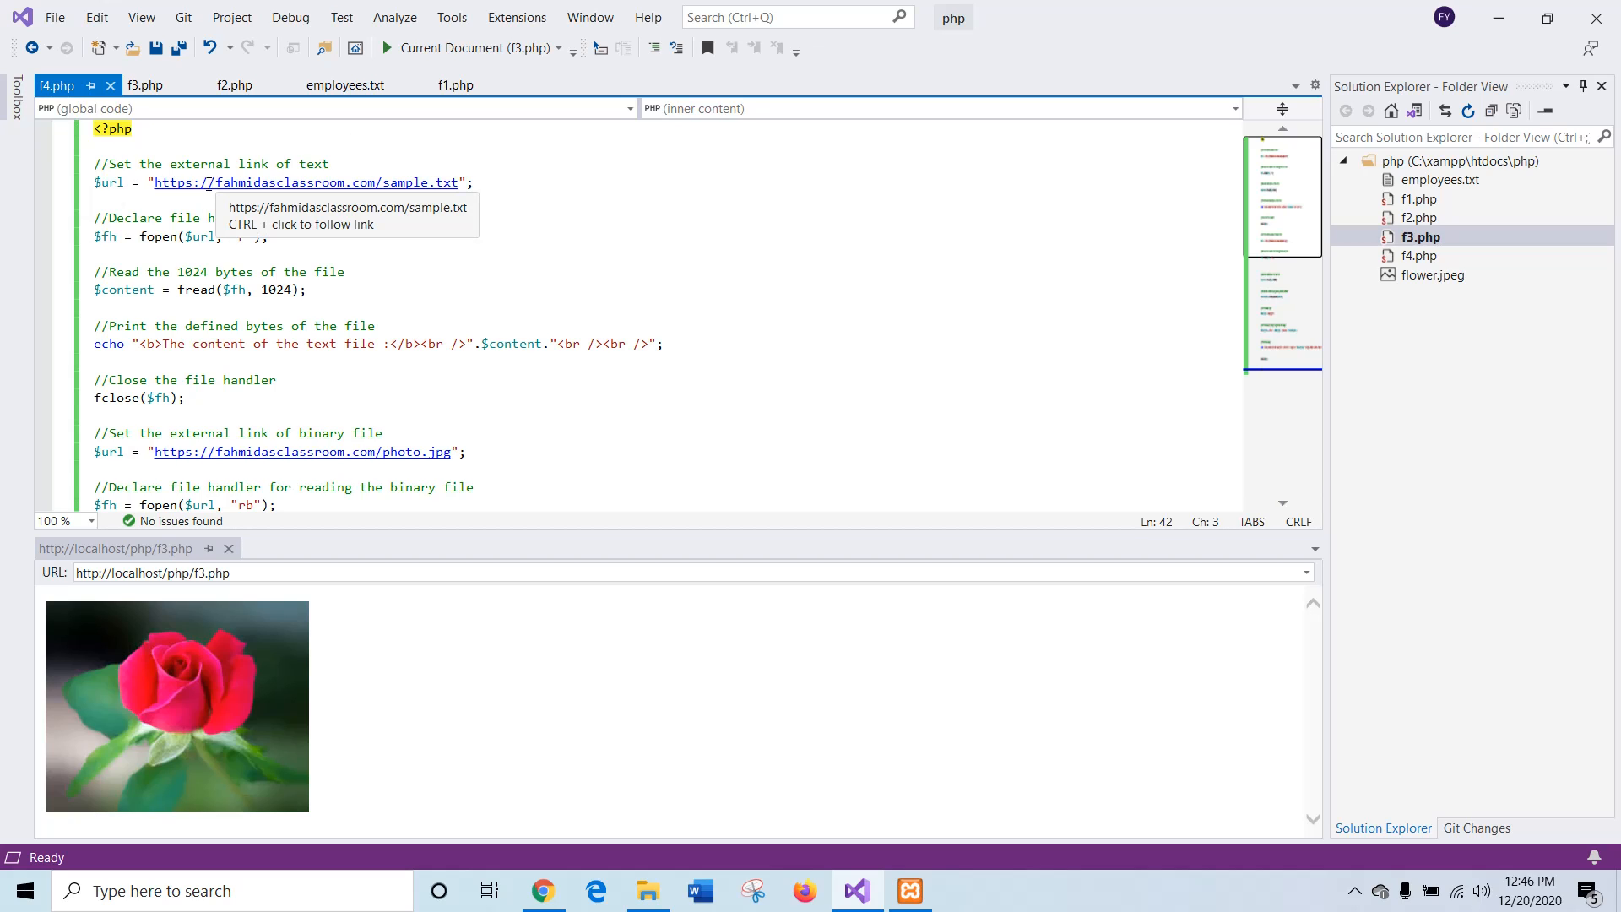
mouse_move(267, 183)
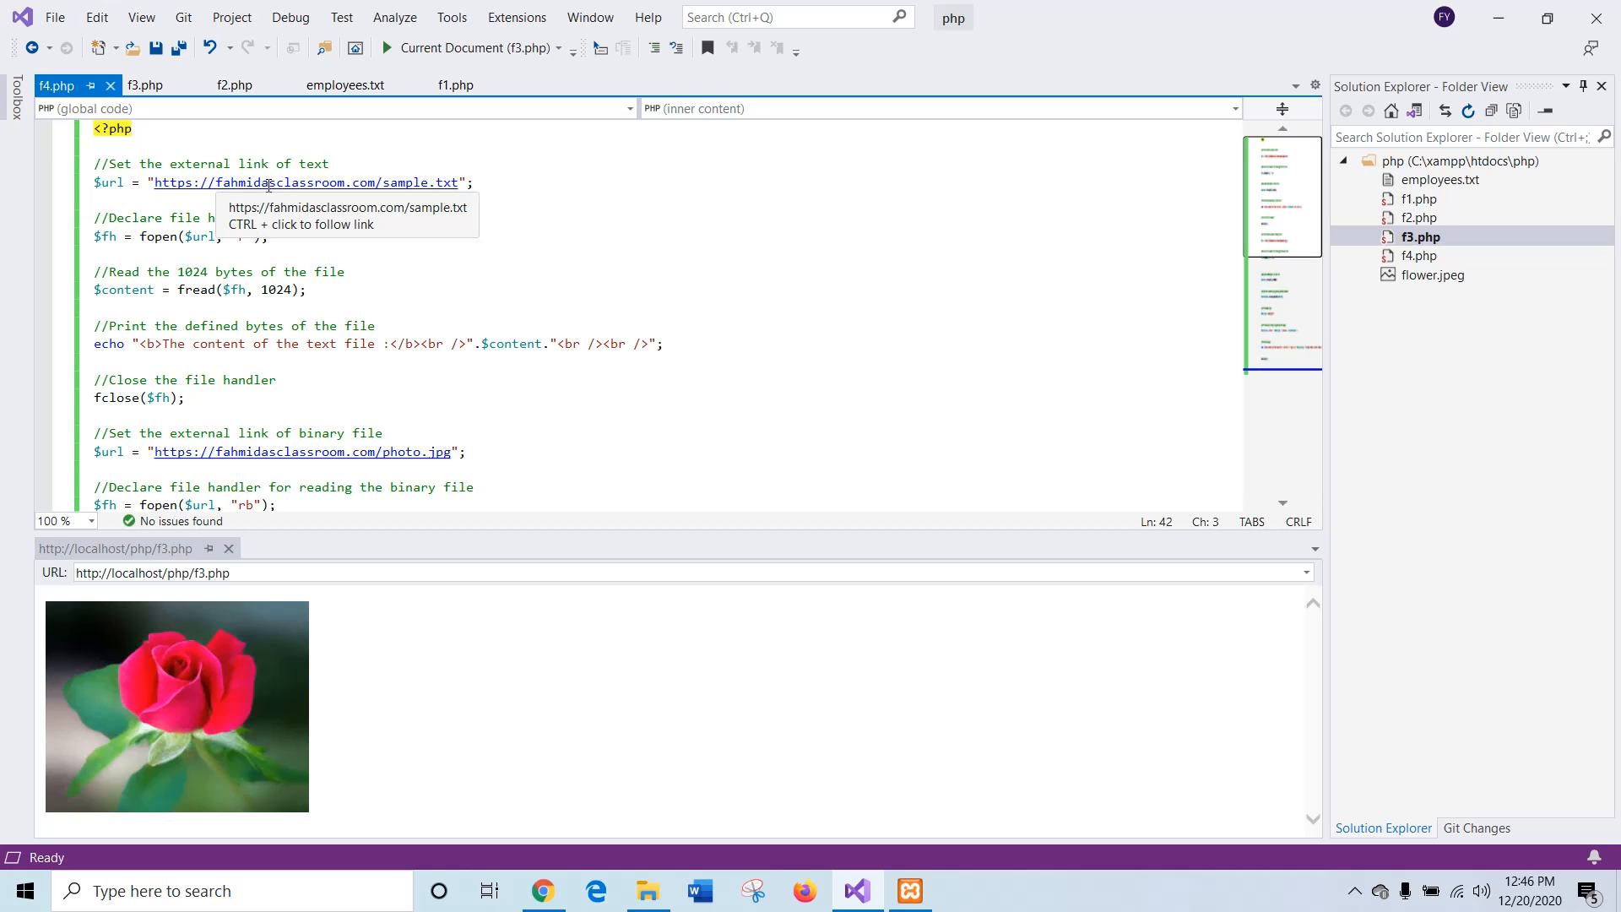
mouse_move(486, 250)
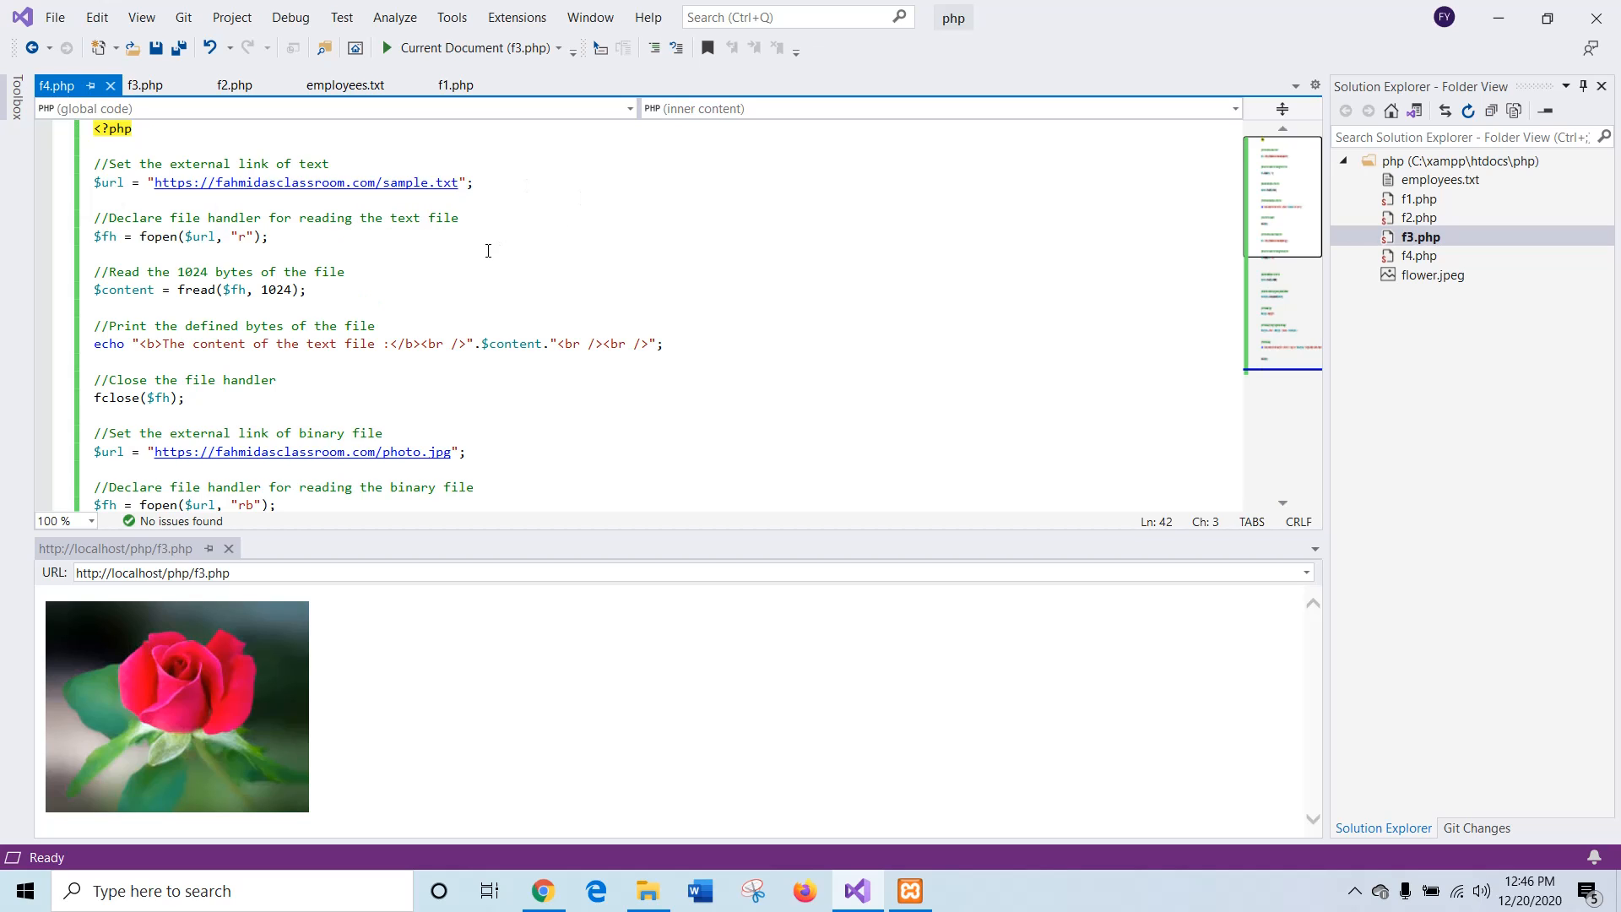
Step: Scroll through f4.php reviewing the sample.txt URL read and photo.jpg base64 image output
click(316, 236)
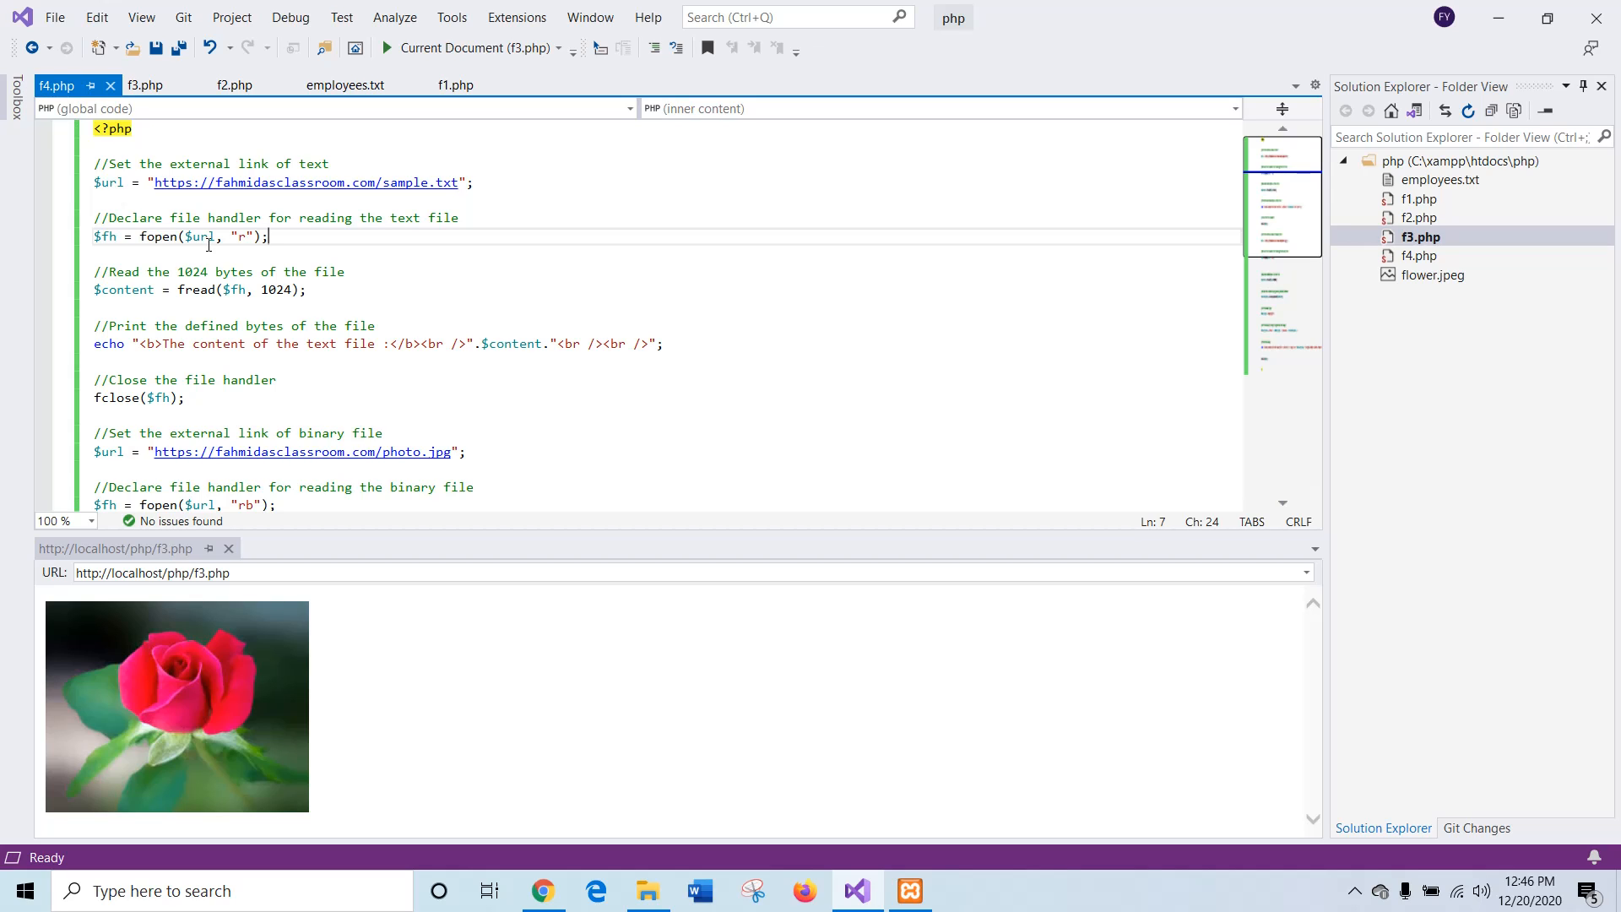
mouse_move(281, 294)
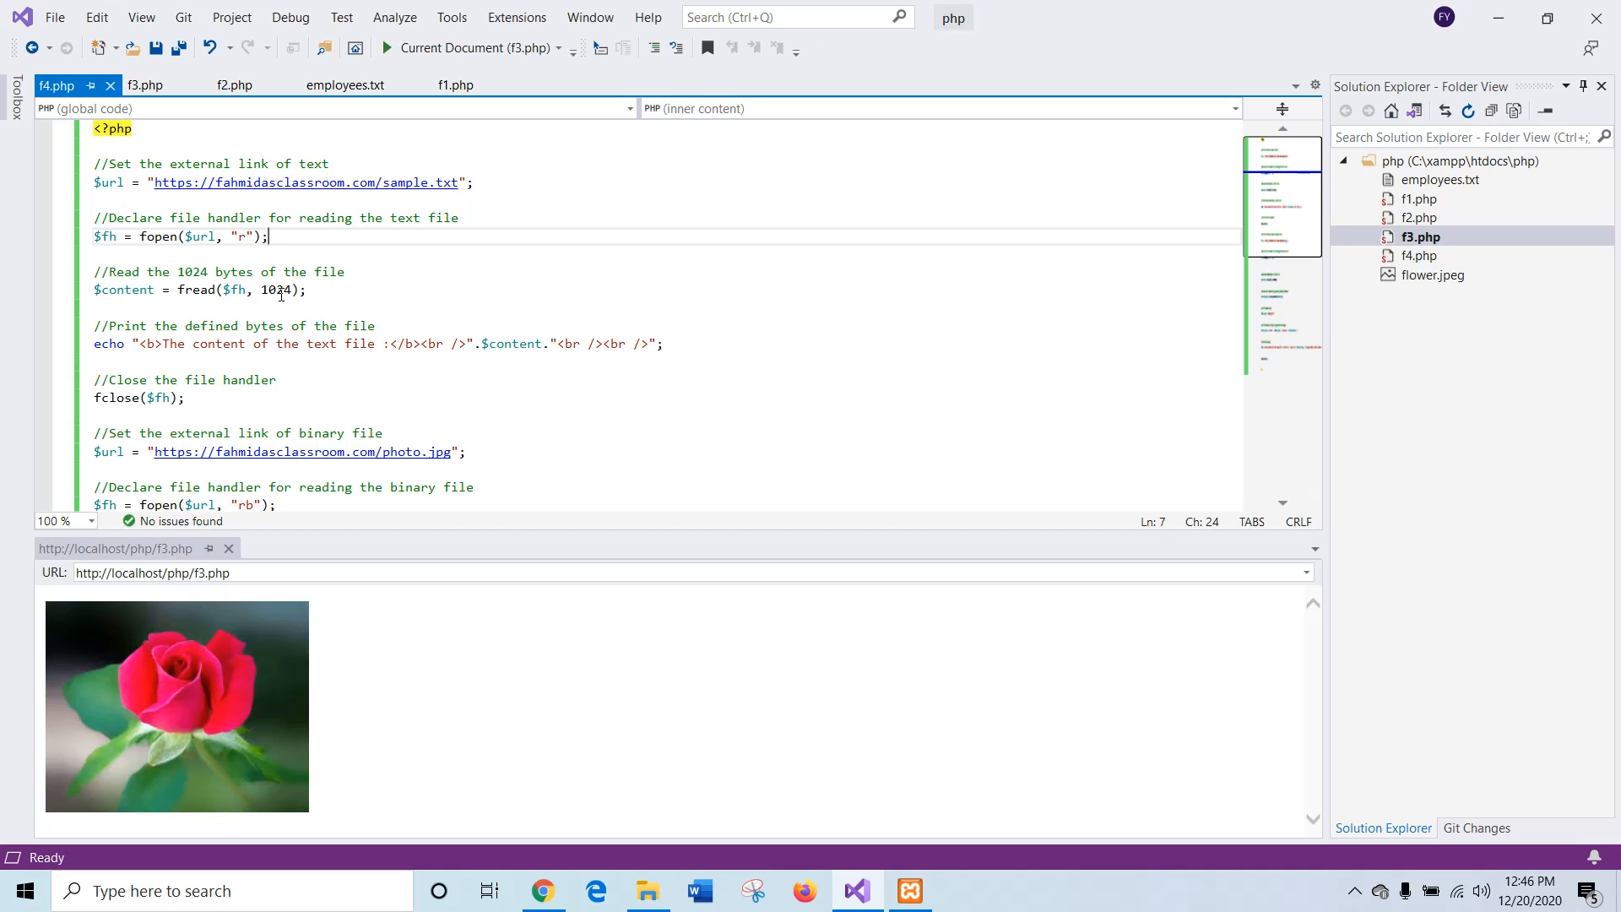
scroll(down, 3)
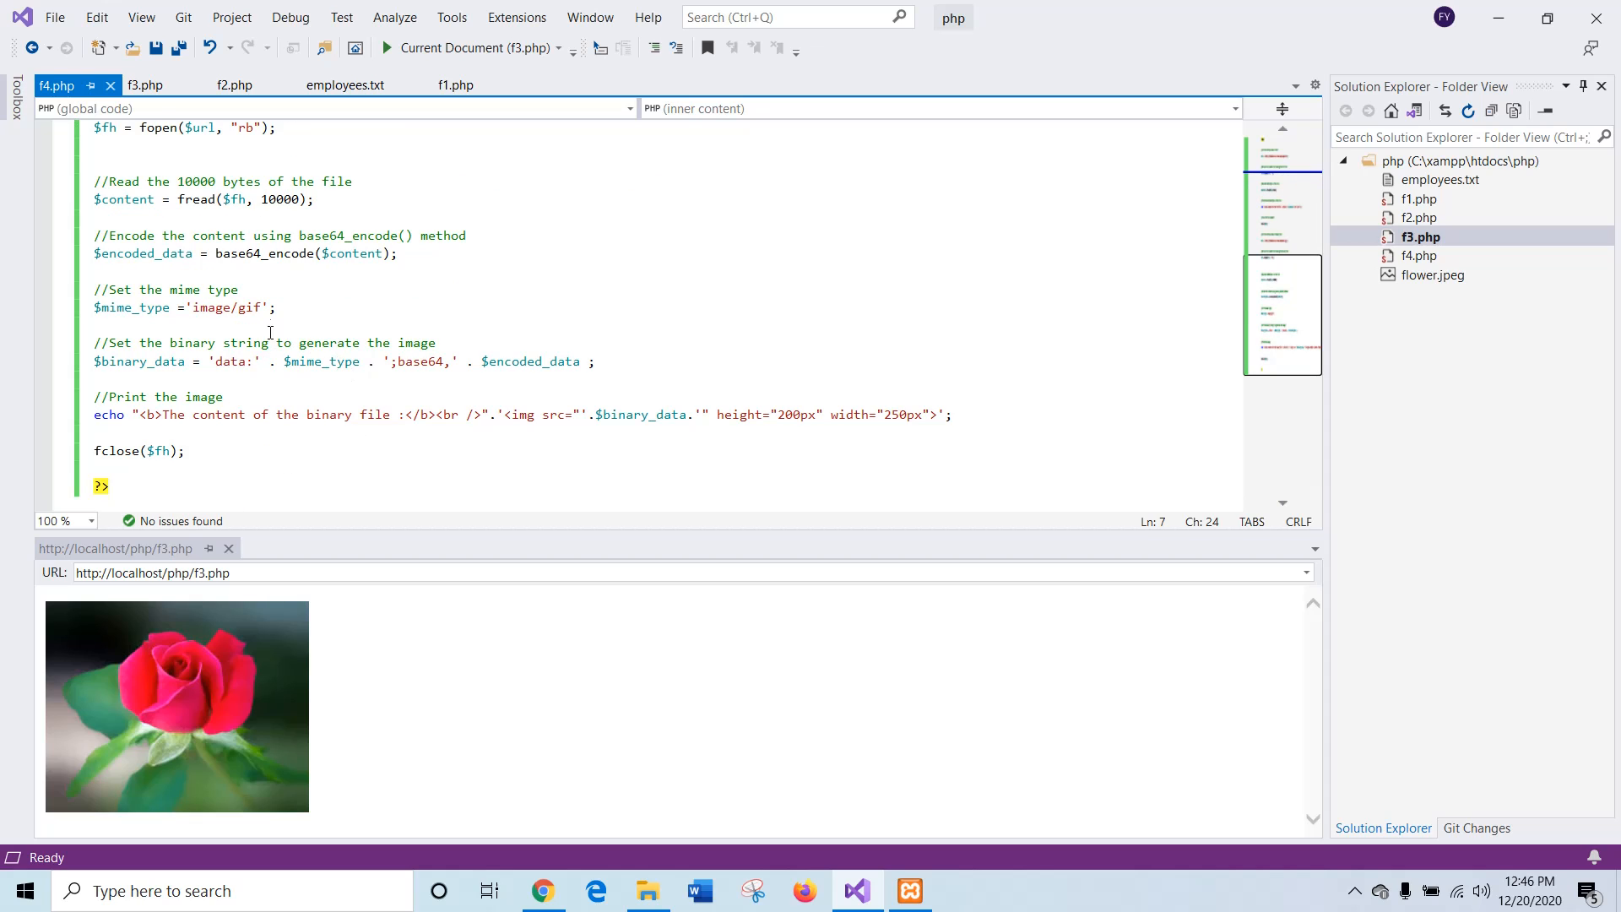
mouse_move(131, 367)
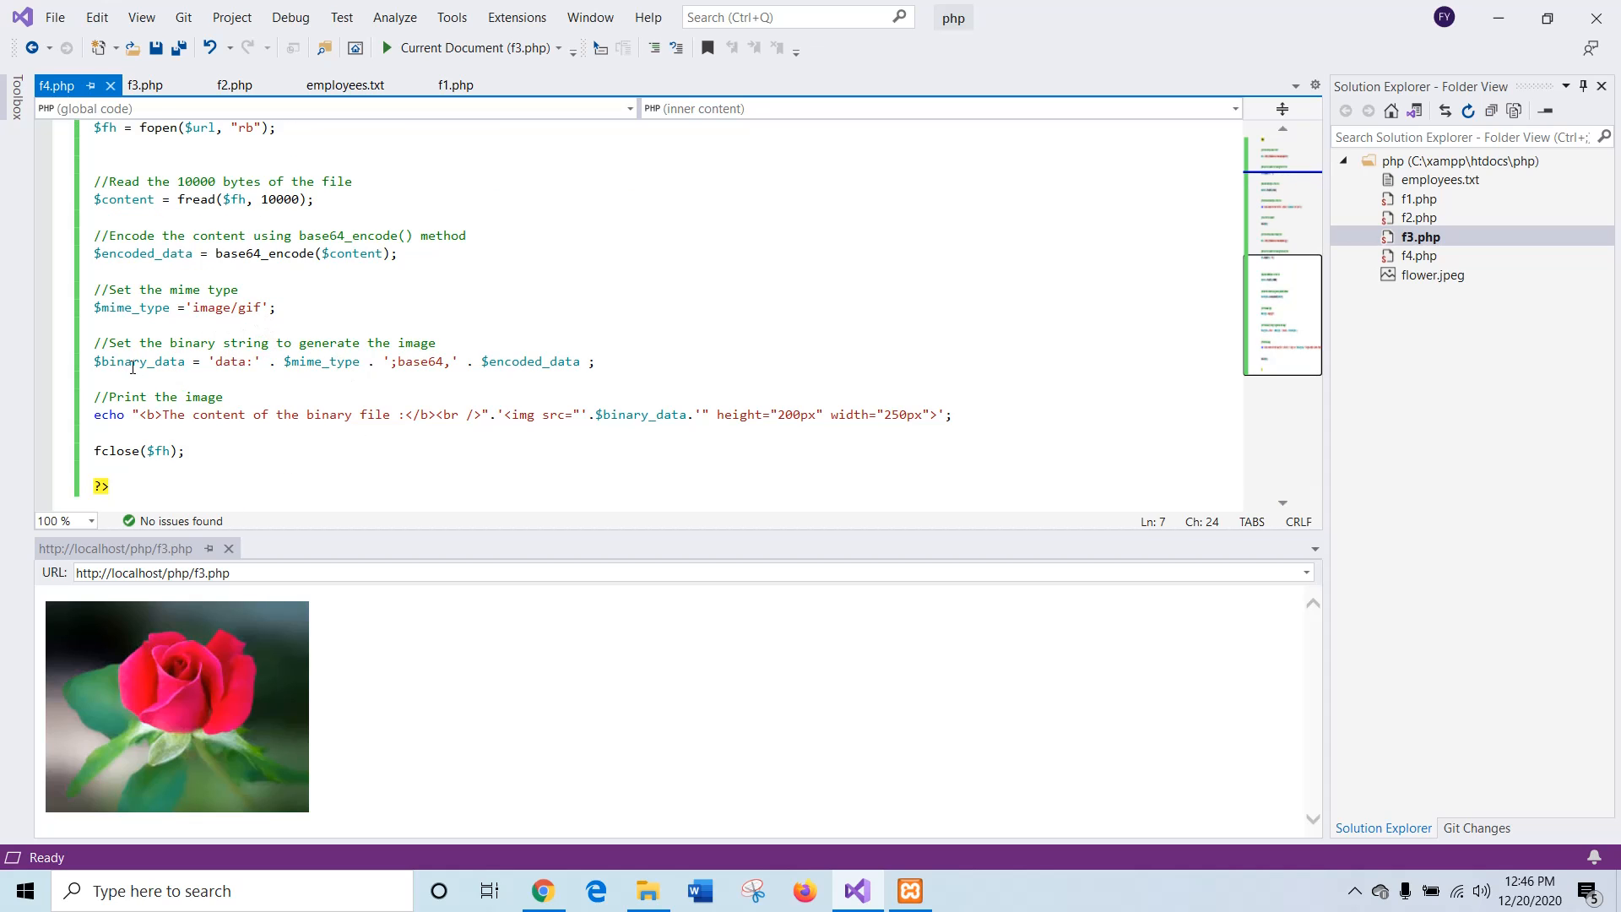
mouse_move(294, 407)
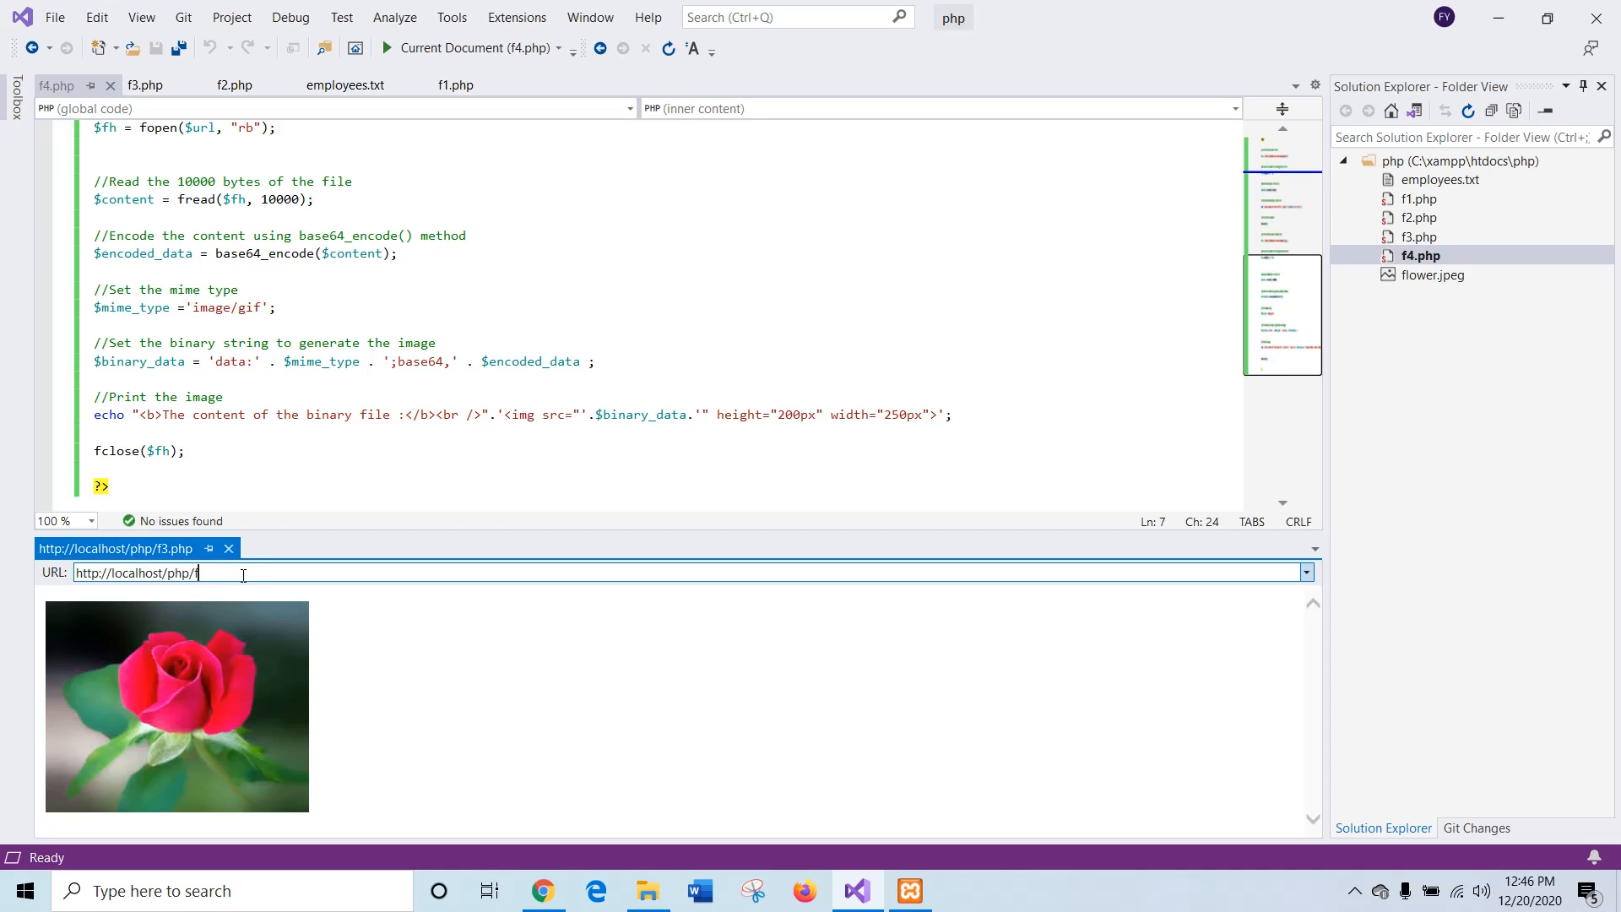
Step: Run f4.php from localhost/php/ showing 'This is a sample text file.' and the yellow flower photo
key(Backspace)
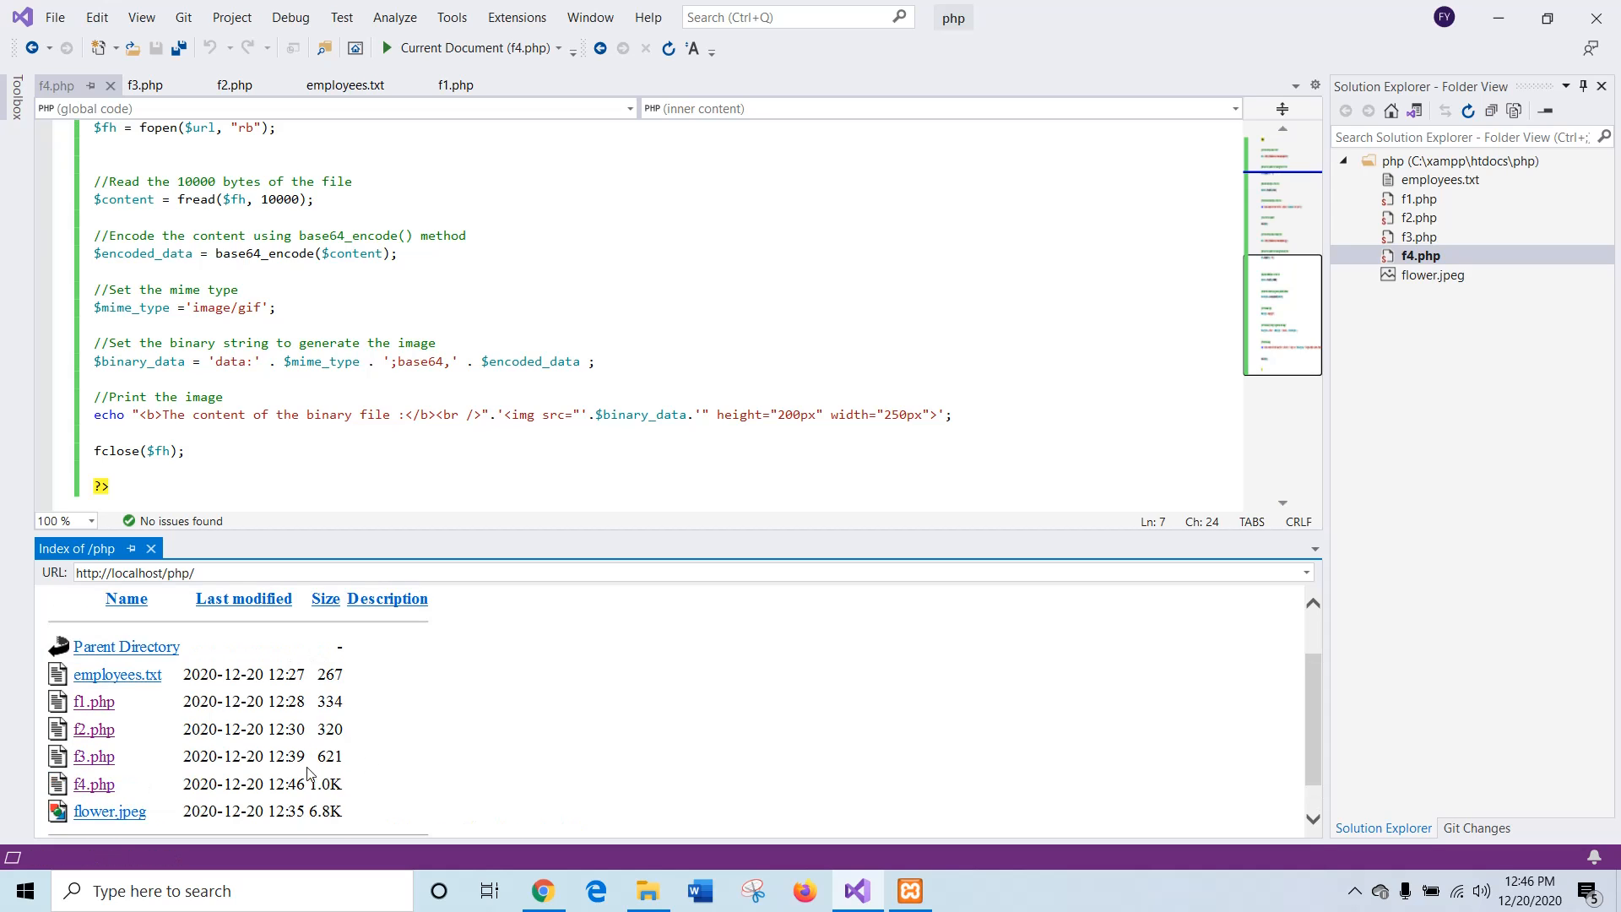
click(93, 783)
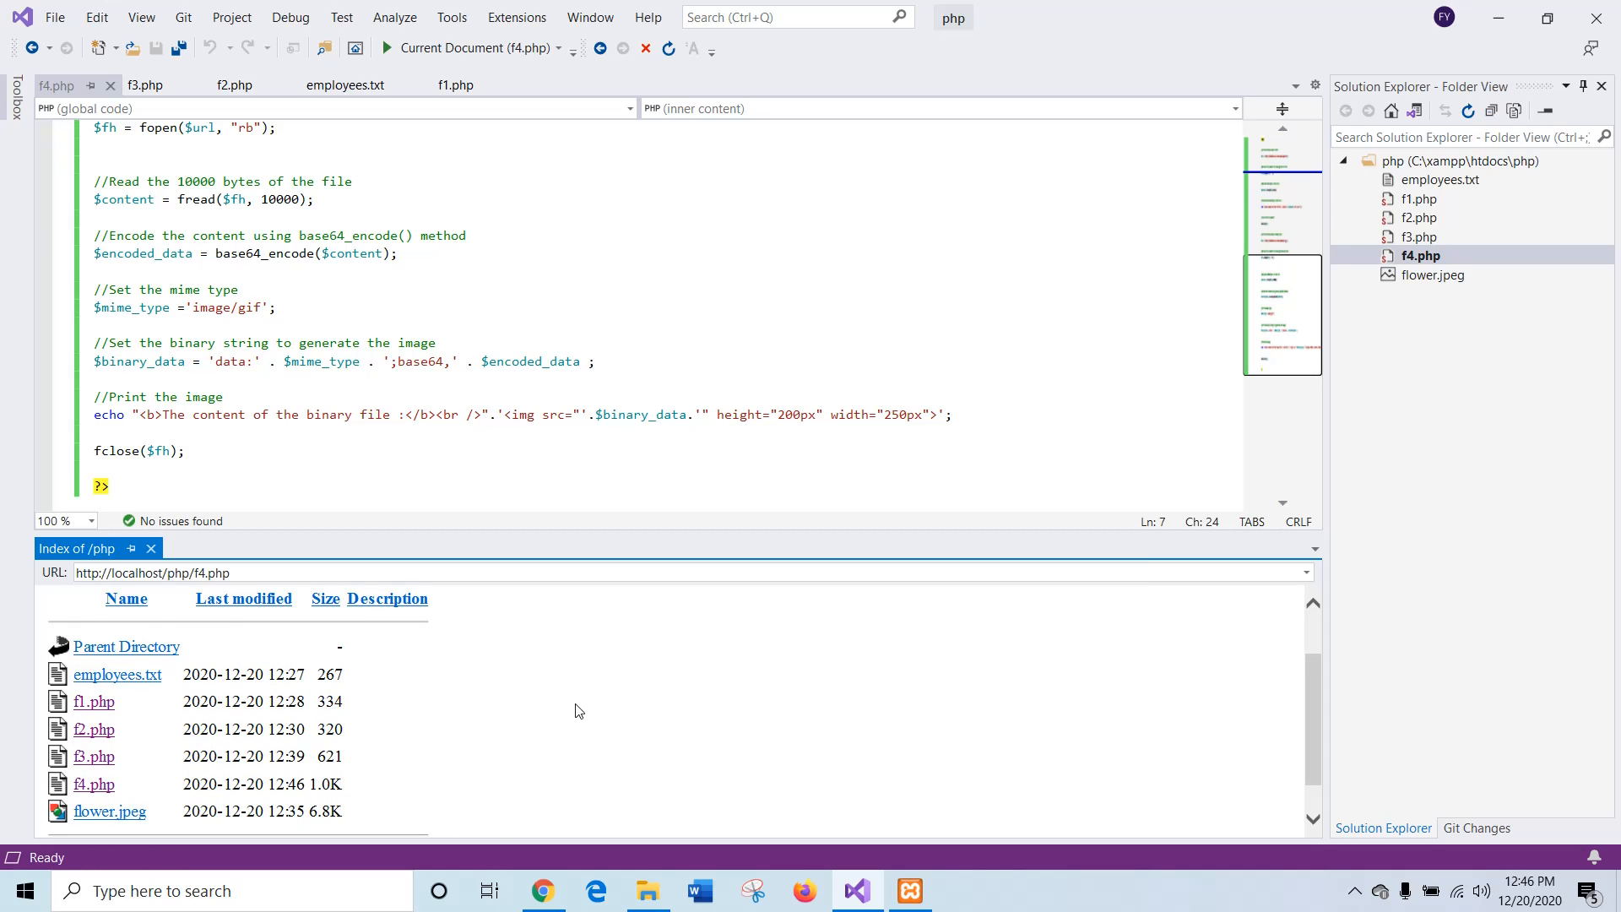
click(385, 47)
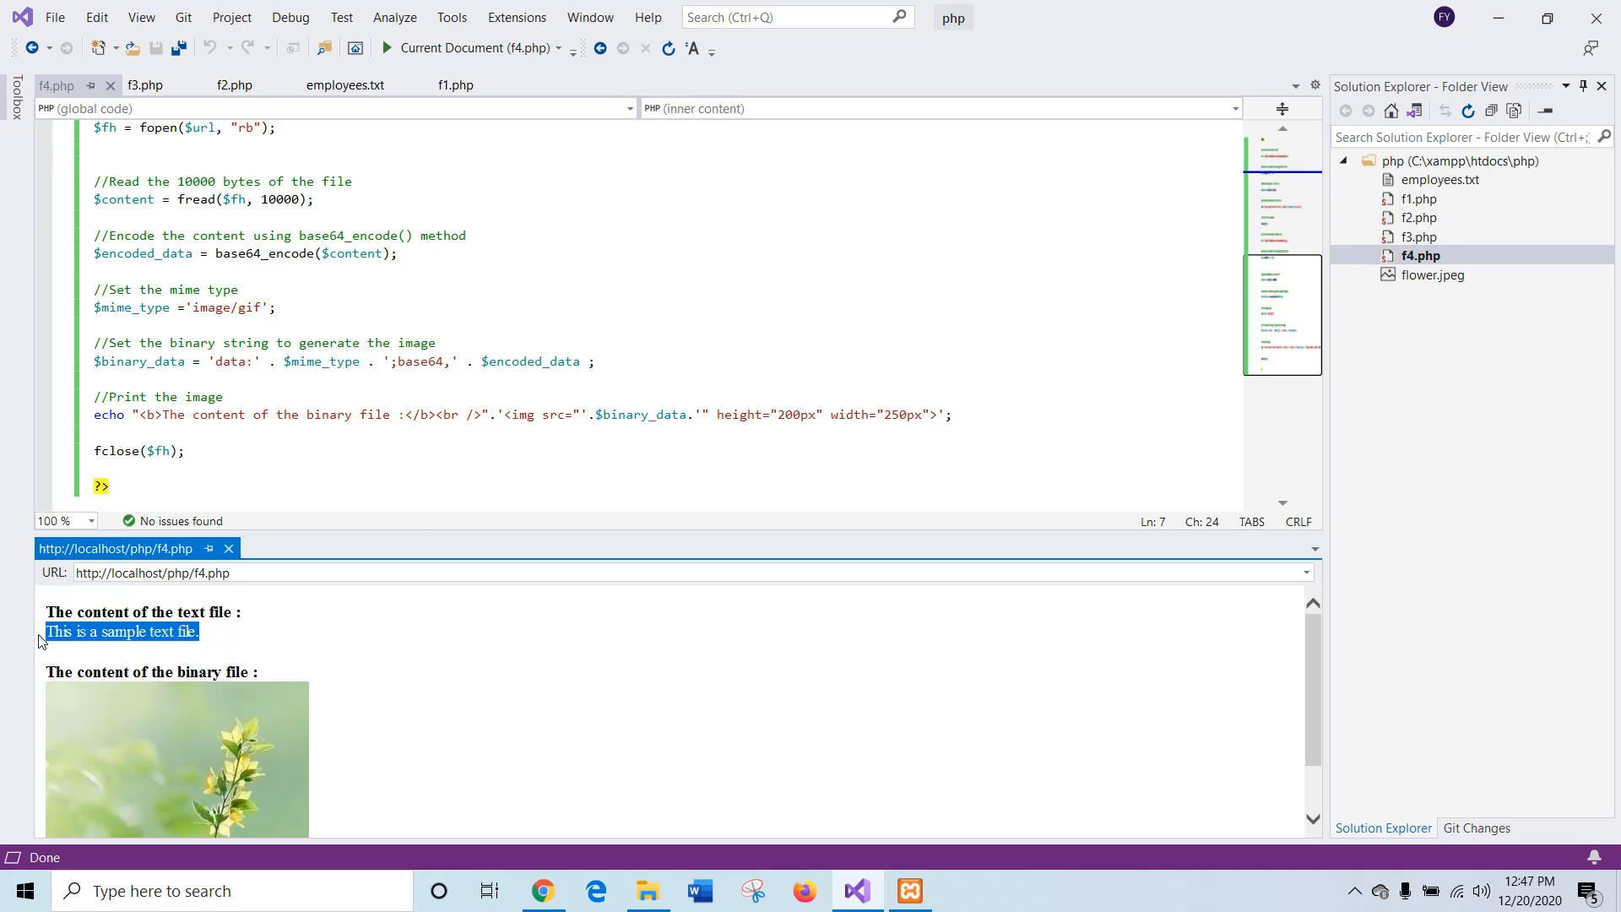
scroll(down, 3)
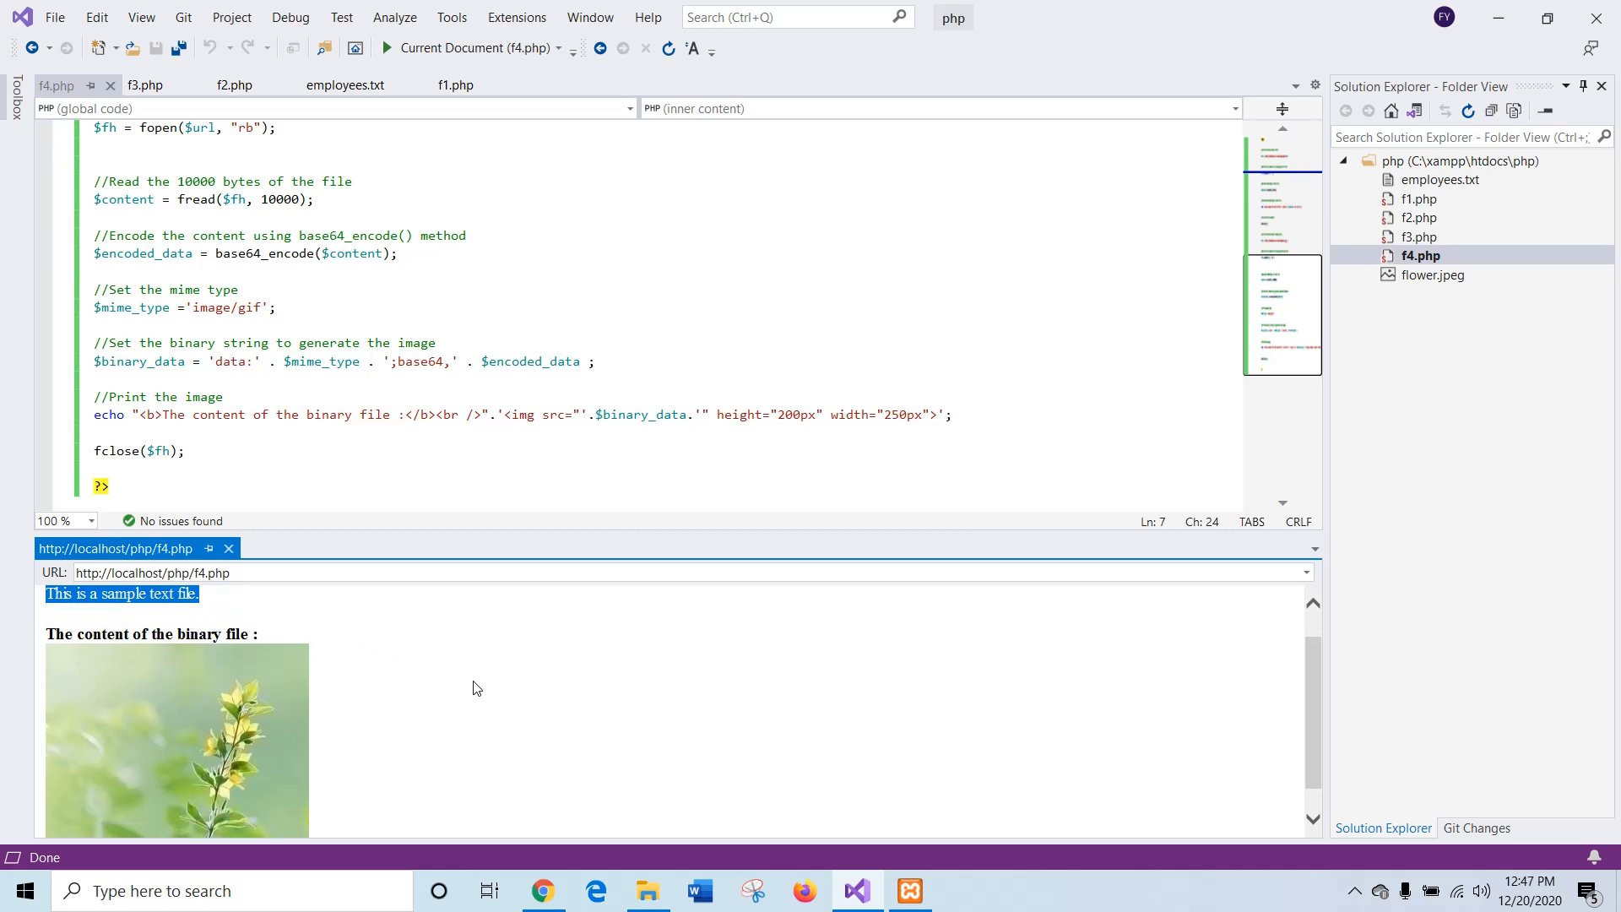
mouse_move(208, 736)
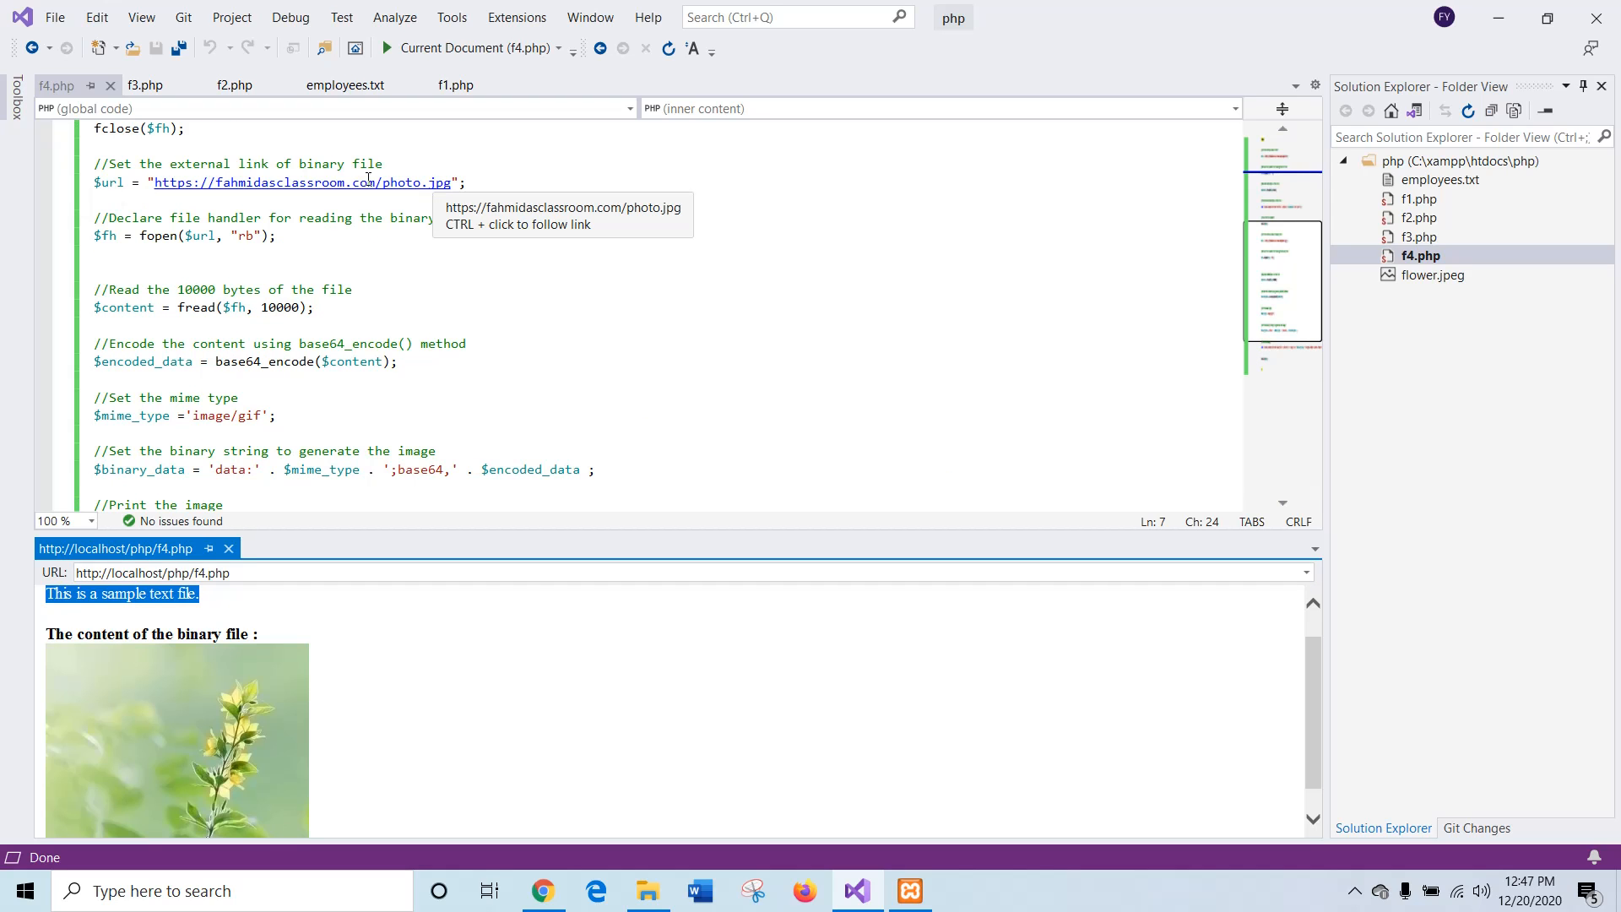
mouse_move(593, 359)
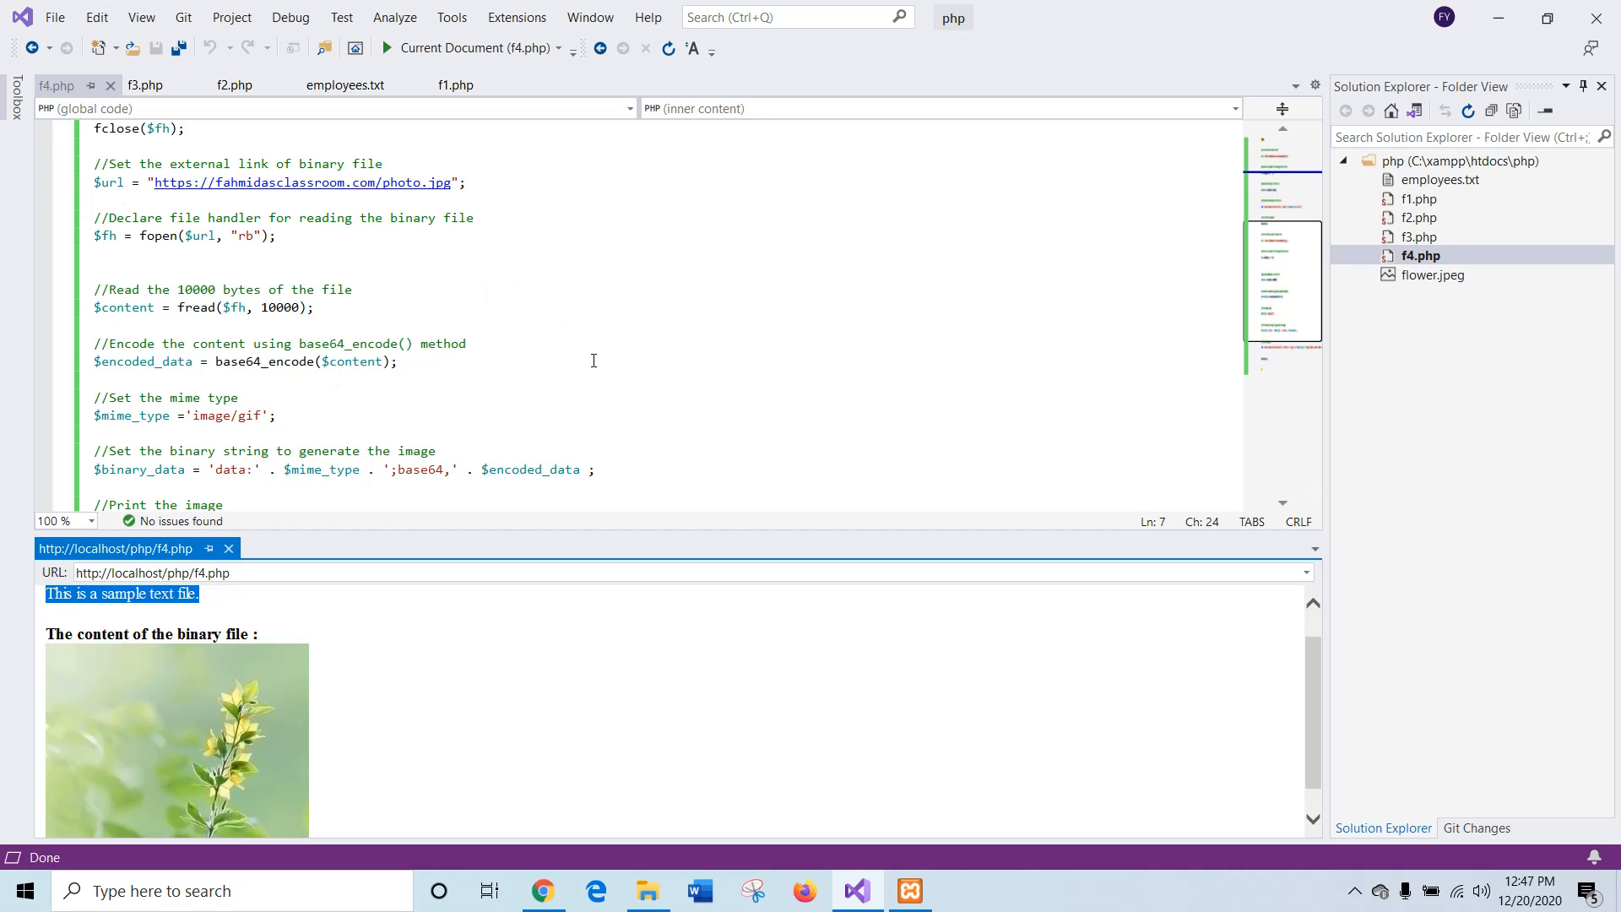